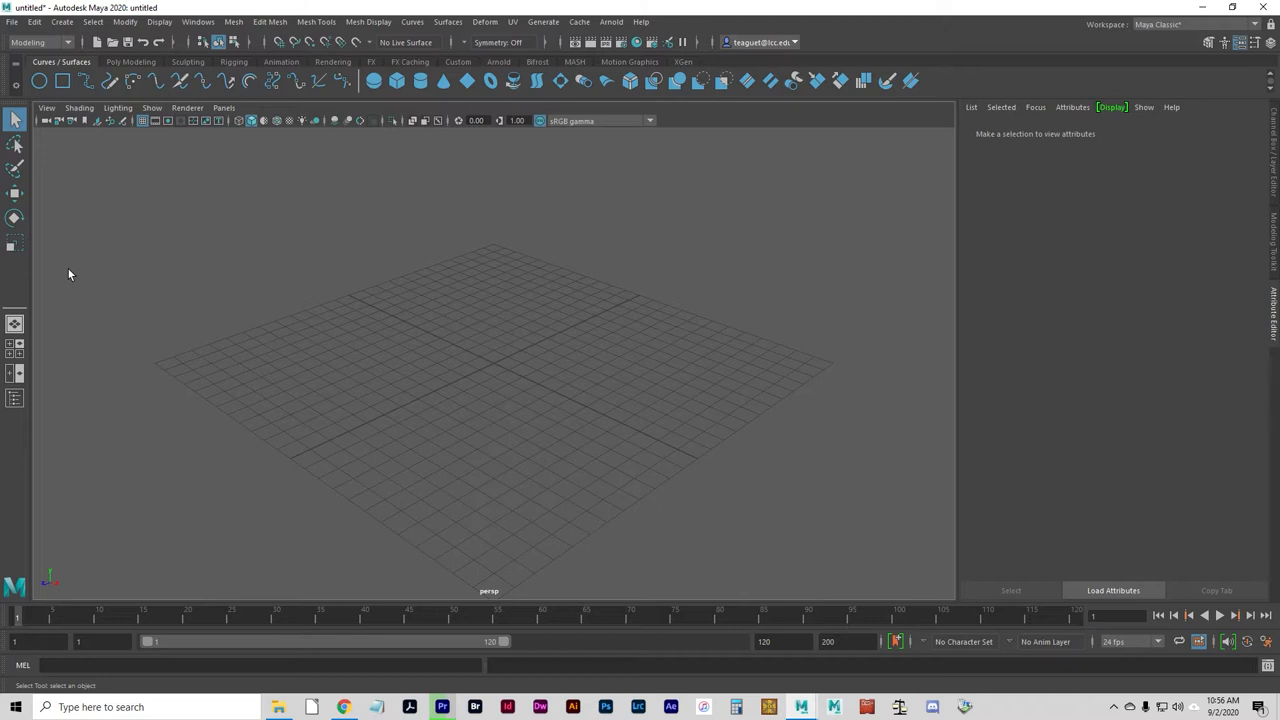
mouse_move(38, 212)
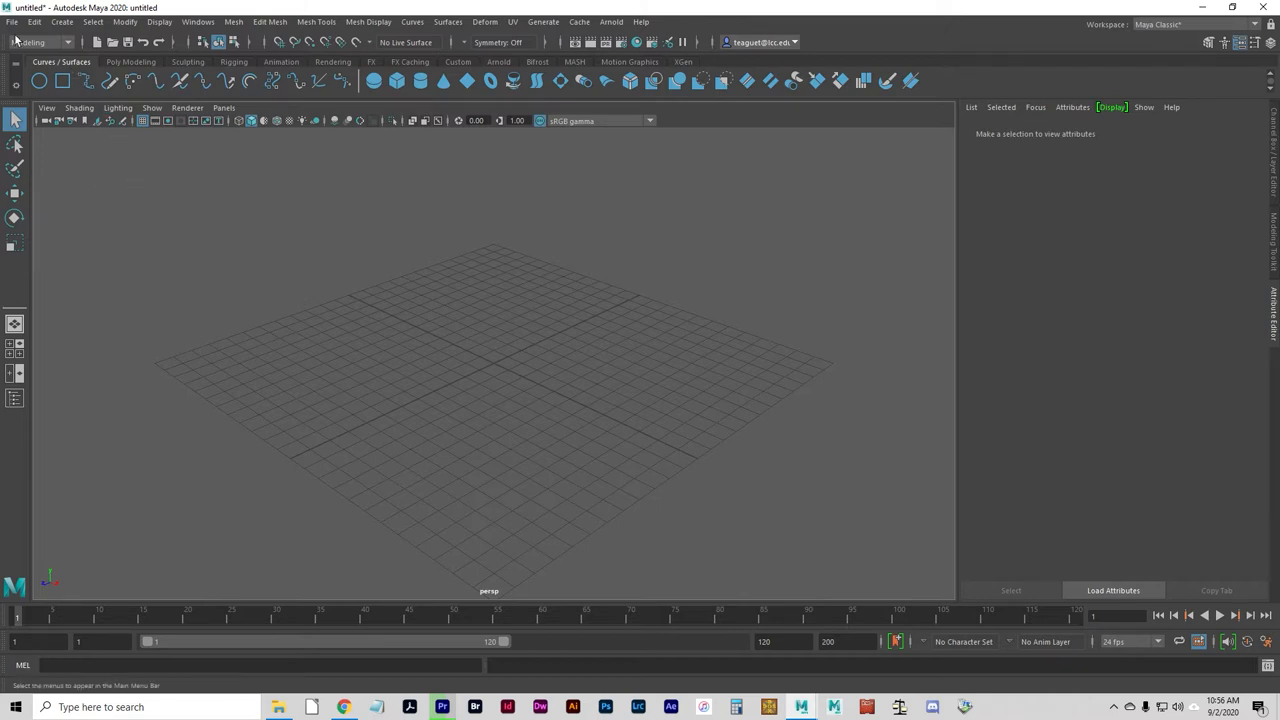
Set the BuildingPrimitives DemoFiles folder as Maya's current project
left_click(12, 22)
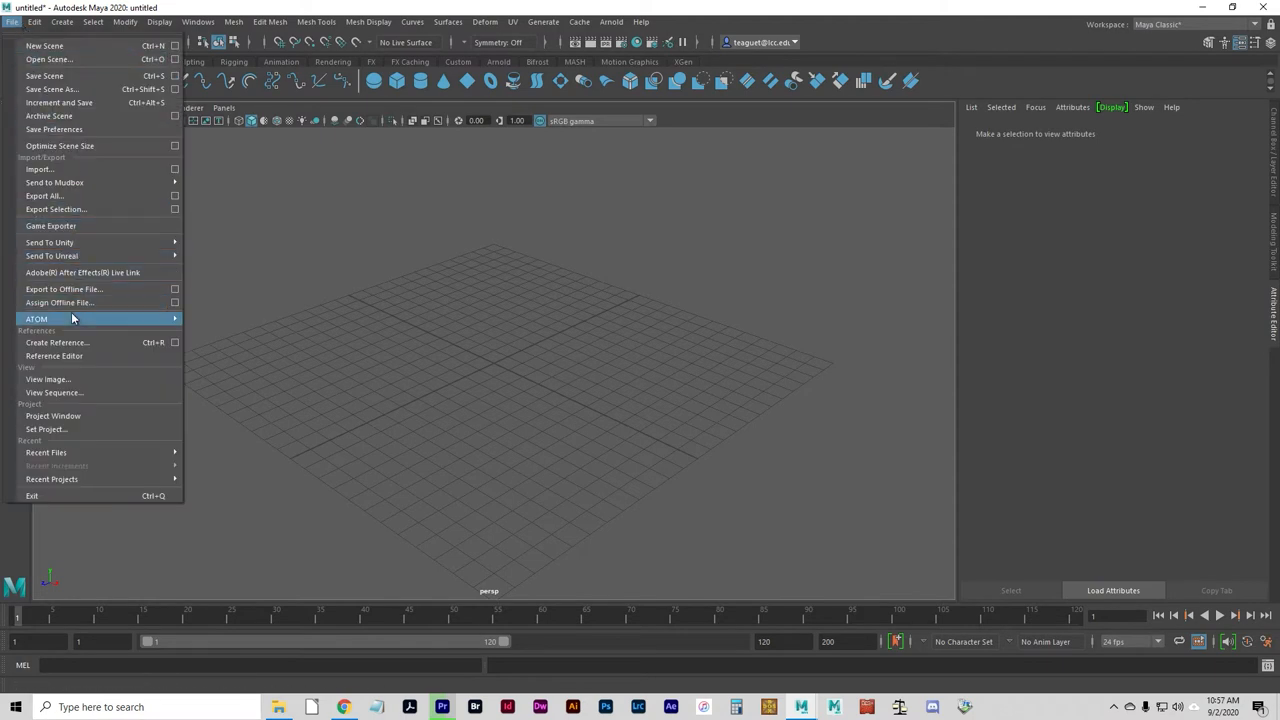
left_click(44, 428)
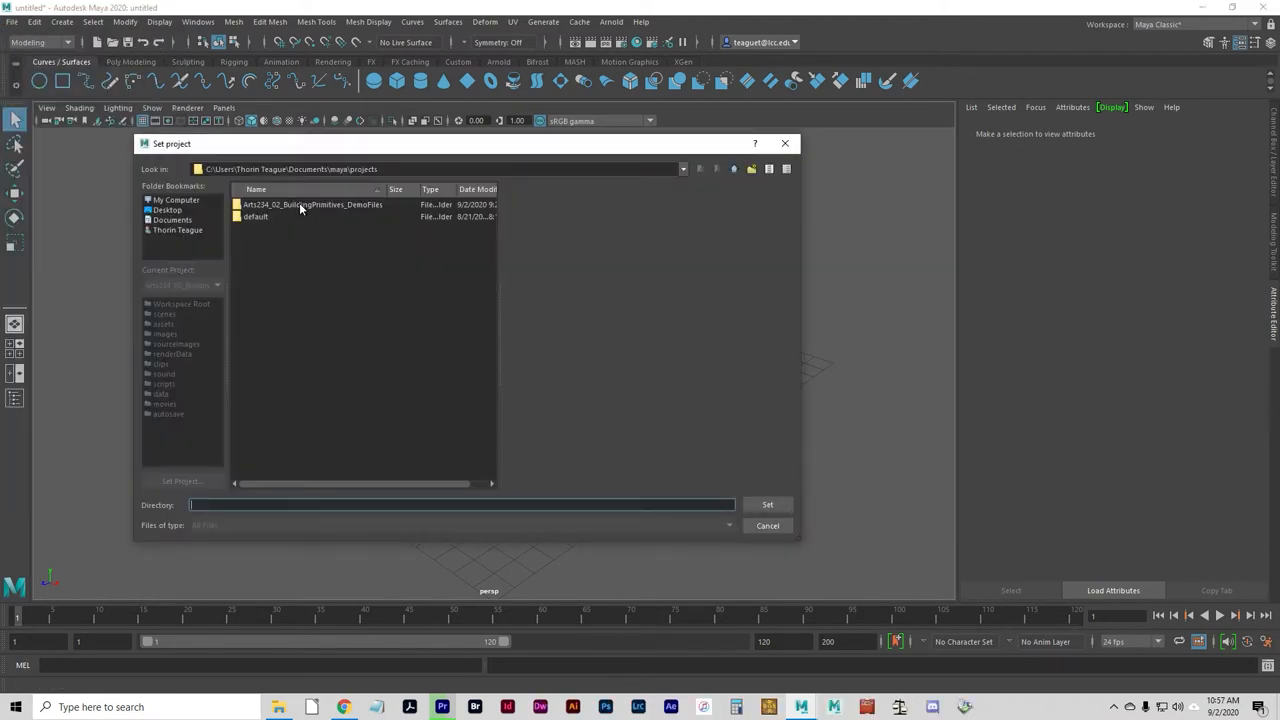
left_click(312, 204)
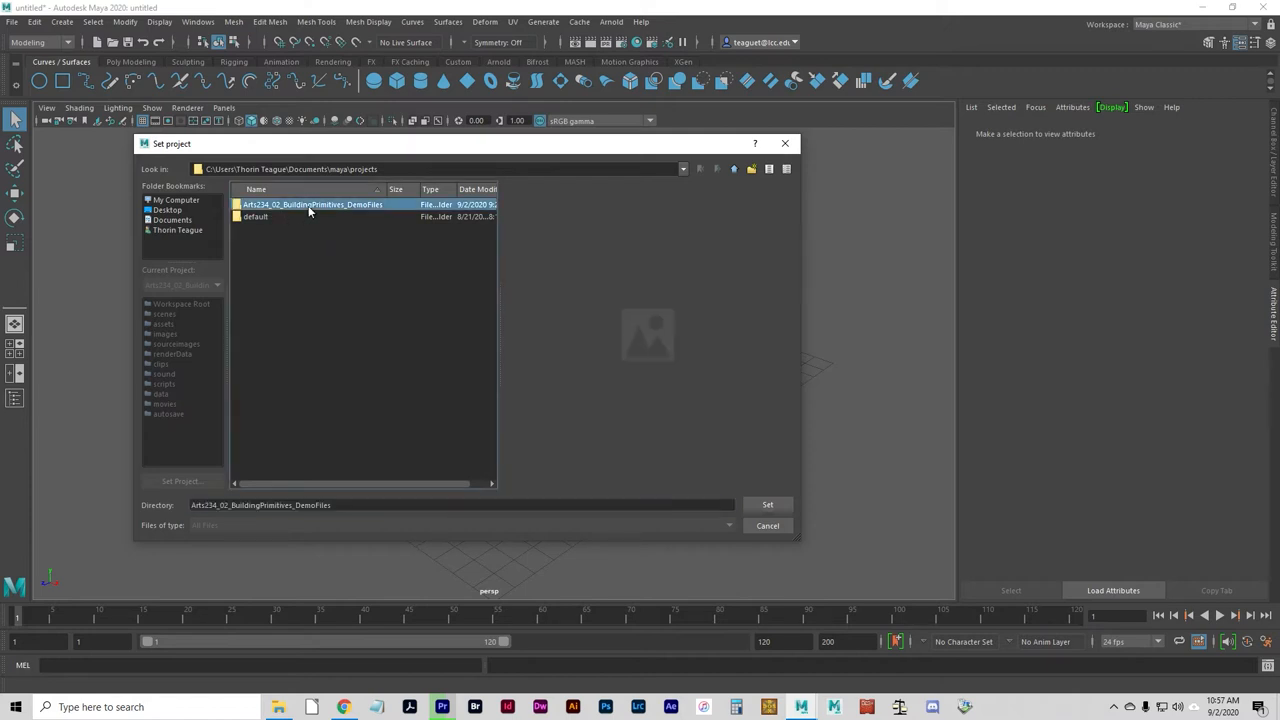
mouse_move(296, 216)
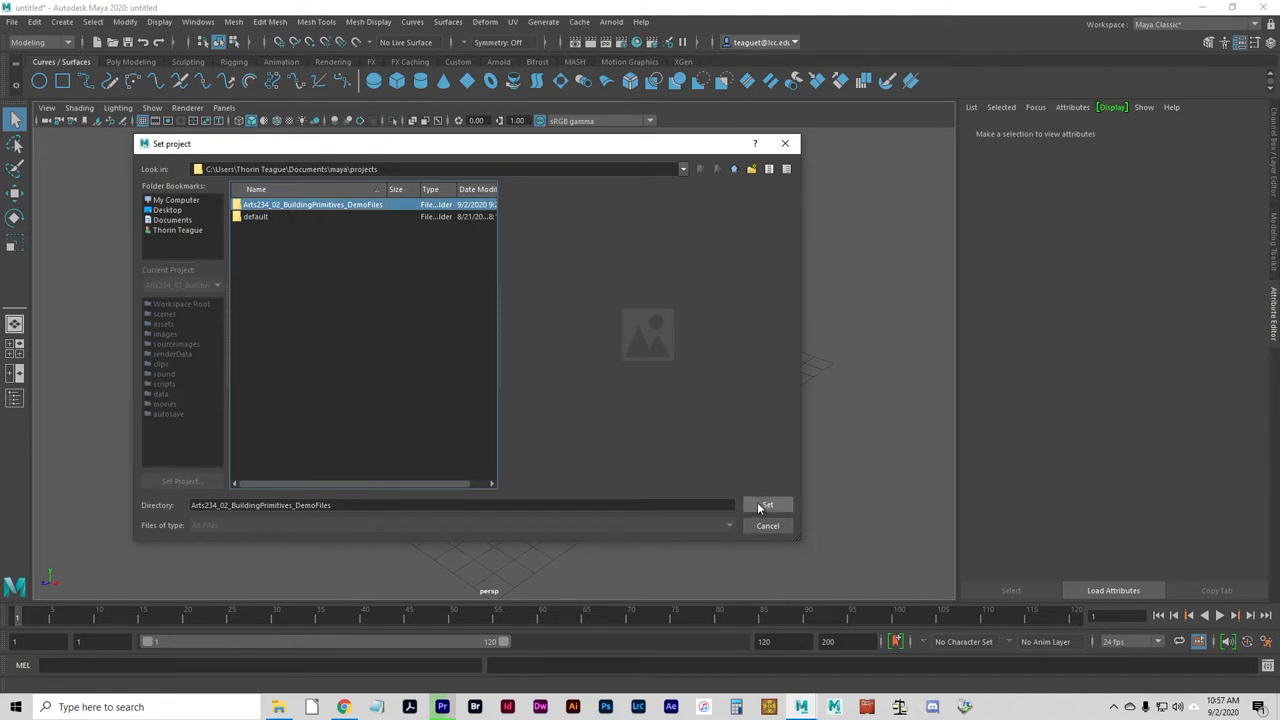
left_click(768, 504)
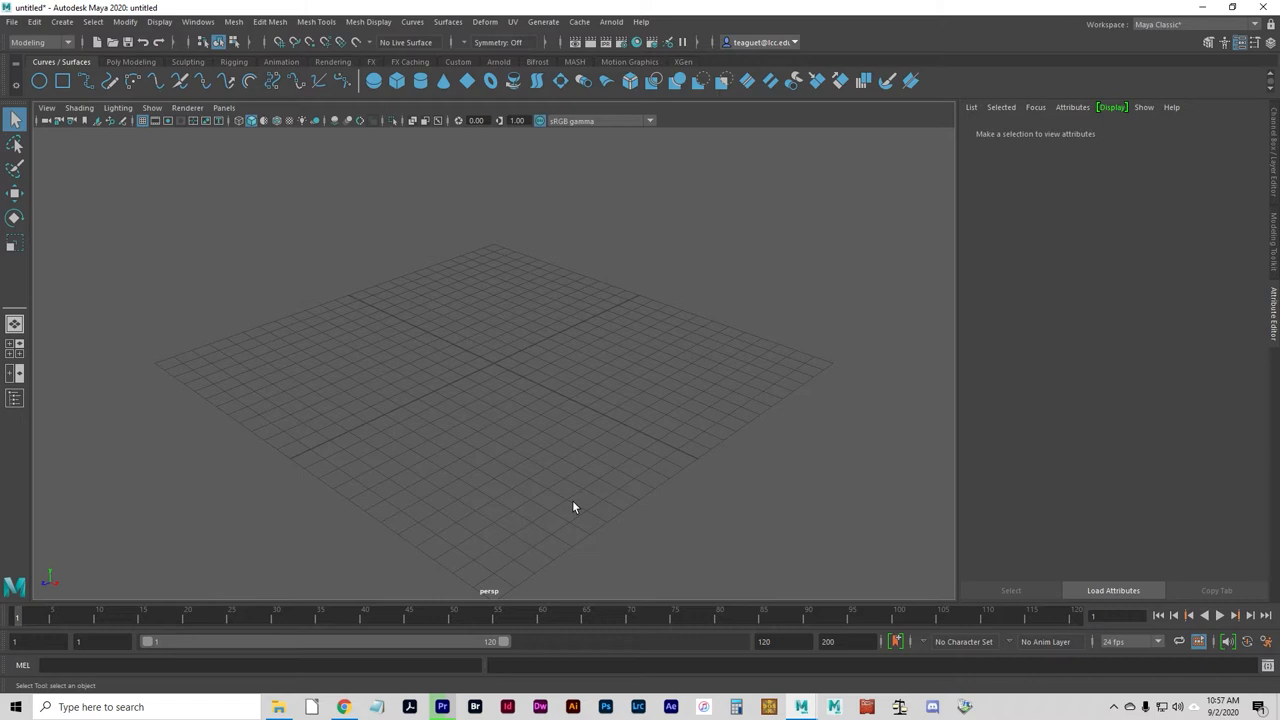
mouse_move(576, 502)
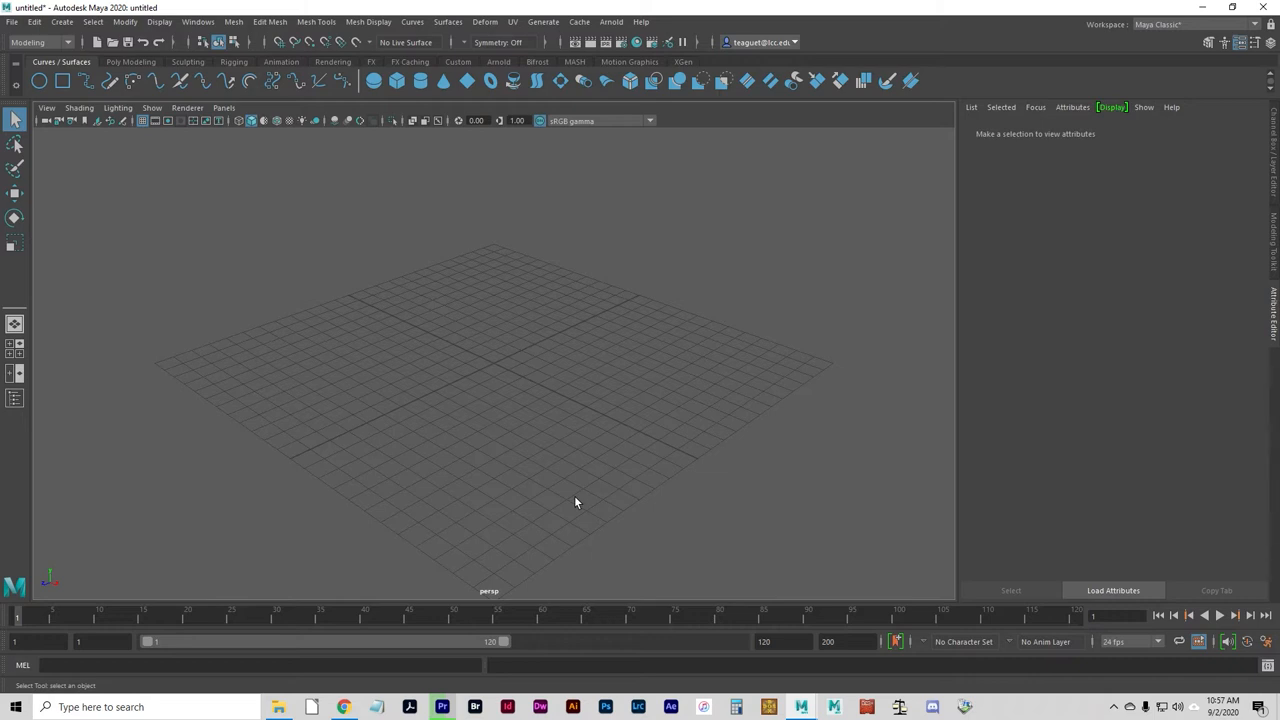
mouse_move(642, 542)
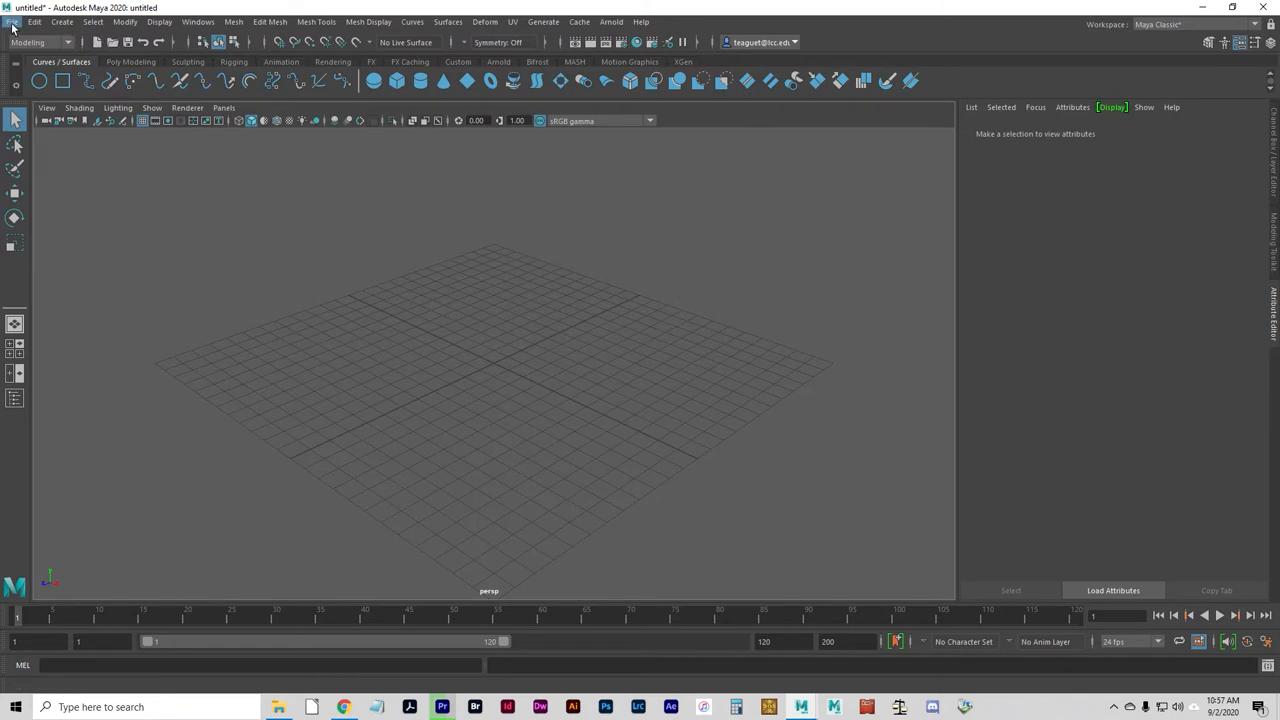
Start a new scene without saving and keep the Modeling menu set active
left_click(12, 20)
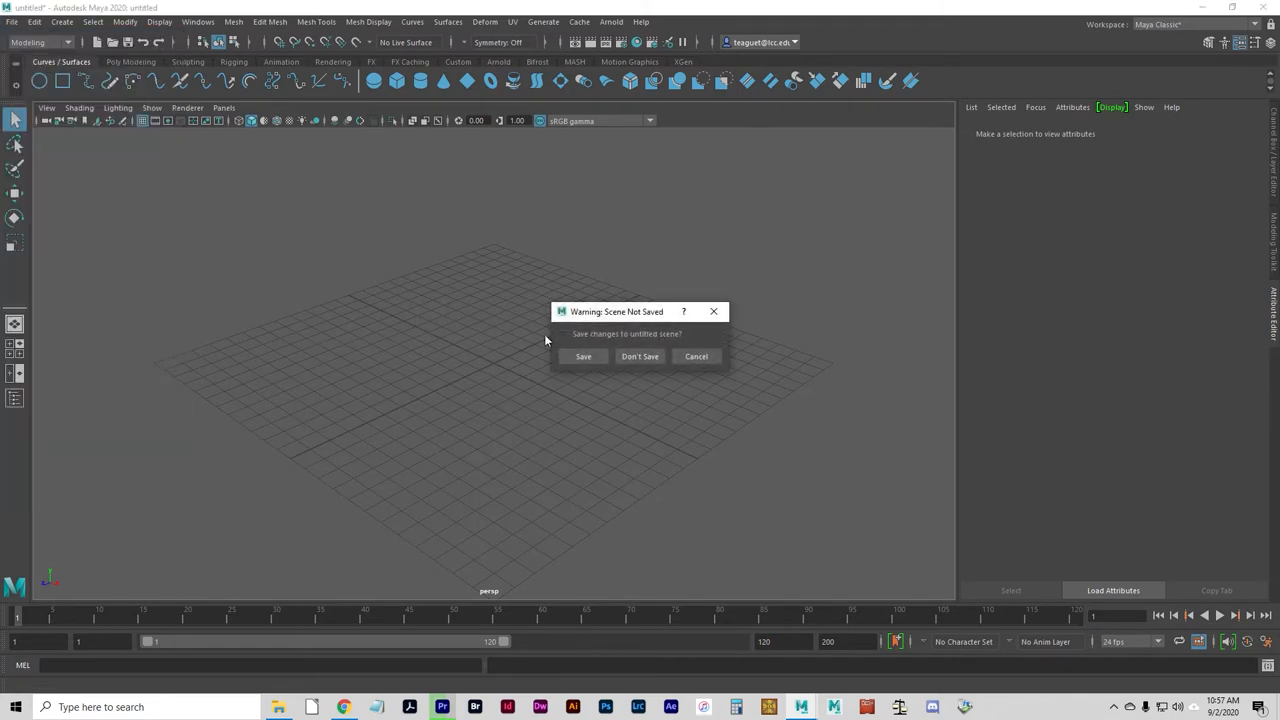
left_click(640, 356)
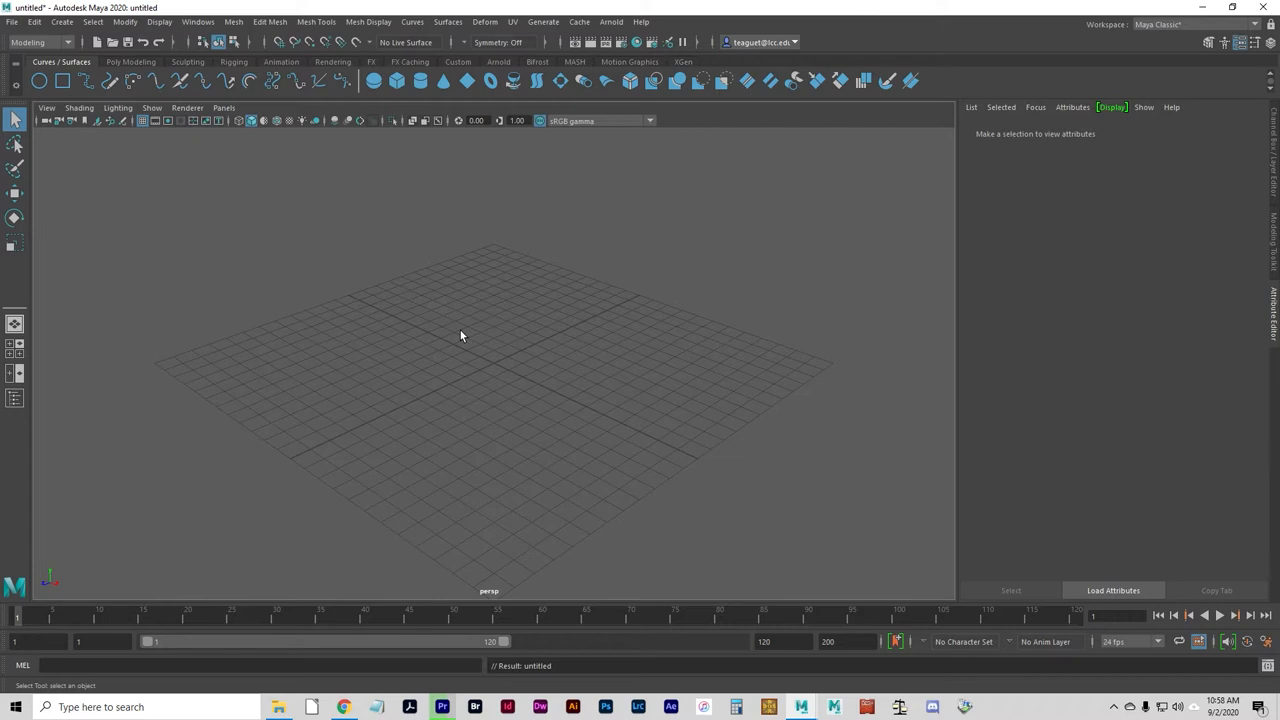
mouse_move(770, 172)
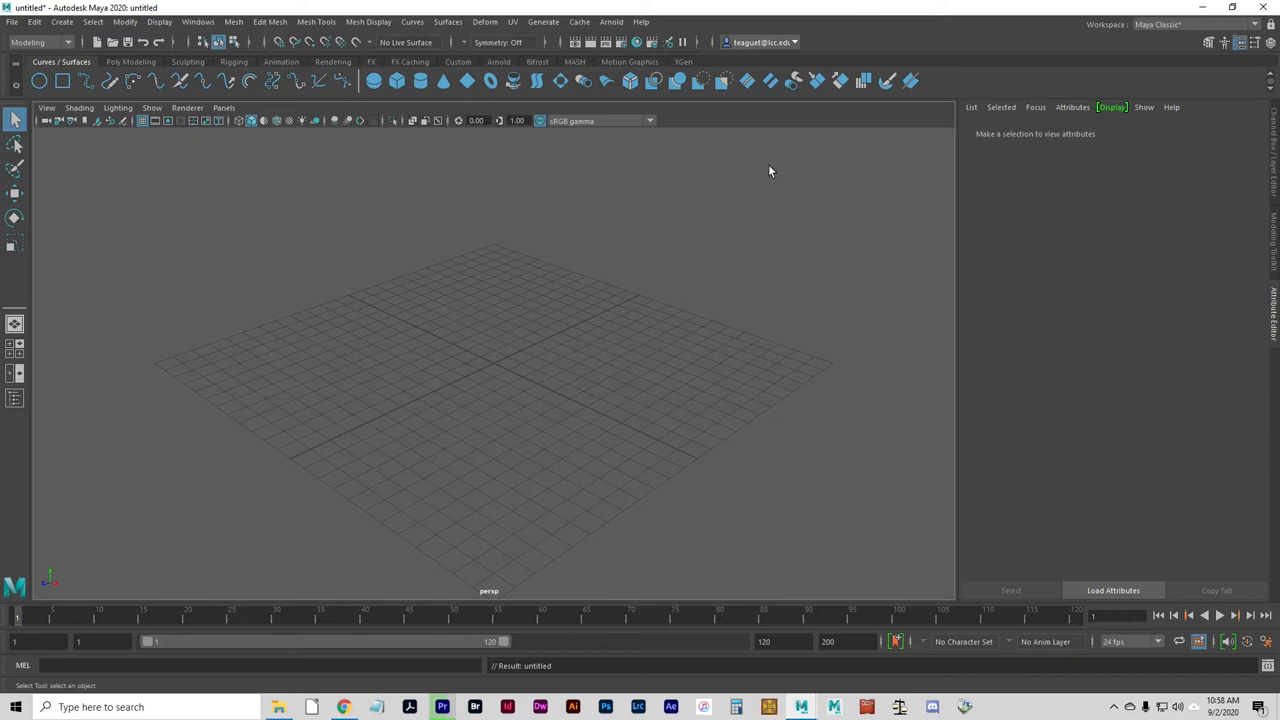
left_click(60, 20)
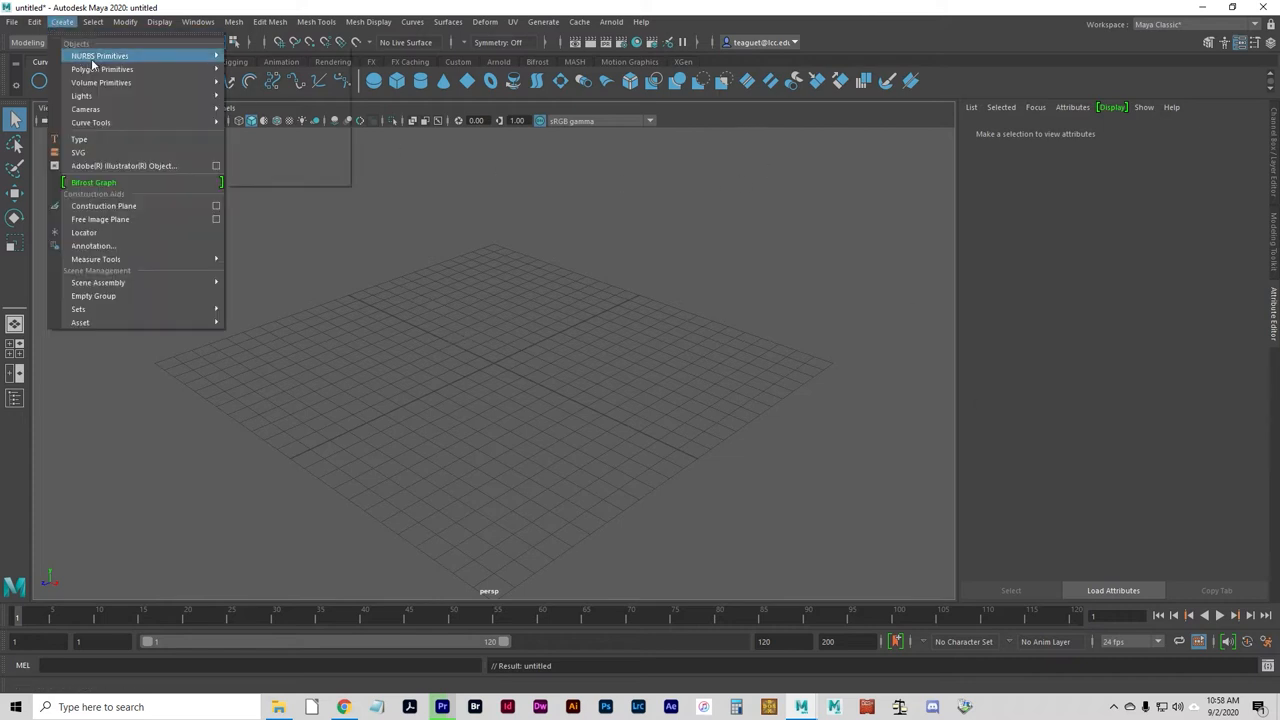
mouse_move(100, 68)
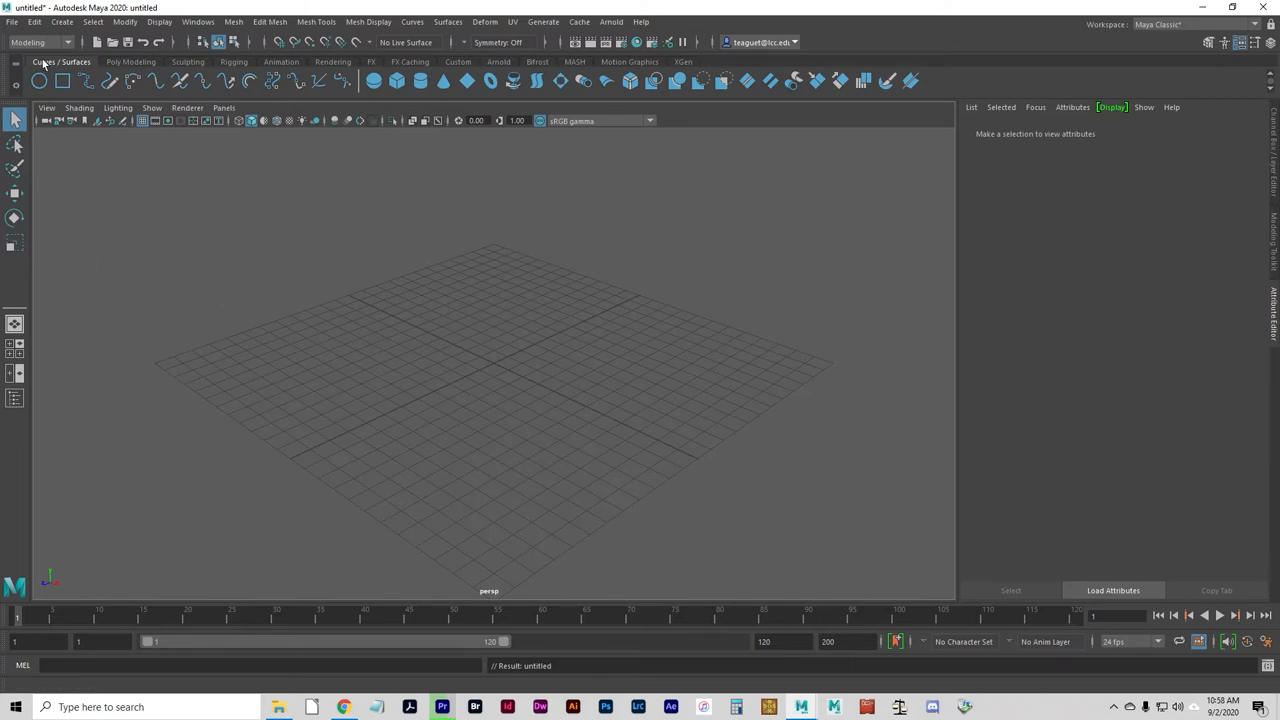
left_click(40, 42)
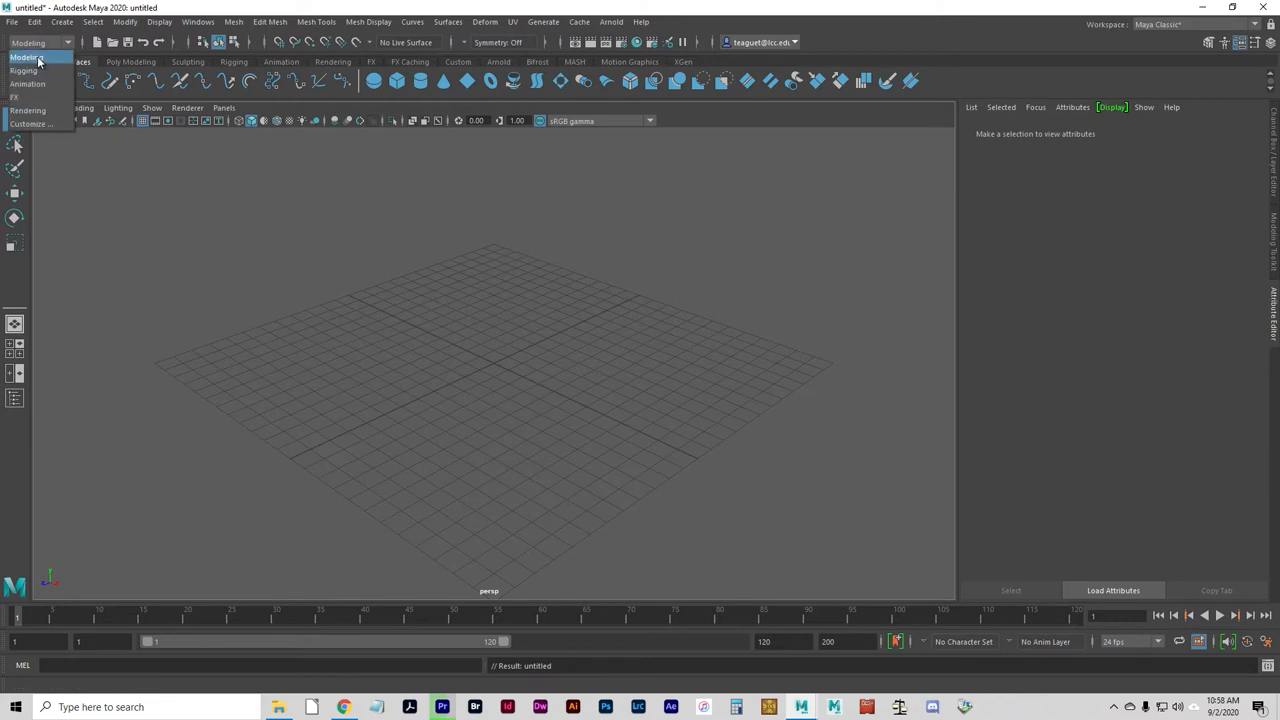
left_click(30, 56)
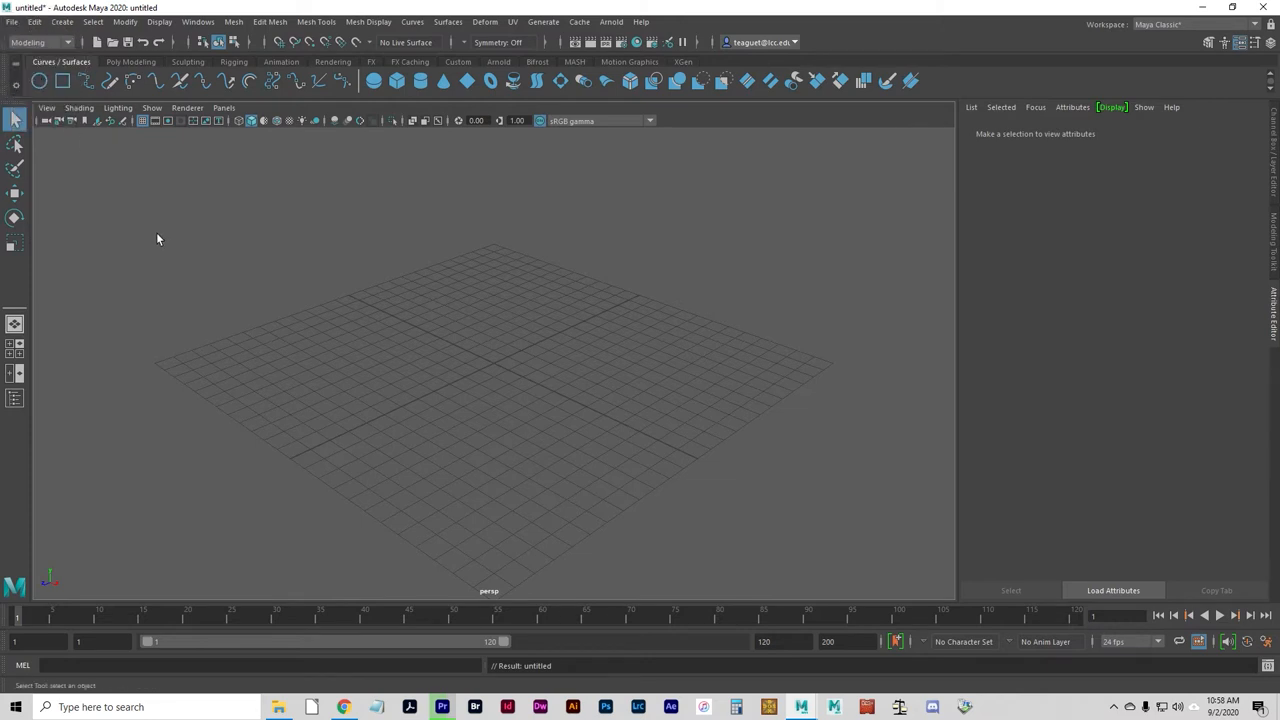
mouse_move(188, 252)
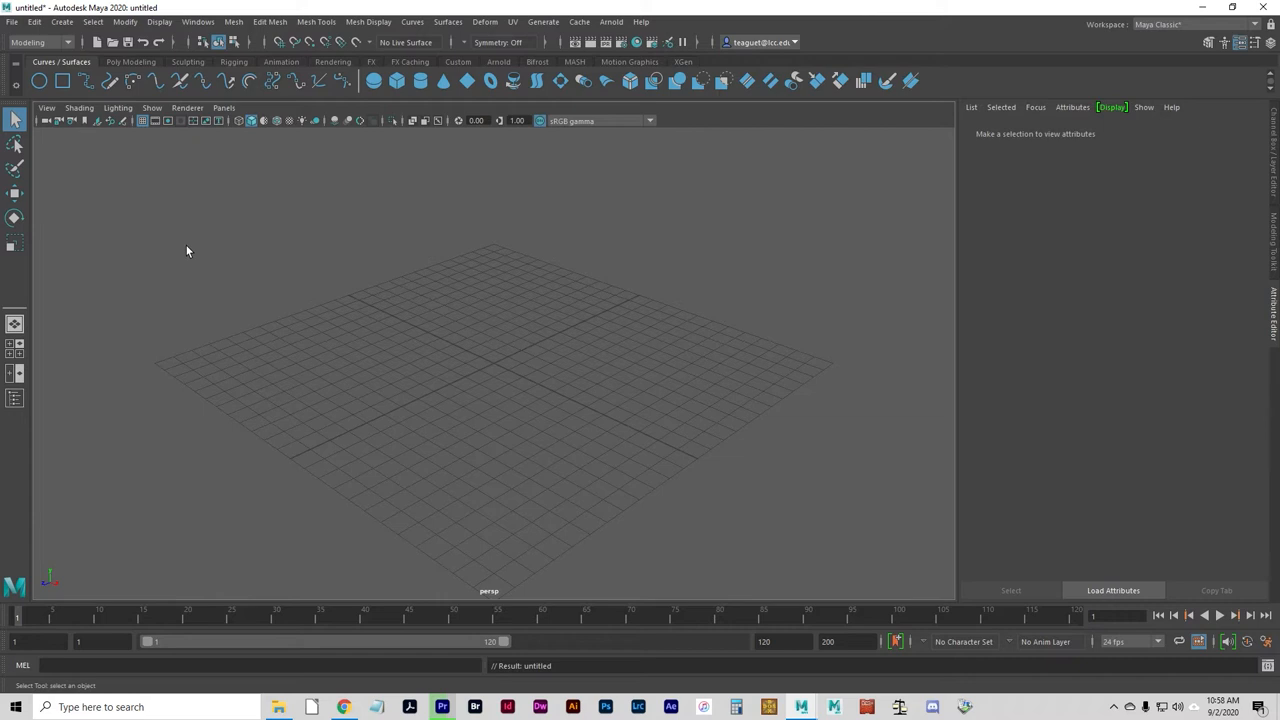
mouse_move(112, 74)
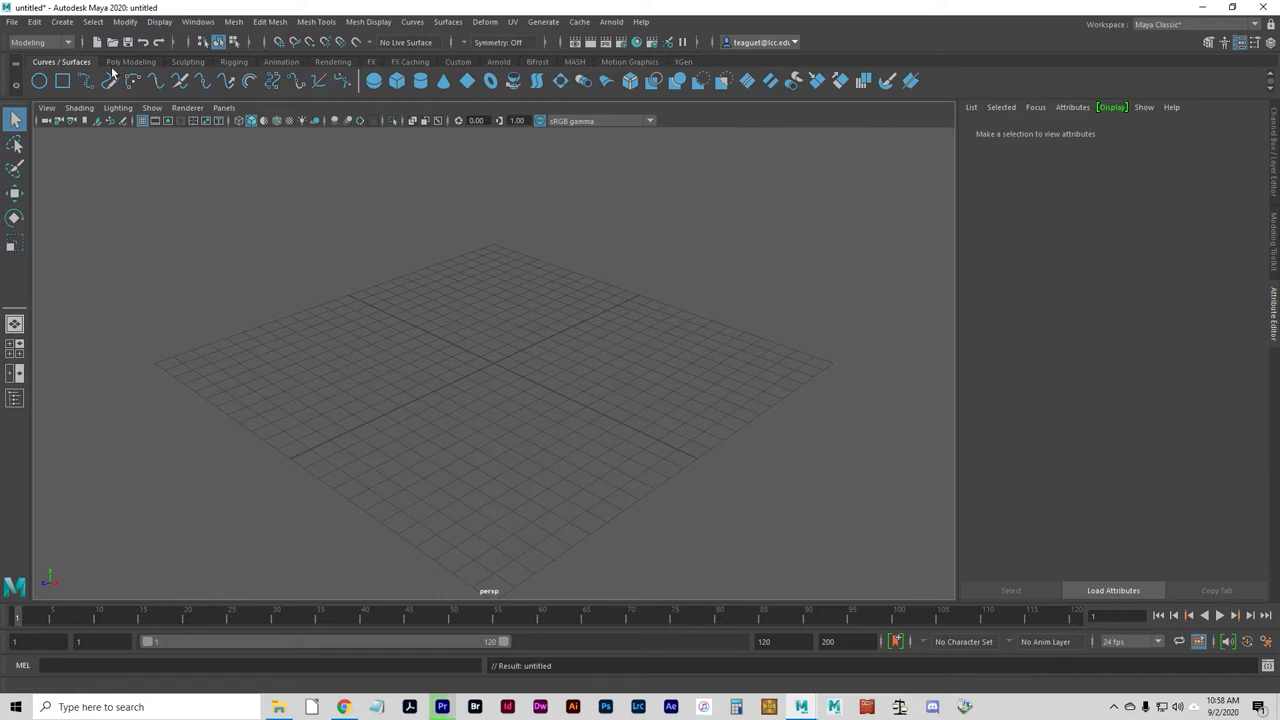
Show the Polygon Primitives list under the Create menu
left_click(60, 20)
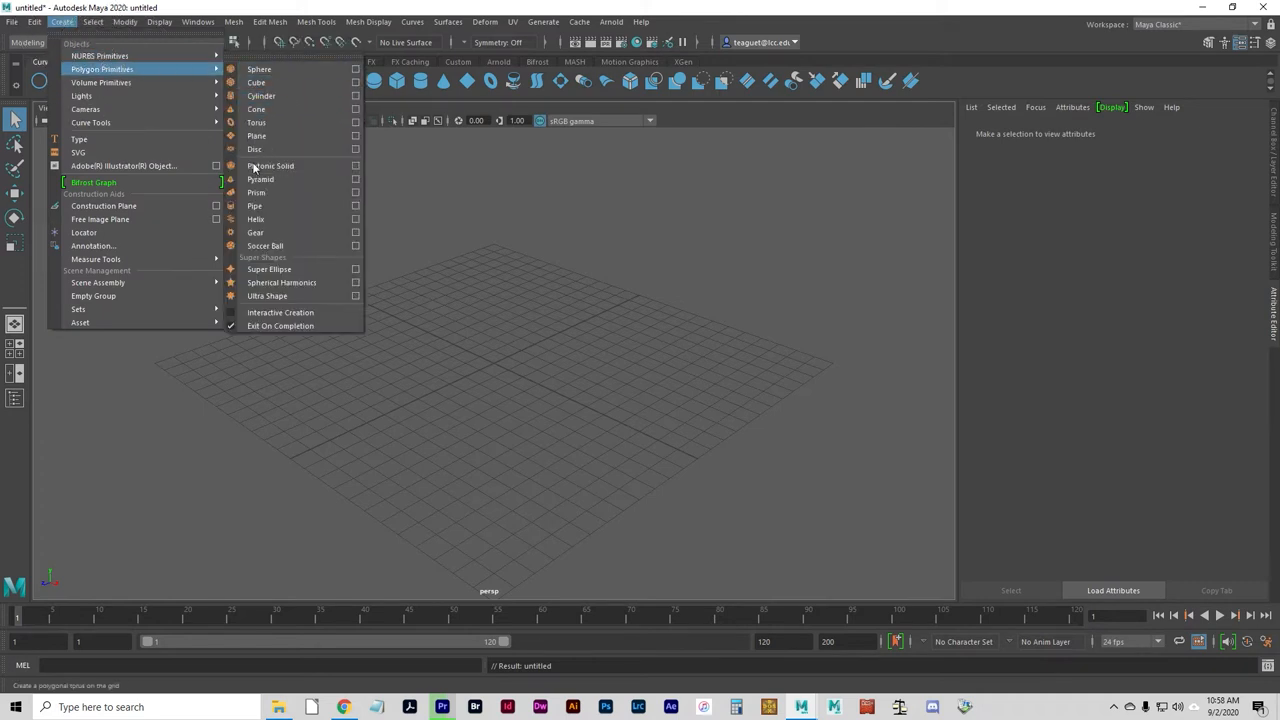
mouse_move(280, 312)
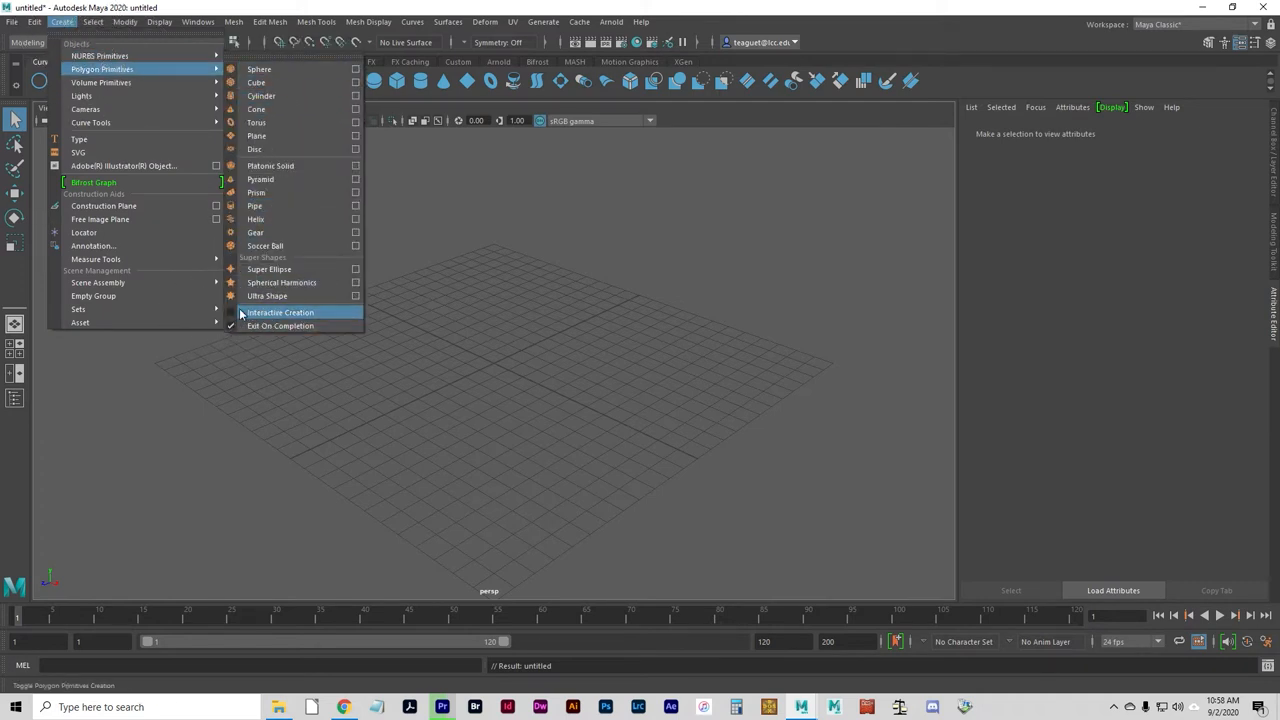
mouse_move(268, 302)
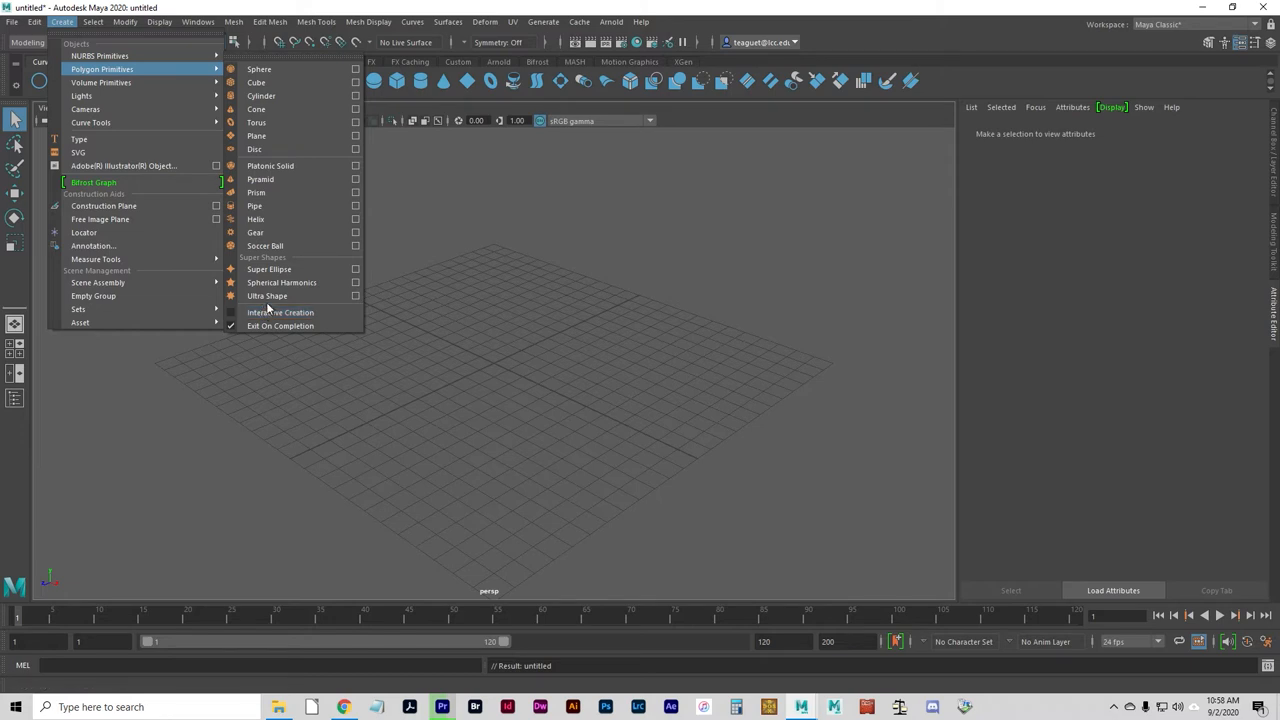
mouse_move(268, 308)
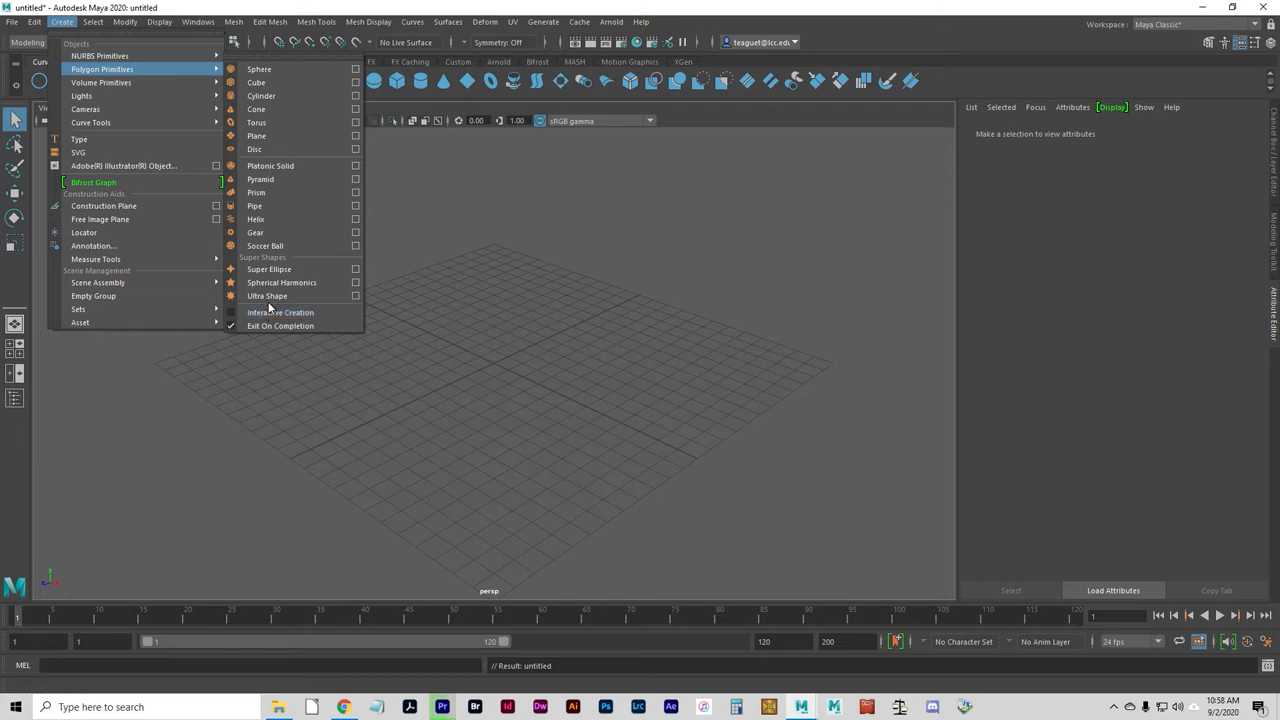
mouse_move(292, 136)
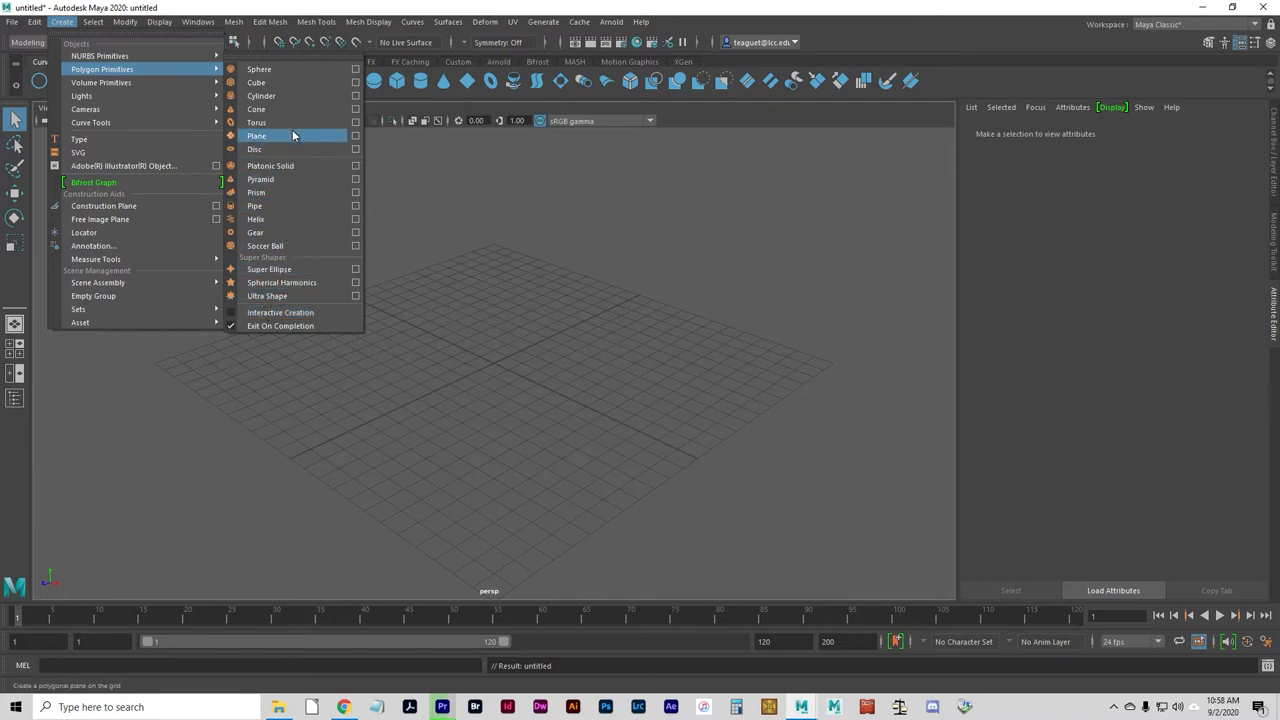
mouse_move(296, 96)
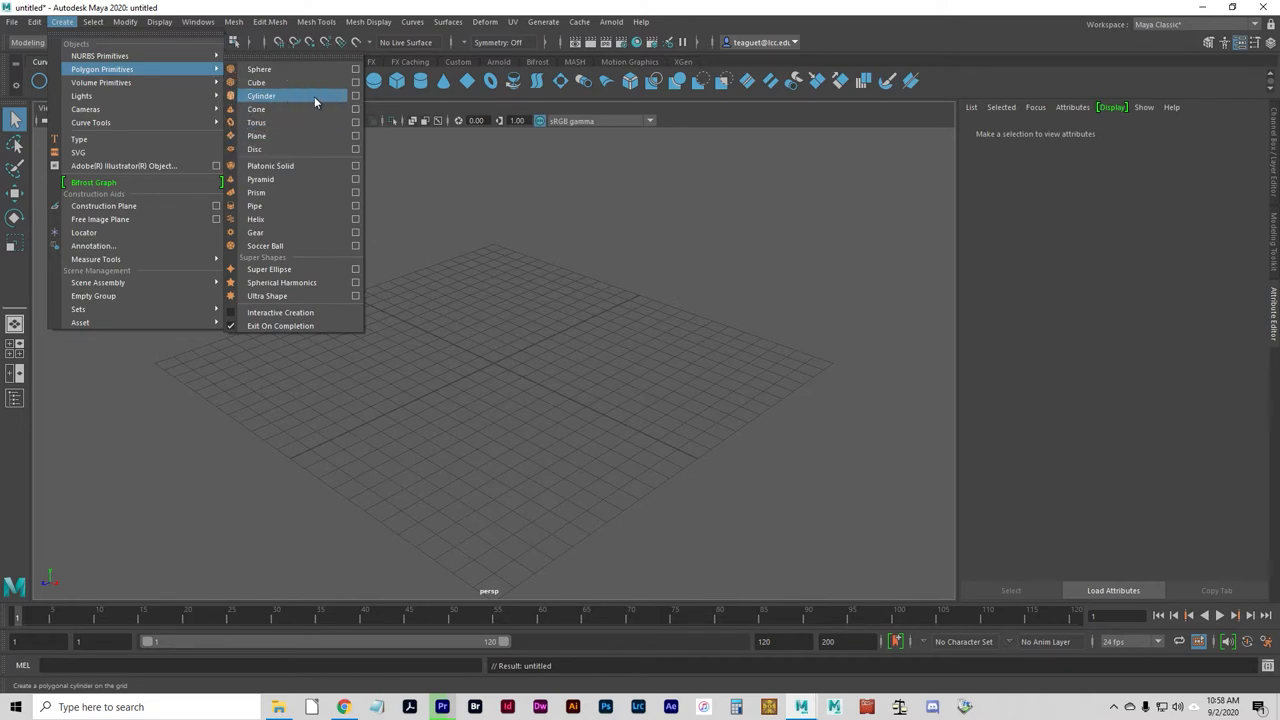
mouse_move(356, 96)
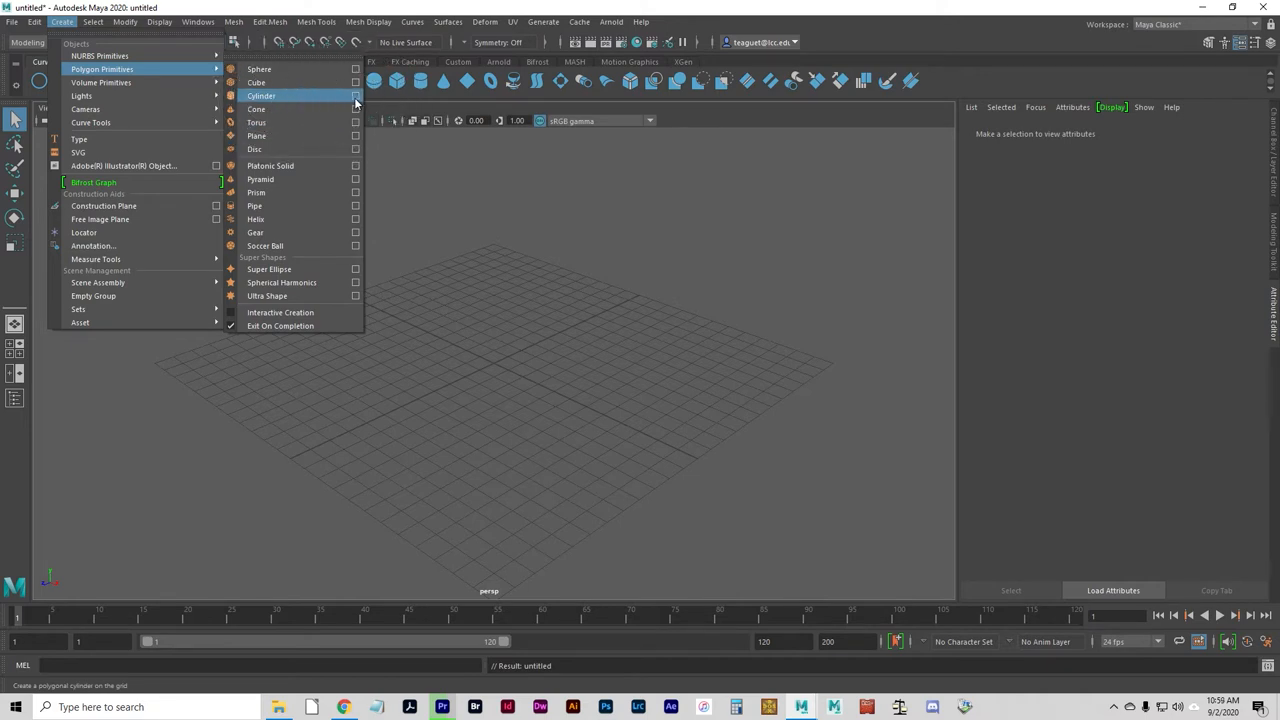
Create a polygon cylinder with radius 10 and 8 axis divisions
left_click(356, 96)
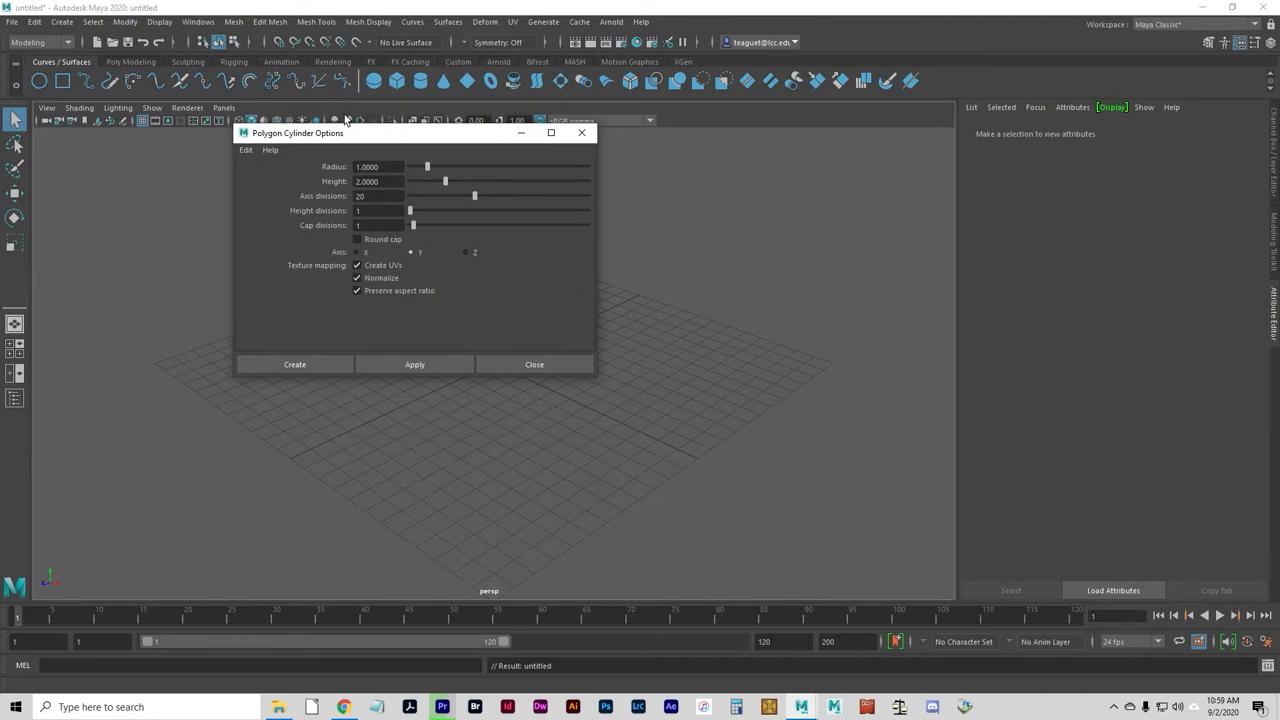
mouse_move(384, 152)
type("10.0000")
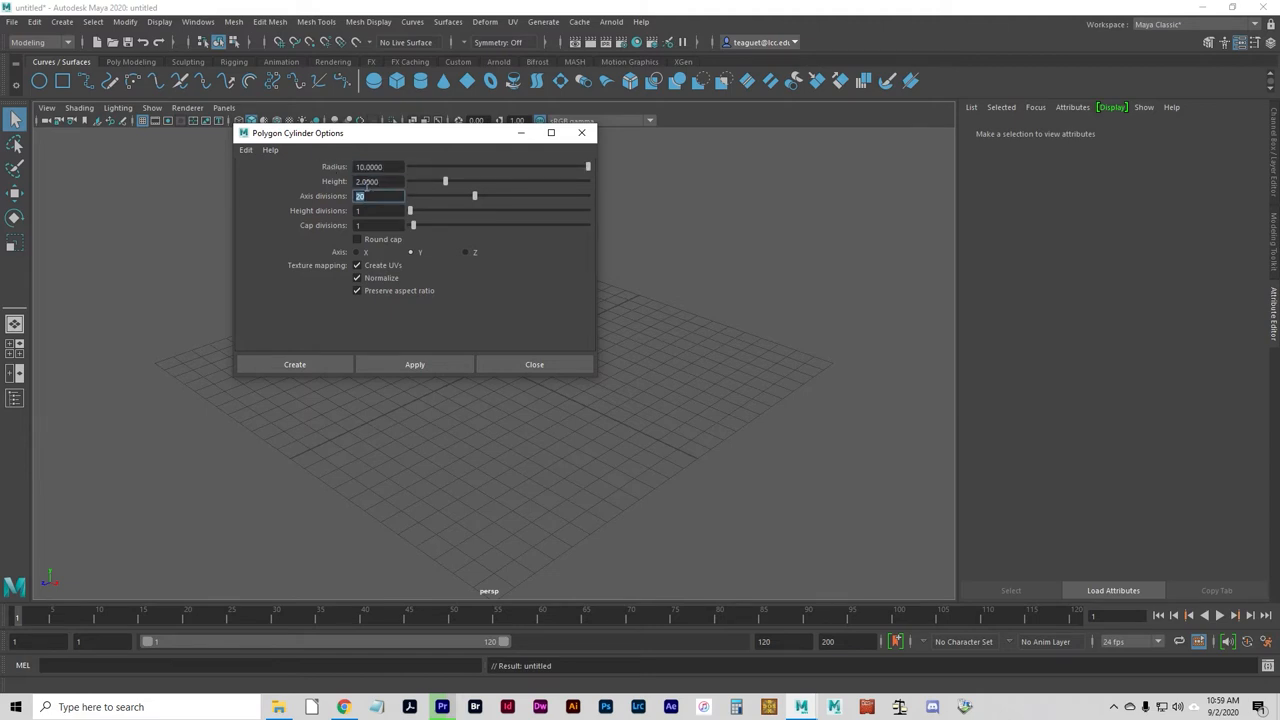
type("8")
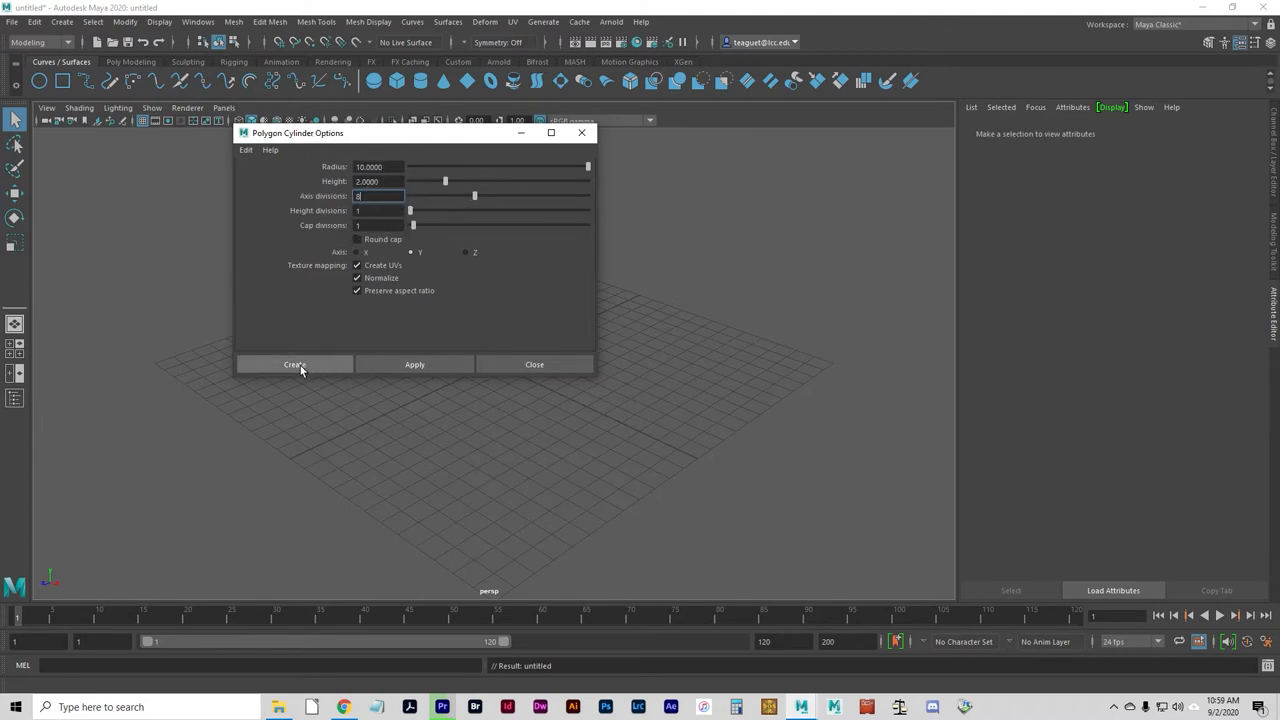
left_click(294, 364)
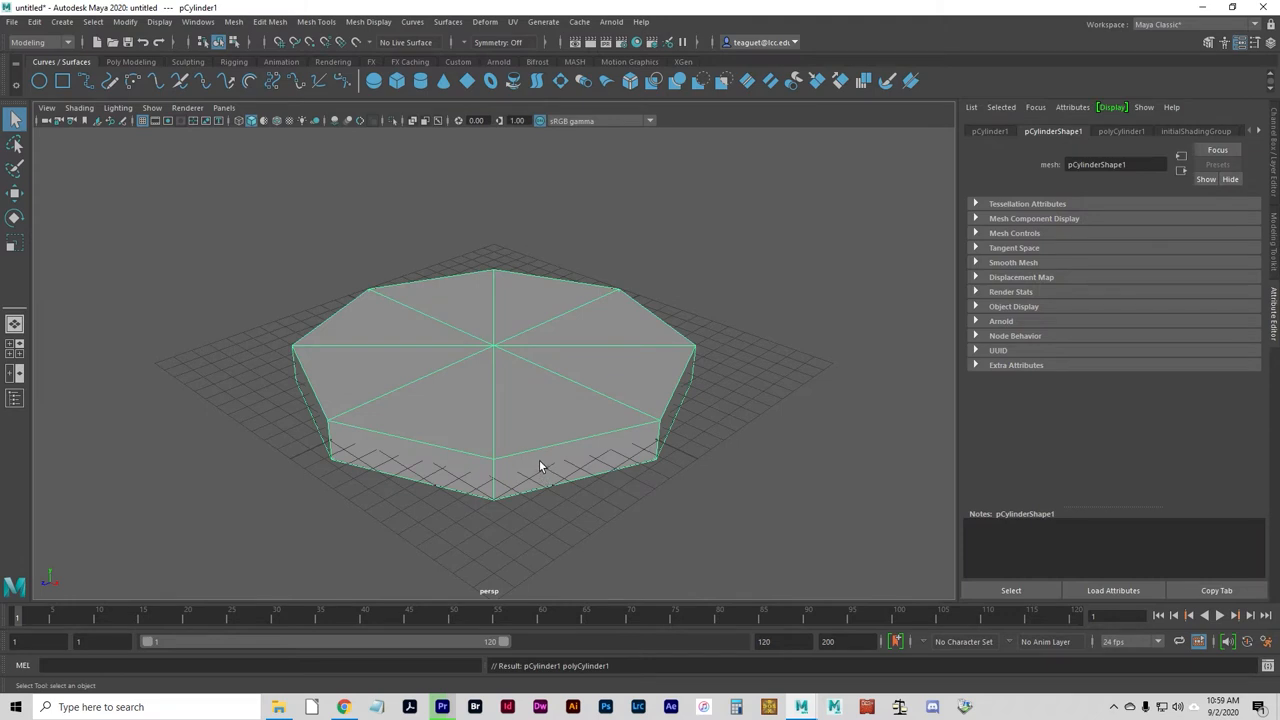
mouse_move(756, 360)
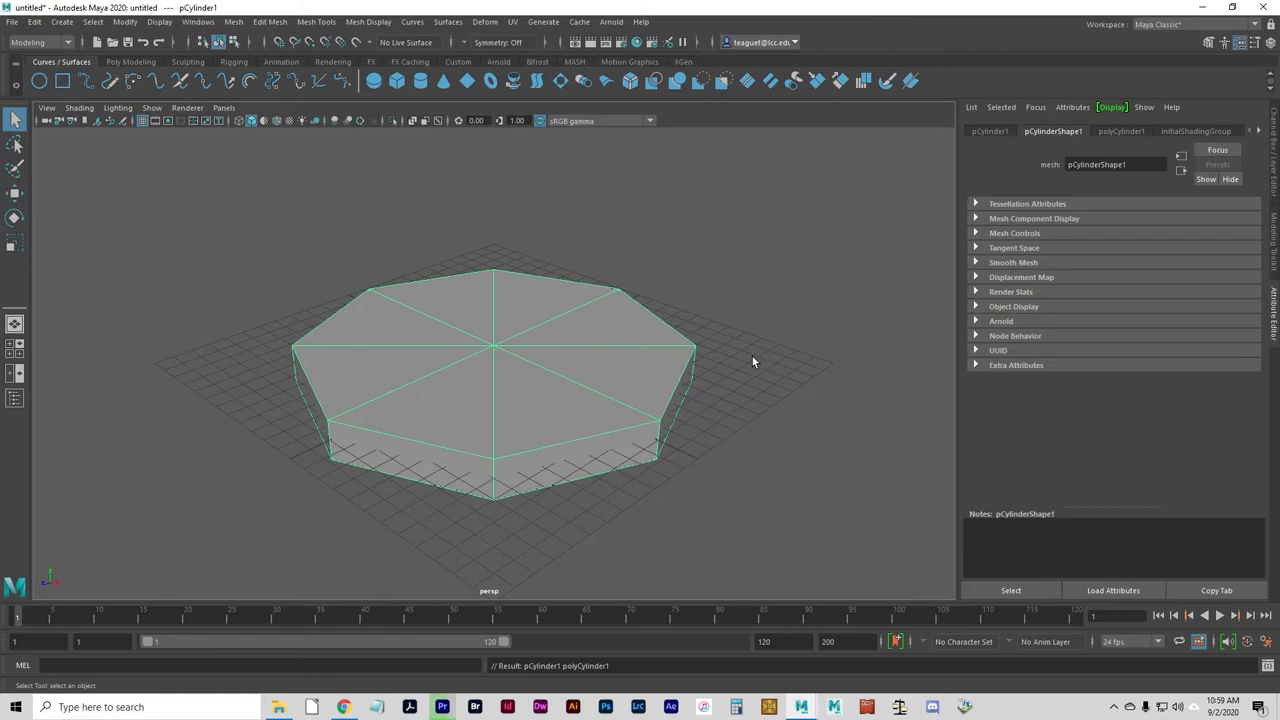
mouse_move(448, 368)
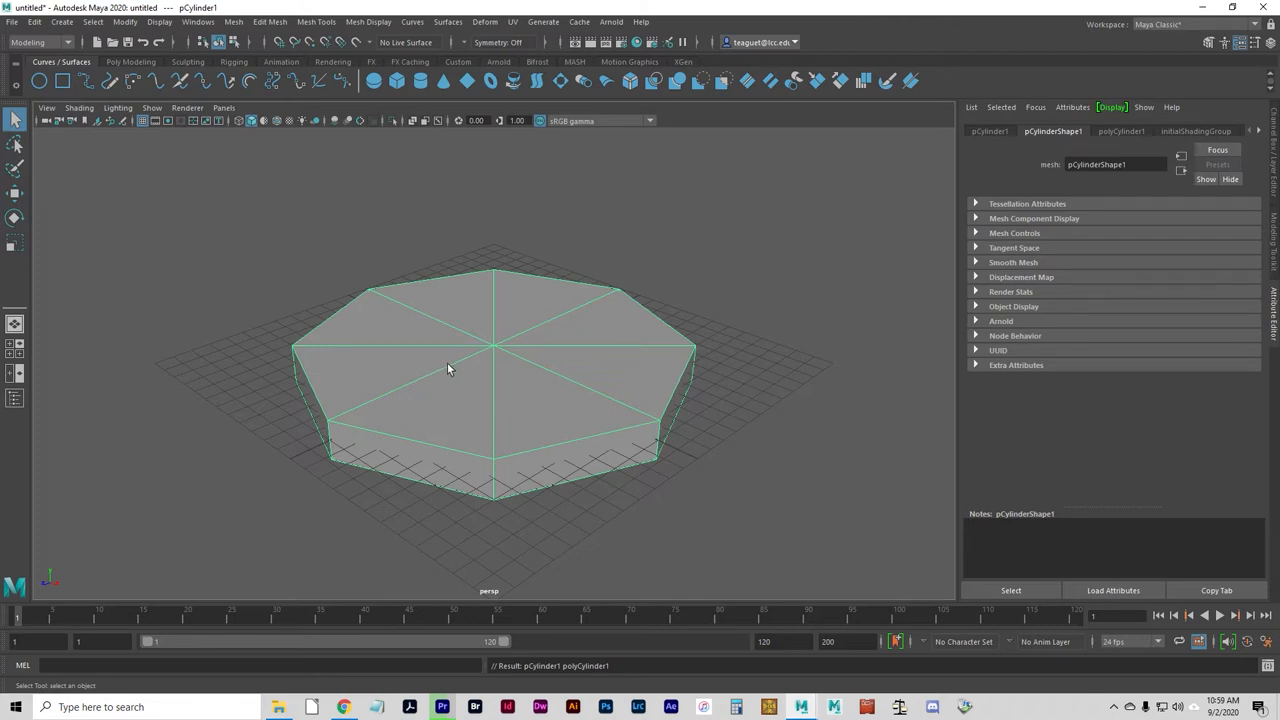
mouse_move(448, 452)
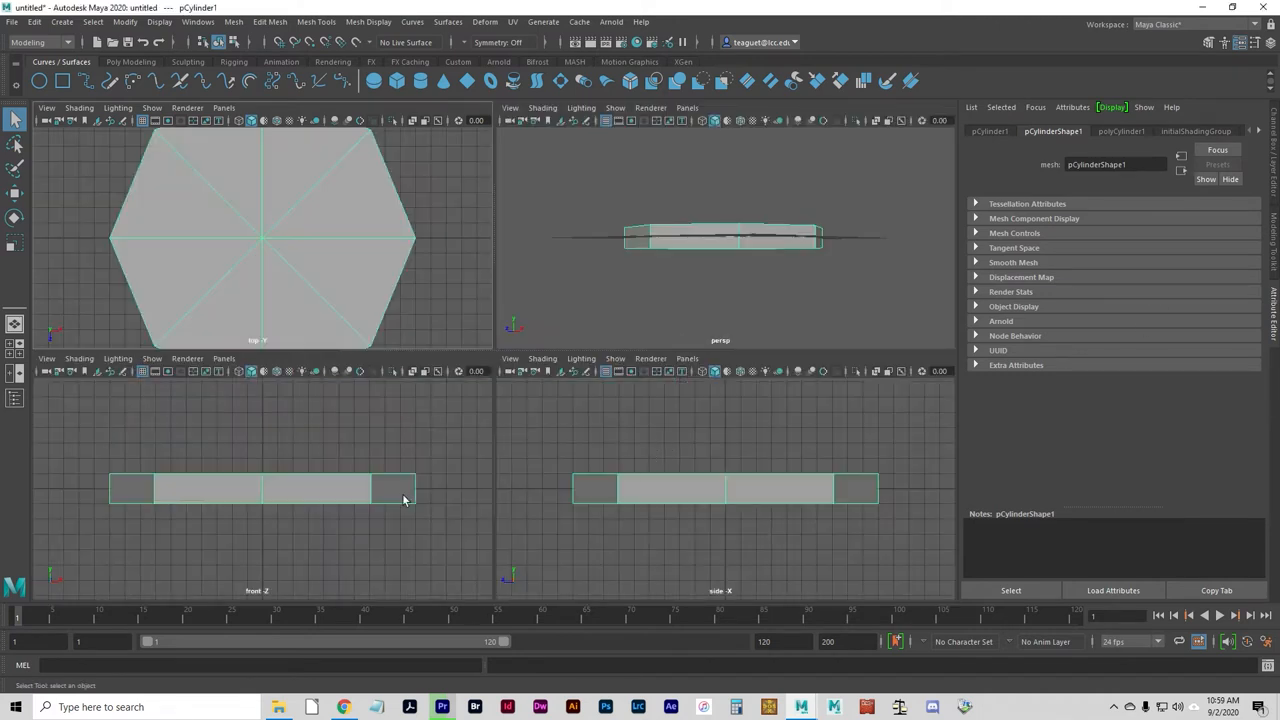
Lower the polyCylinder1 Height in the Channel Box to flatten the base into a slab
key("4")
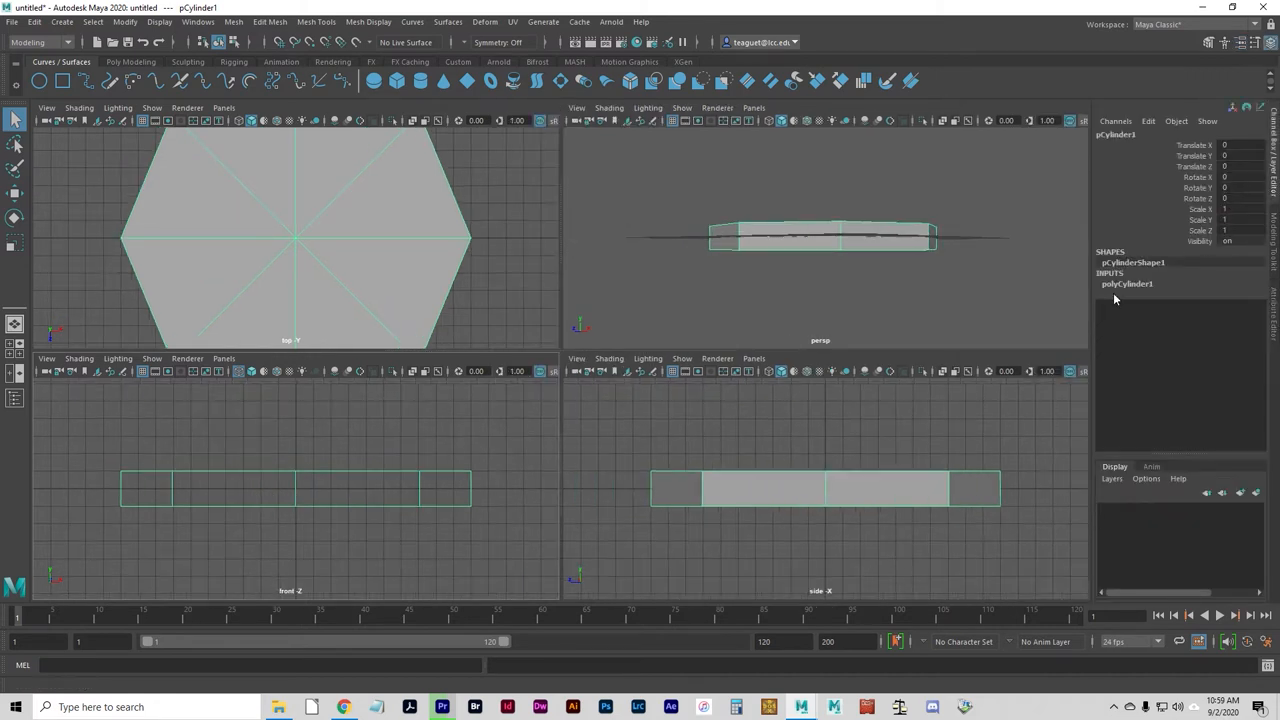
left_click(1128, 284)
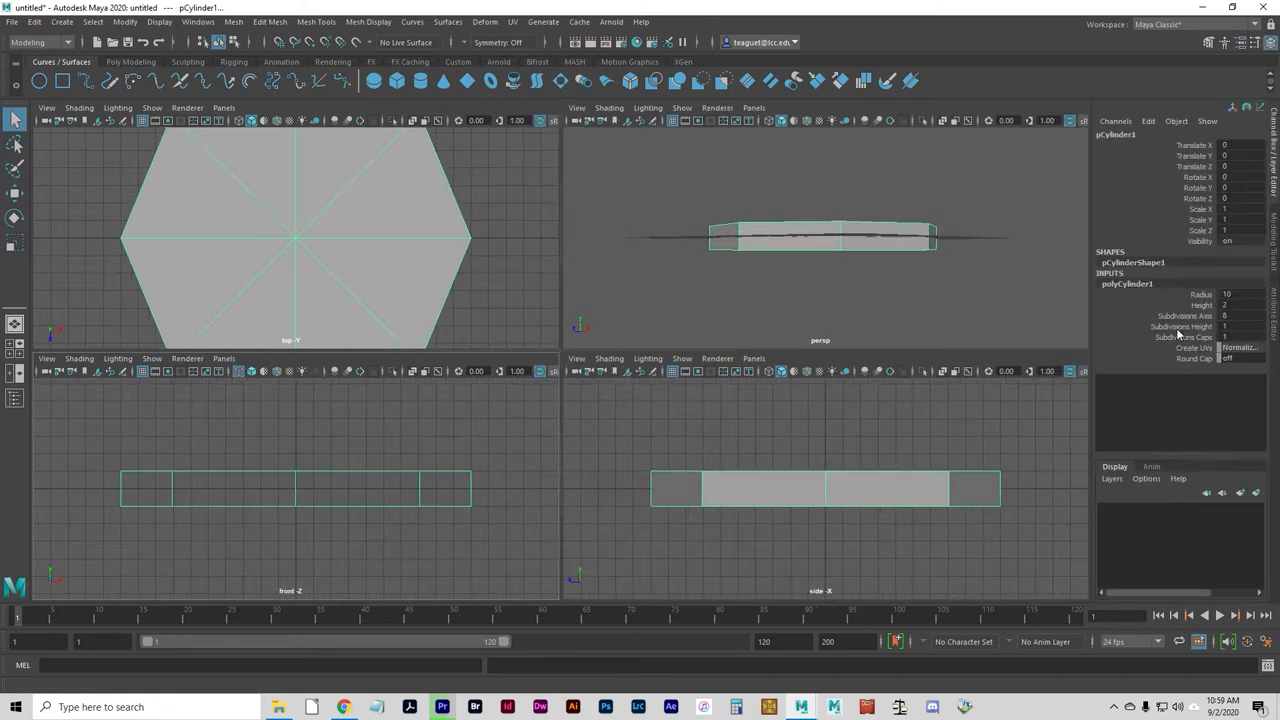
left_click(1240, 304)
type("1")
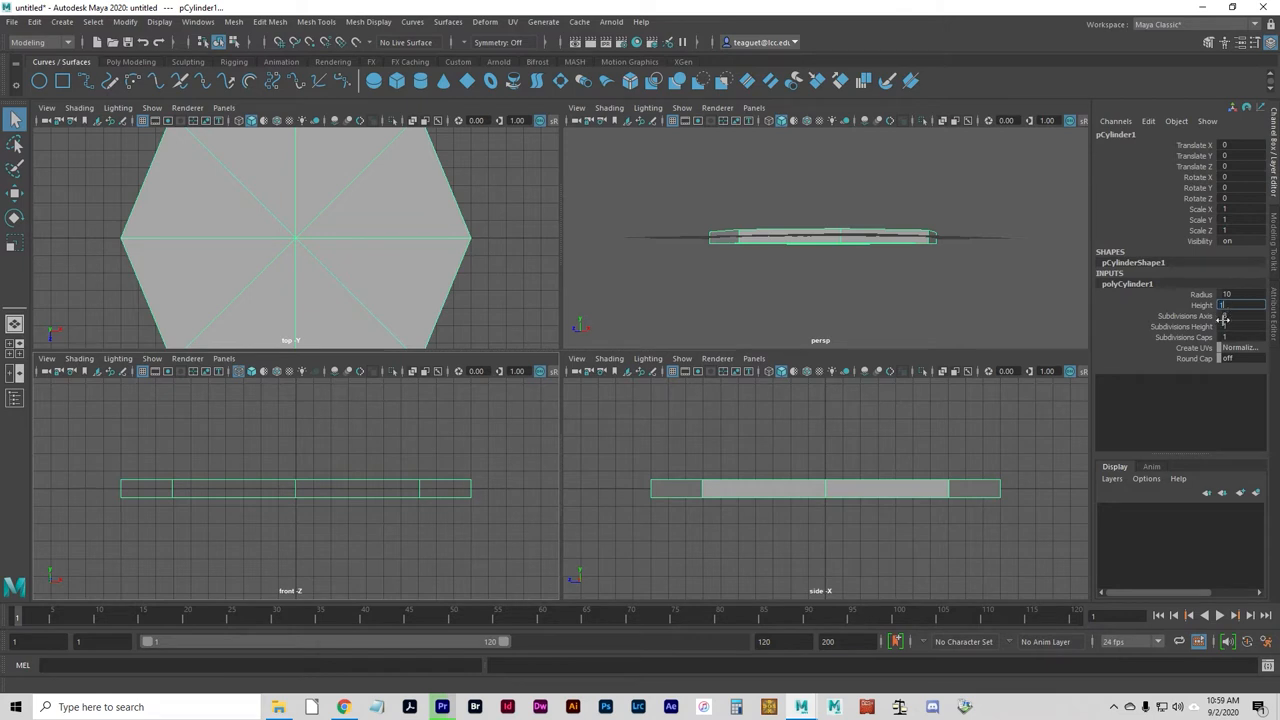
left_click(60, 20)
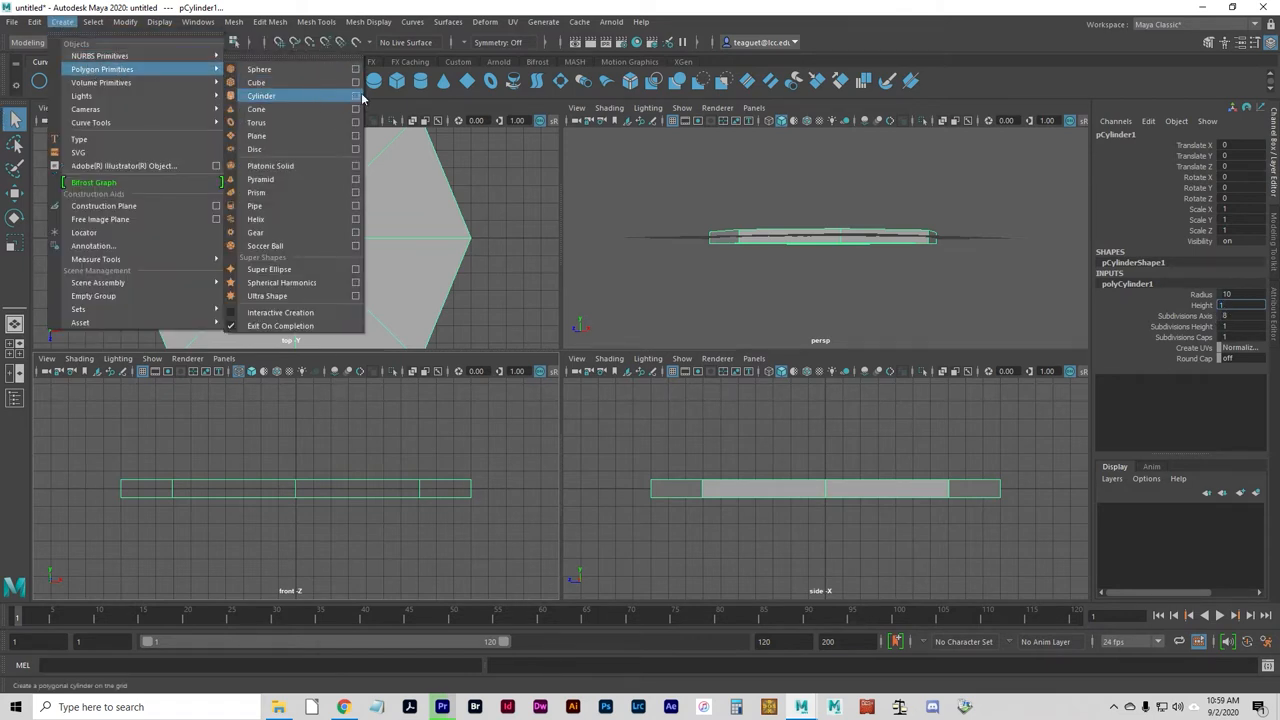
left_click(356, 96)
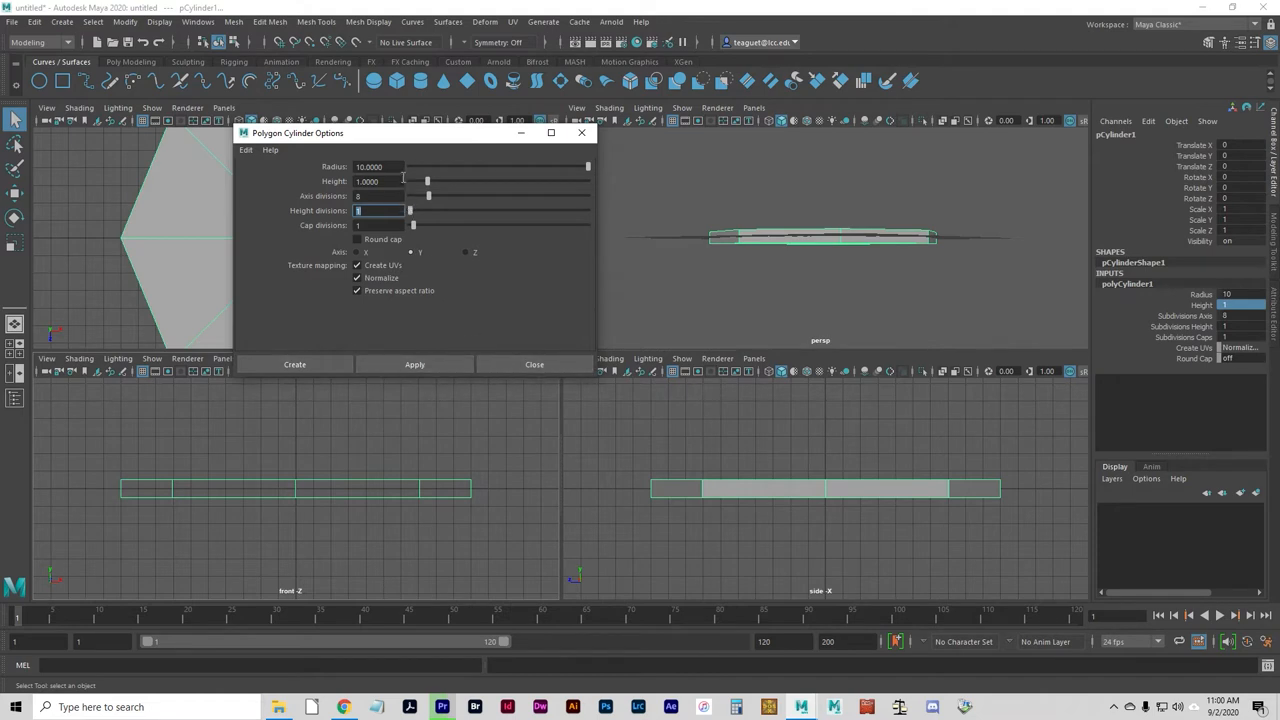
left_click(534, 364)
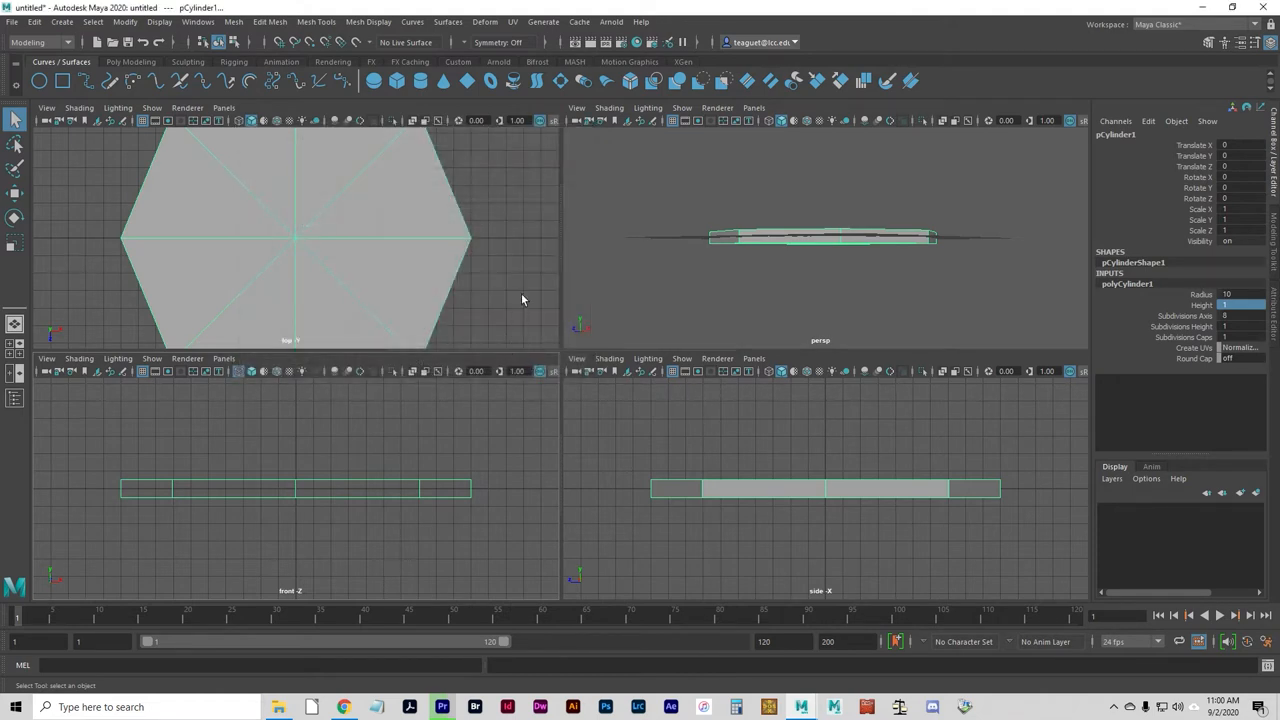
mouse_move(544, 276)
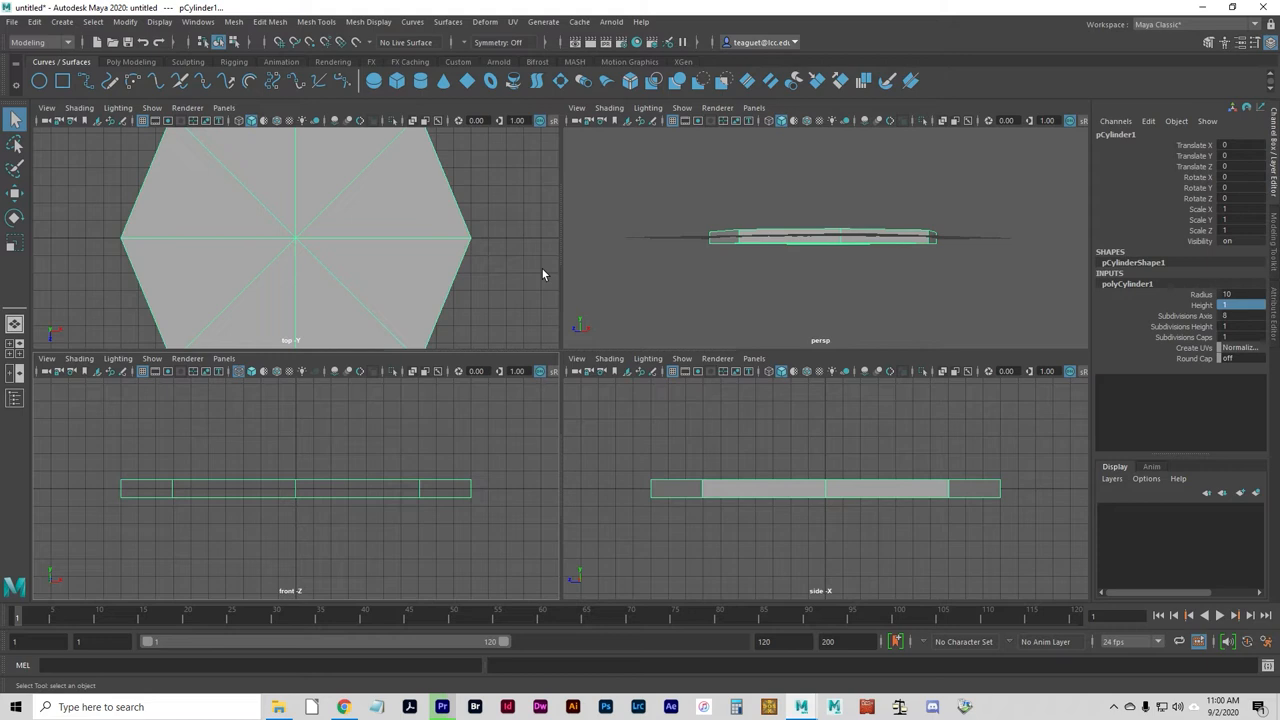
mouse_move(572, 272)
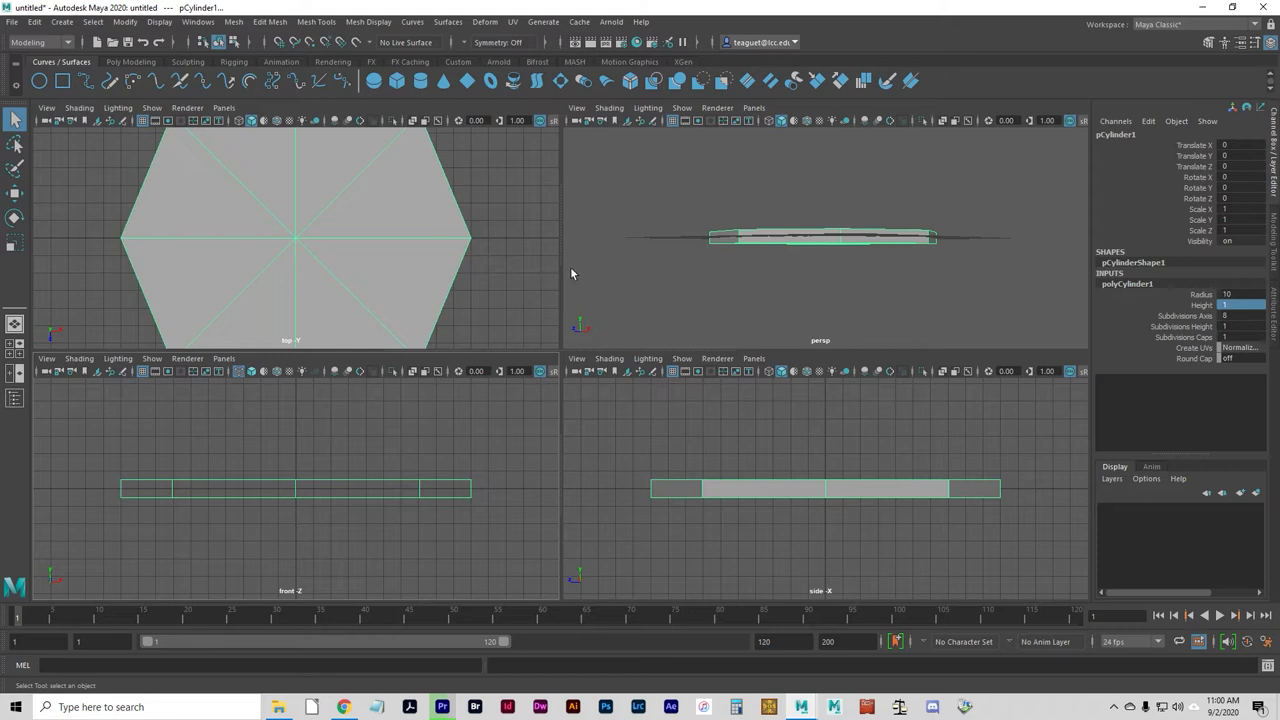
mouse_move(618, 276)
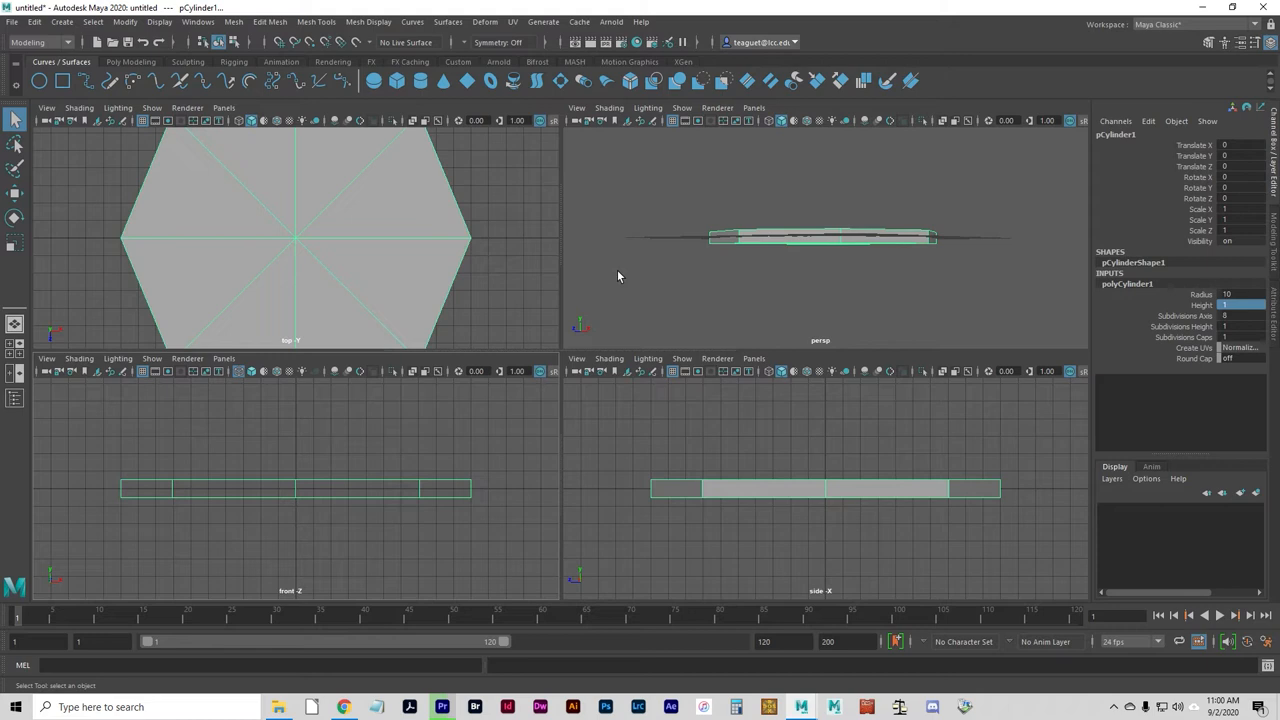
mouse_move(560, 316)
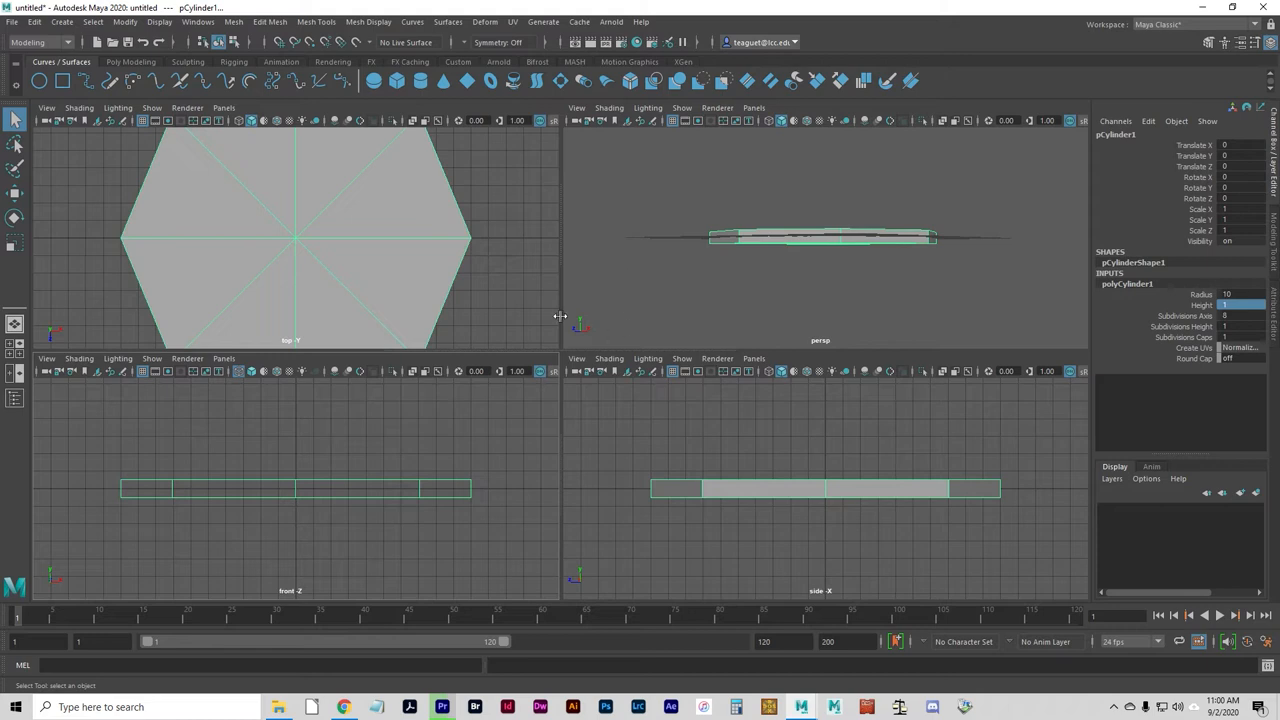
mouse_move(480, 274)
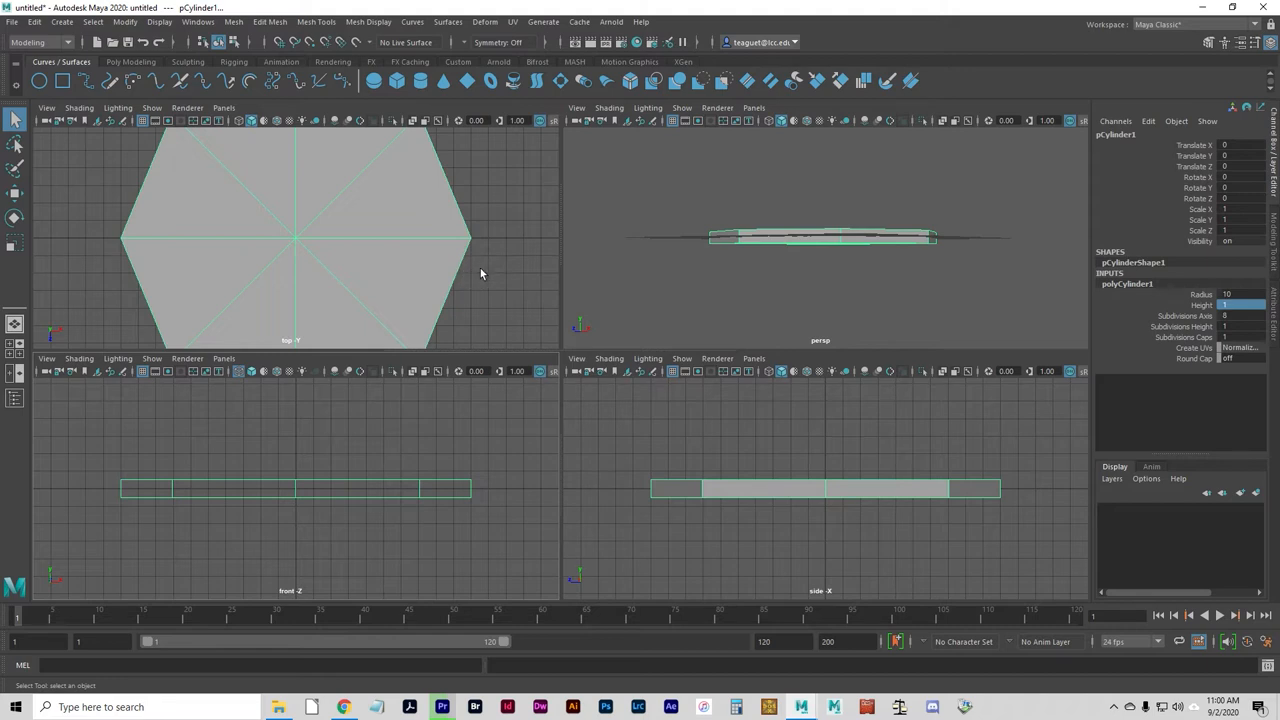
Display the orthographic views in wireframe
key("4")
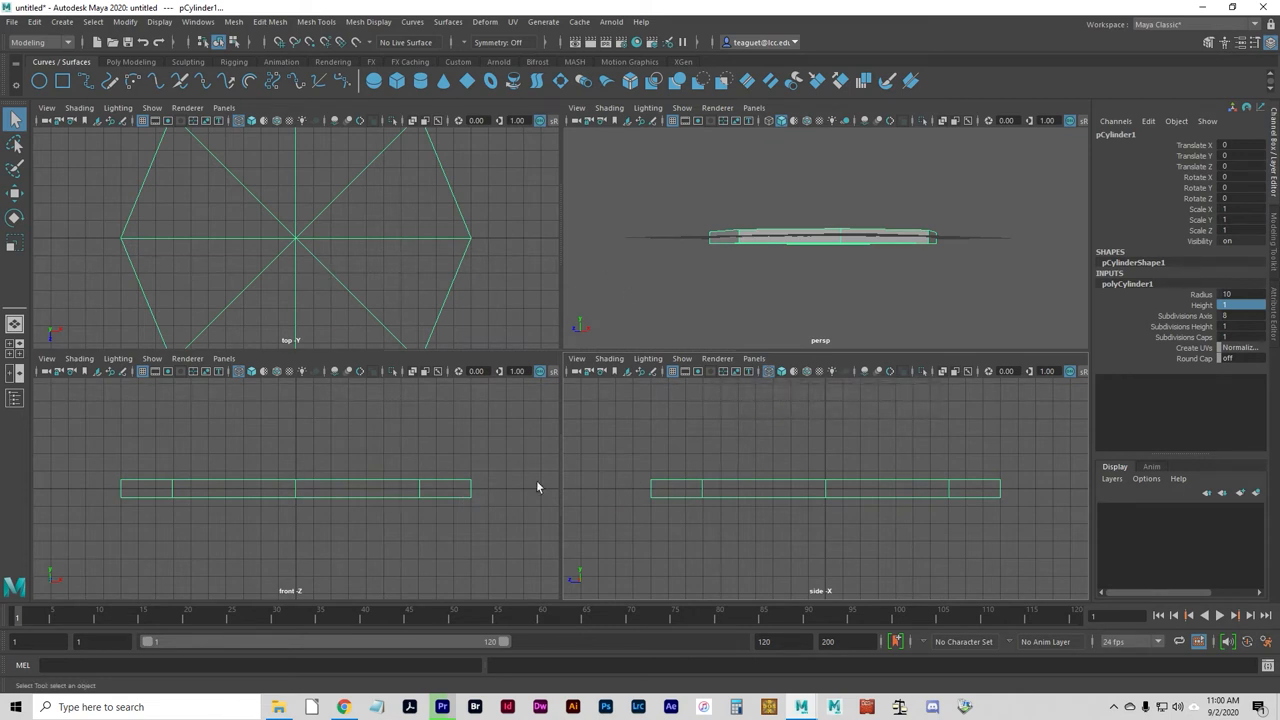
mouse_move(296, 344)
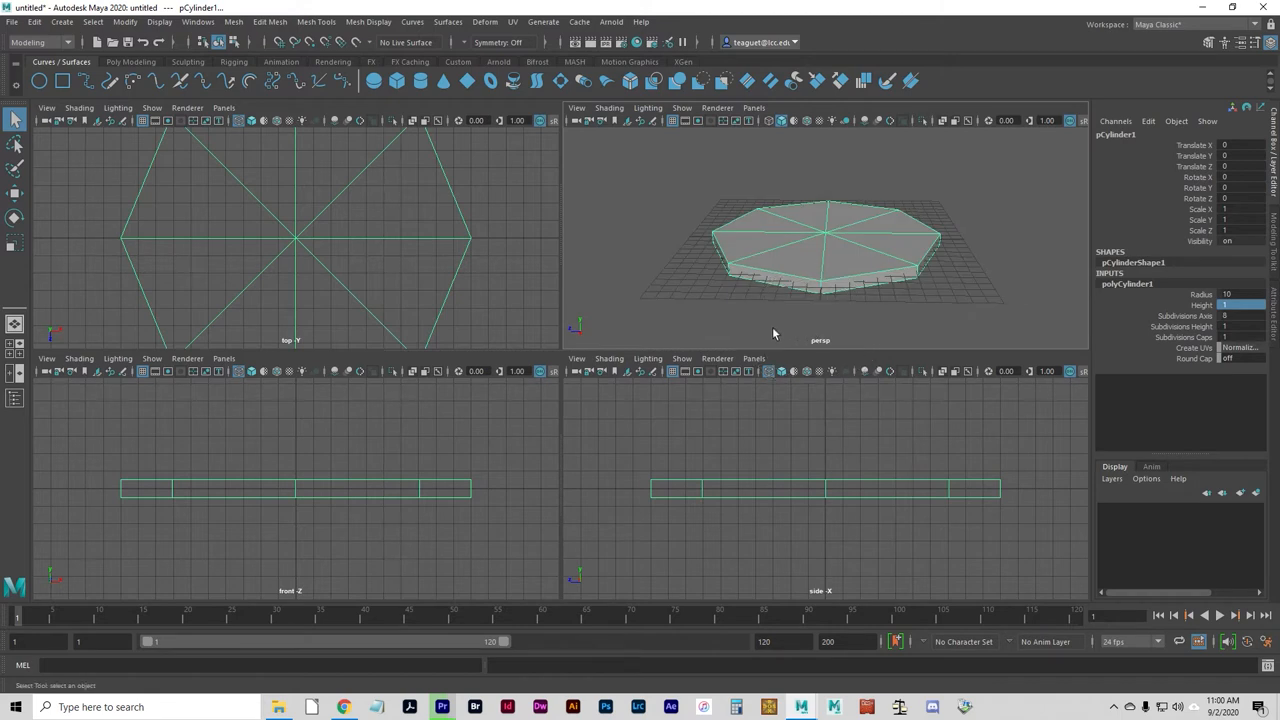
mouse_move(764, 228)
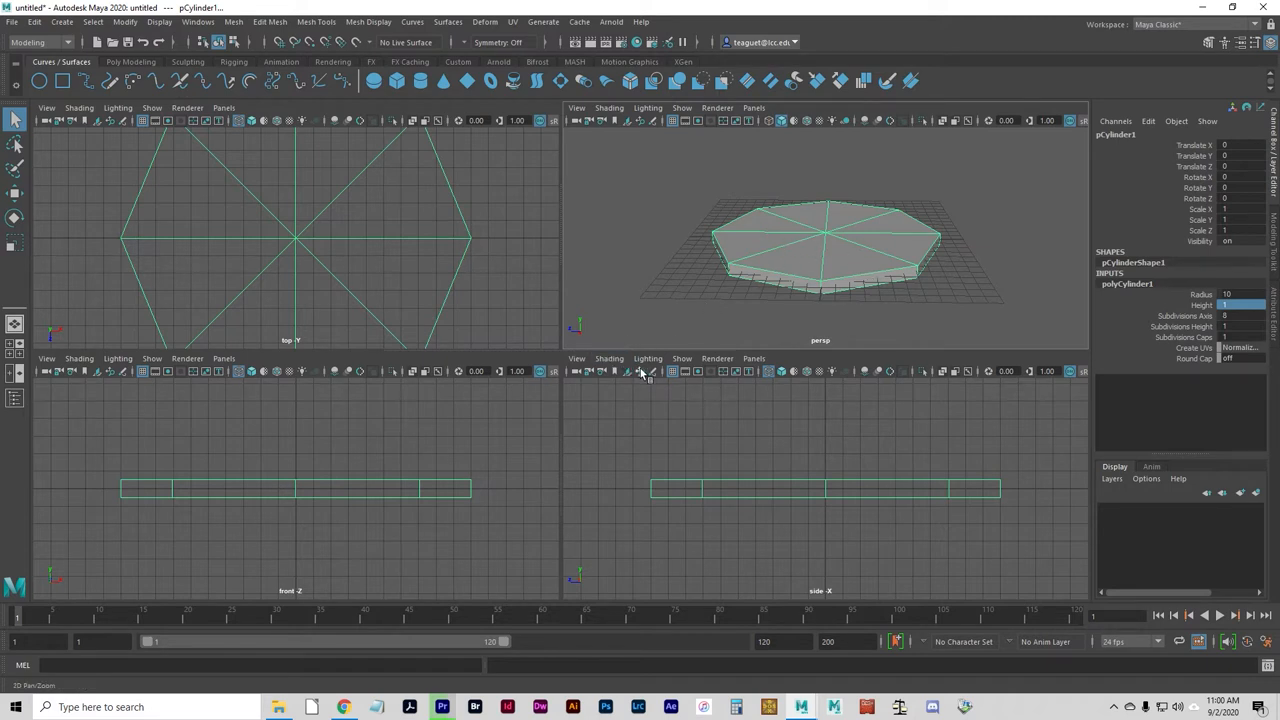
mouse_move(640, 380)
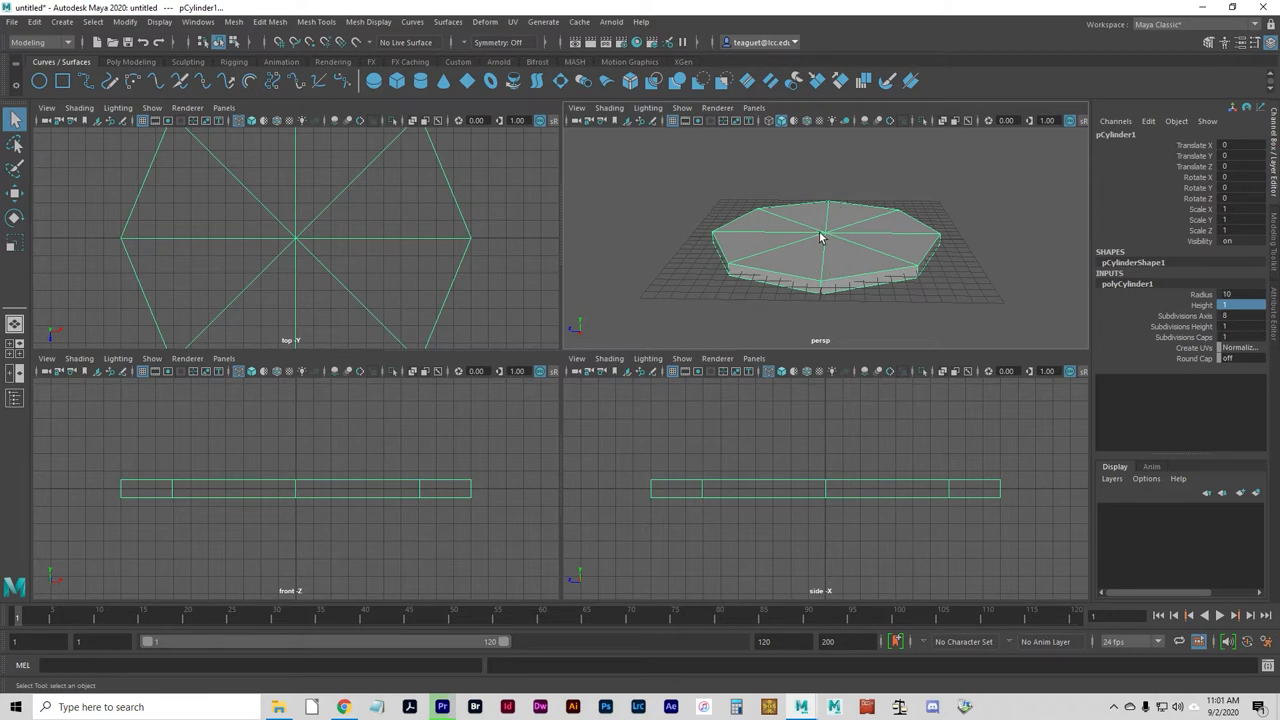
mouse_move(654, 242)
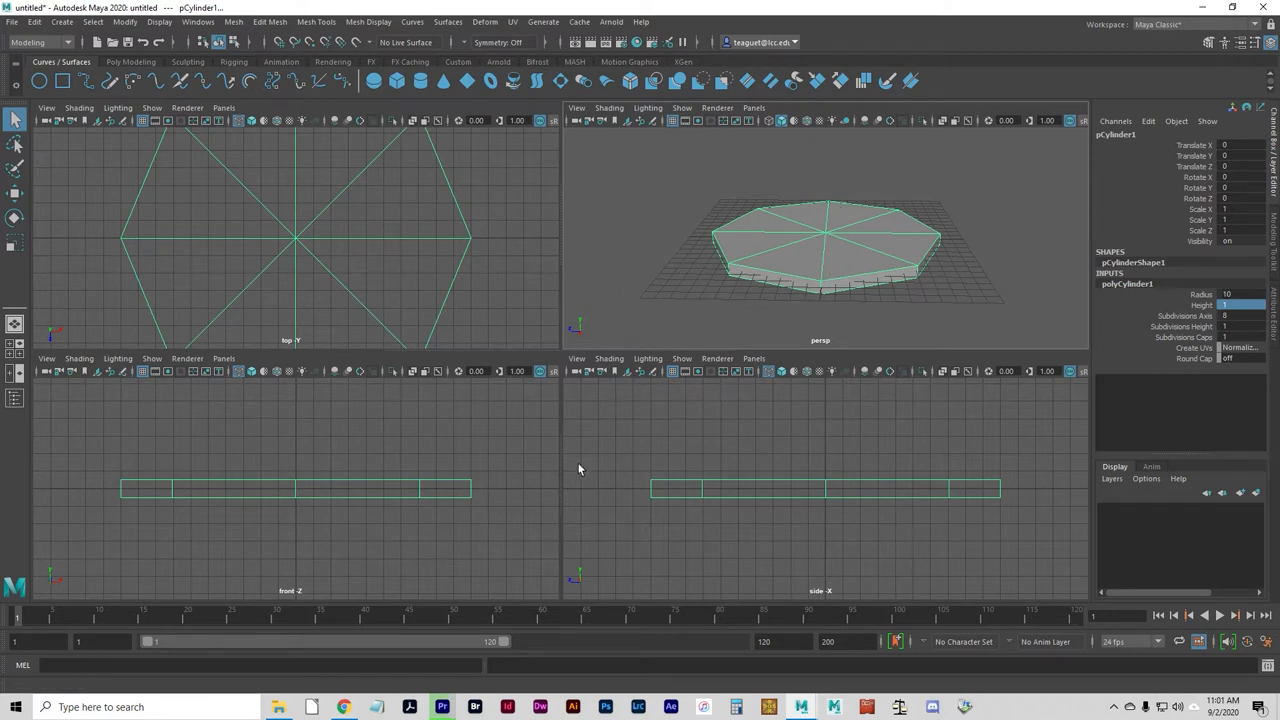
mouse_move(240, 518)
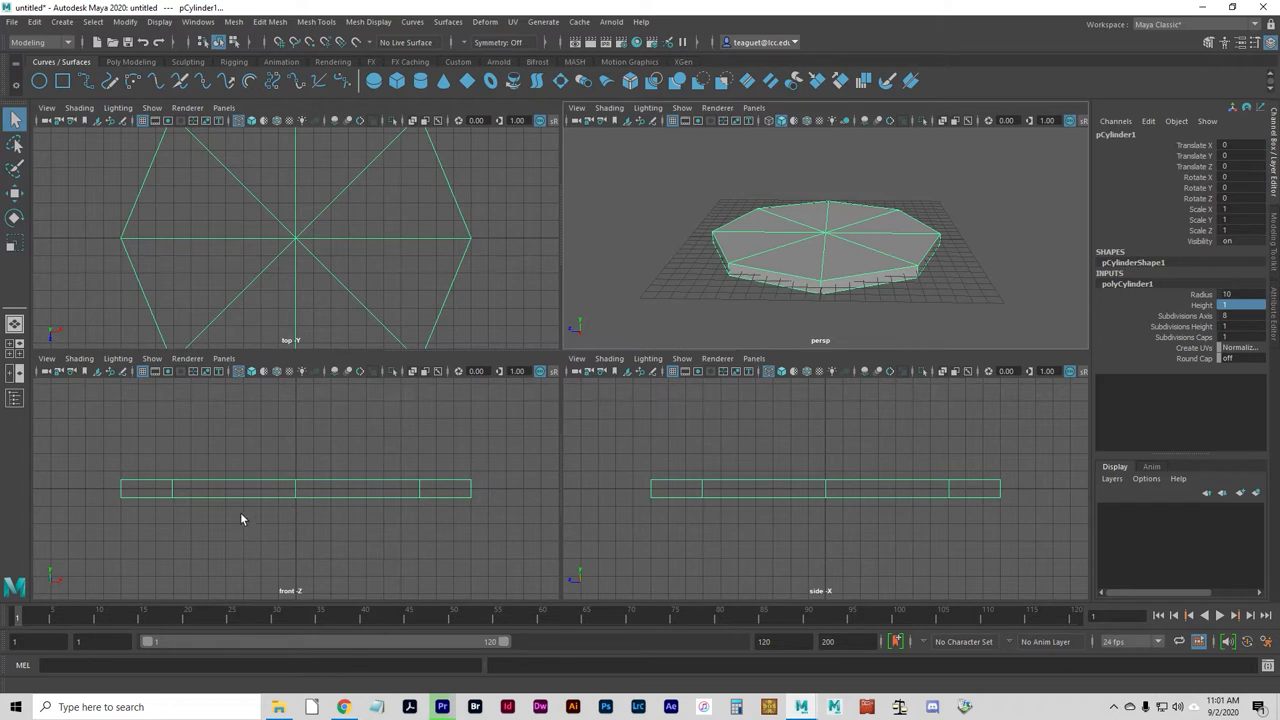
mouse_move(256, 504)
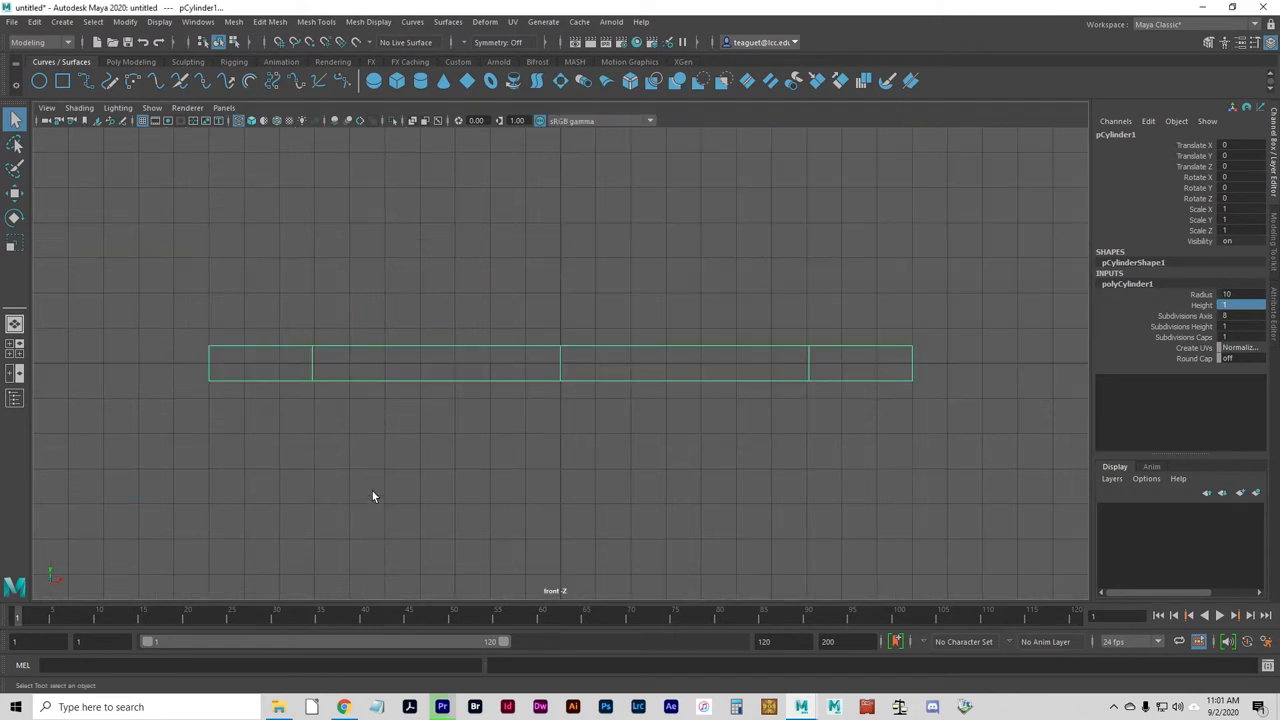
mouse_move(560, 380)
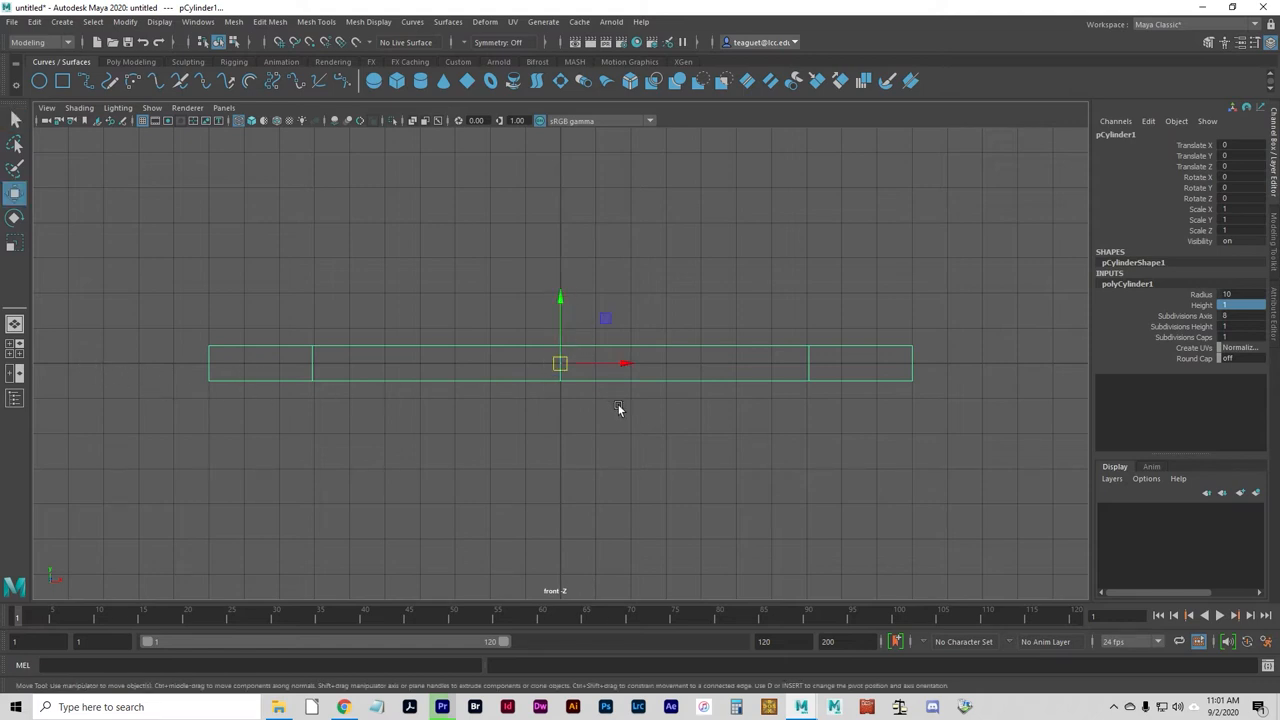
mouse_move(576, 304)
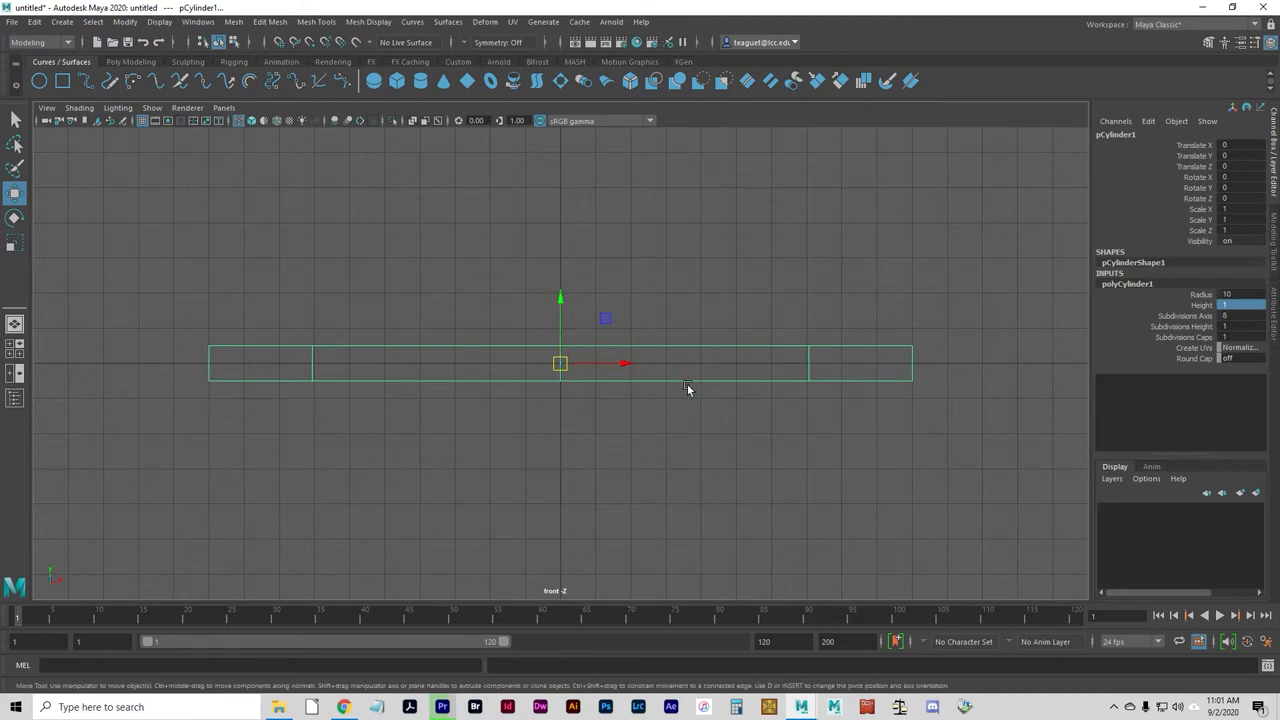
mouse_move(256, 300)
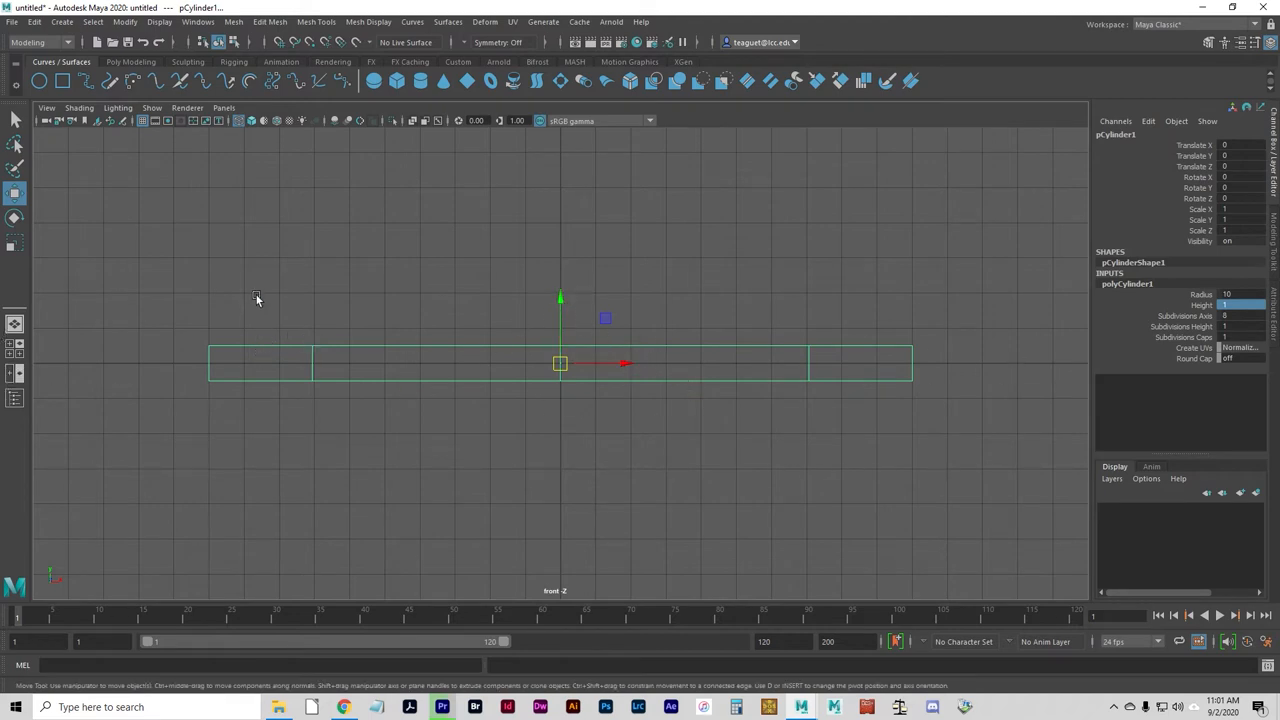
mouse_move(560, 300)
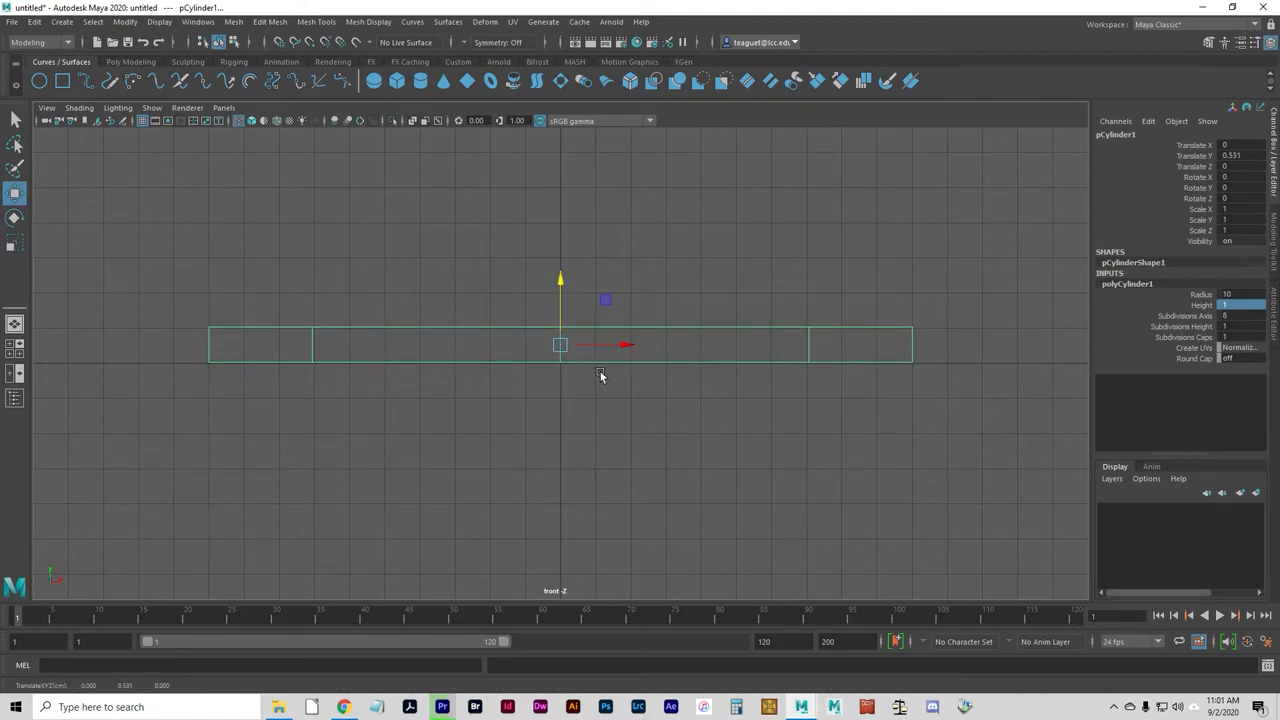
mouse_move(540, 366)
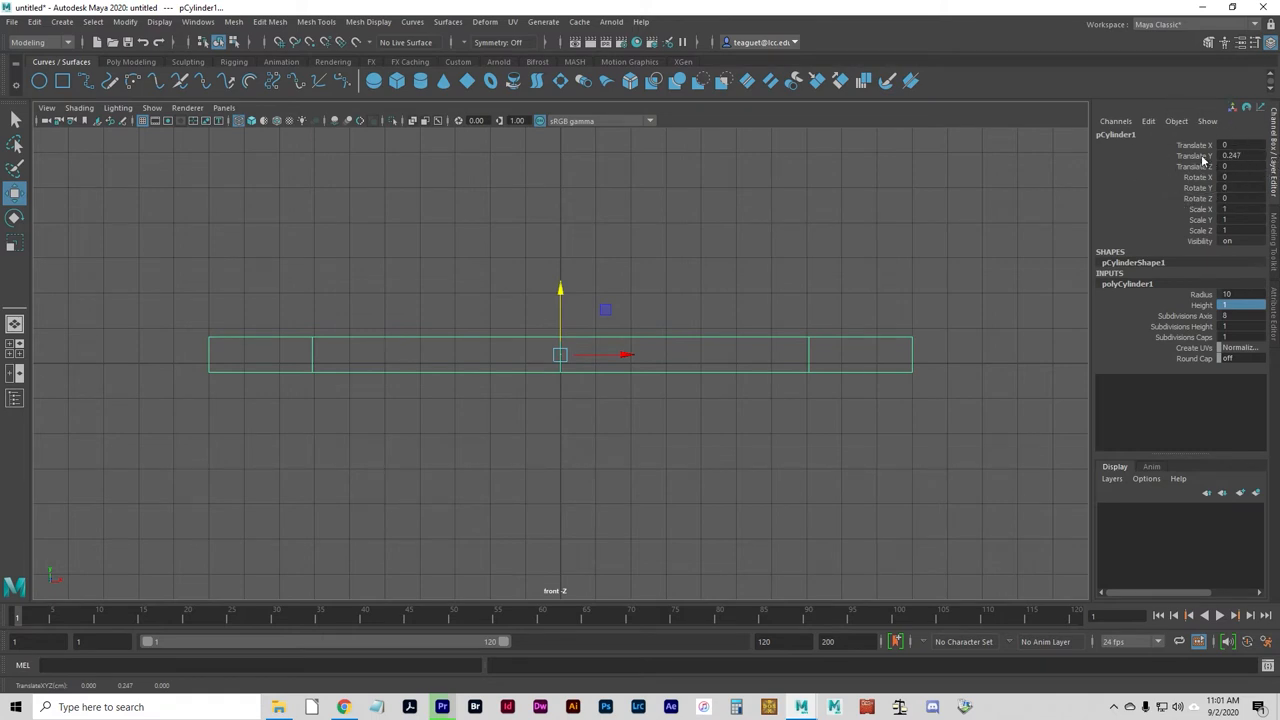
Raise the octagonal slab slightly by adjusting its Translate Y value
left_click(1240, 156)
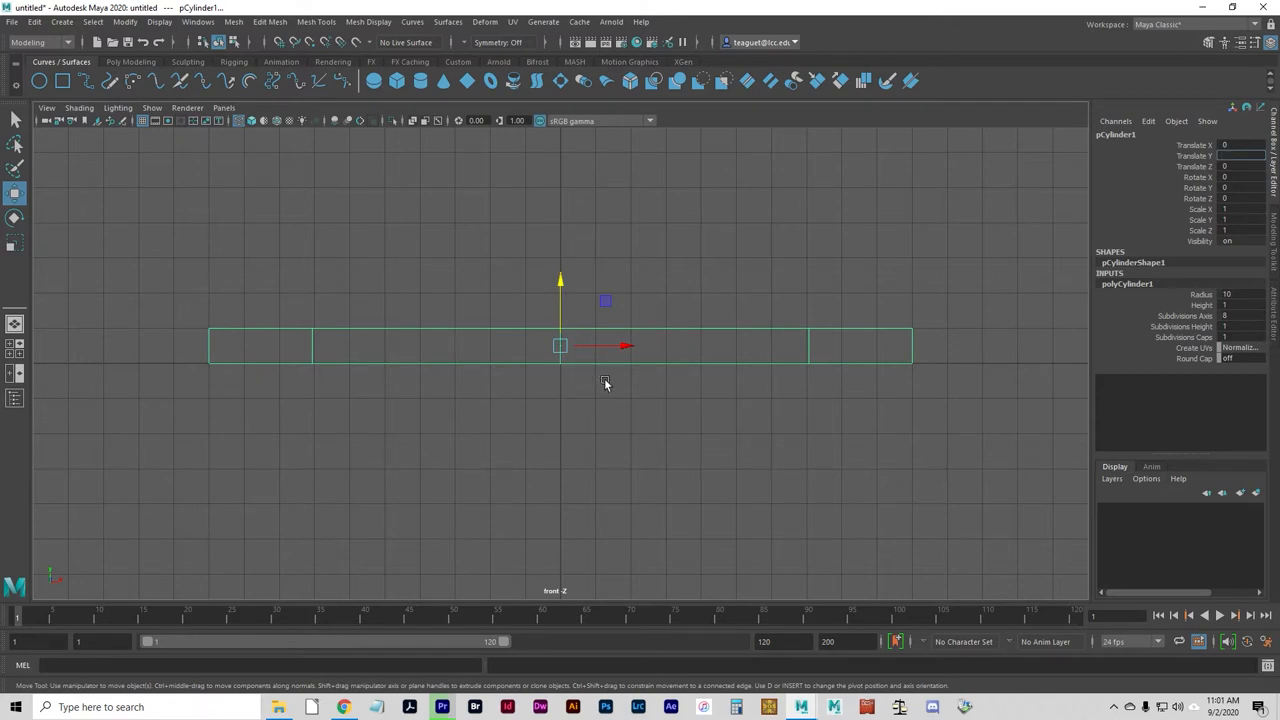
Rotate the octagonal base about its Y axis toward 22.5 degrees in the four-view layout
key("space")
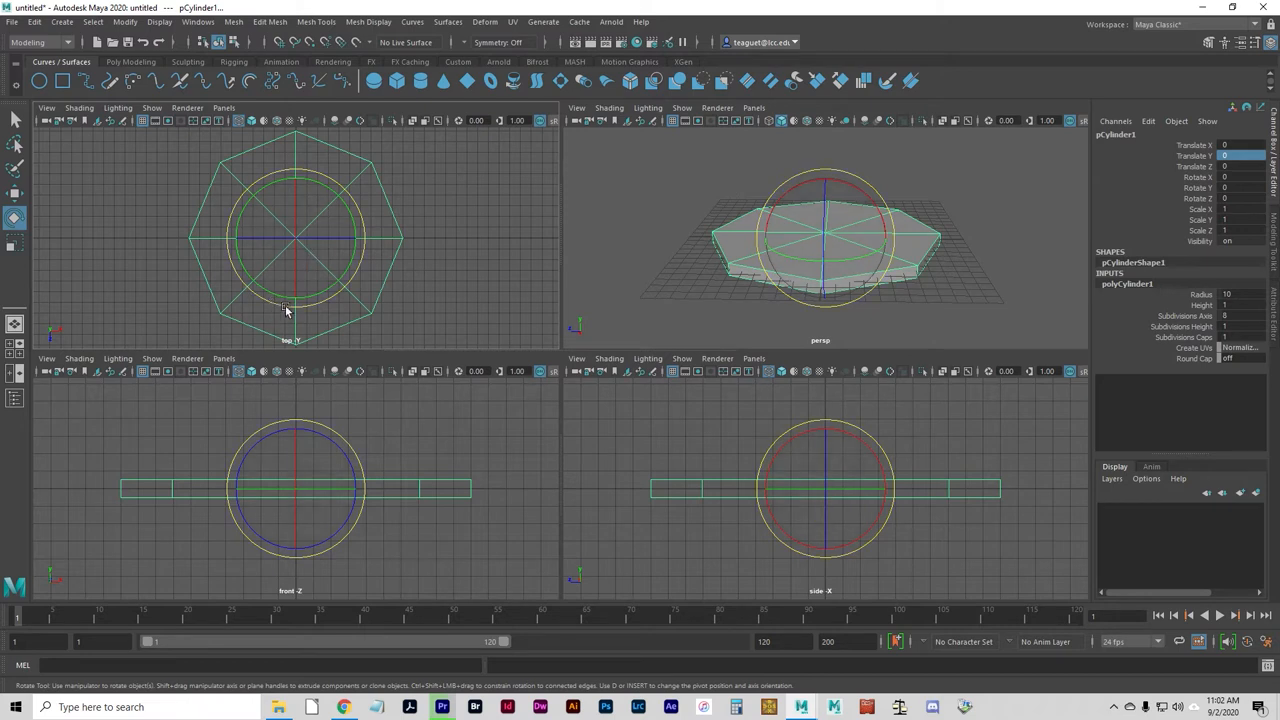
left_click_drag(320, 270, 340, 264)
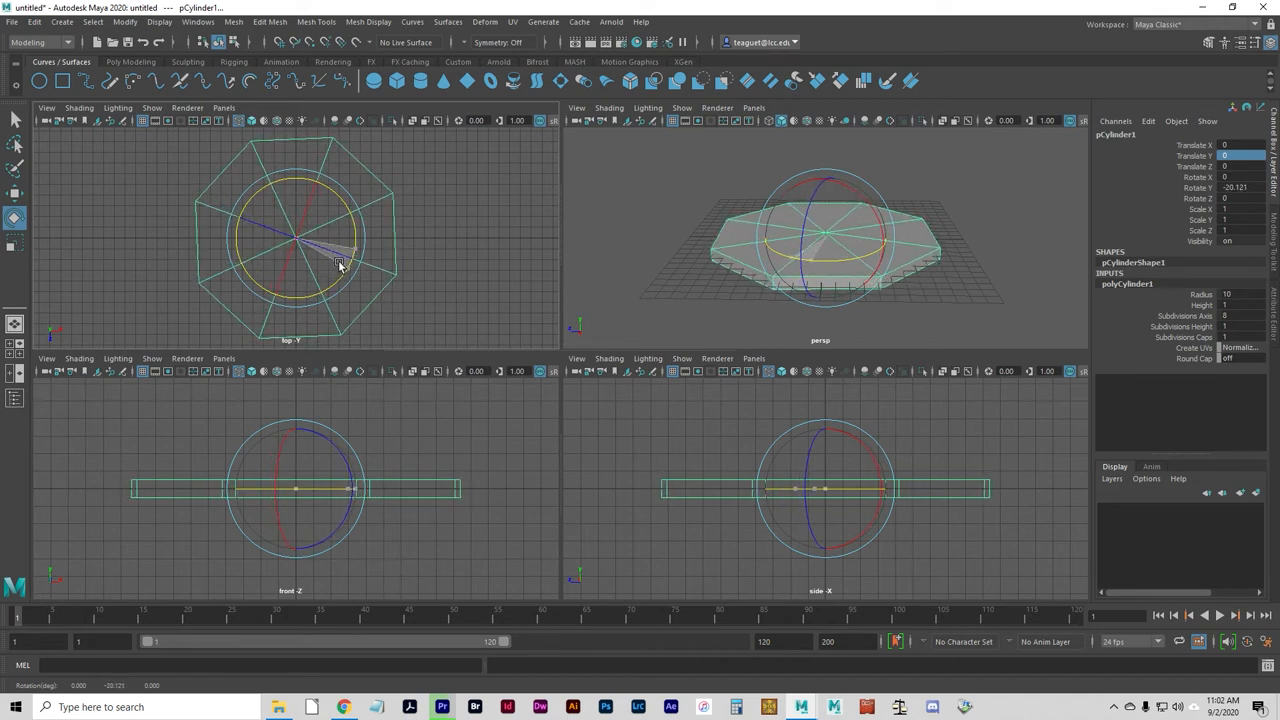
left_click_drag(340, 262, 324, 268)
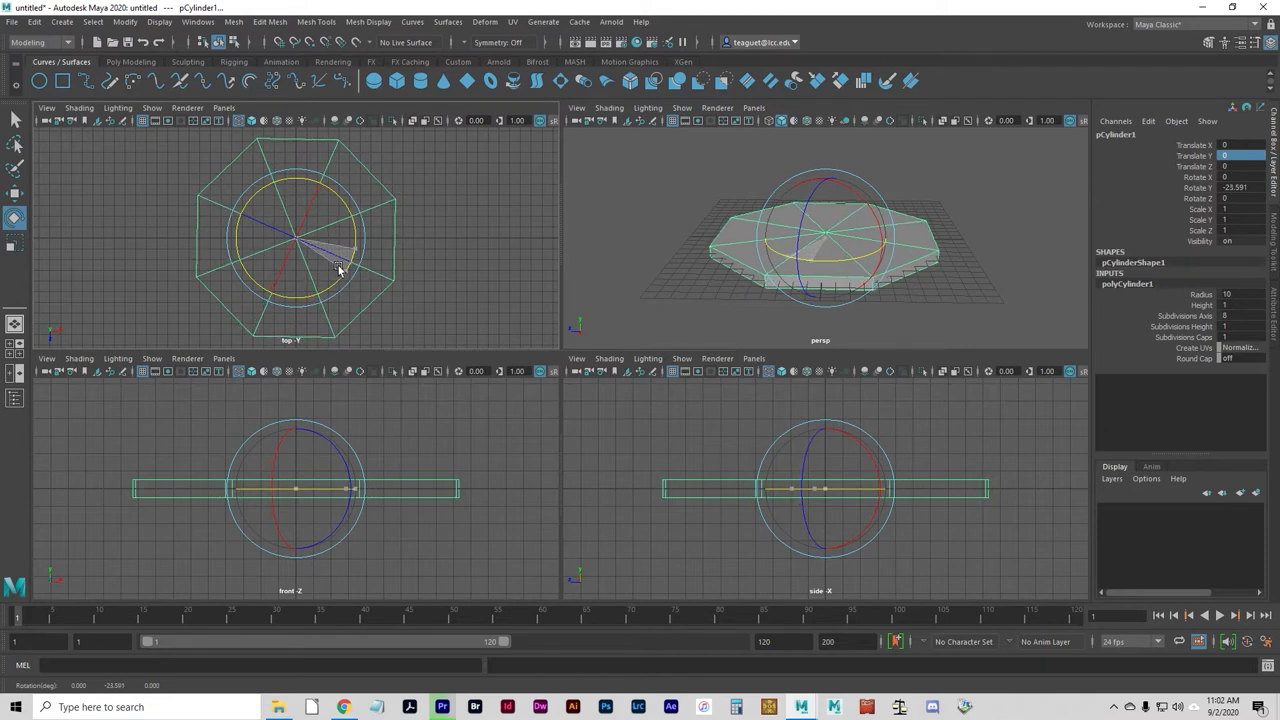
left_click_drag(340, 264, 344, 268)
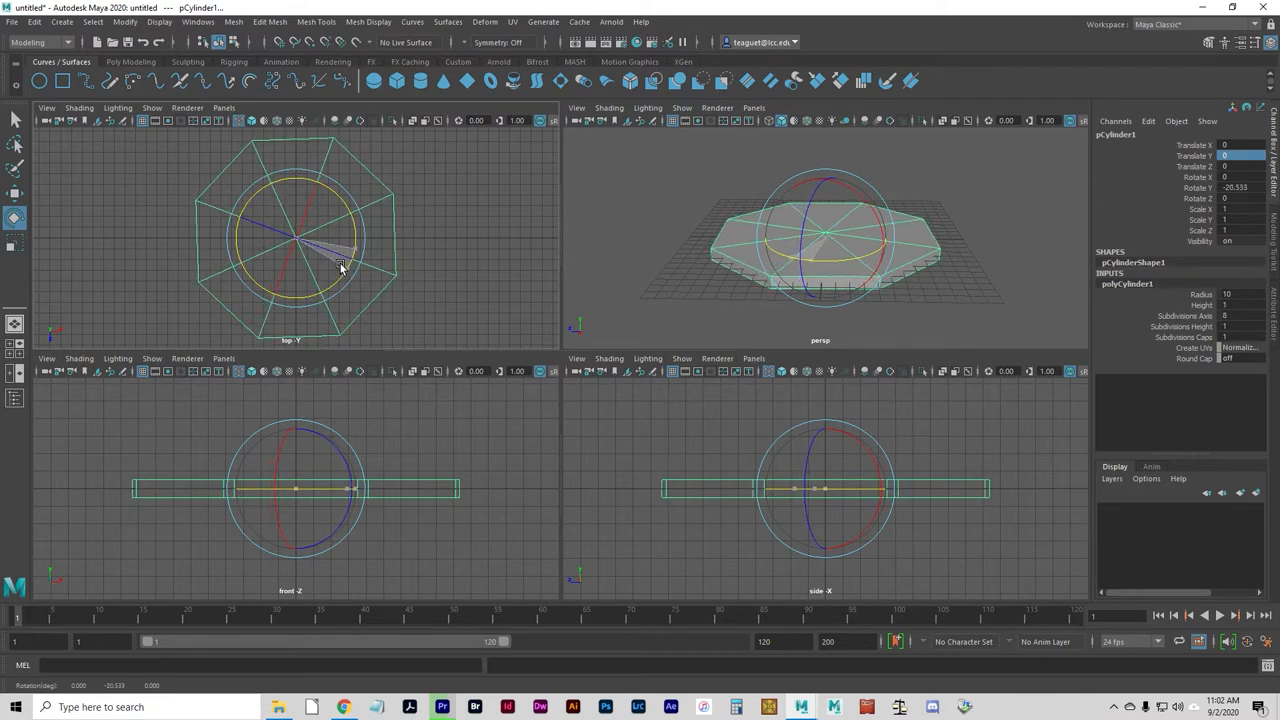
left_click_drag(340, 268, 308, 272)
type("22.5")
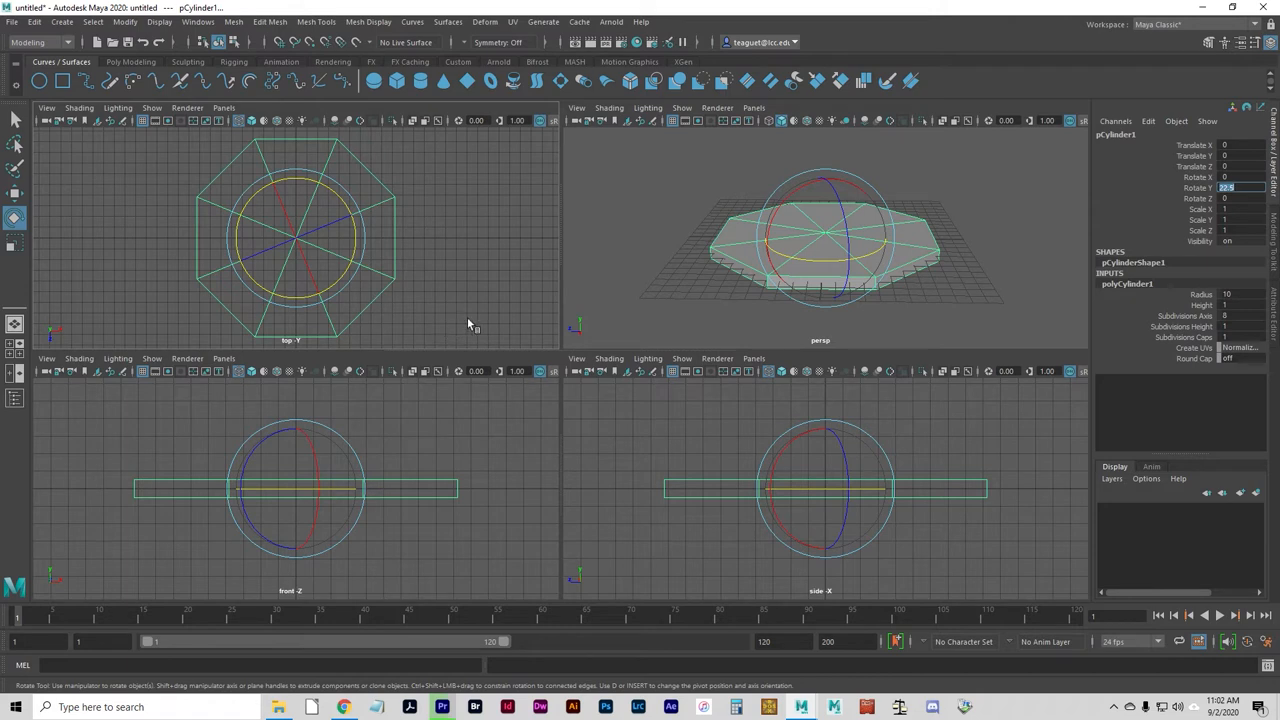
mouse_move(108, 272)
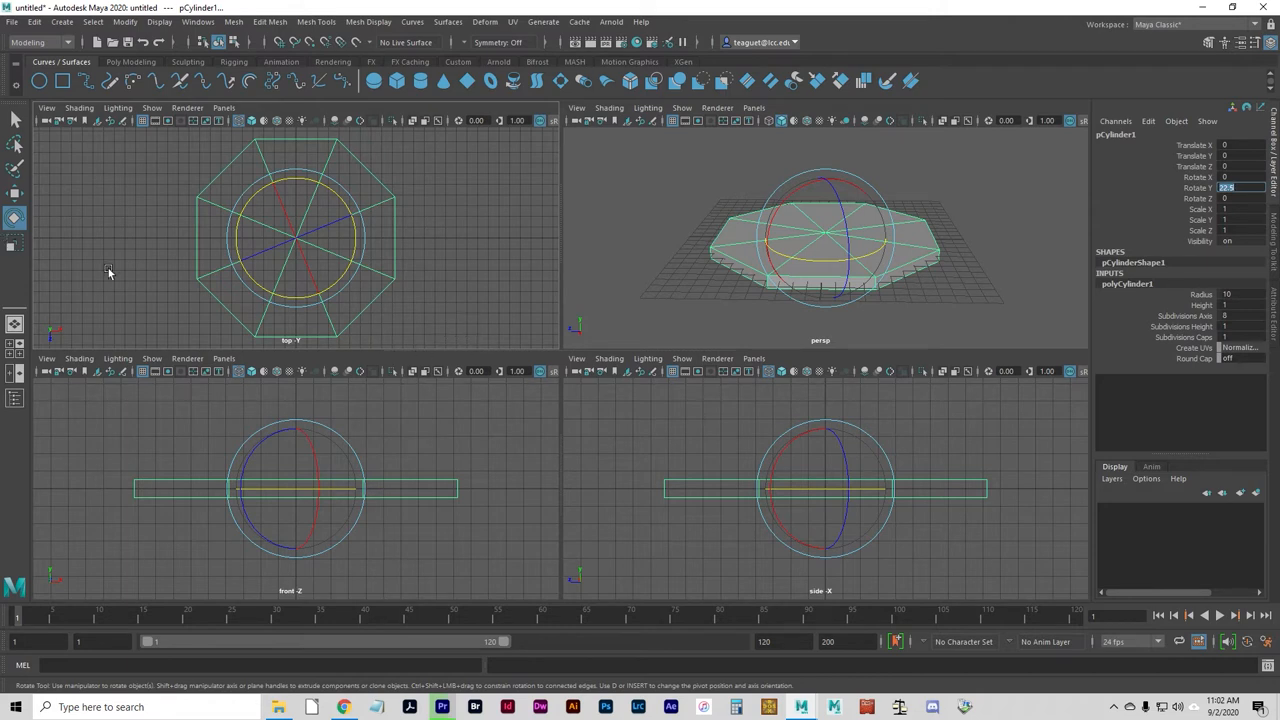
mouse_move(284, 112)
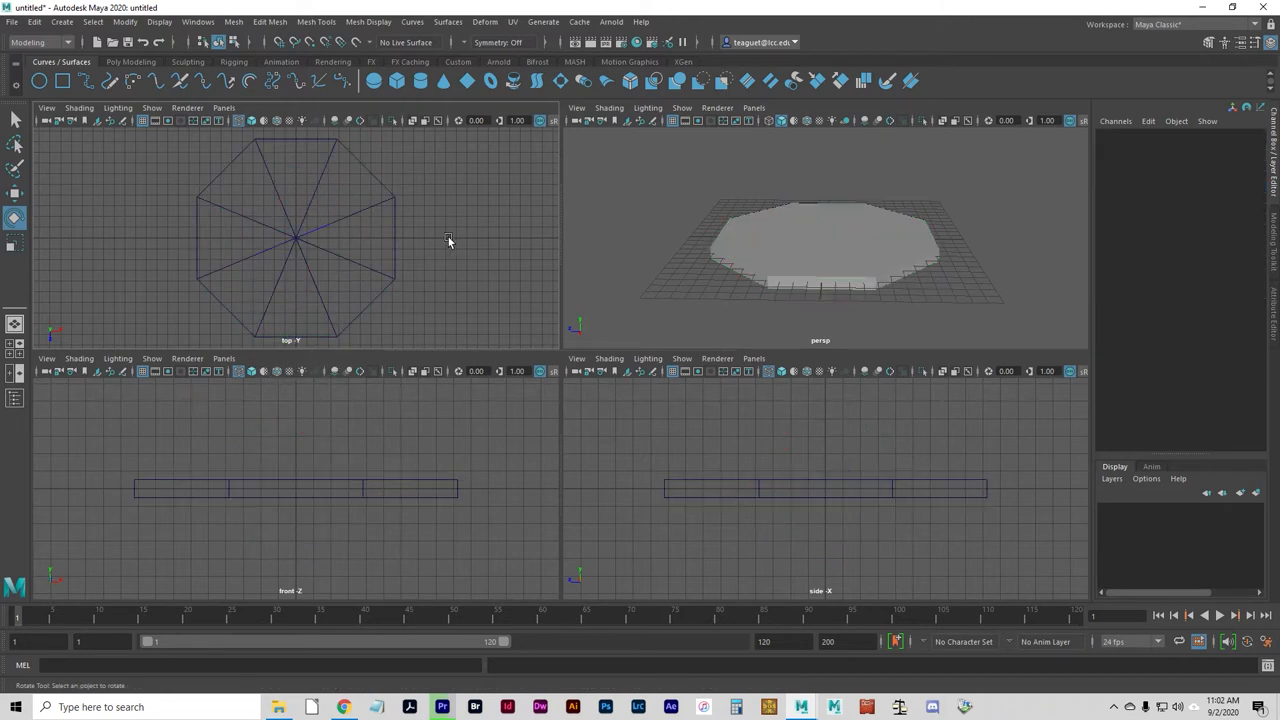
mouse_move(384, 260)
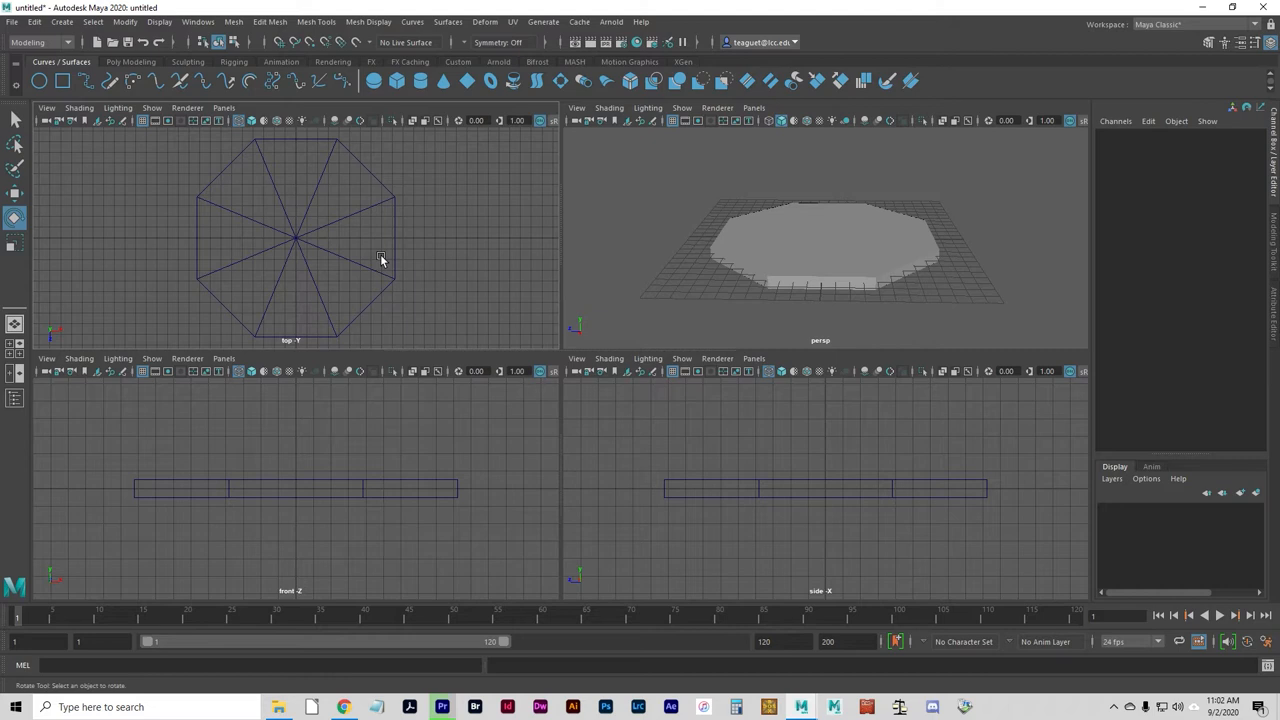
mouse_move(1124, 184)
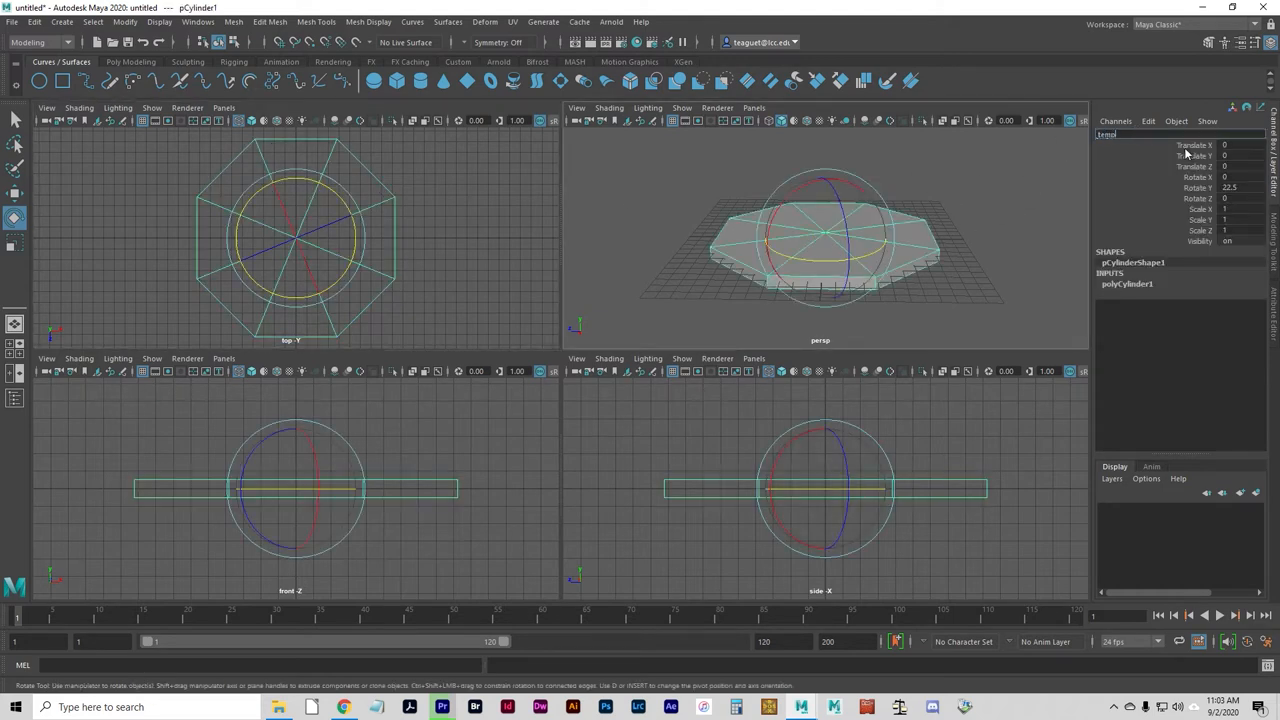
Rename the base cylinder to templeBase
type("templeBase")
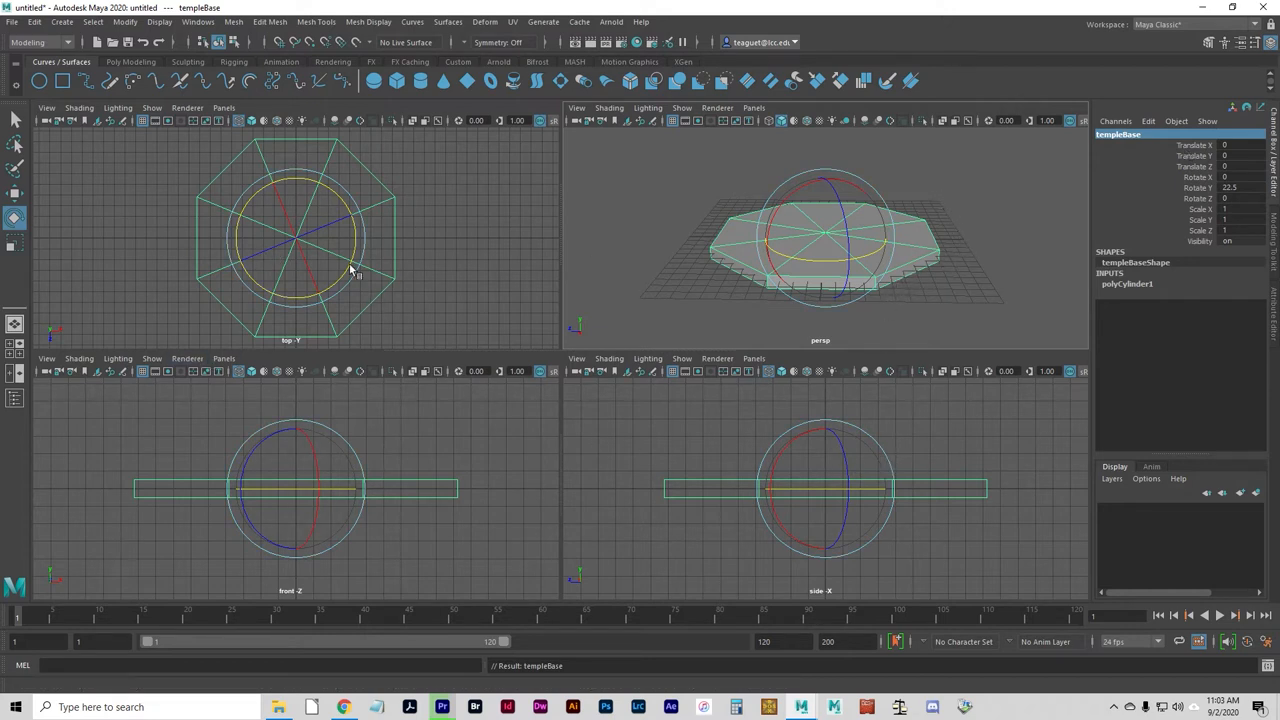
Duplicate templeBase as a copy with vertical translate and scale offsets for a smaller stacked slab
left_click(34, 20)
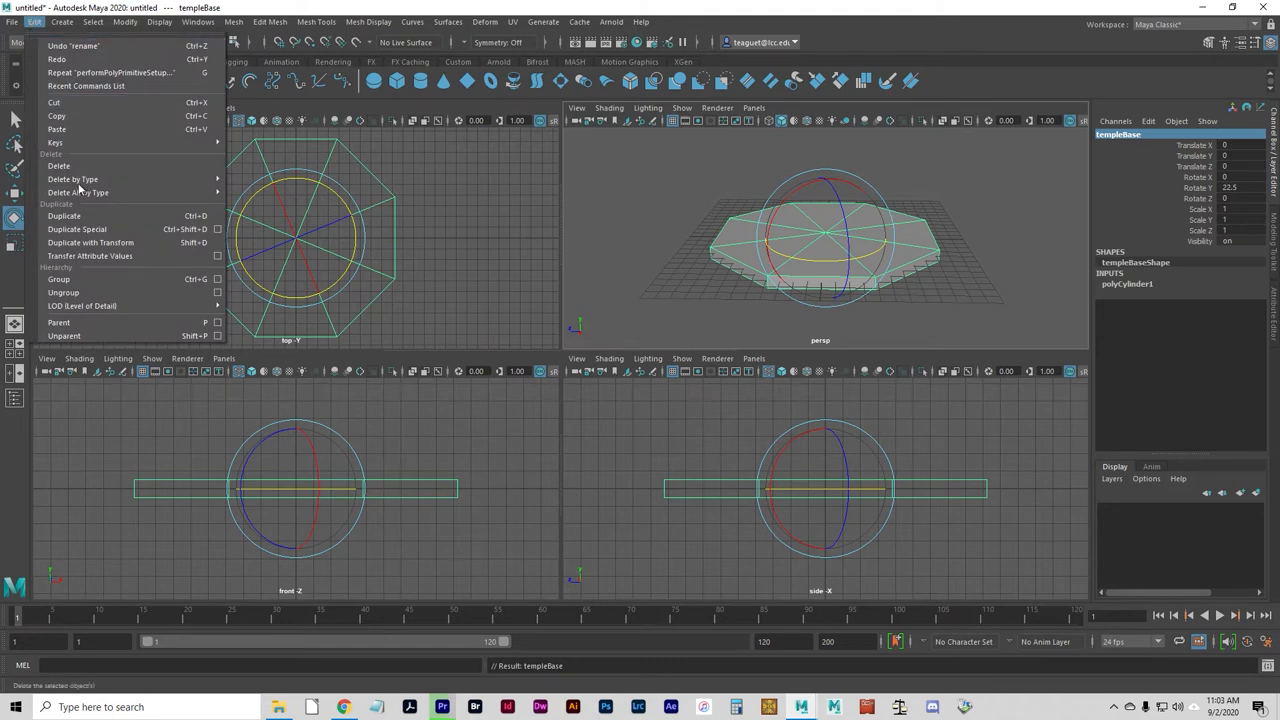
mouse_move(76, 228)
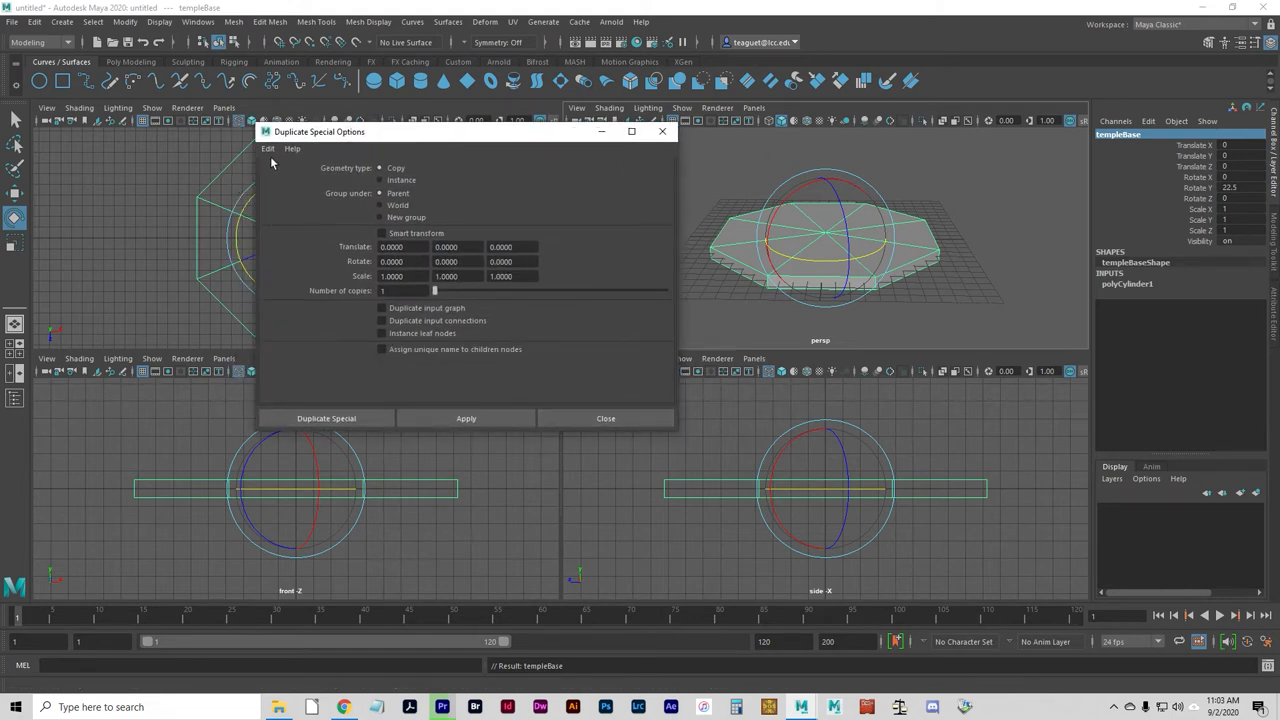
left_click(268, 148)
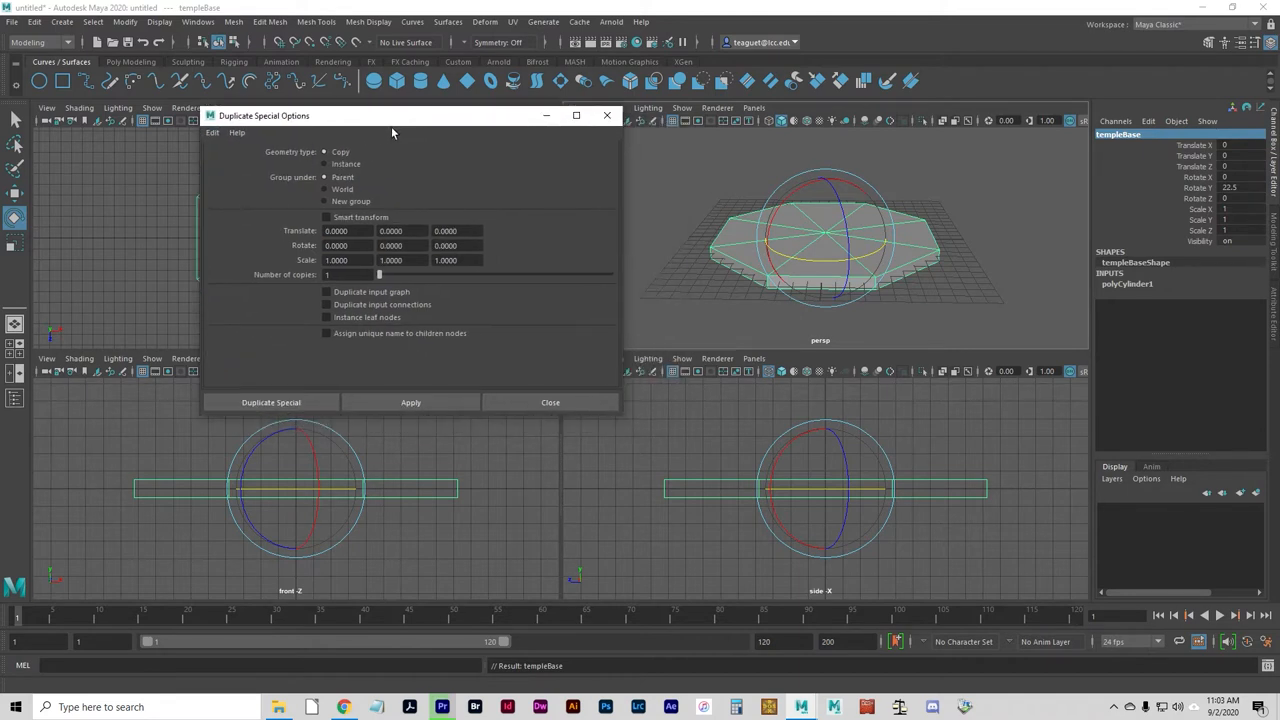
mouse_move(422, 144)
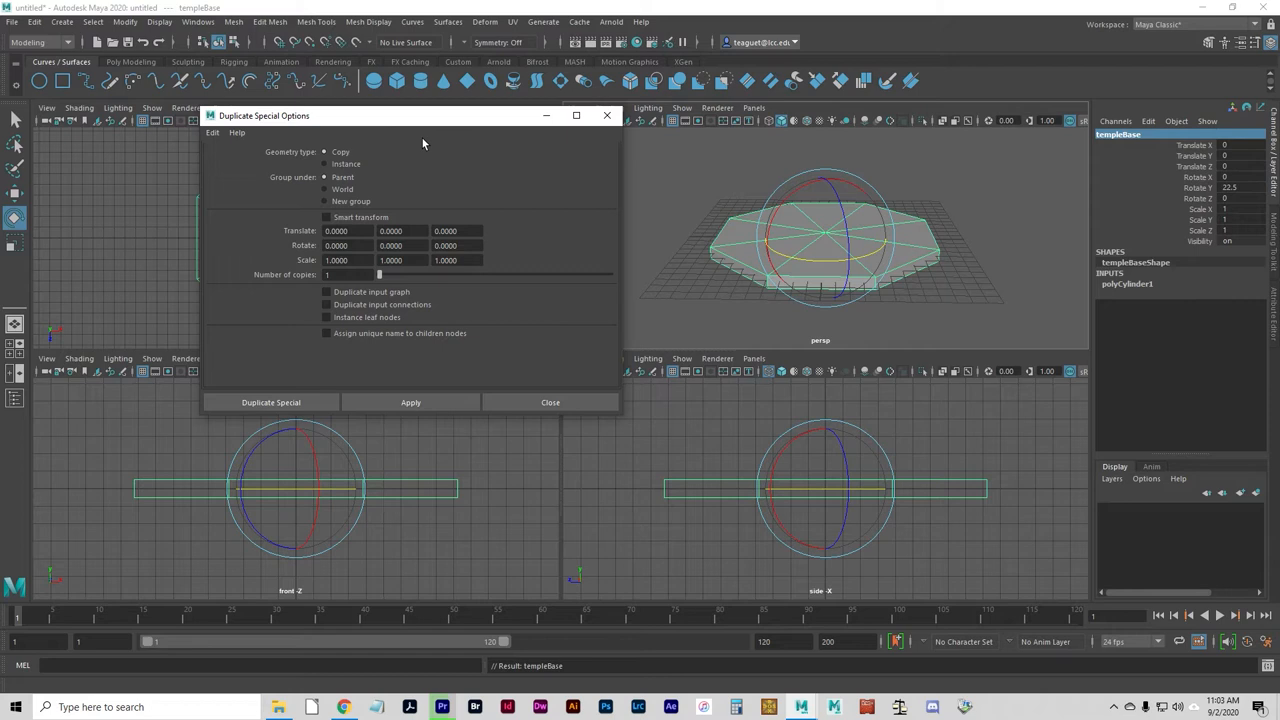
mouse_move(440, 140)
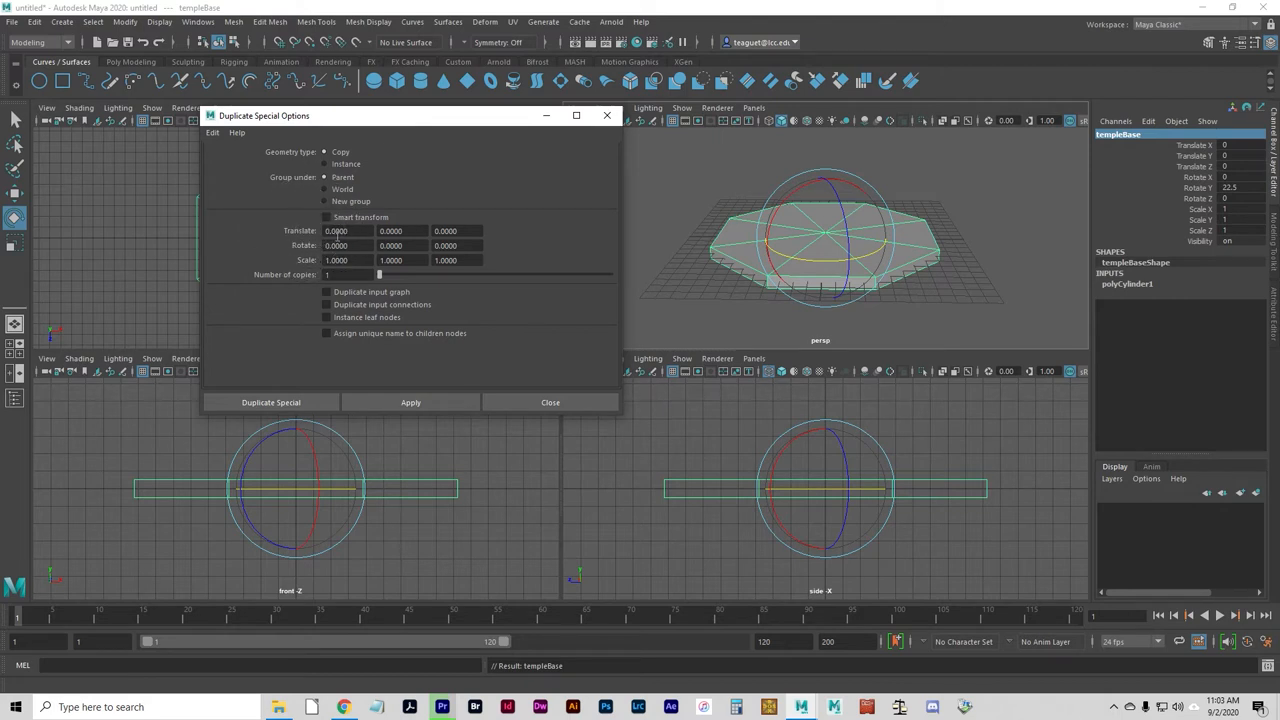
left_click(390, 232)
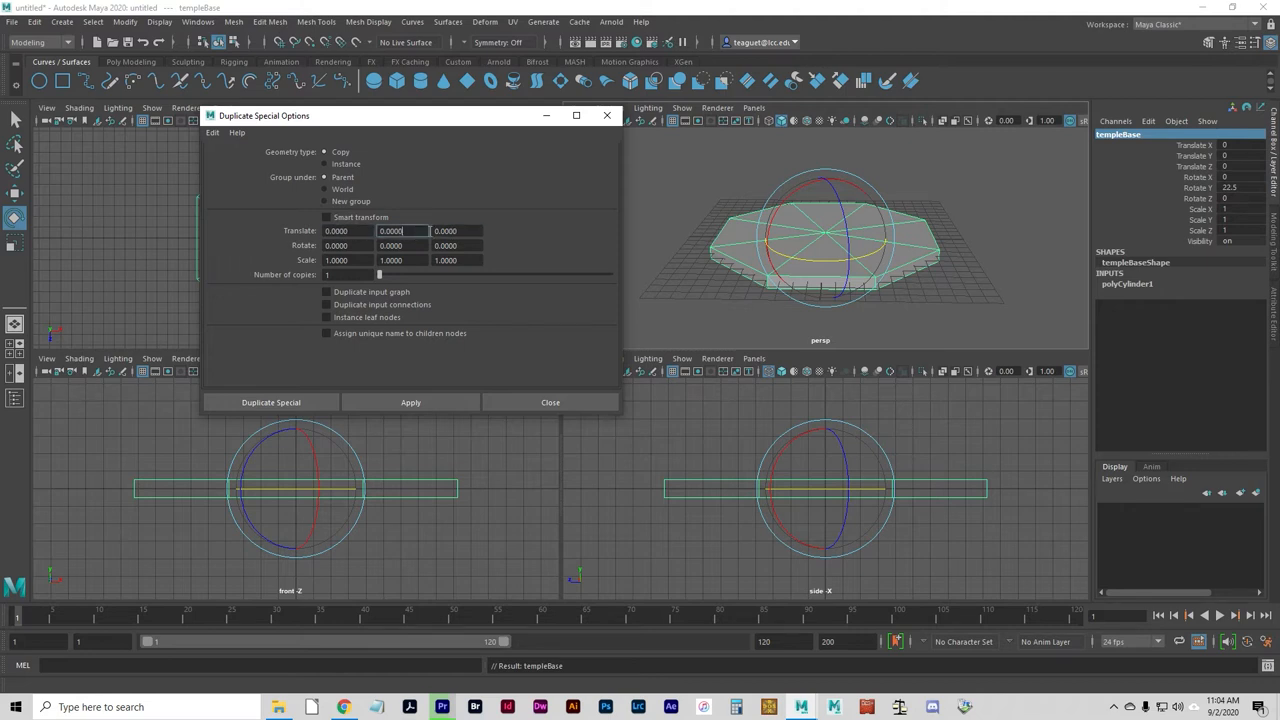
left_click(344, 232)
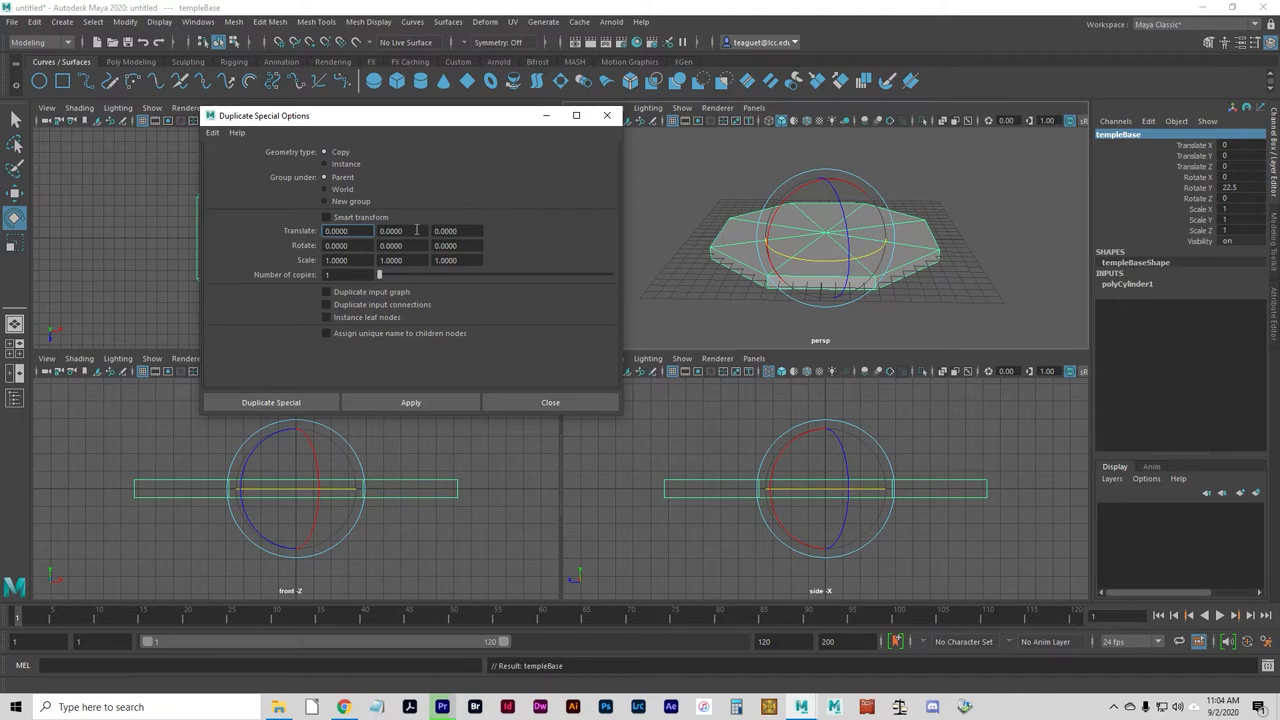
left_click(392, 232)
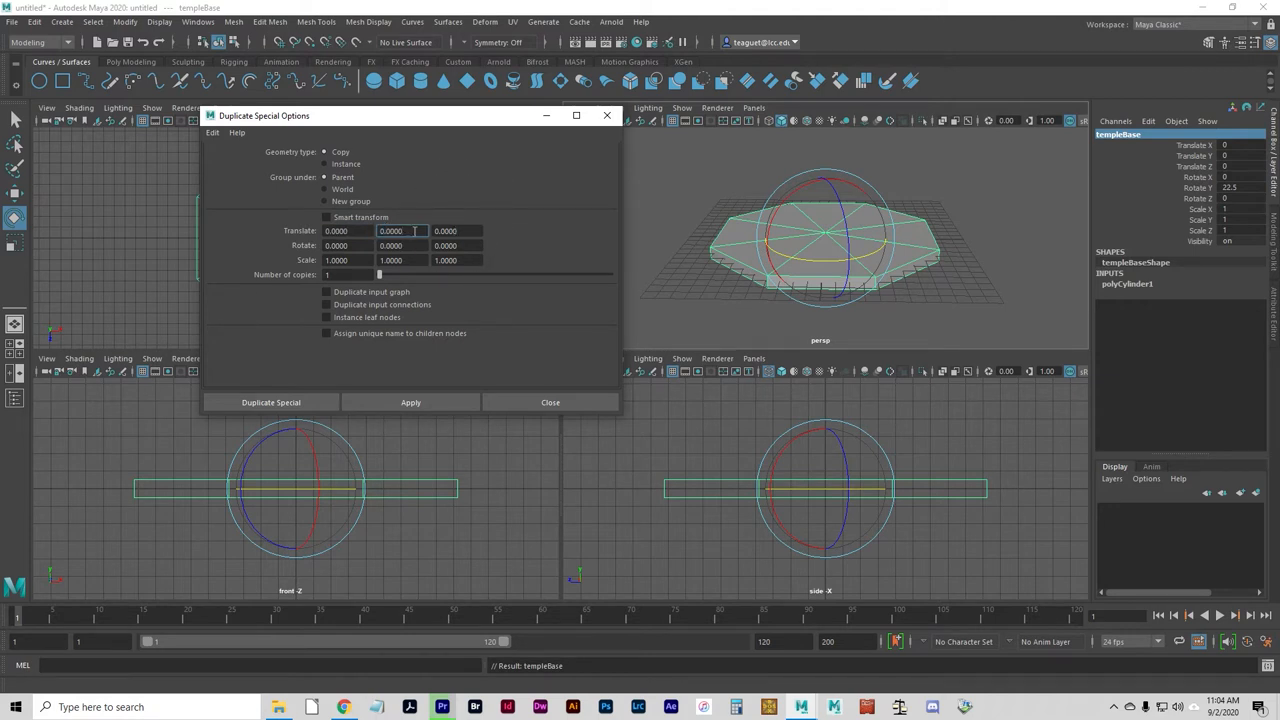
left_click(400, 232)
type("1.0000")
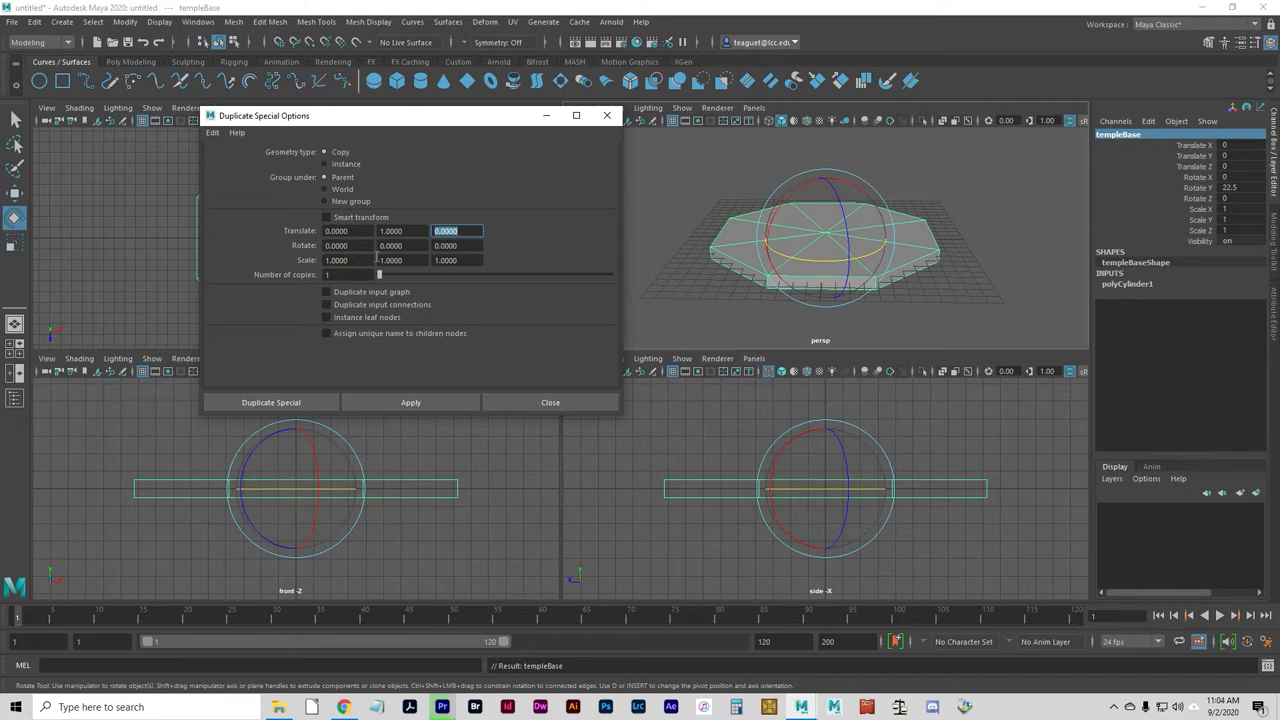
left_click(348, 260)
type("0.9000")
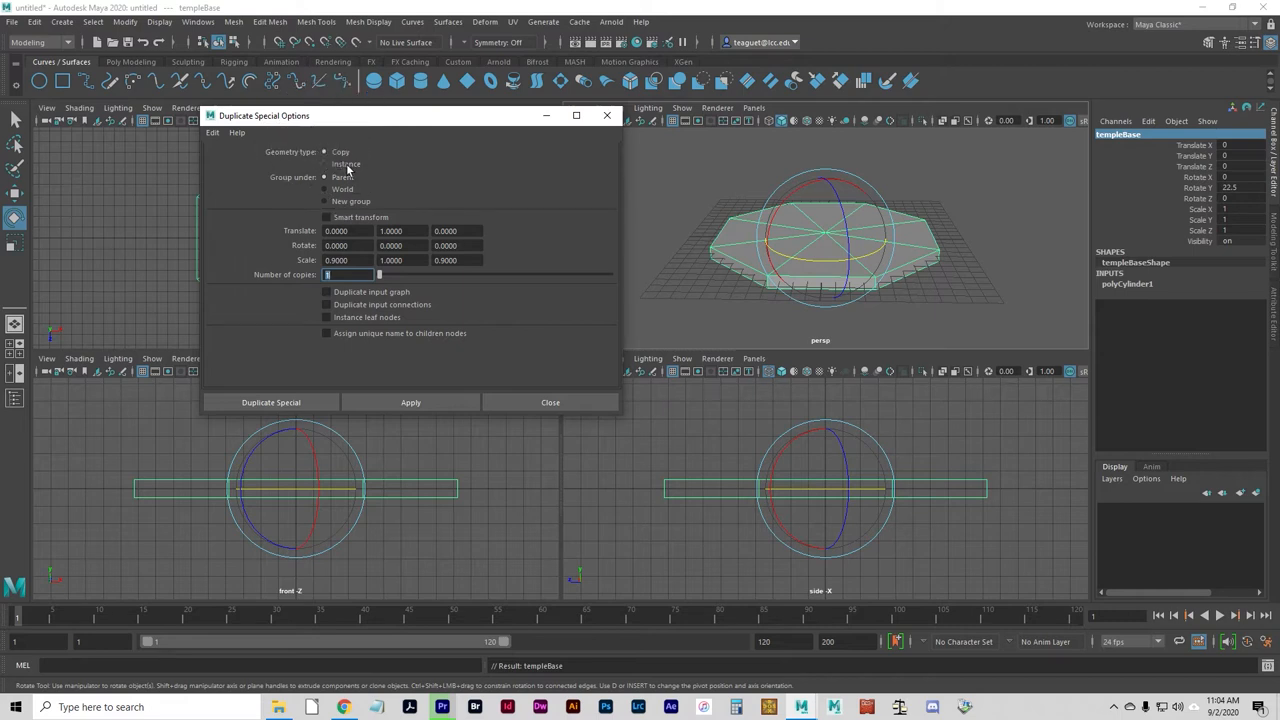
left_click(324, 152)
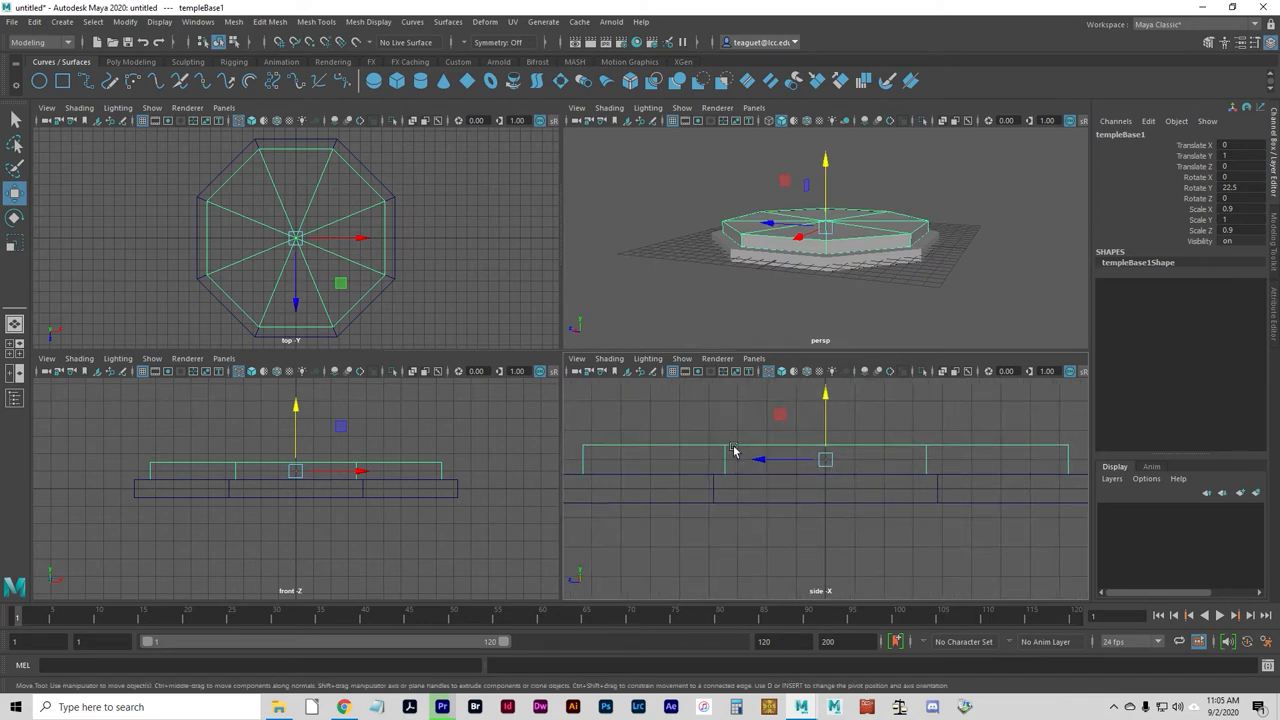
mouse_move(704, 458)
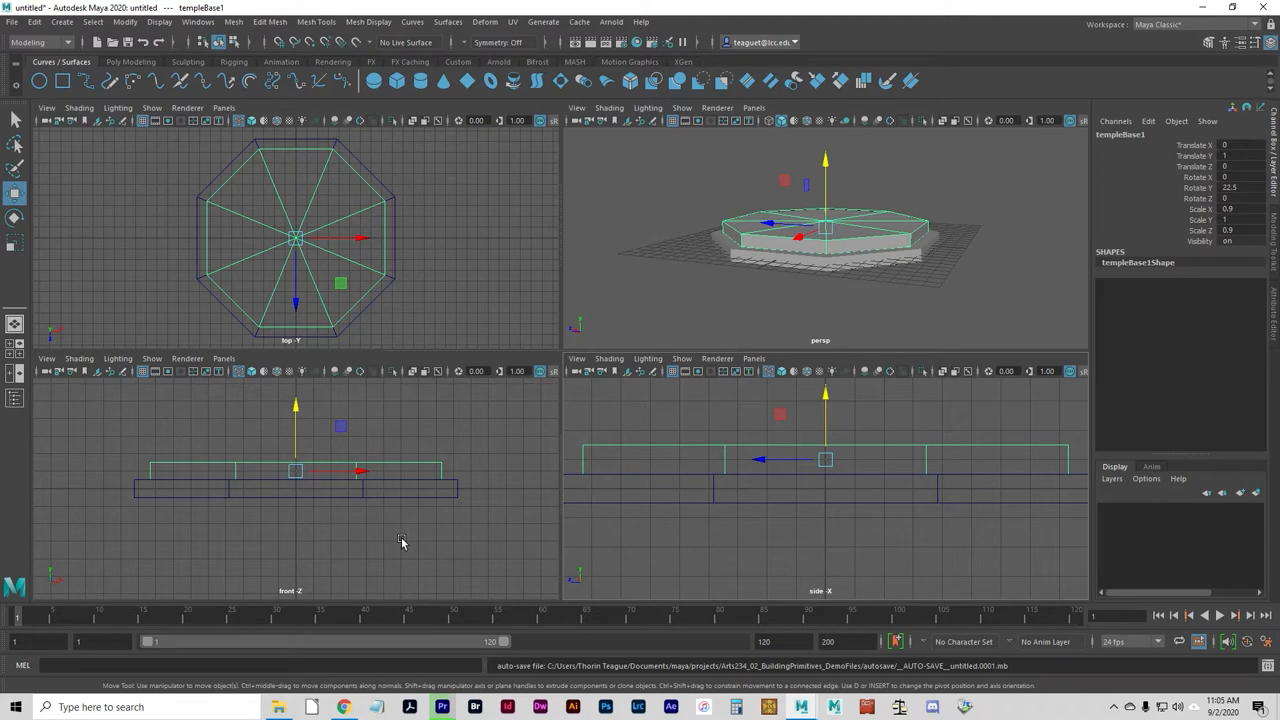
mouse_move(370, 506)
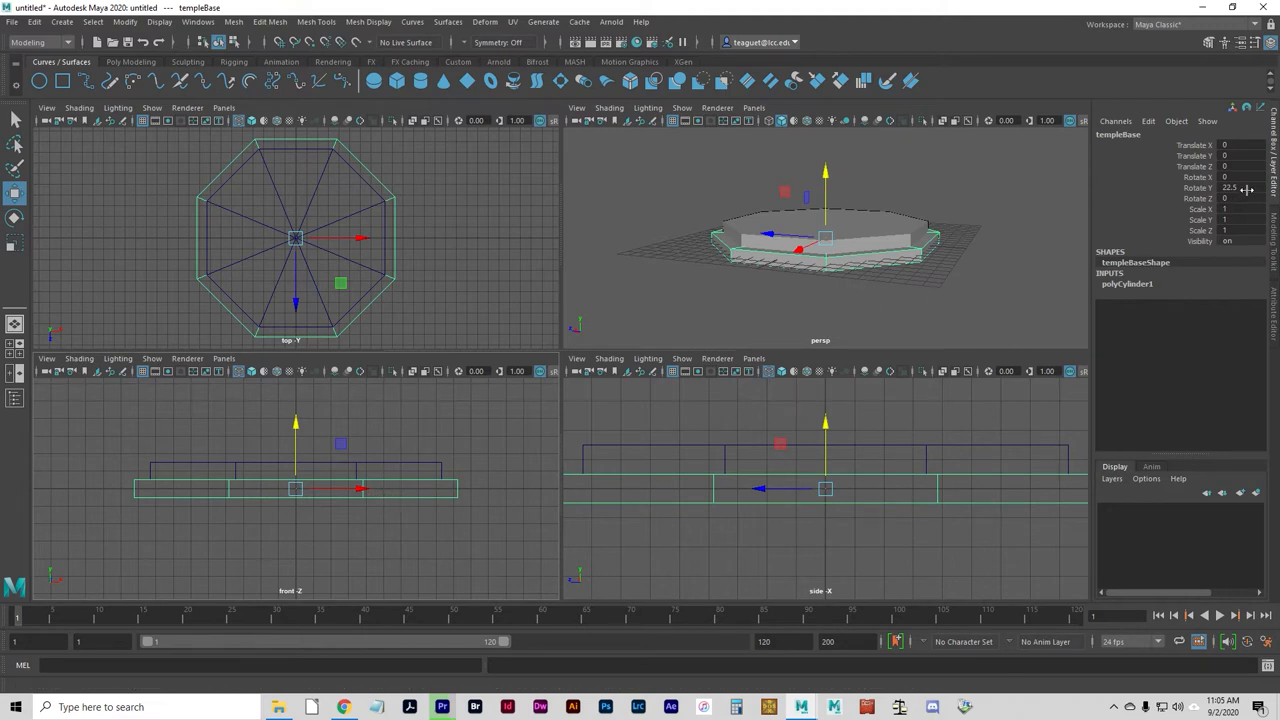
Offset templeBase1's Translate Y so it stacks on templeBase, then undo the extra duplicate
left_click(1240, 156)
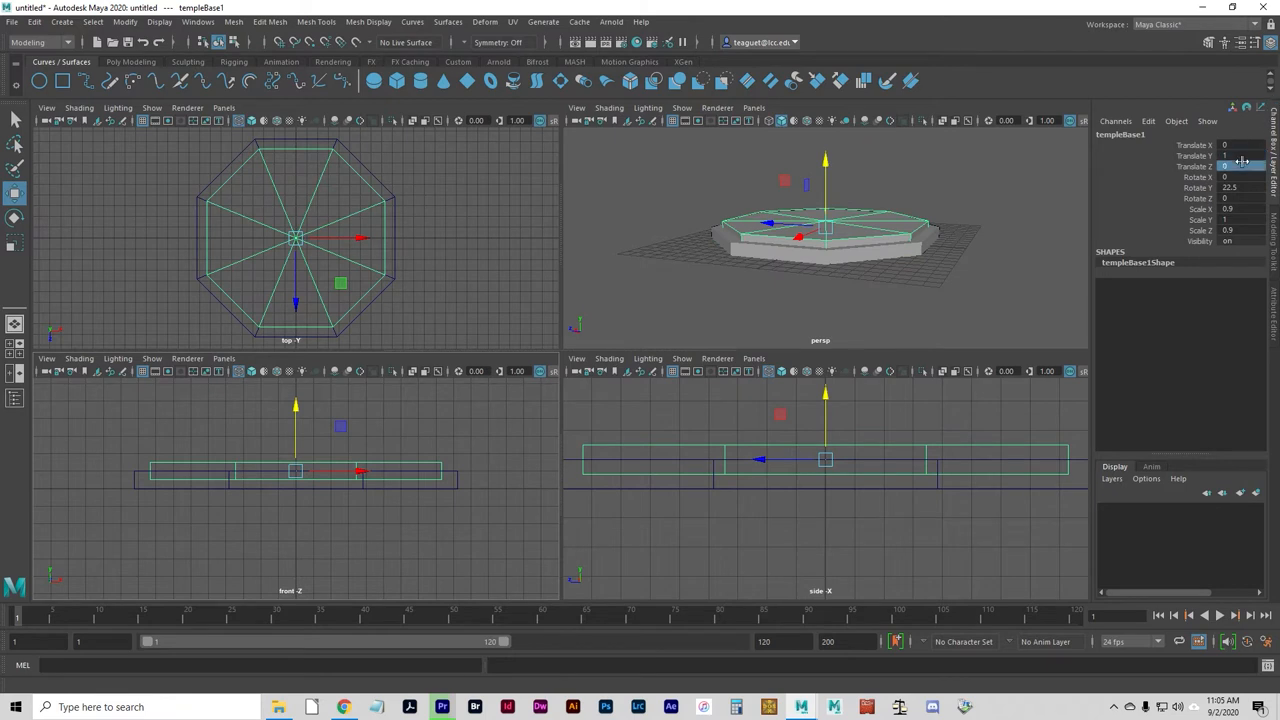
left_click(1240, 156)
type(".5")
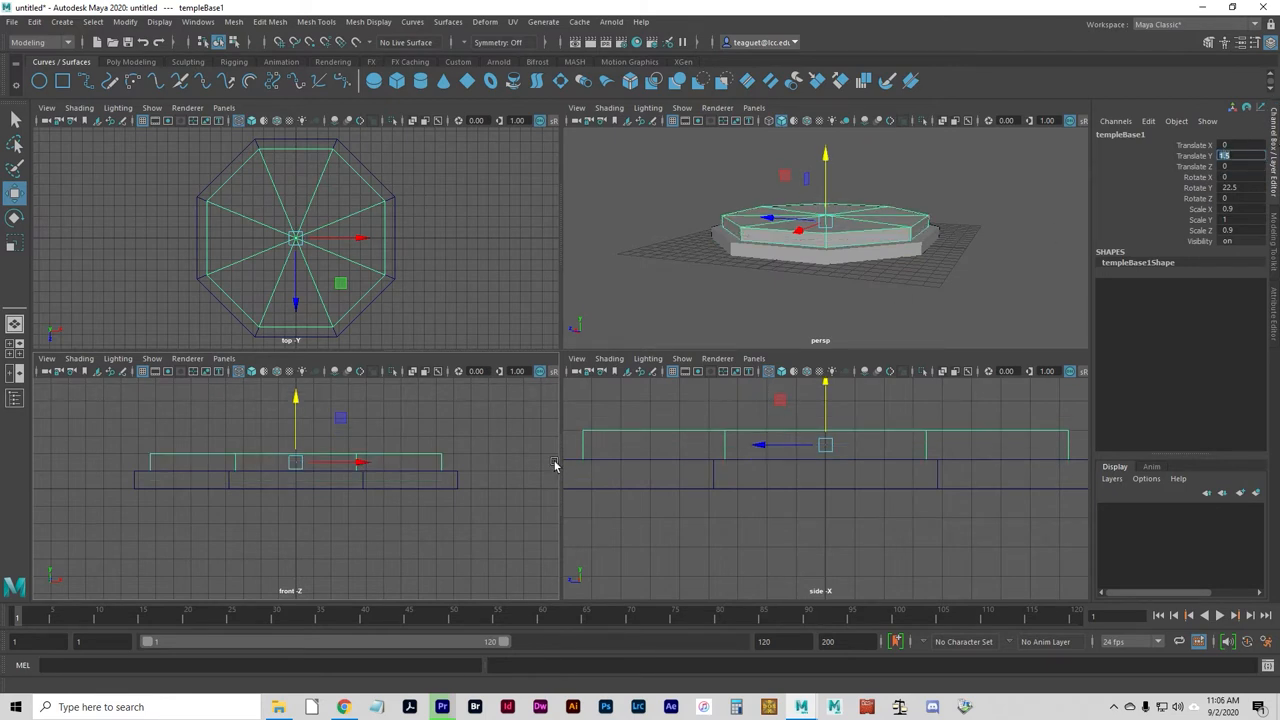
mouse_move(432, 496)
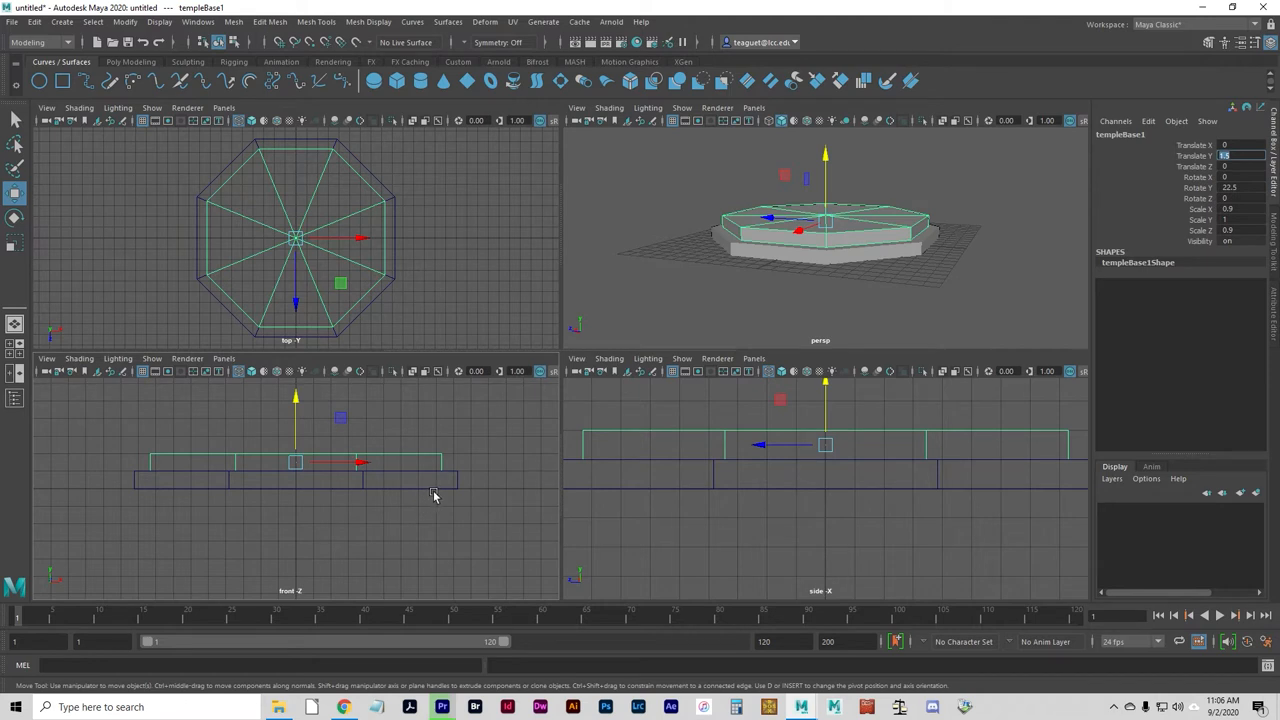
mouse_move(460, 486)
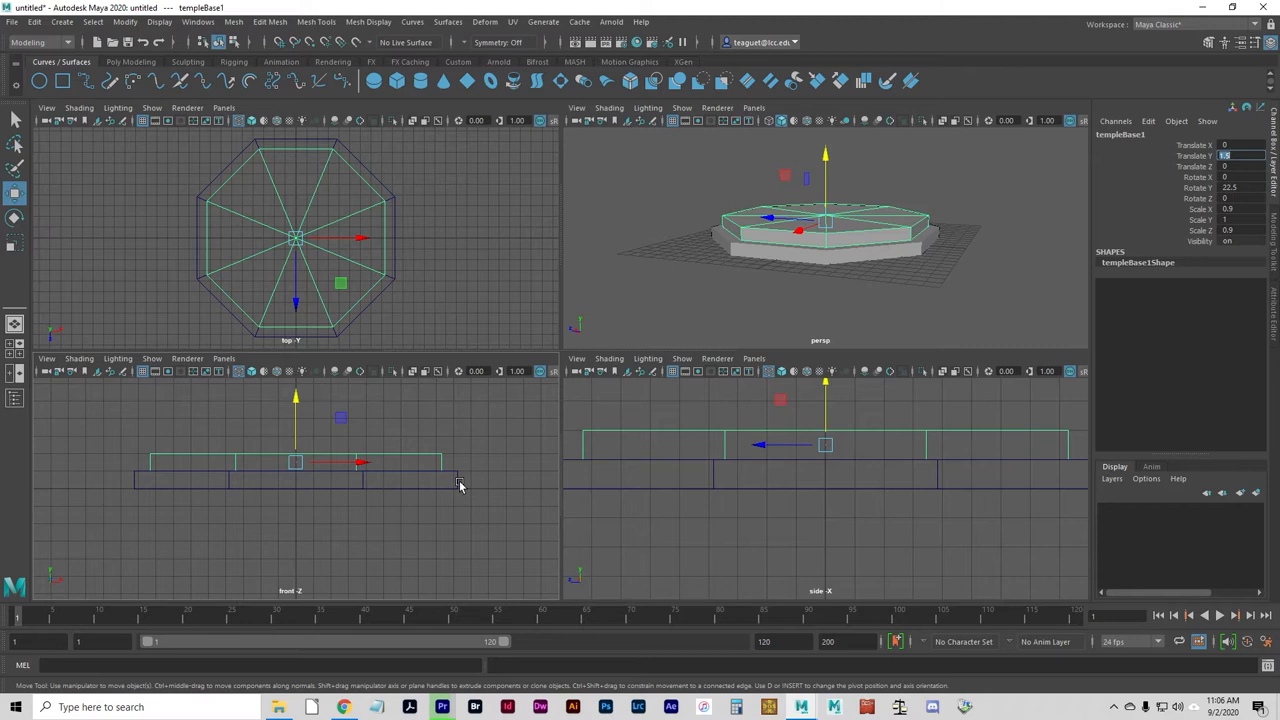
mouse_move(362, 500)
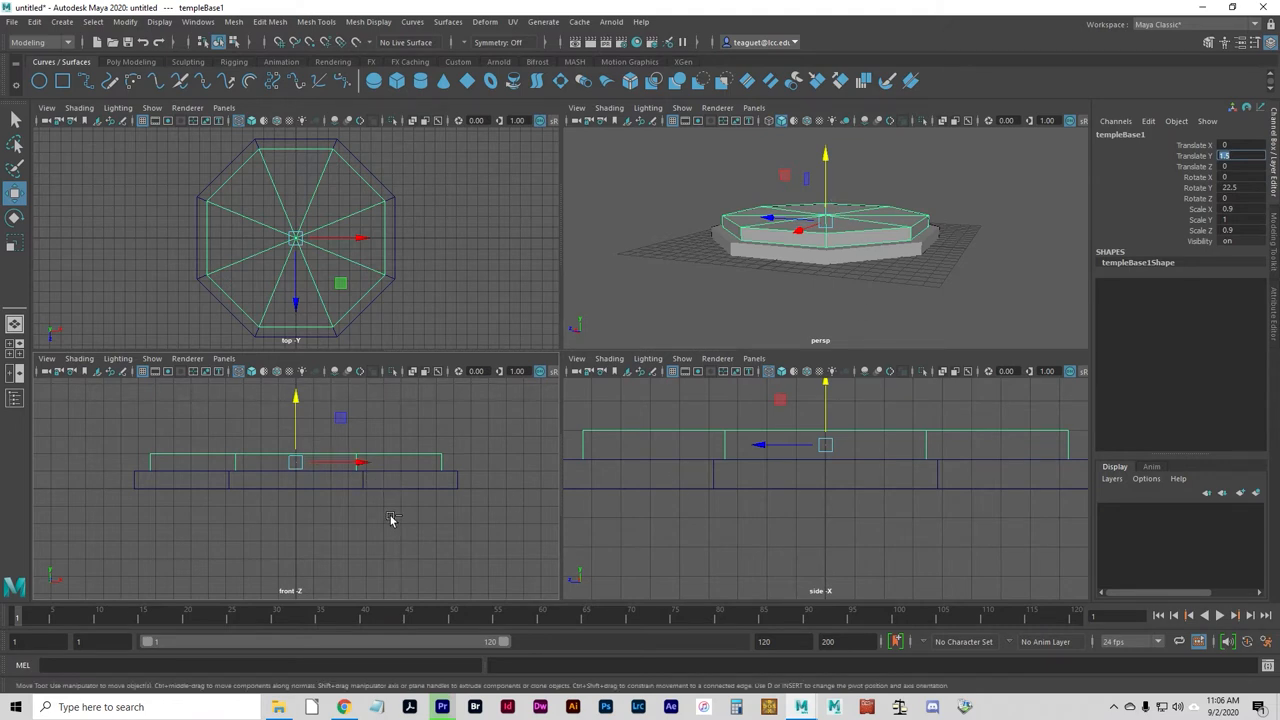
mouse_move(368, 500)
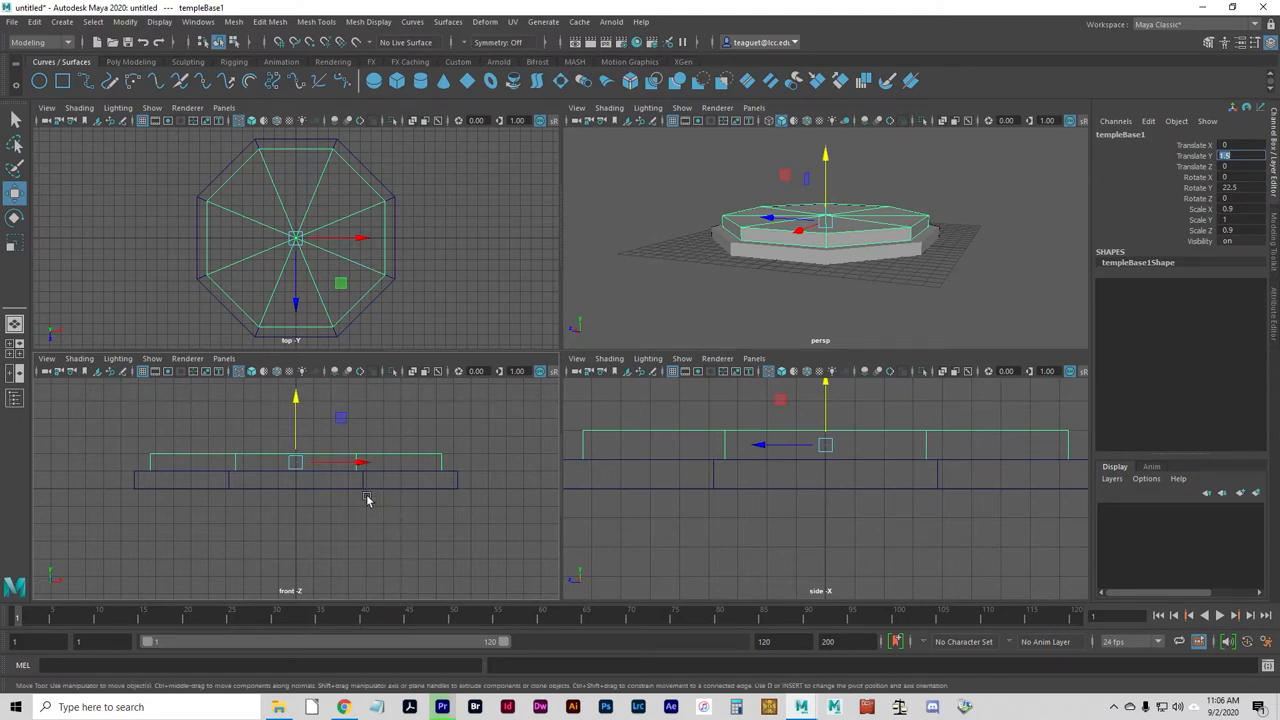
mouse_move(378, 408)
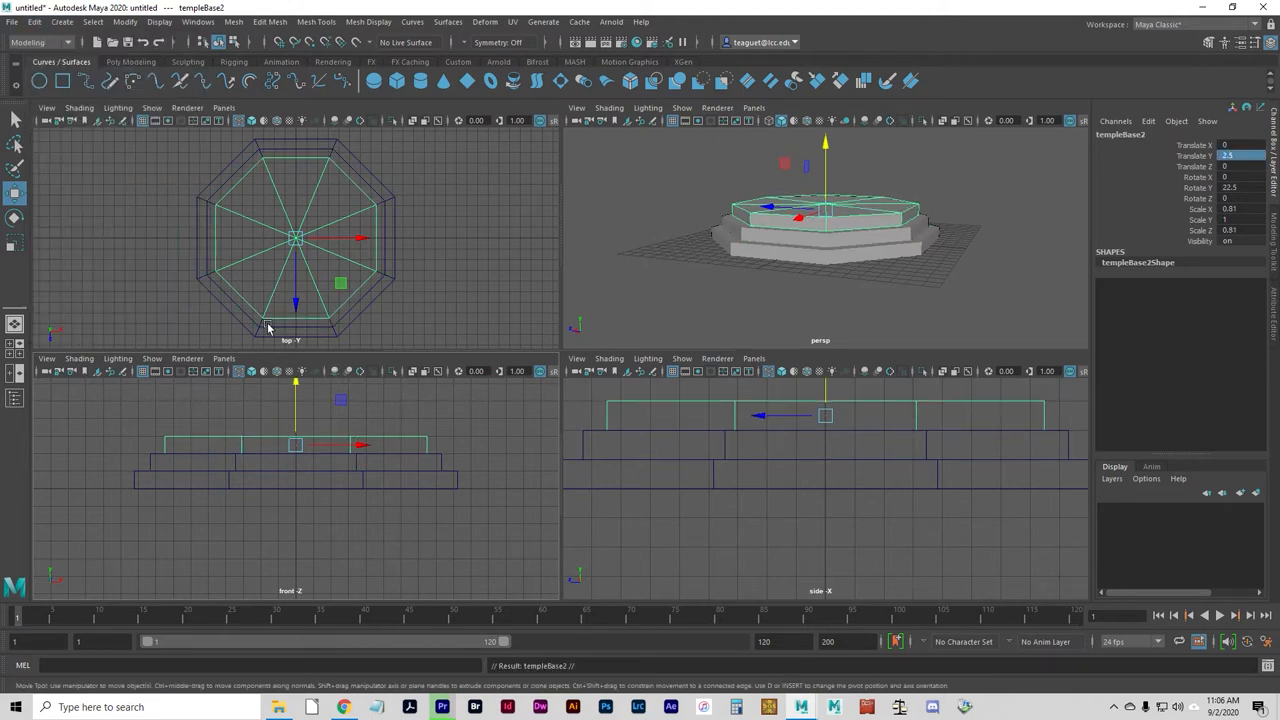
left_click(34, 20)
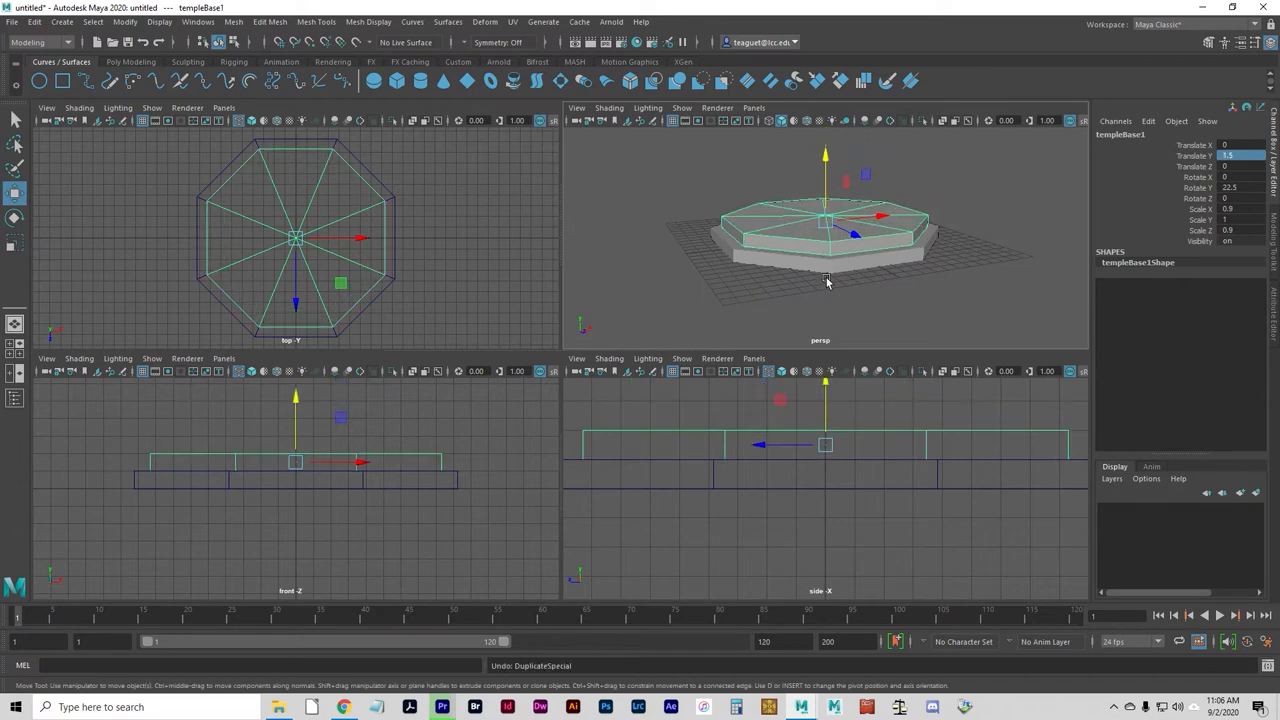
mouse_move(780, 304)
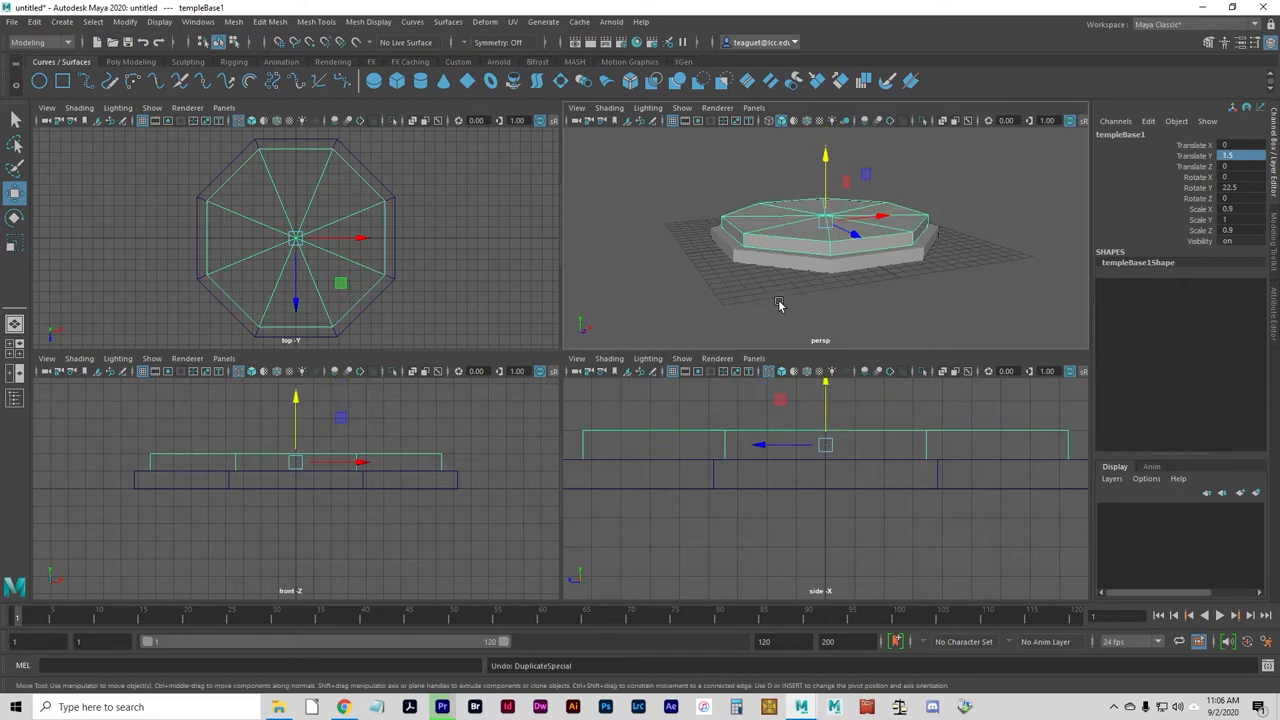
mouse_move(760, 292)
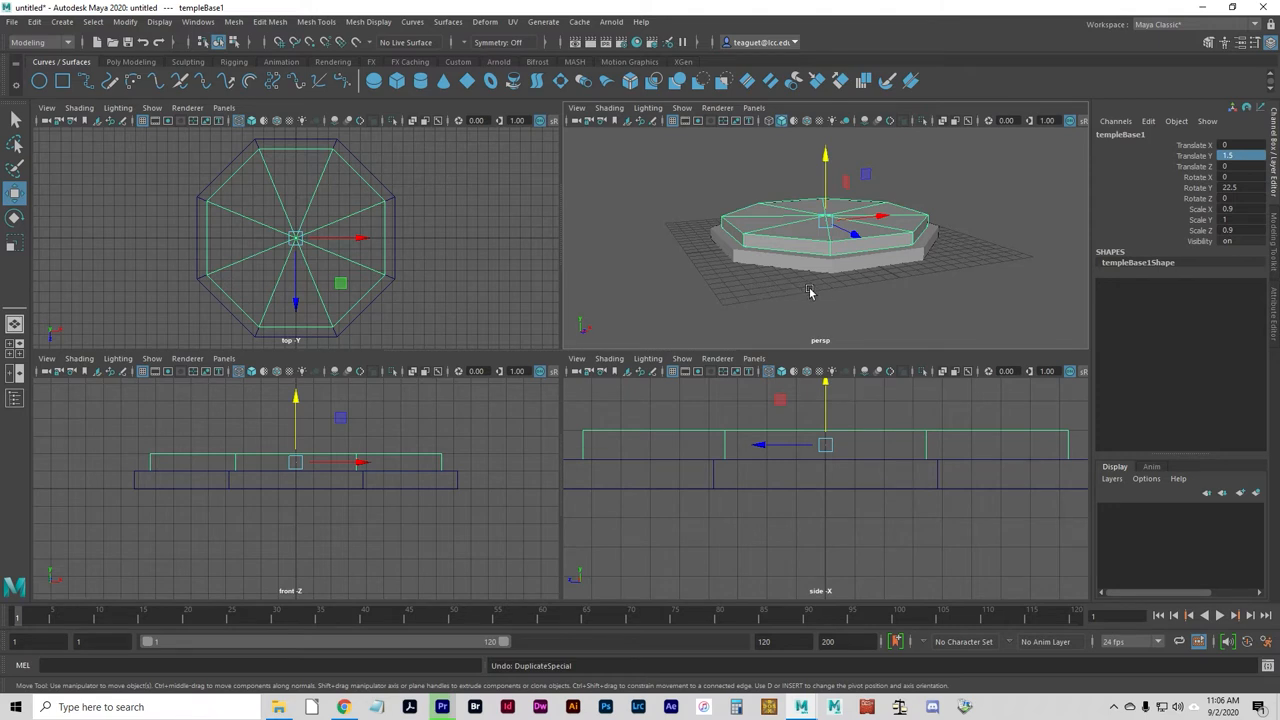
mouse_move(792, 296)
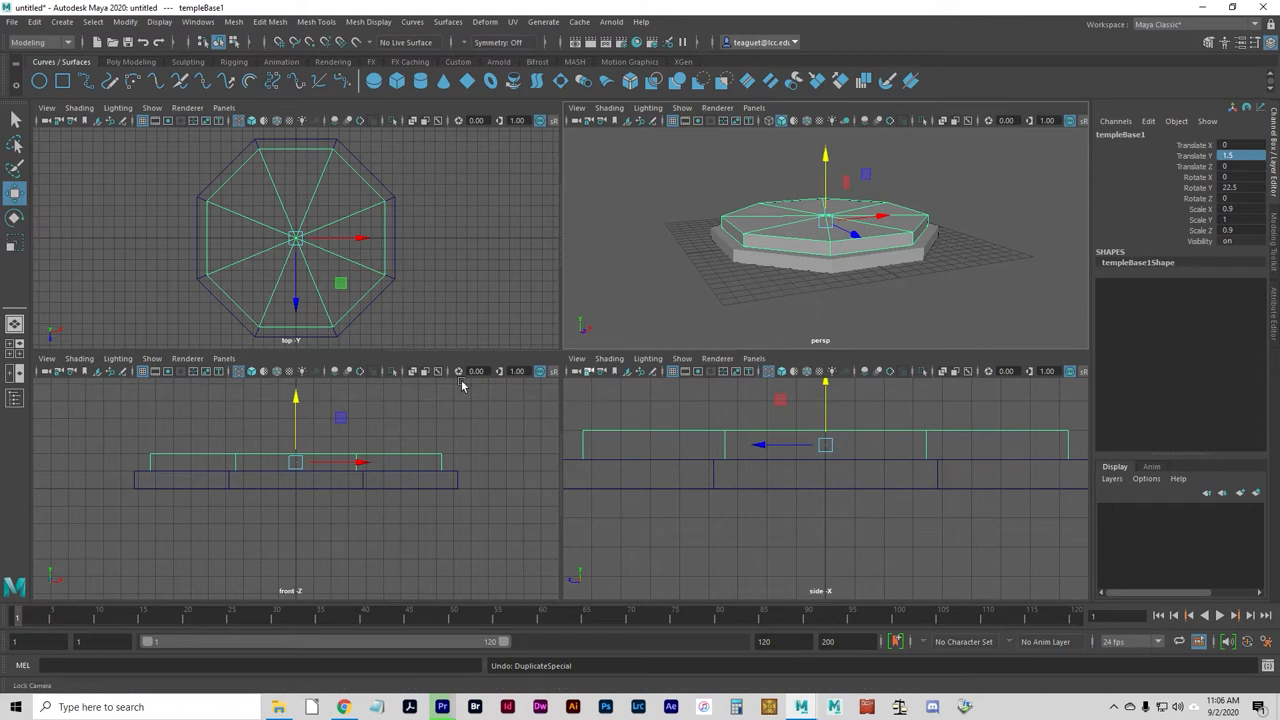
mouse_move(348, 224)
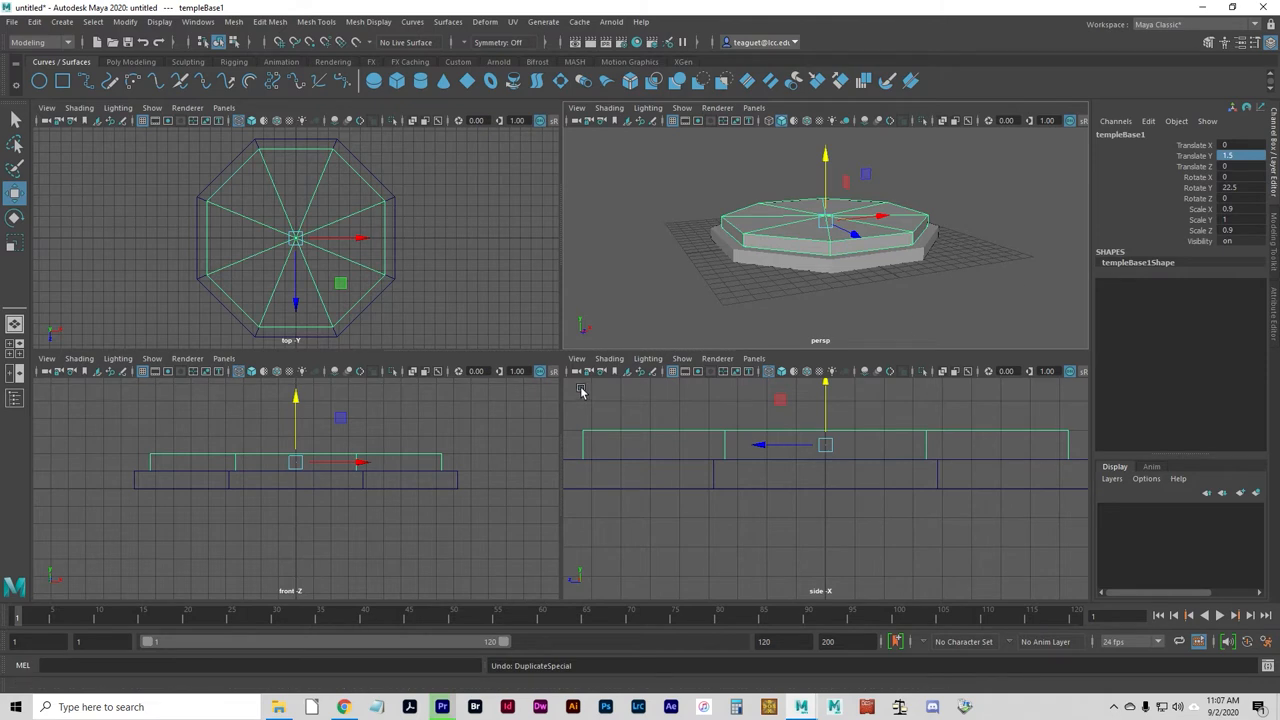
mouse_move(556, 400)
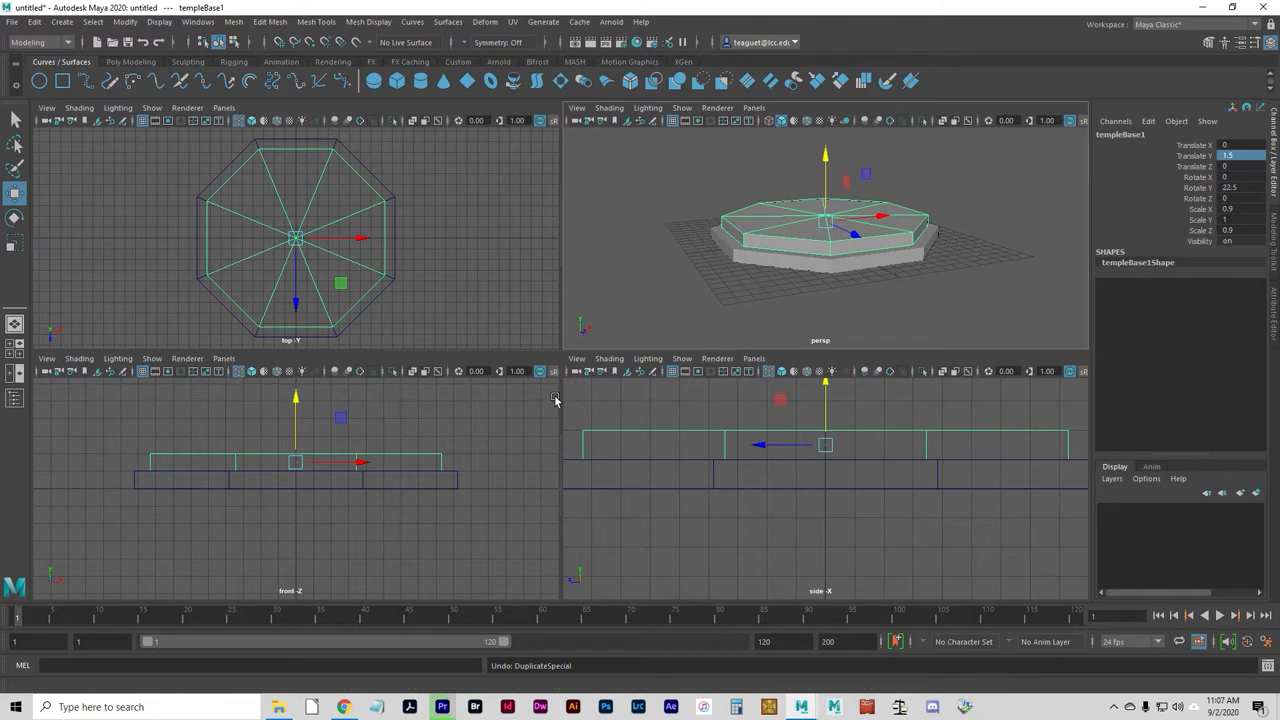
mouse_move(284, 342)
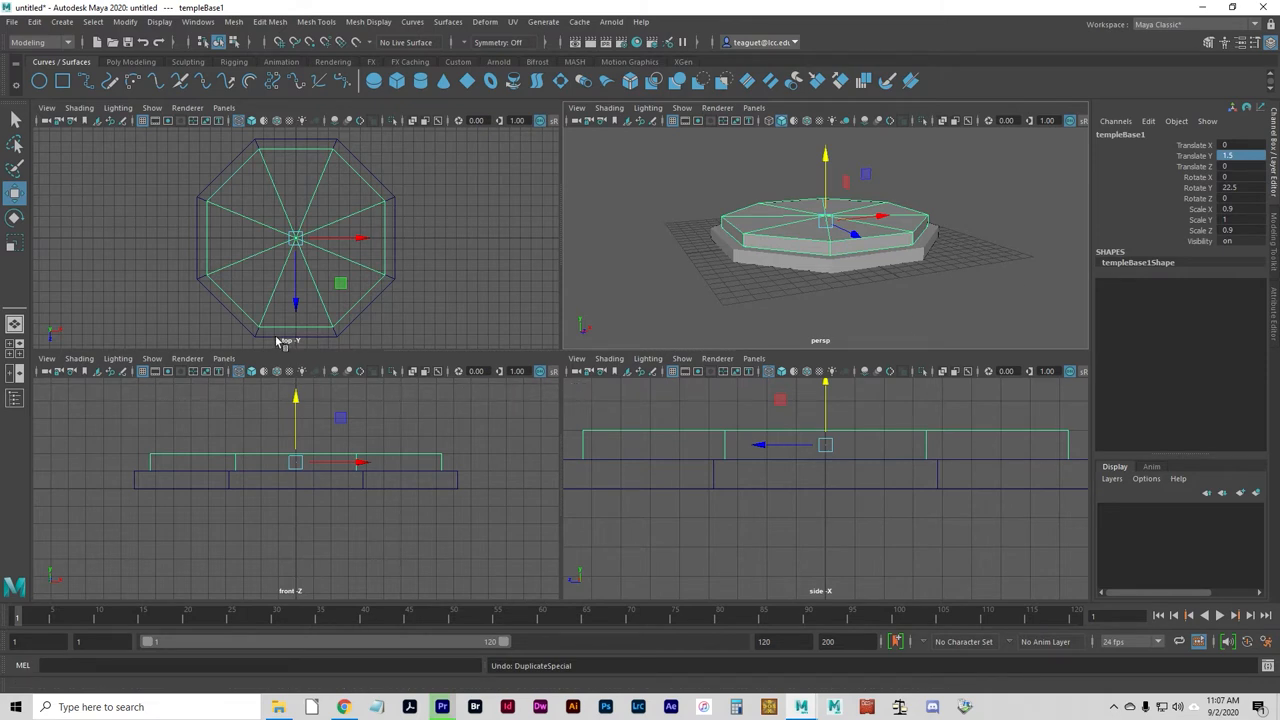
left_click(60, 20)
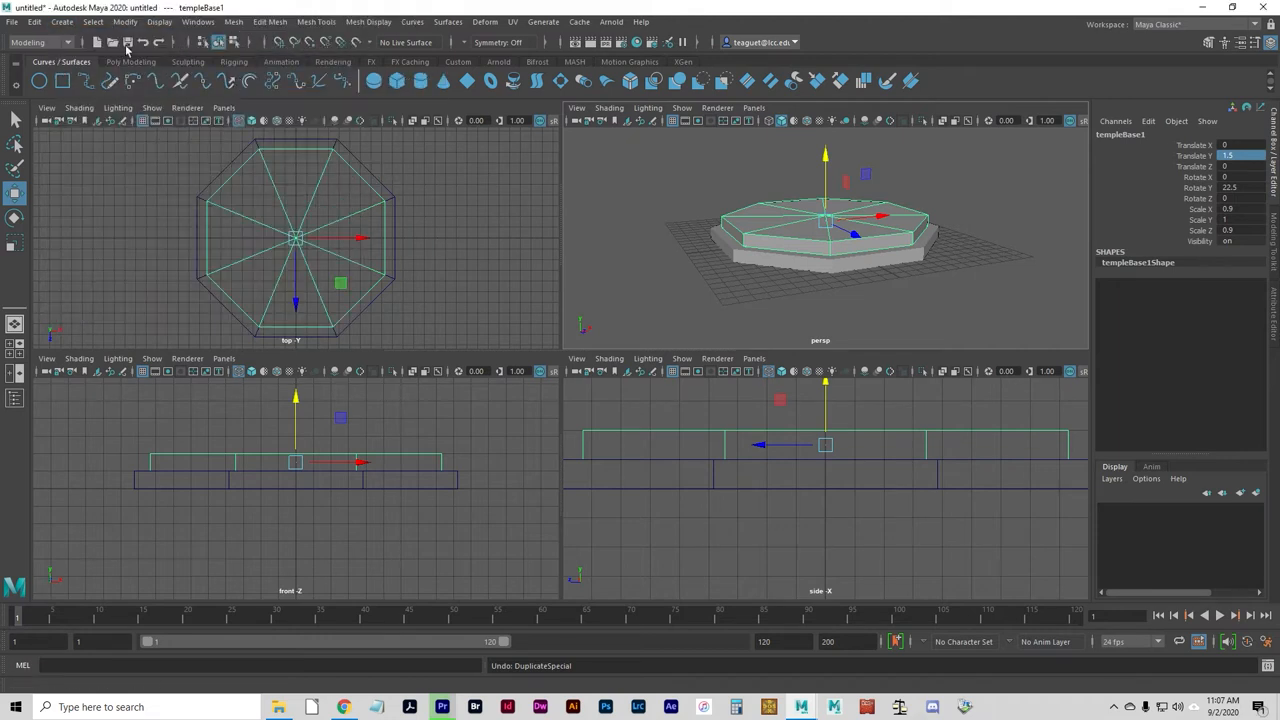
Create polygon cube pCube1 with reset options, Width and Depth 1.75 and a small Height
left_click(62, 20)
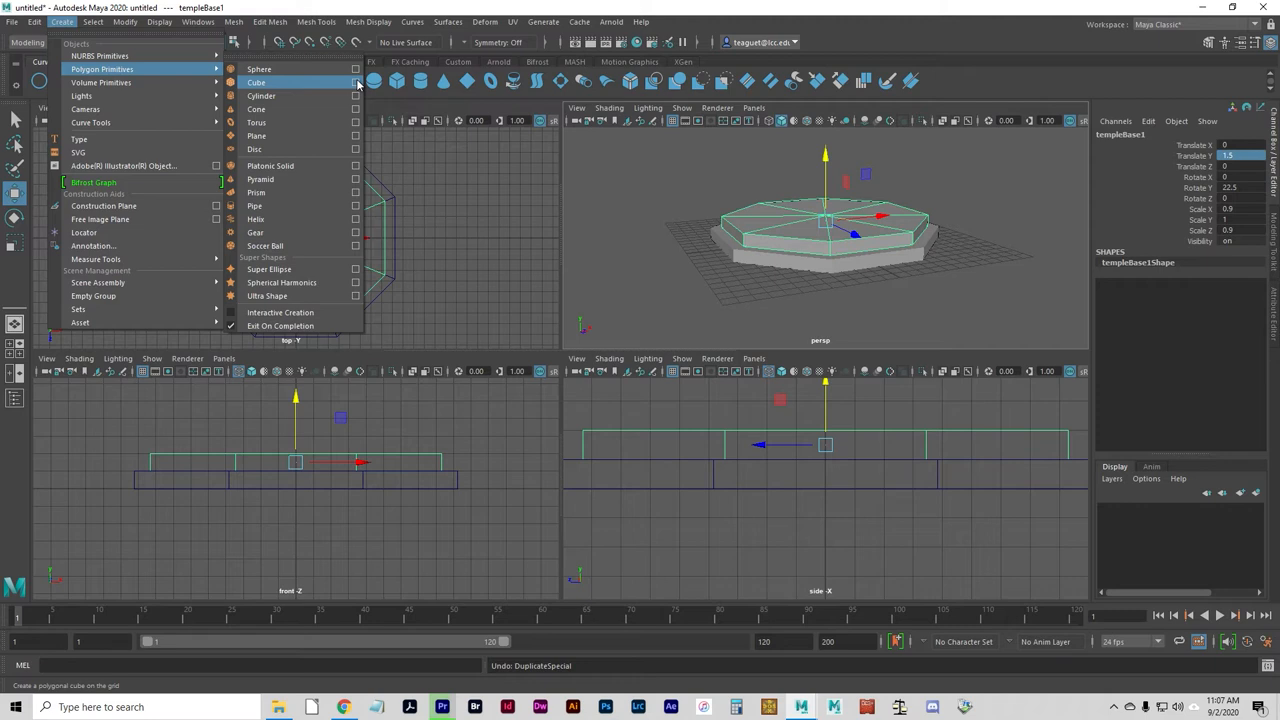
left_click(356, 82)
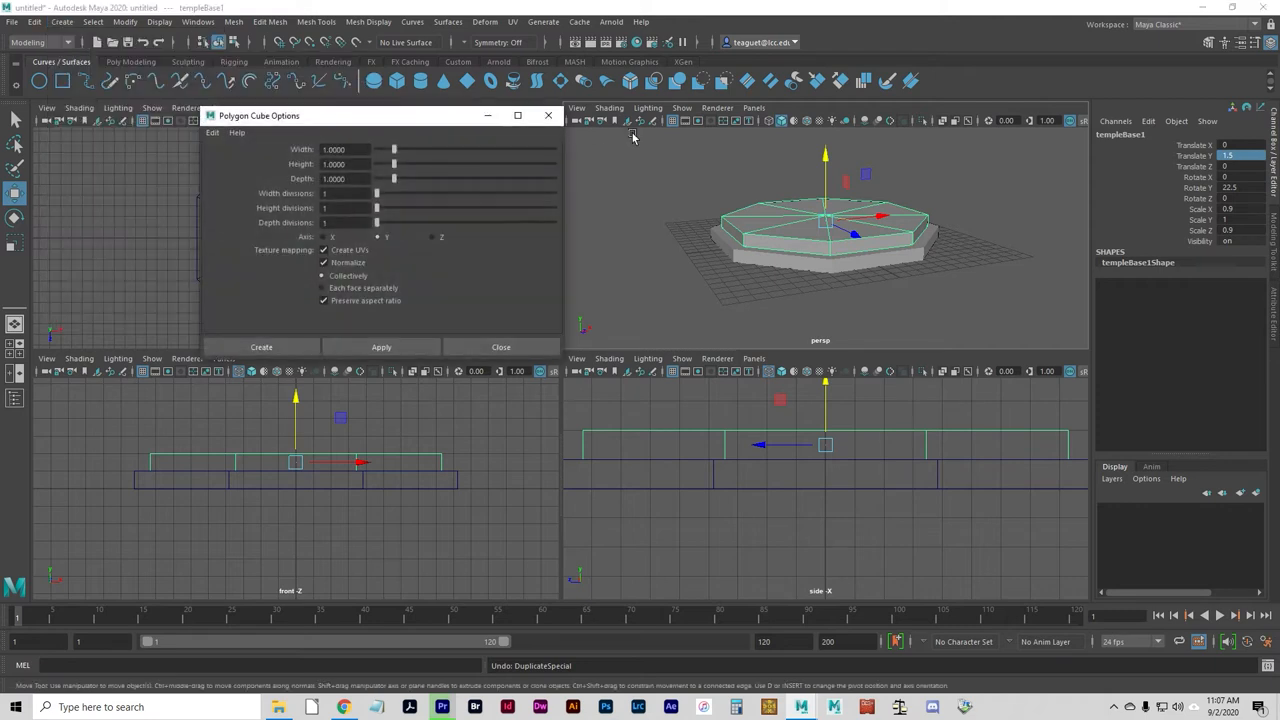
left_click(212, 132)
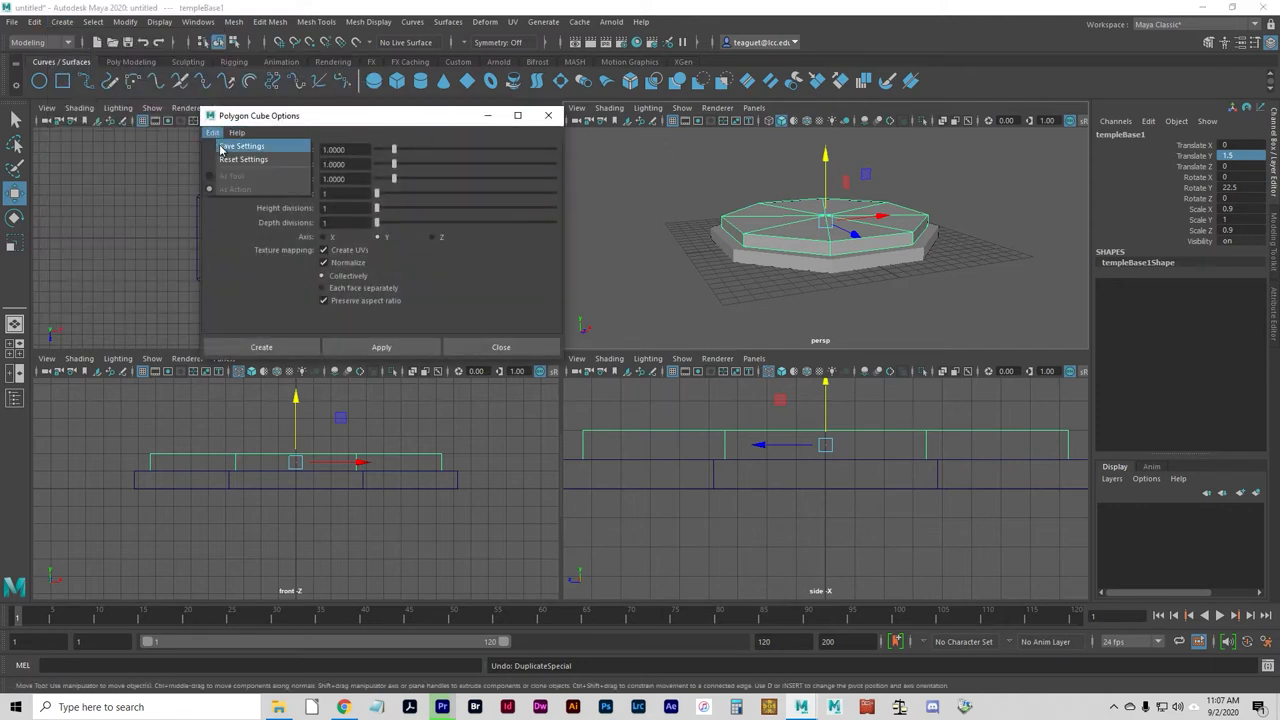
left_click(212, 132)
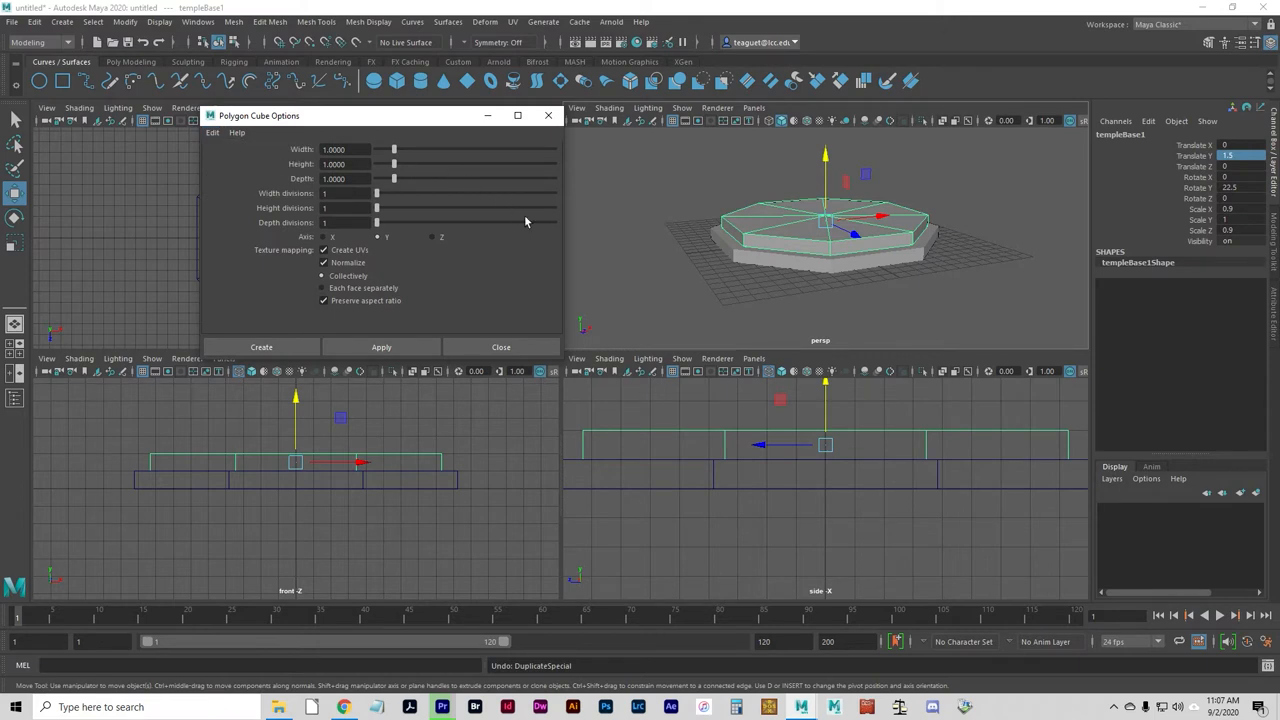
mouse_move(468, 132)
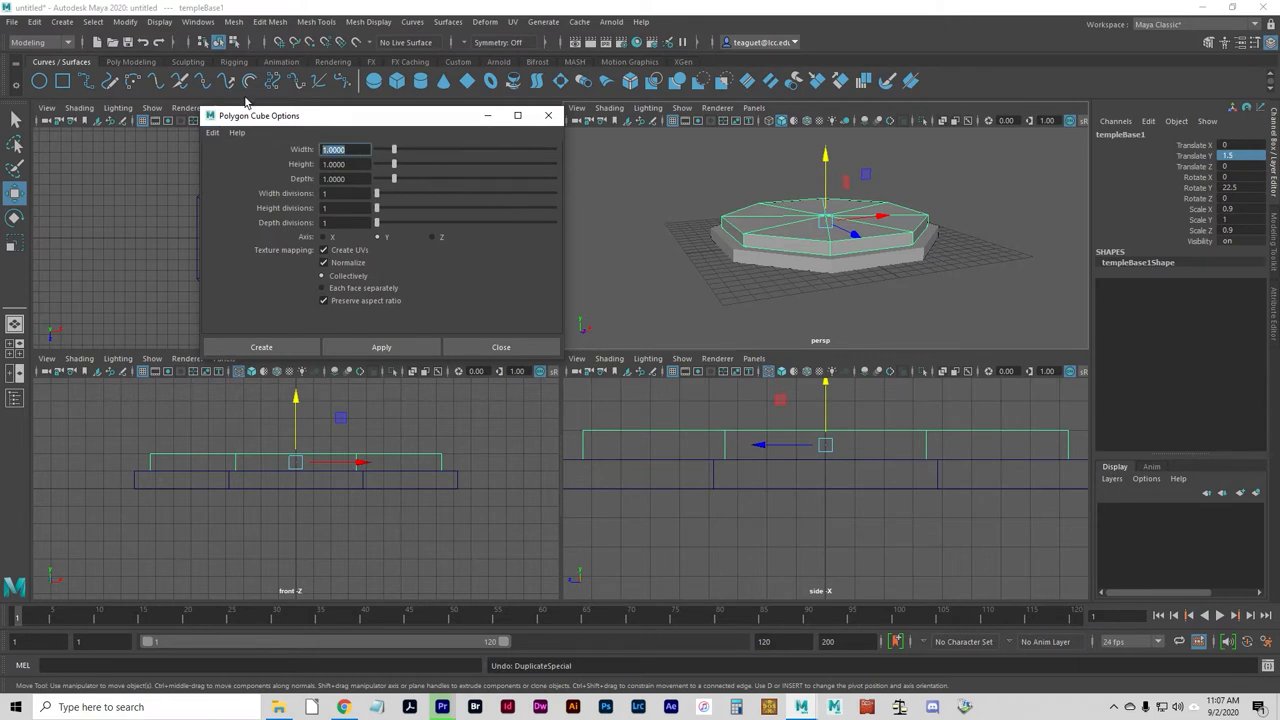
type("1.75")
left_click(346, 164)
type("0.6000")
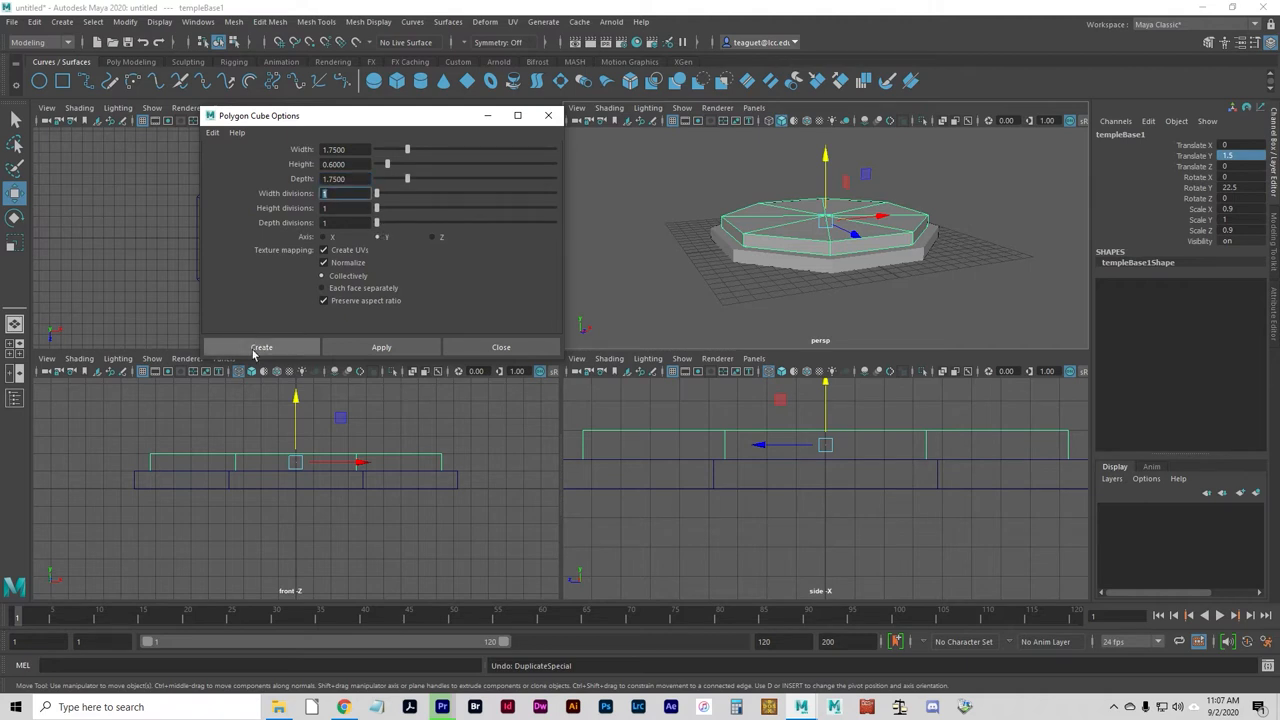
left_click(260, 348)
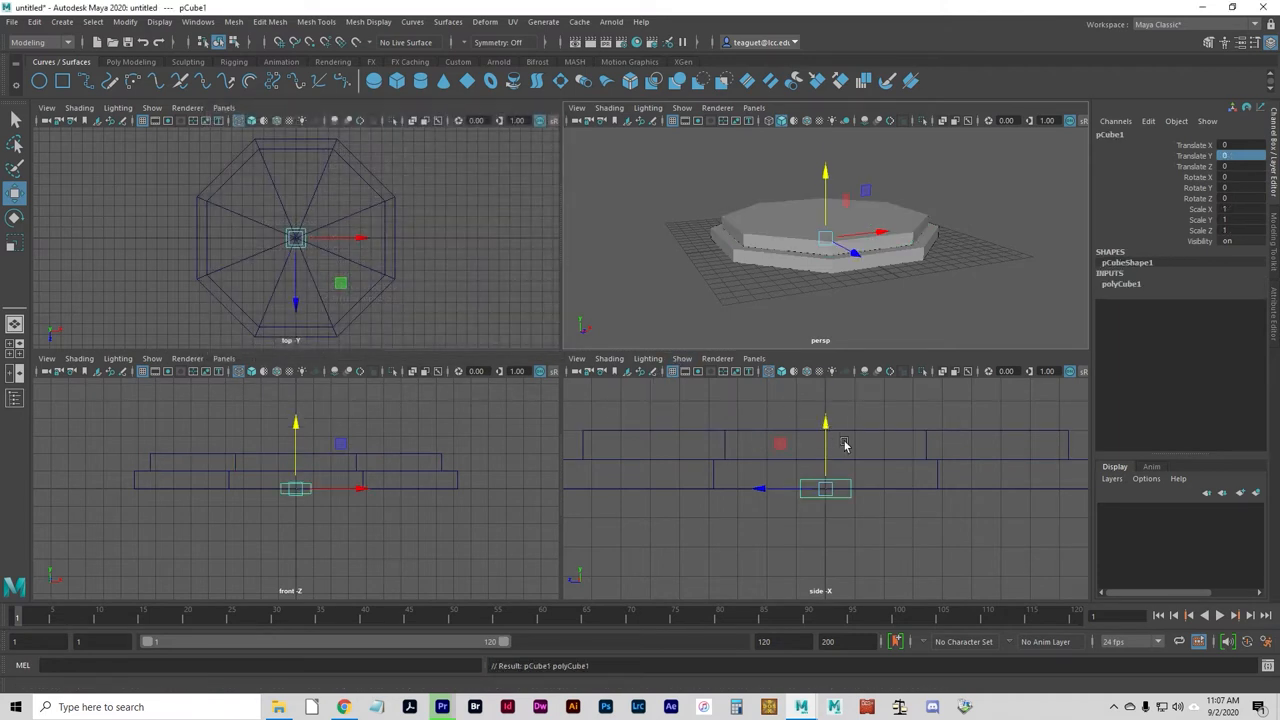
mouse_move(800, 414)
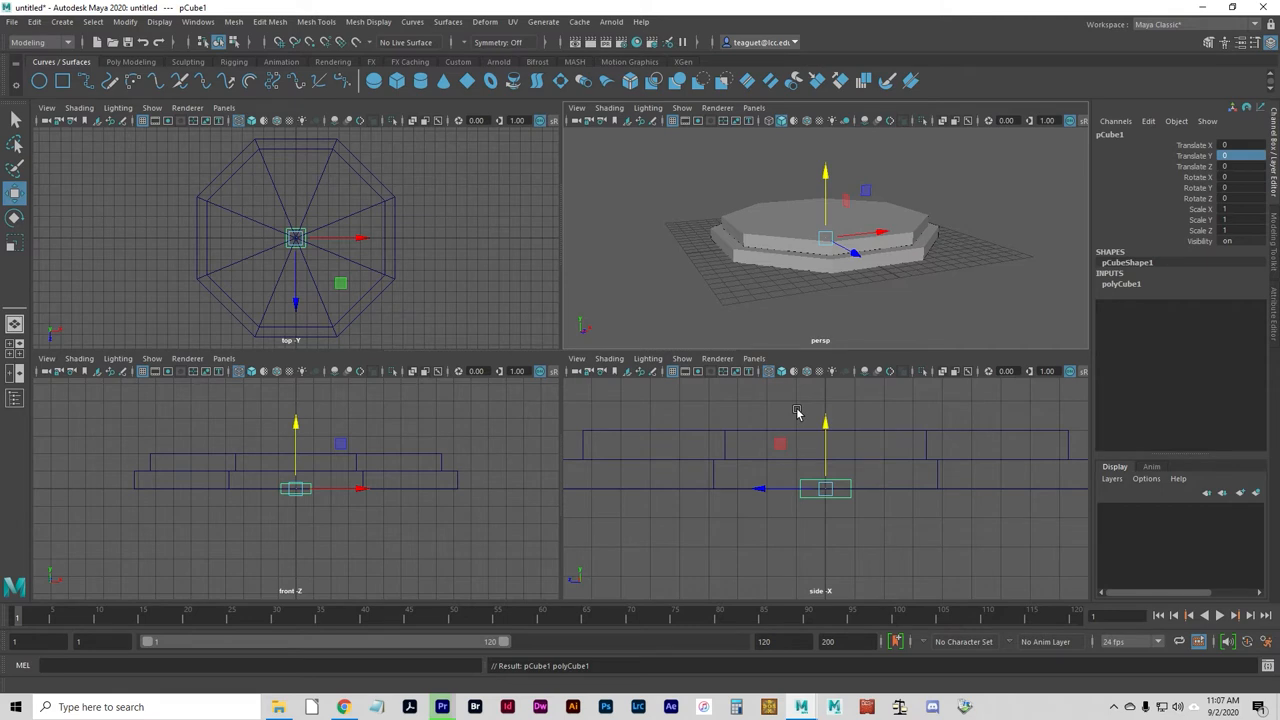
mouse_move(796, 444)
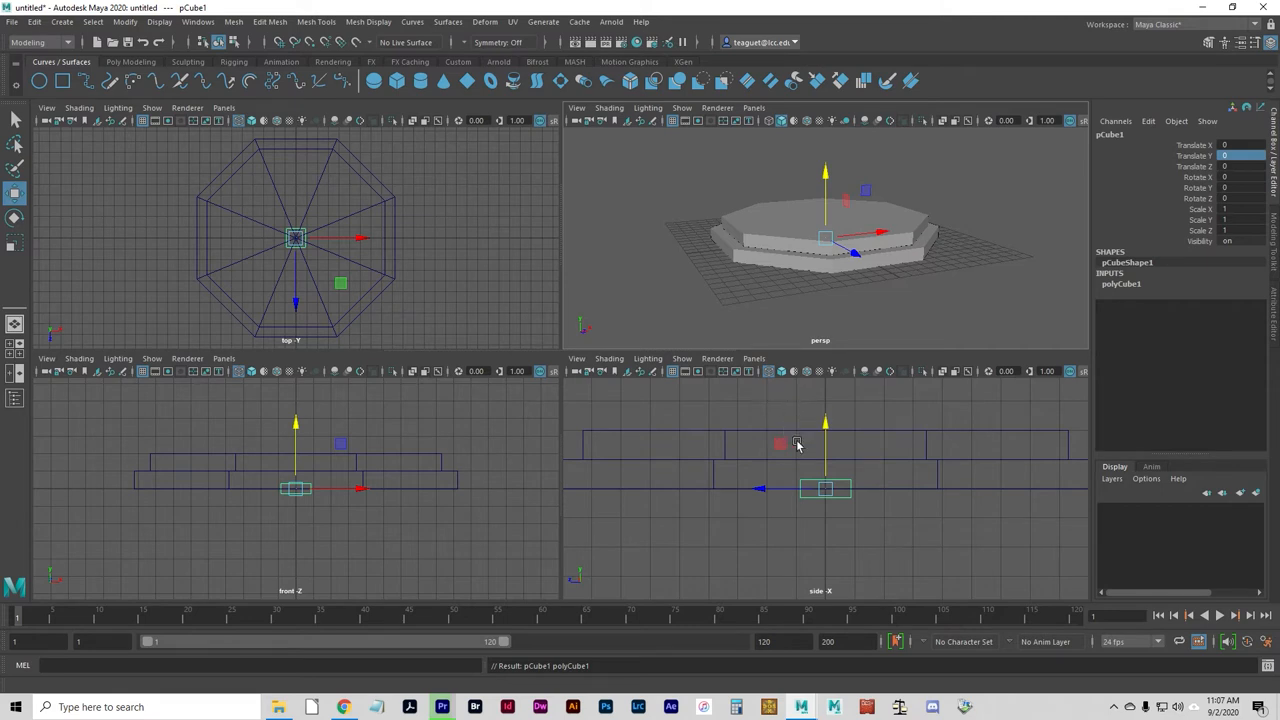
mouse_move(824, 432)
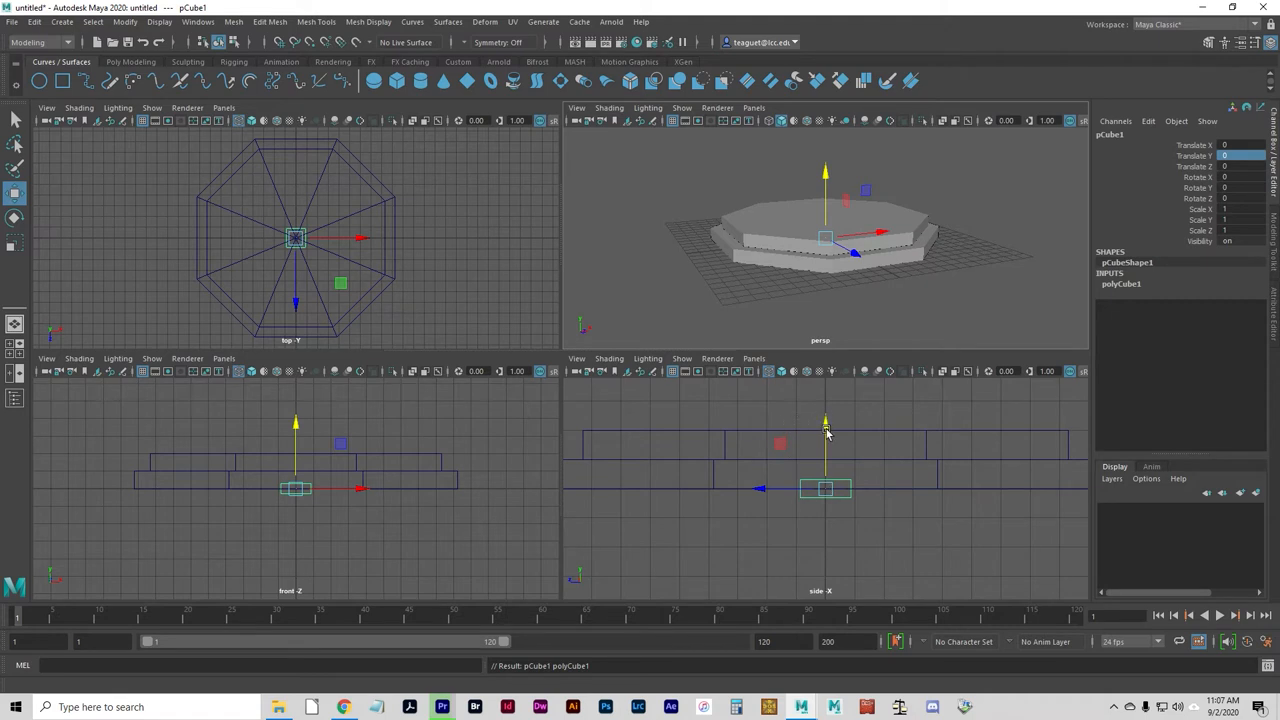
Raise pCube1 onto the top tier and rename it columnPedestal
left_click_drag(824, 430, 824, 404)
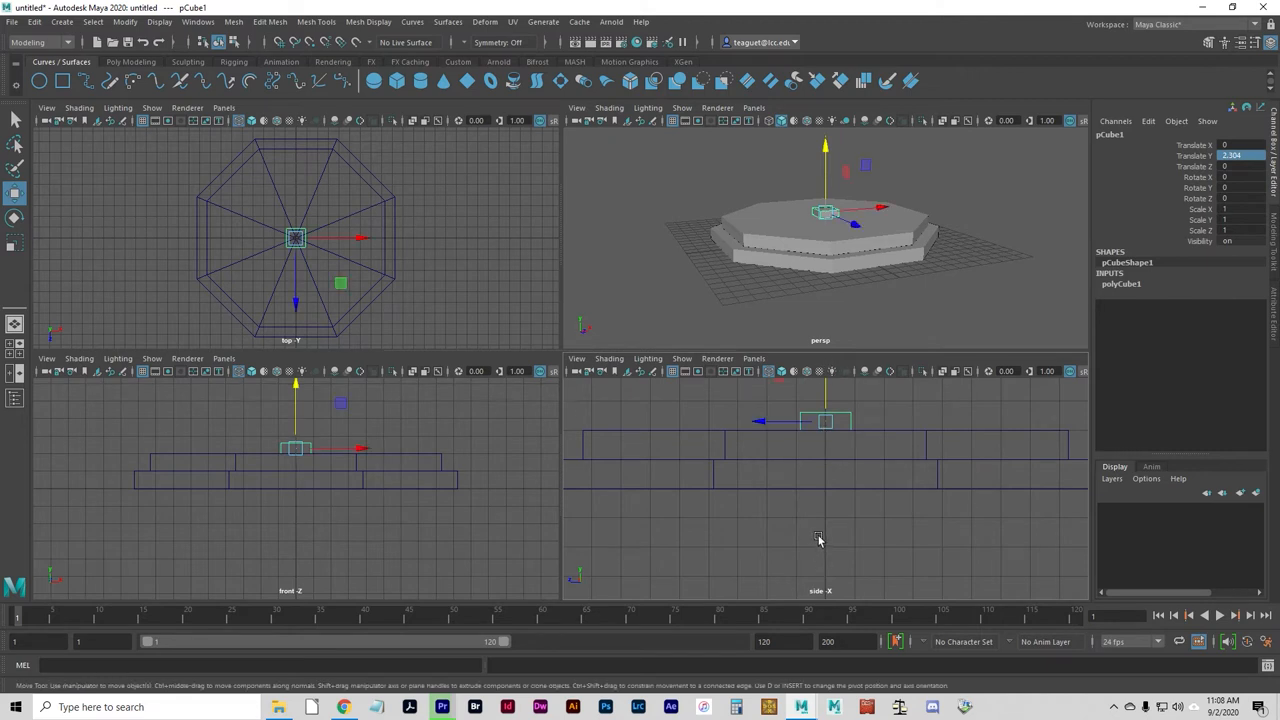
mouse_move(828, 540)
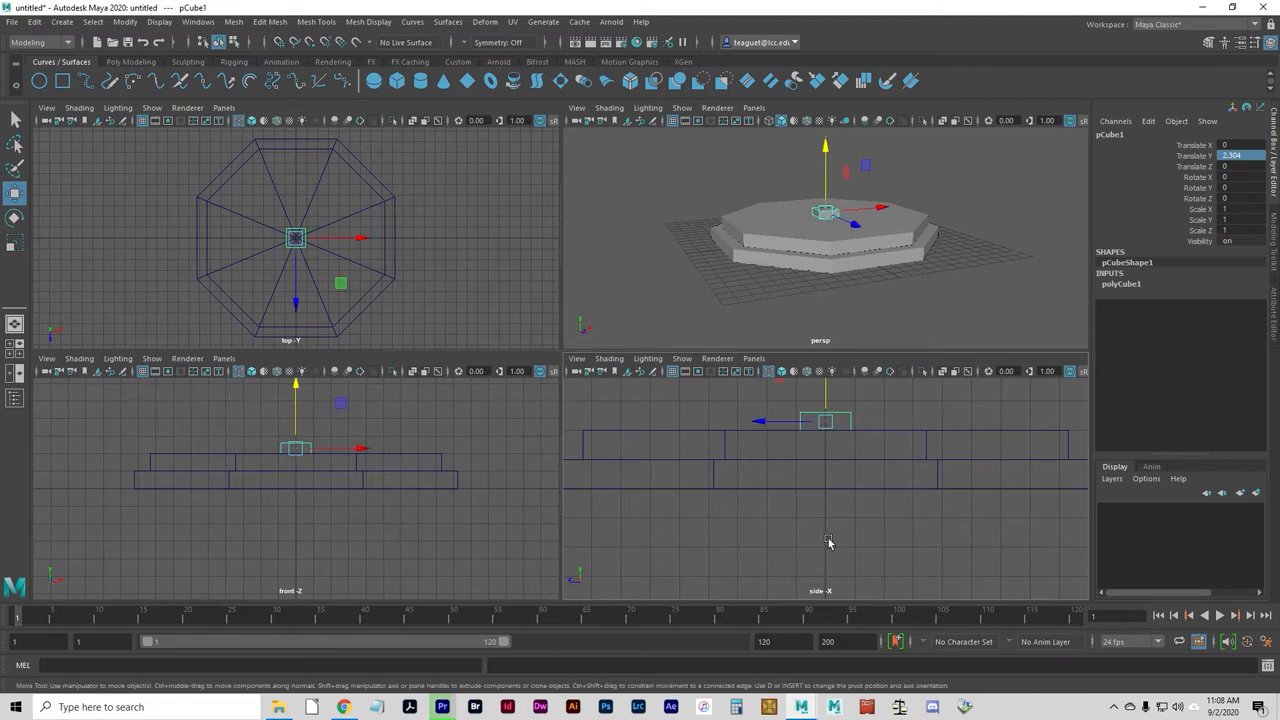
mouse_move(800, 568)
type("2.3")
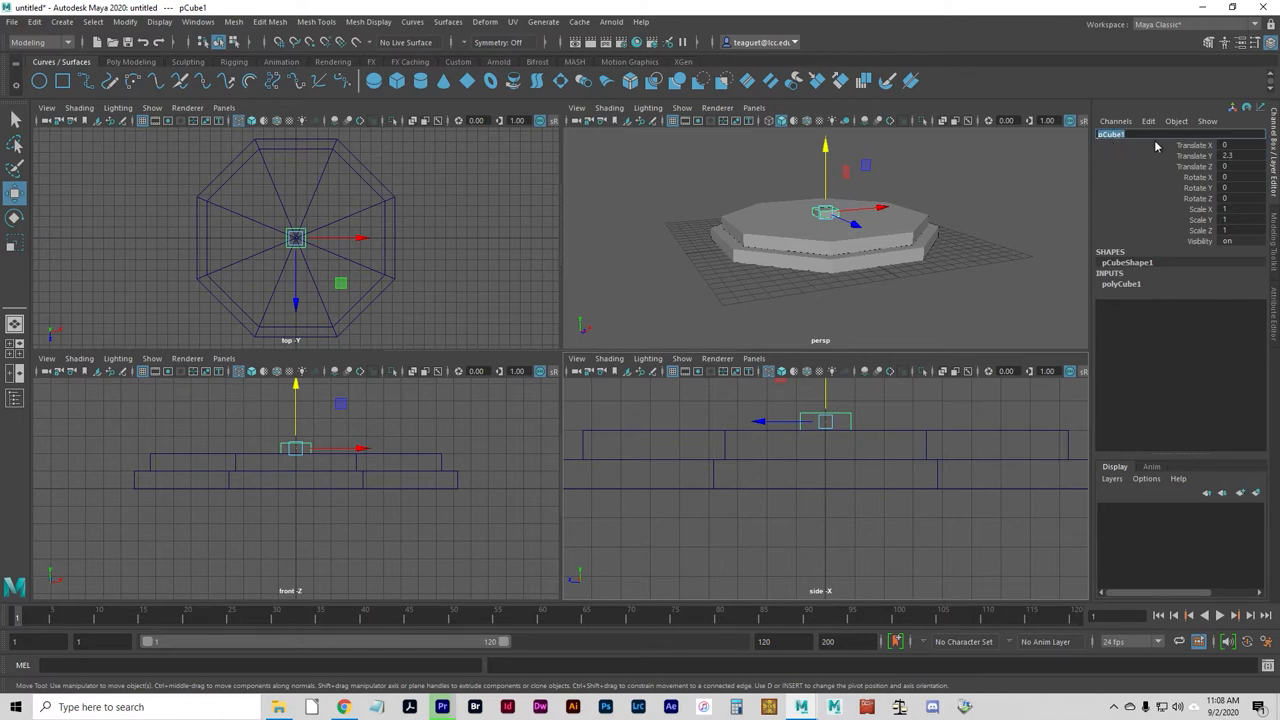
type("column1")
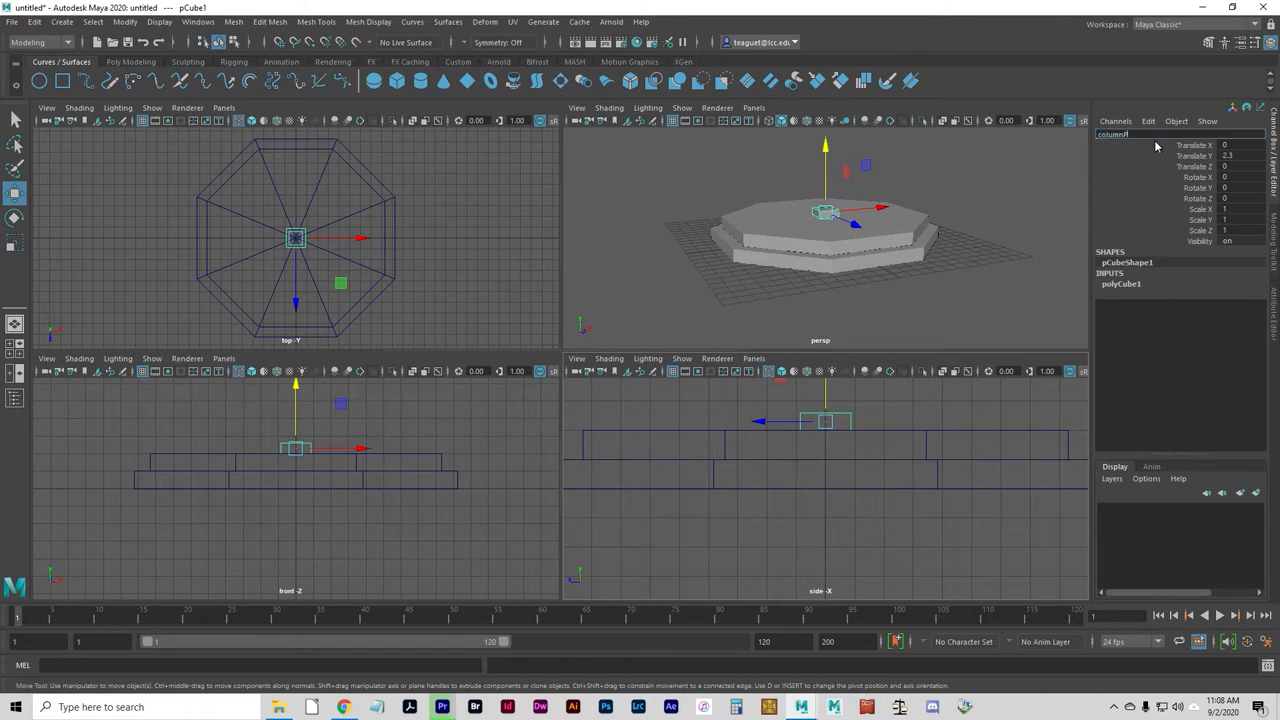
type("columnPedestal")
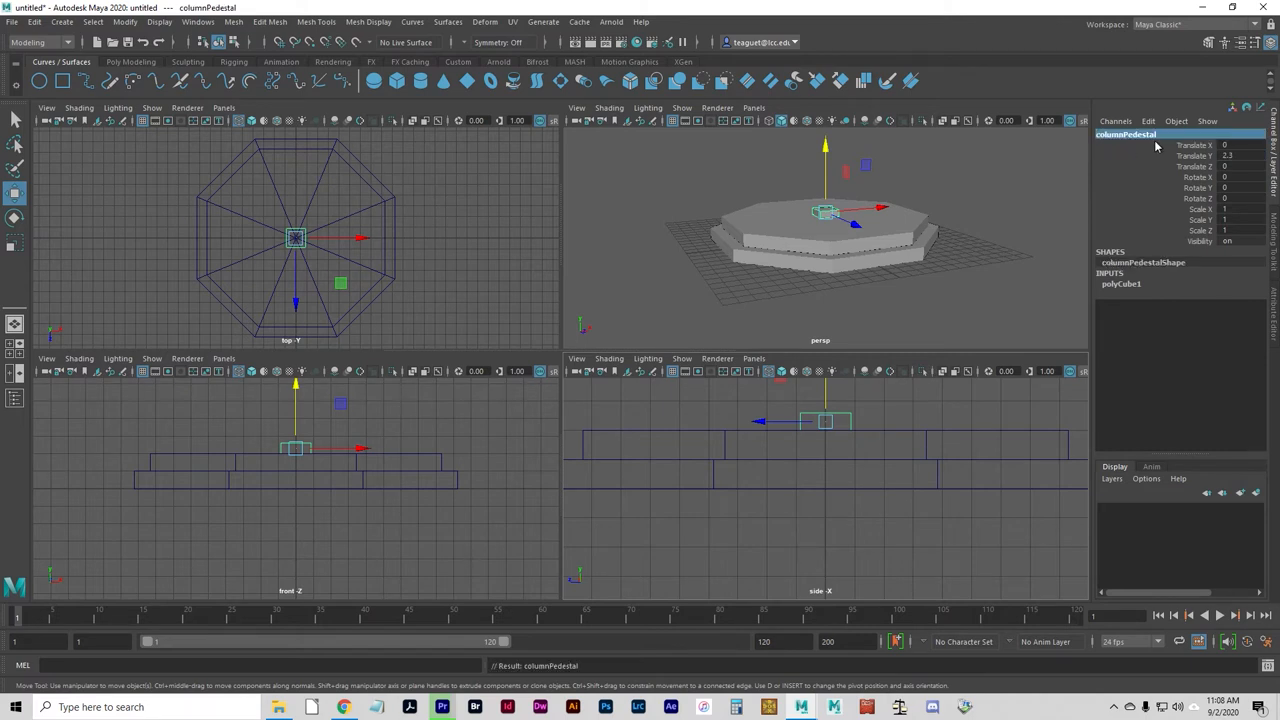
left_click(60, 20)
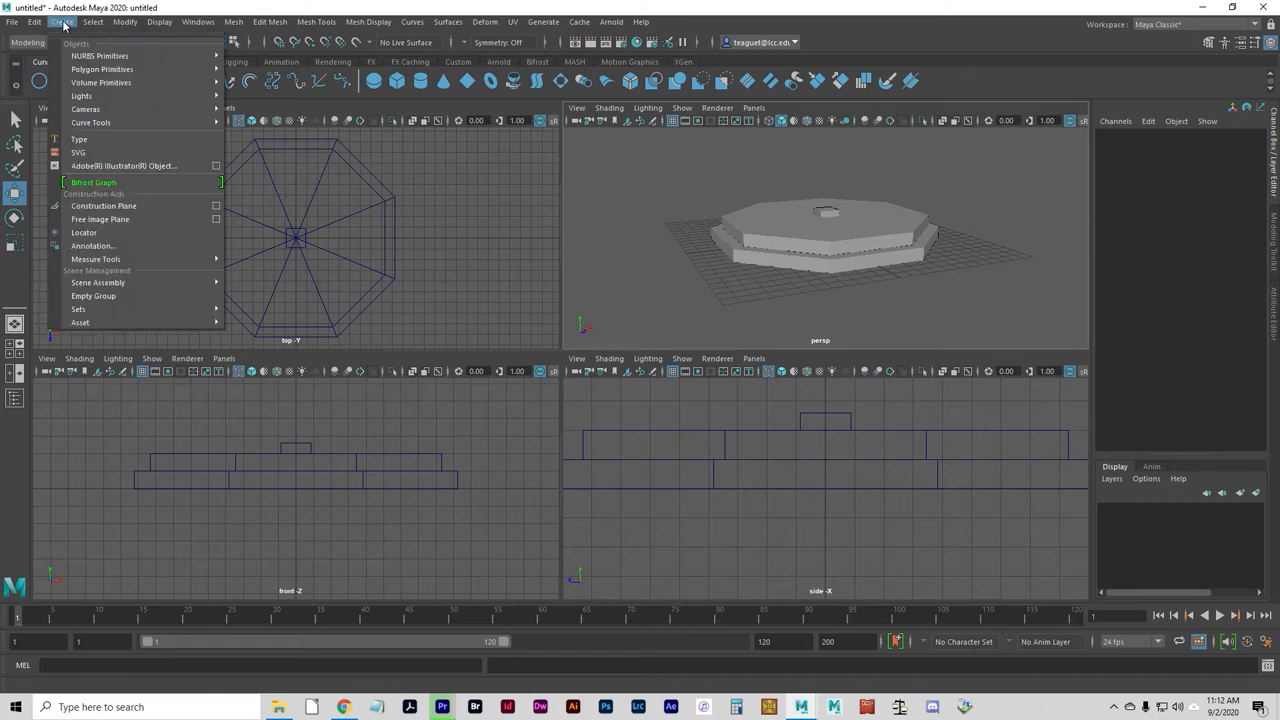
mouse_move(100, 68)
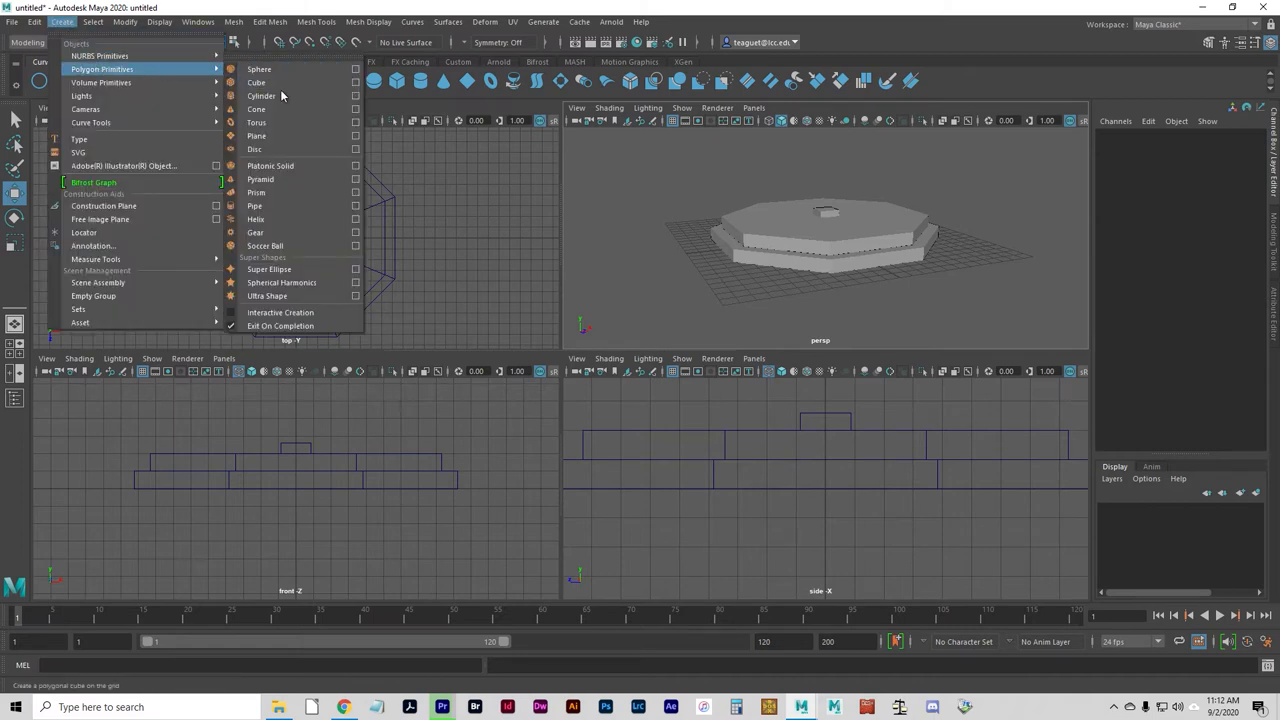
mouse_move(260, 96)
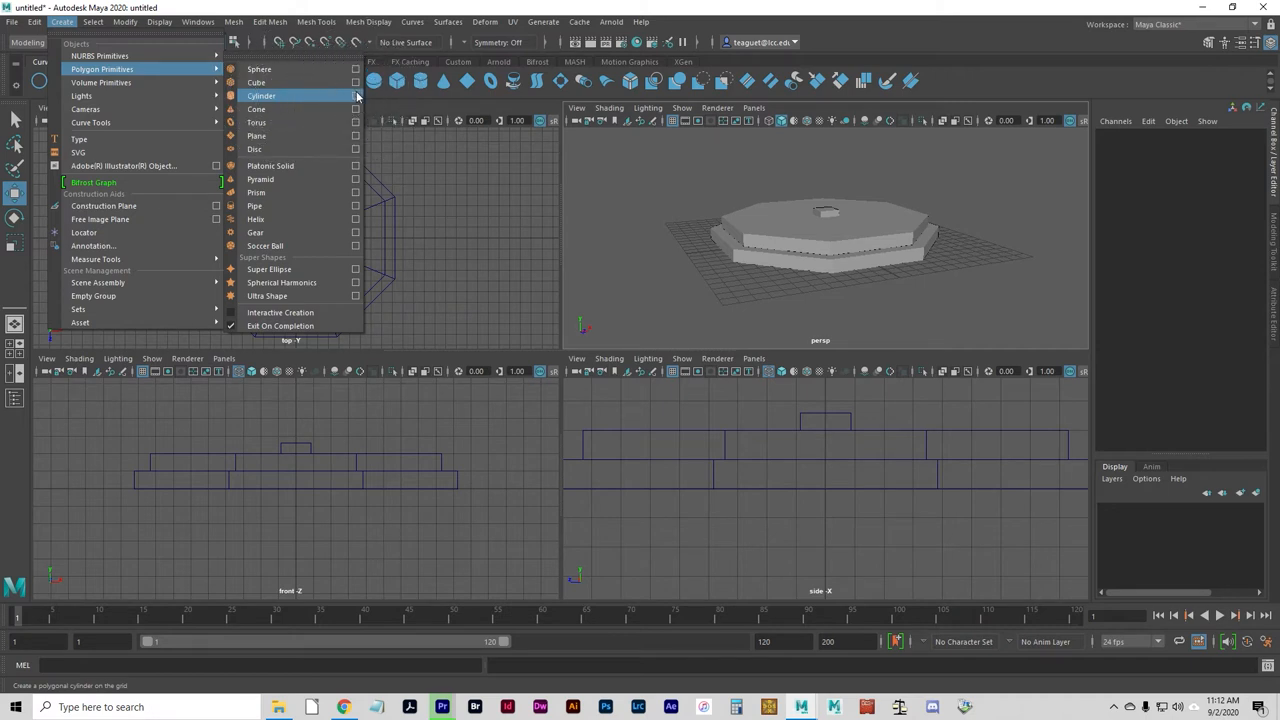
Create polygon cylinder pCylinder2 with Radius 0.5, Height 4 and 12 axis divisions
left_click(356, 96)
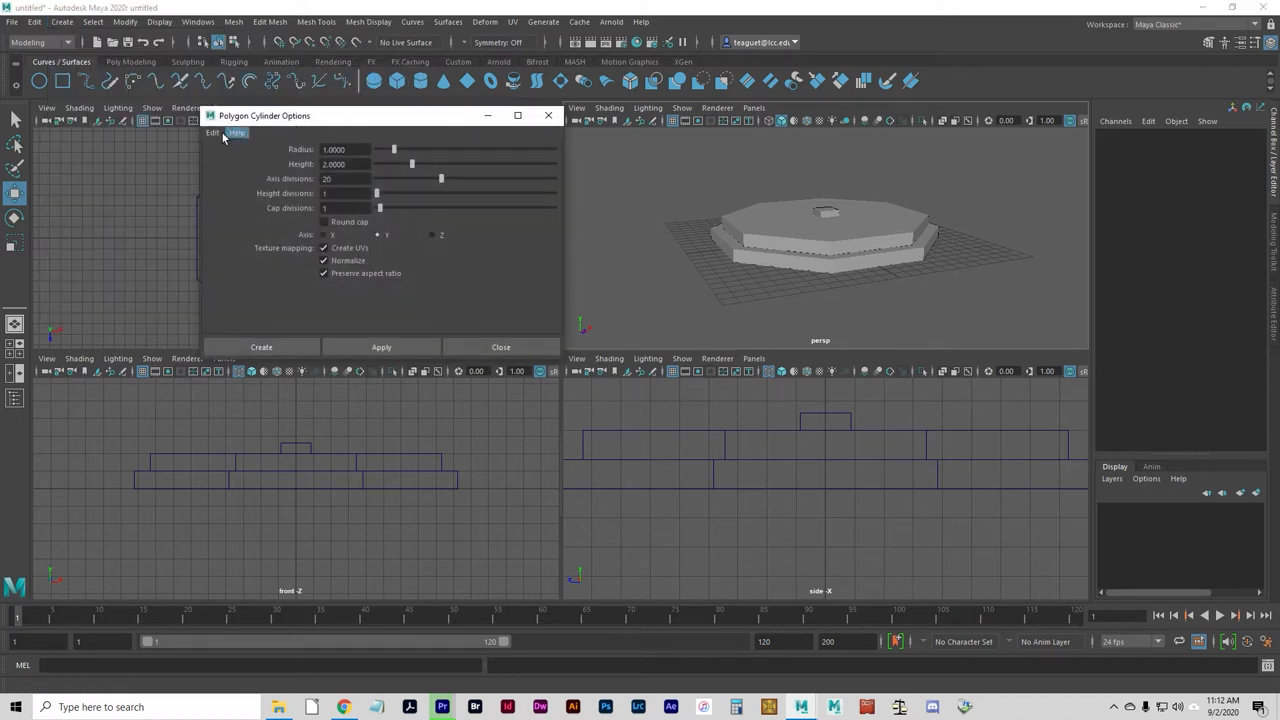
left_click(212, 132)
type("12")
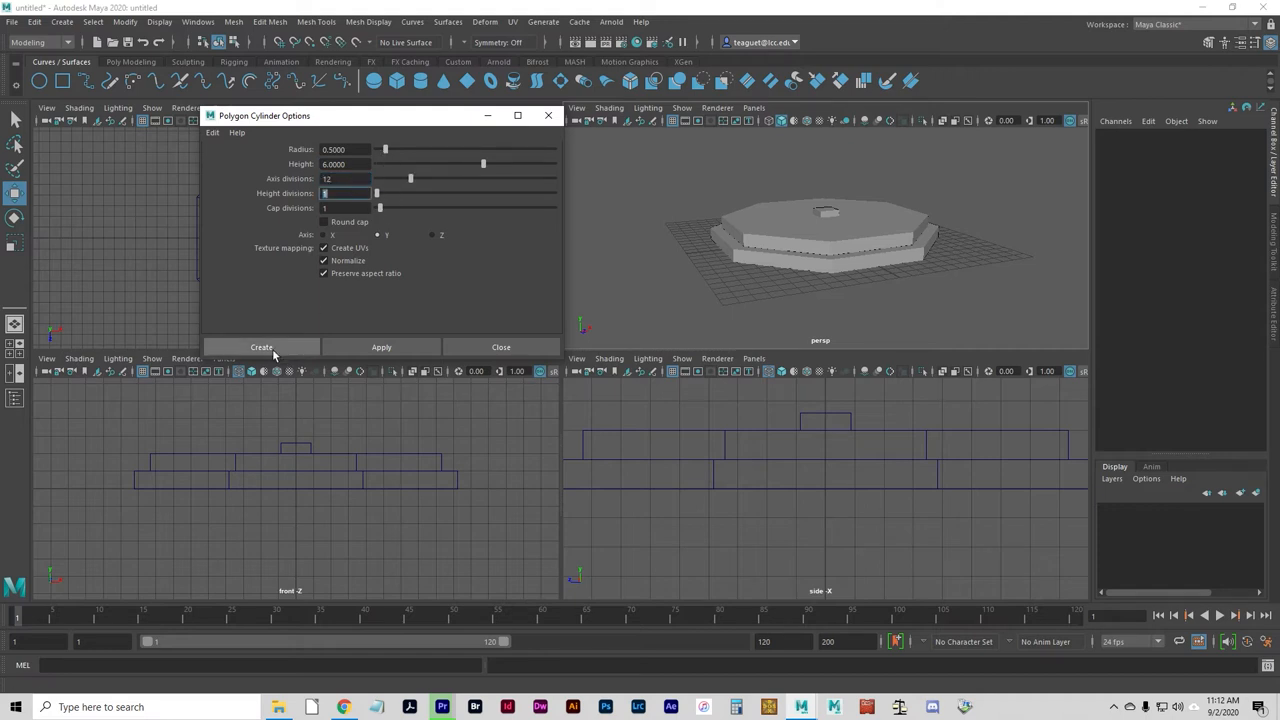
left_click(260, 348)
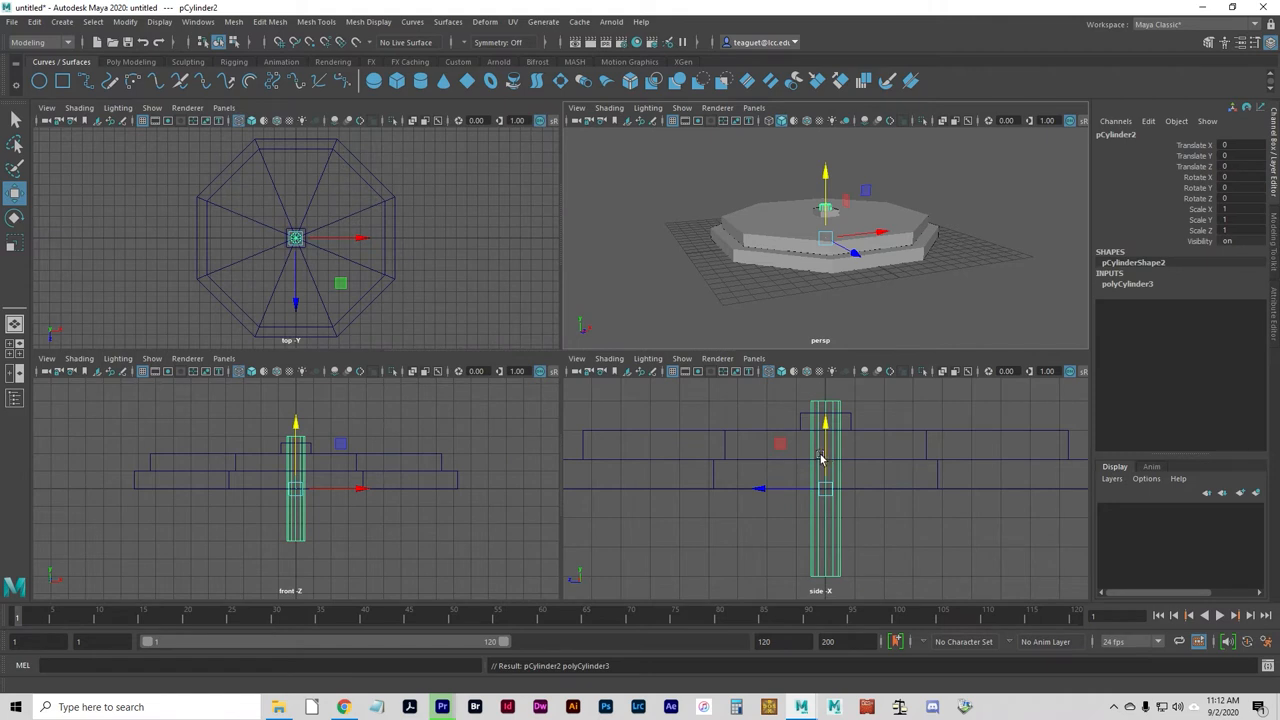
mouse_move(810, 444)
type("5.6")
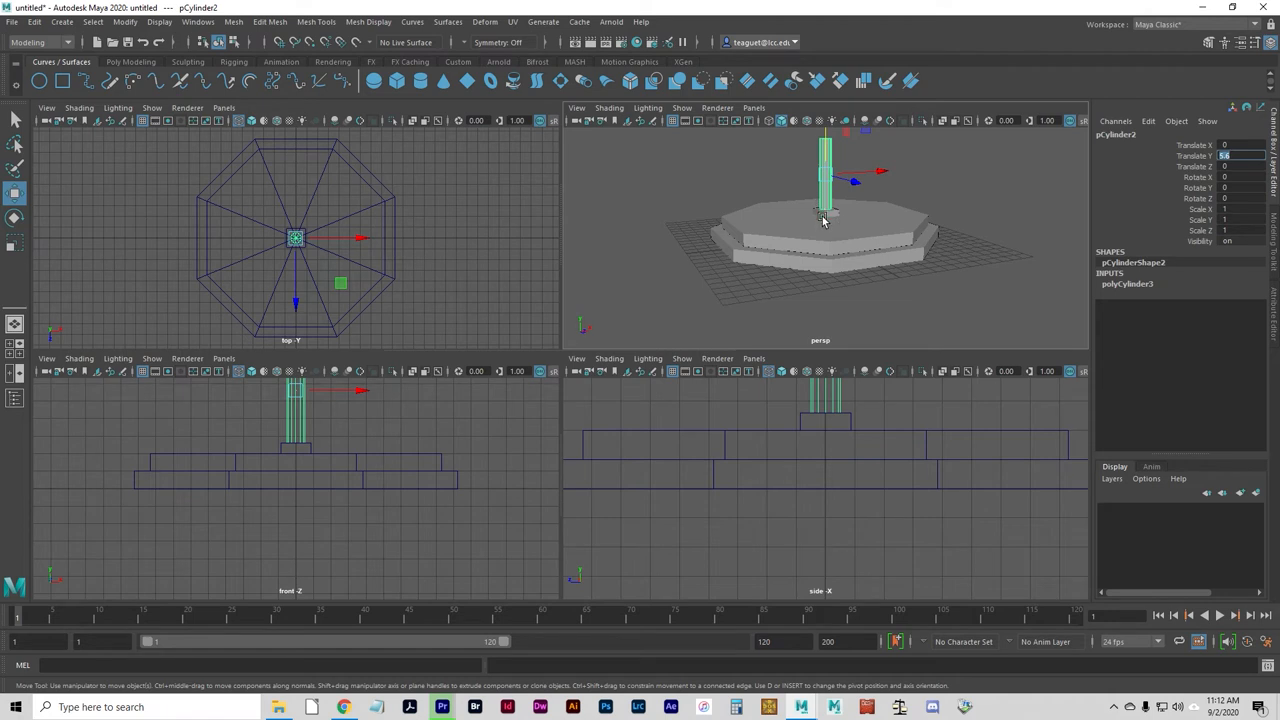
mouse_move(1044, 272)
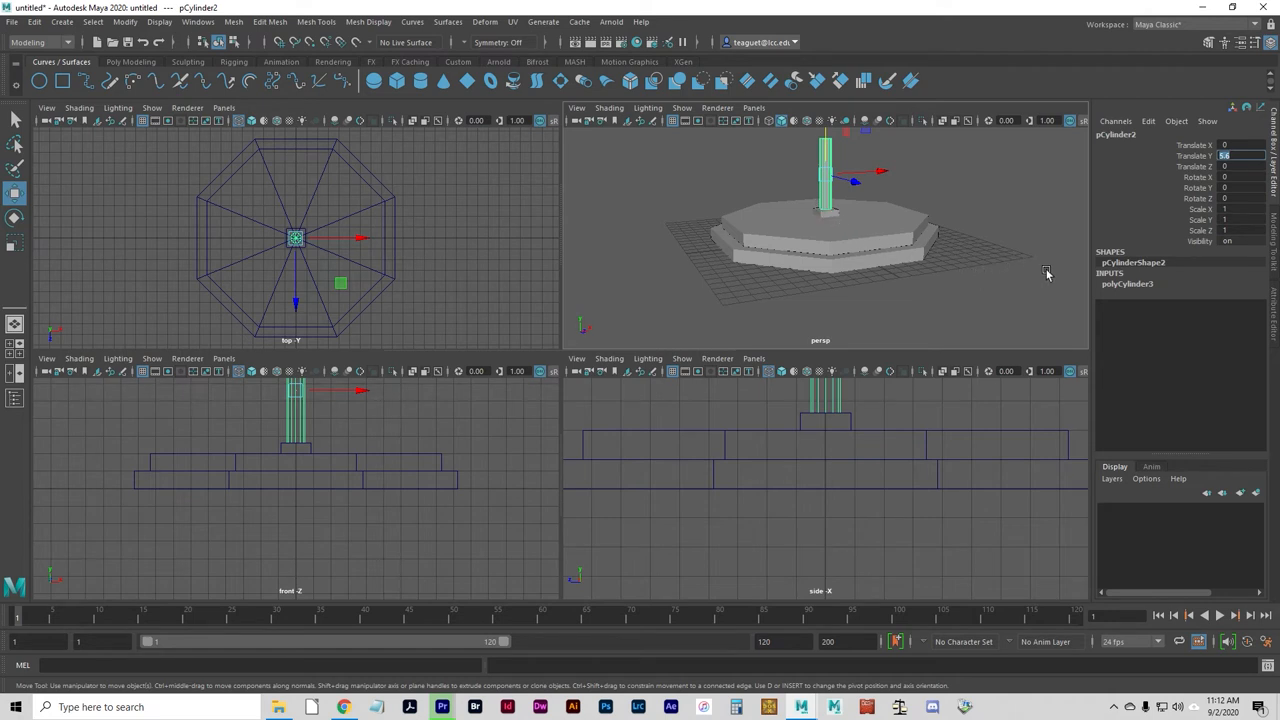
mouse_move(1120, 138)
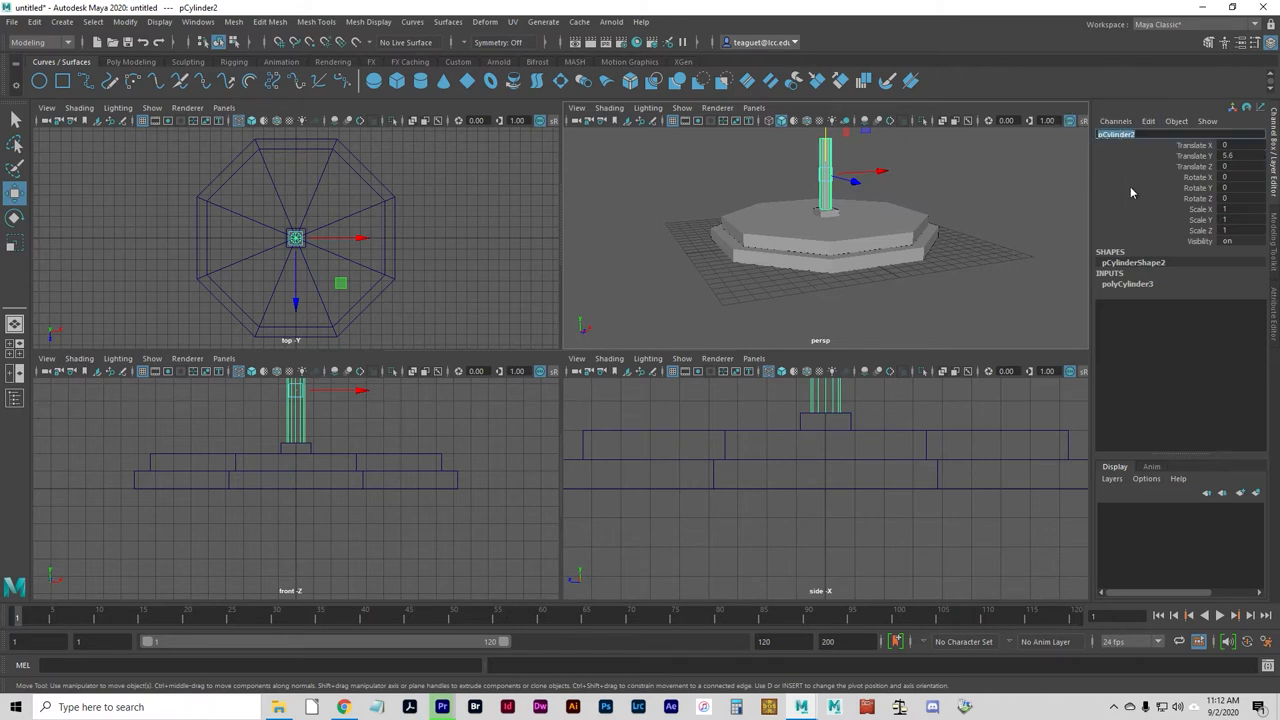
Raise pCylinder2 onto the pedestal and rename it columnShaft
type("columnShaft")
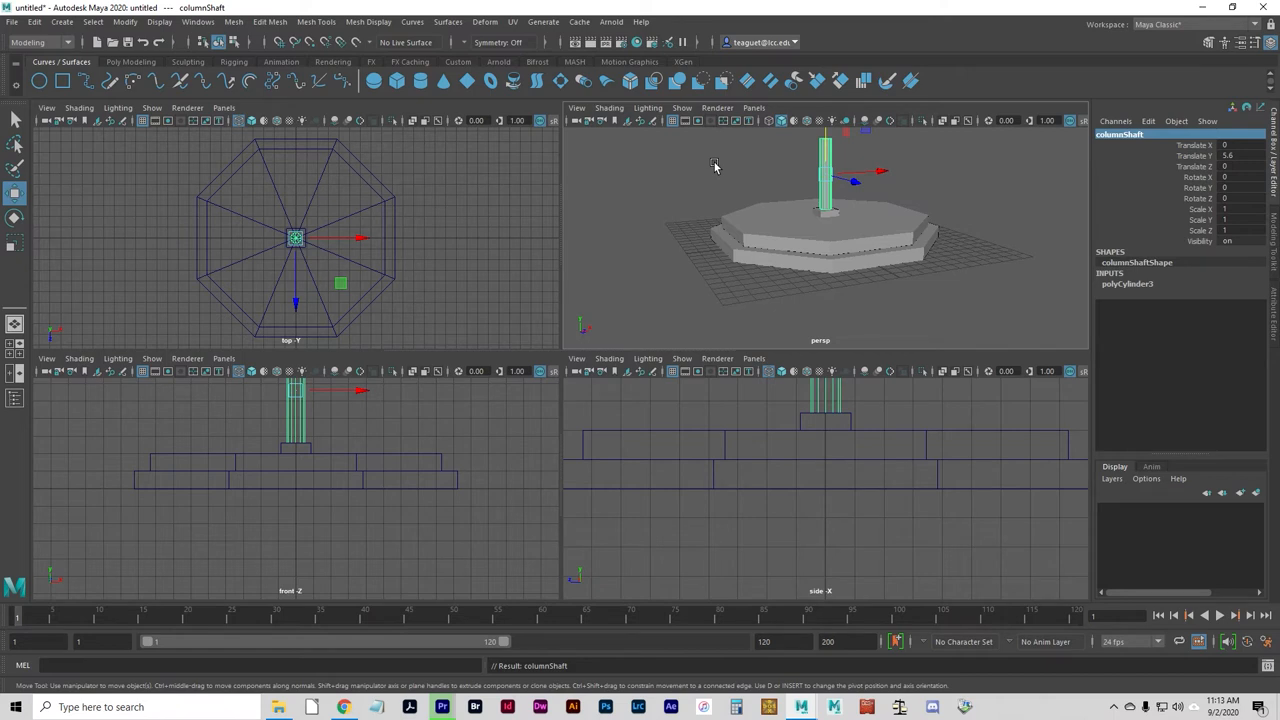
mouse_move(716, 168)
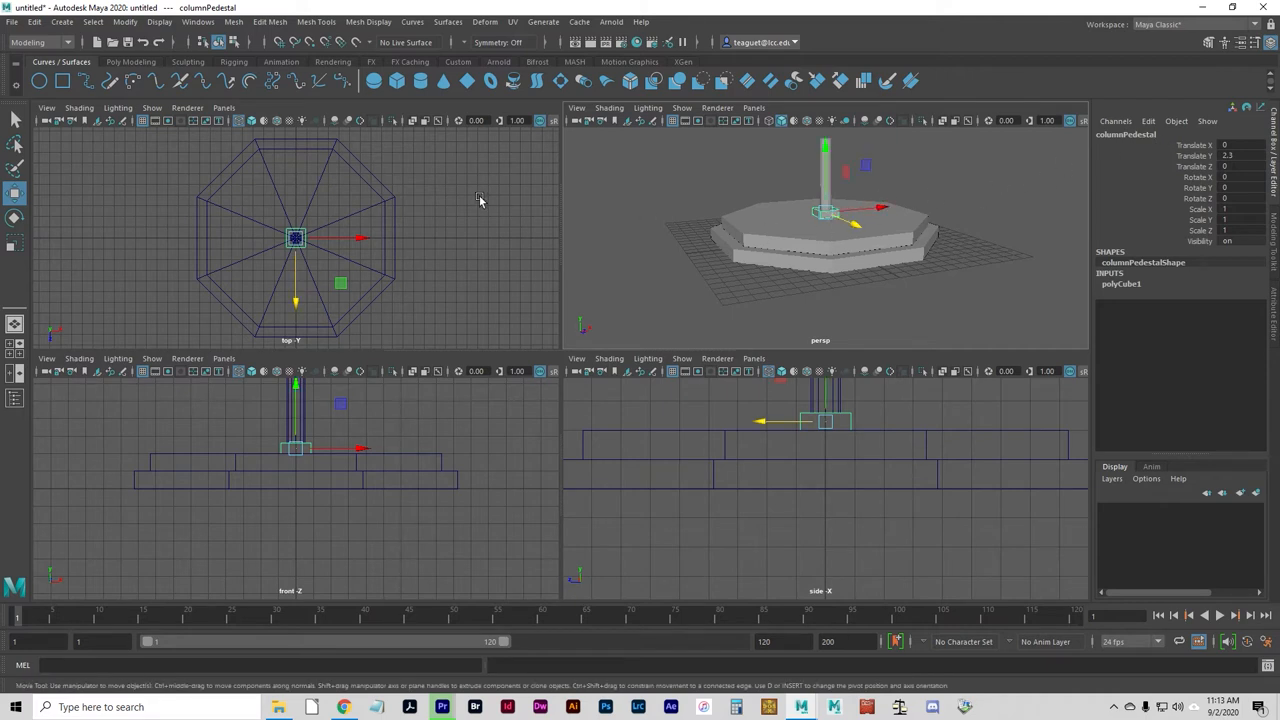
Duplicate Special columnPedestal with a Translate Y offset of 6, making columnPedestal1 atop the shaft
left_click(34, 20)
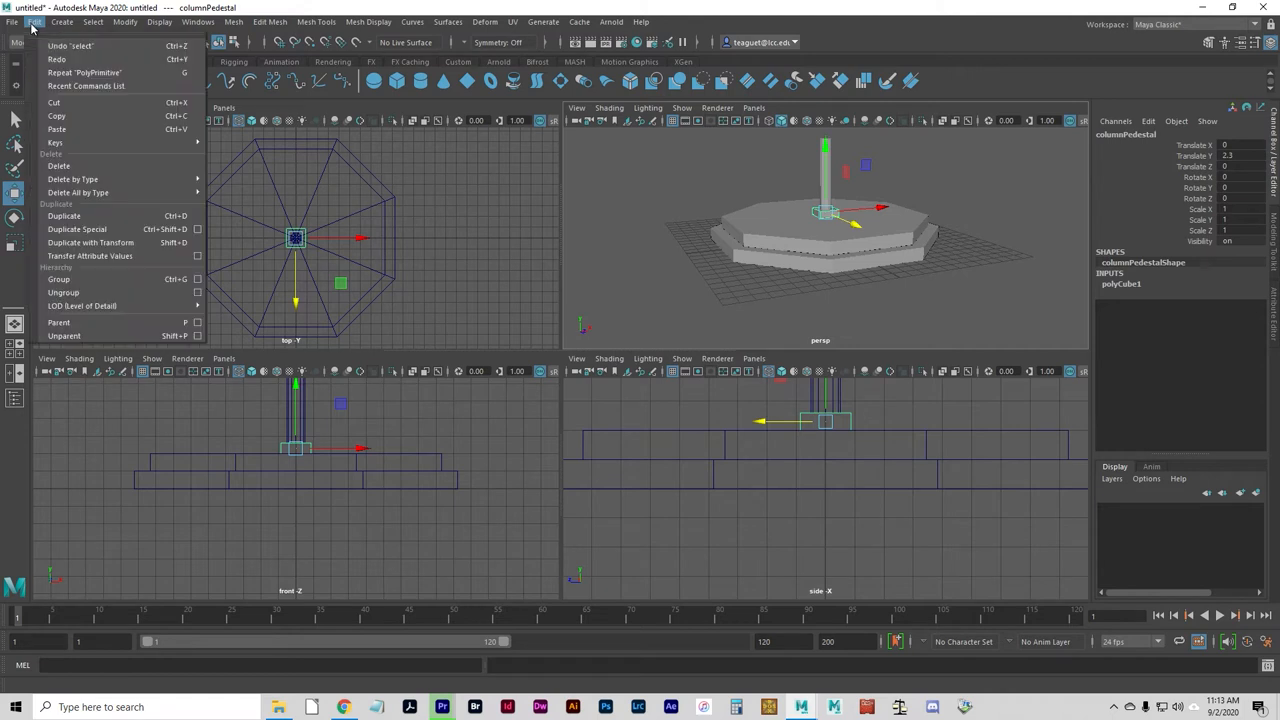
mouse_move(70, 44)
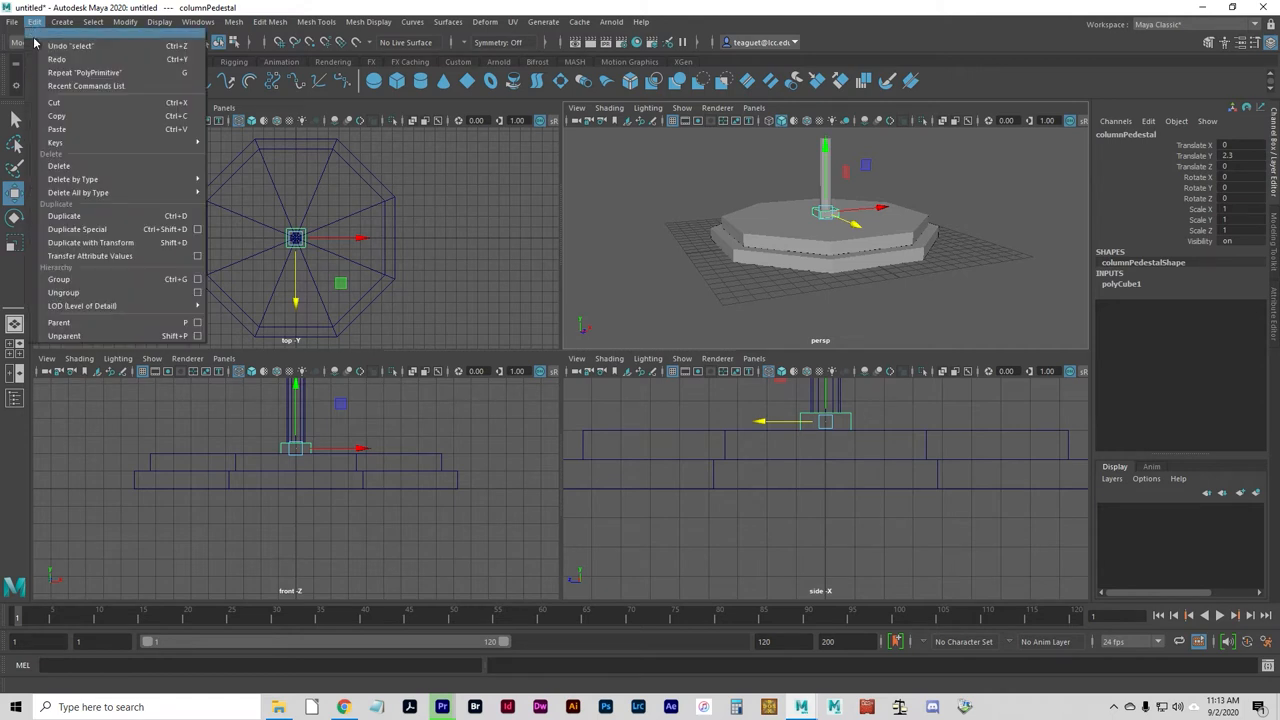
mouse_move(76, 228)
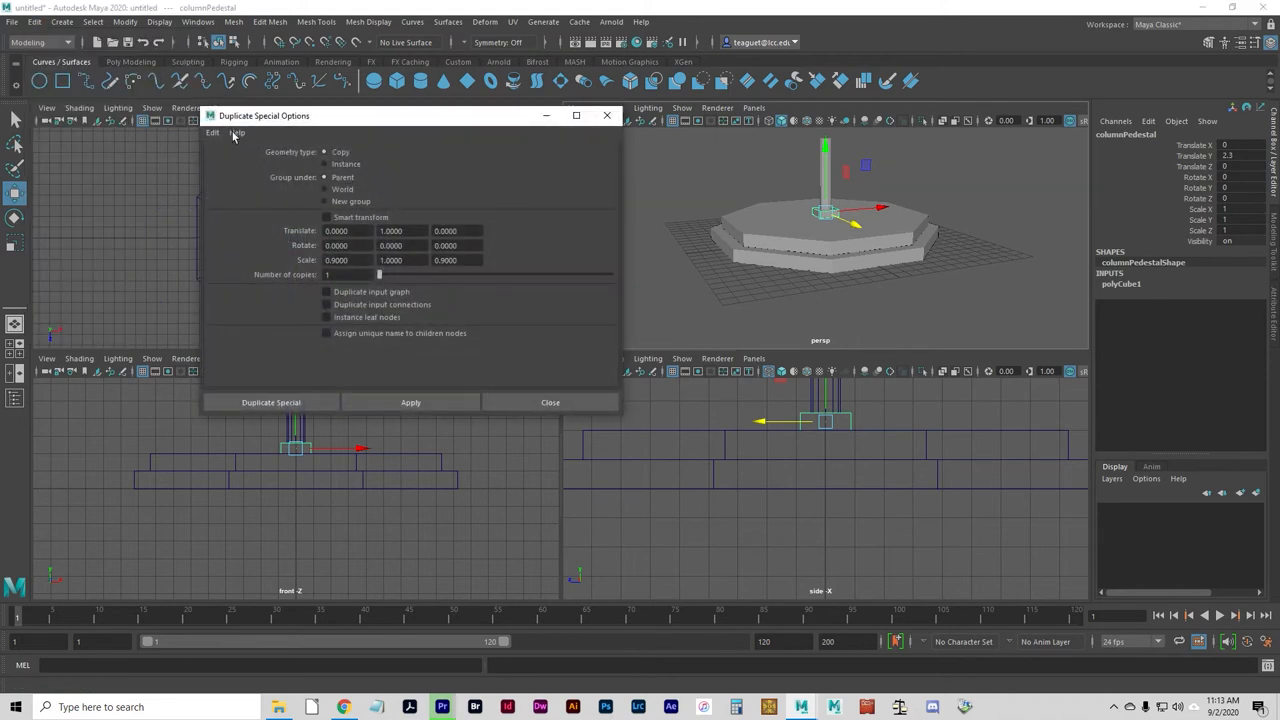
left_click(212, 132)
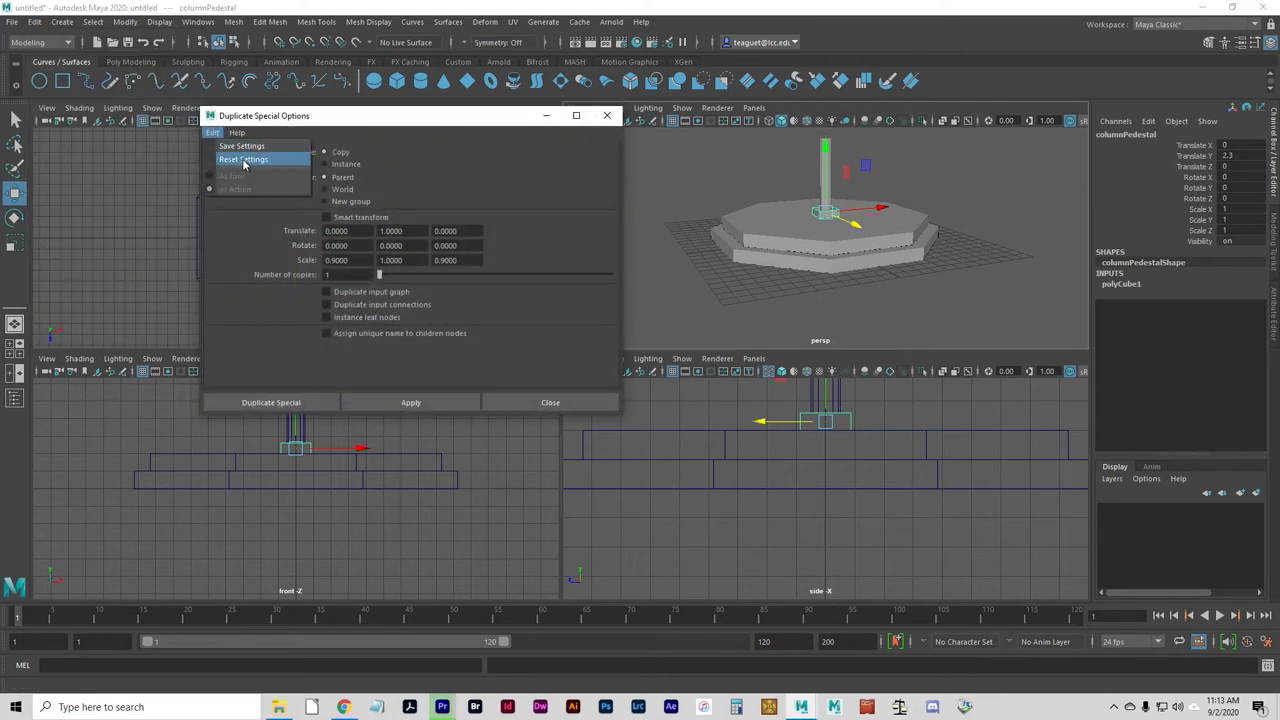
left_click(244, 160)
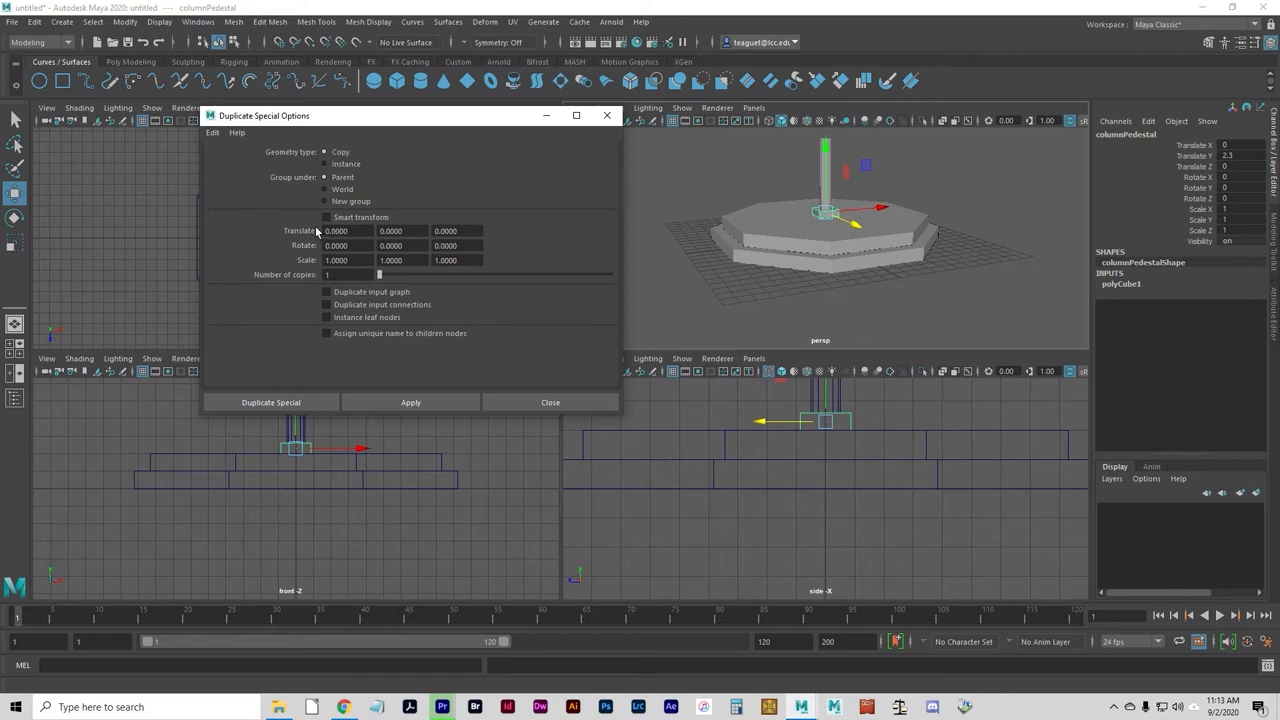
left_click(390, 232)
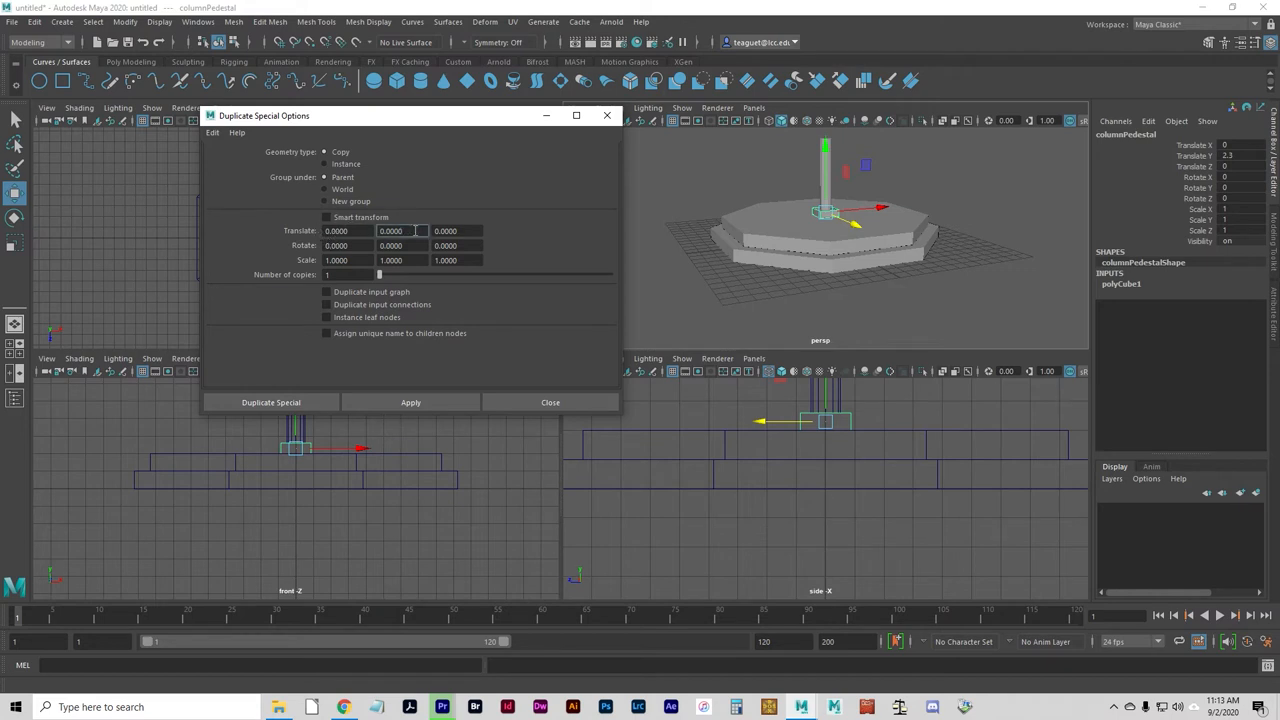
type("6")
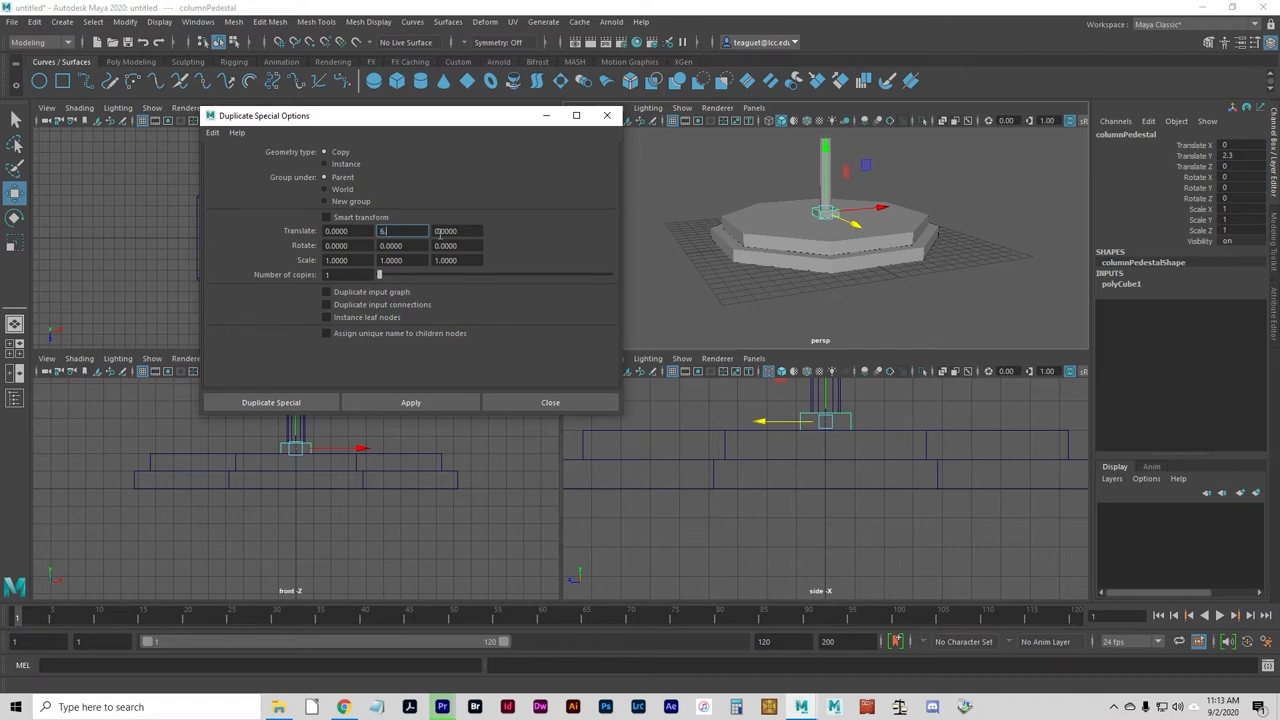
left_click(384, 230)
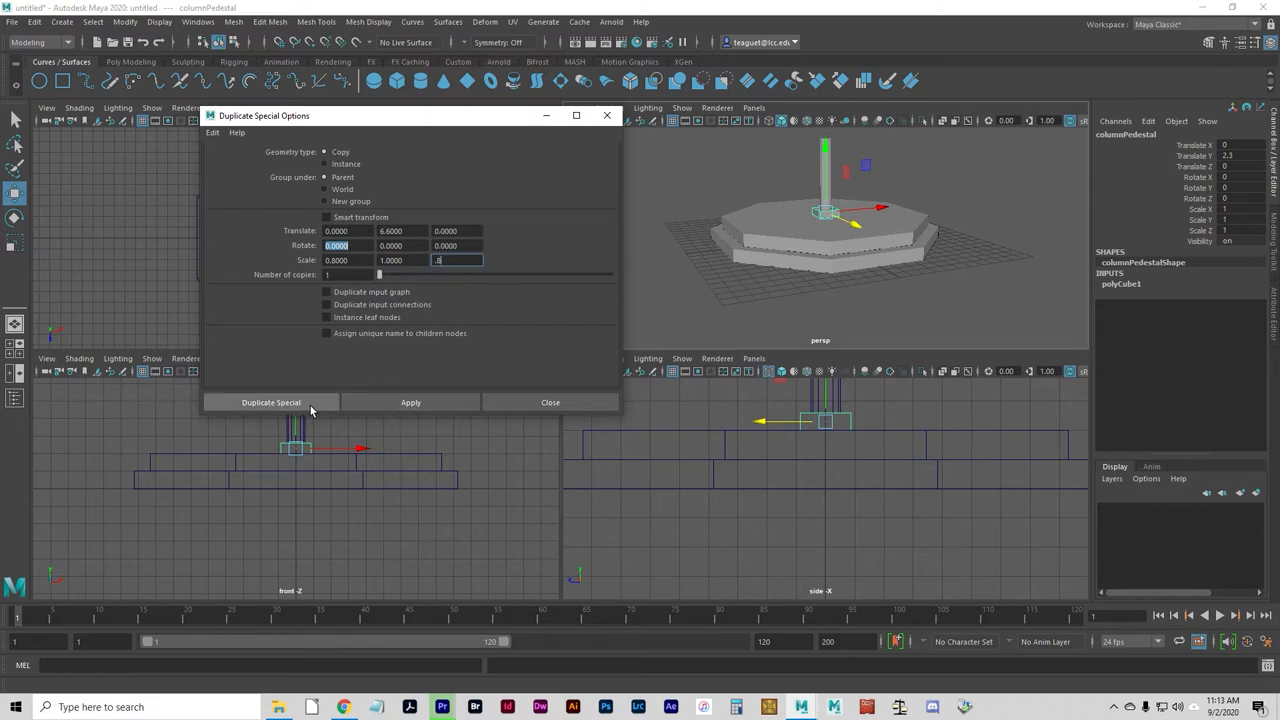
left_click(272, 402)
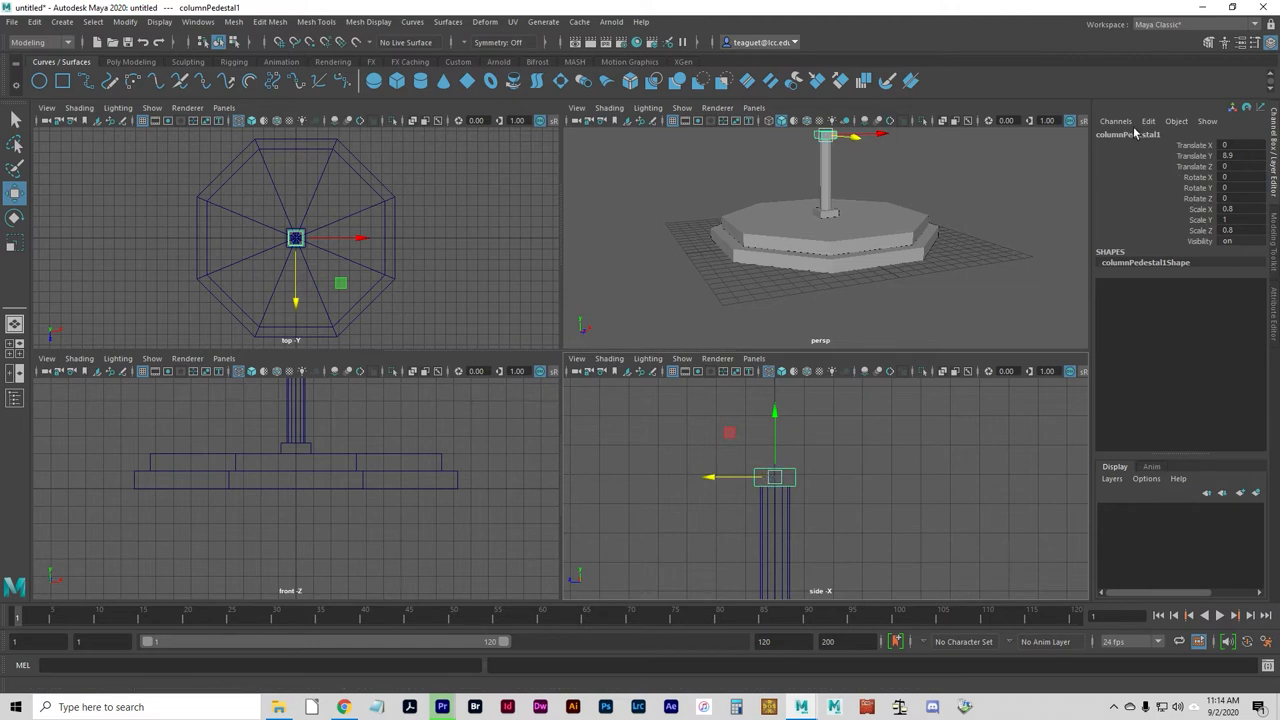
Rename columnPedestal1 to columnCapital in the Channel Box
left_click(1128, 134)
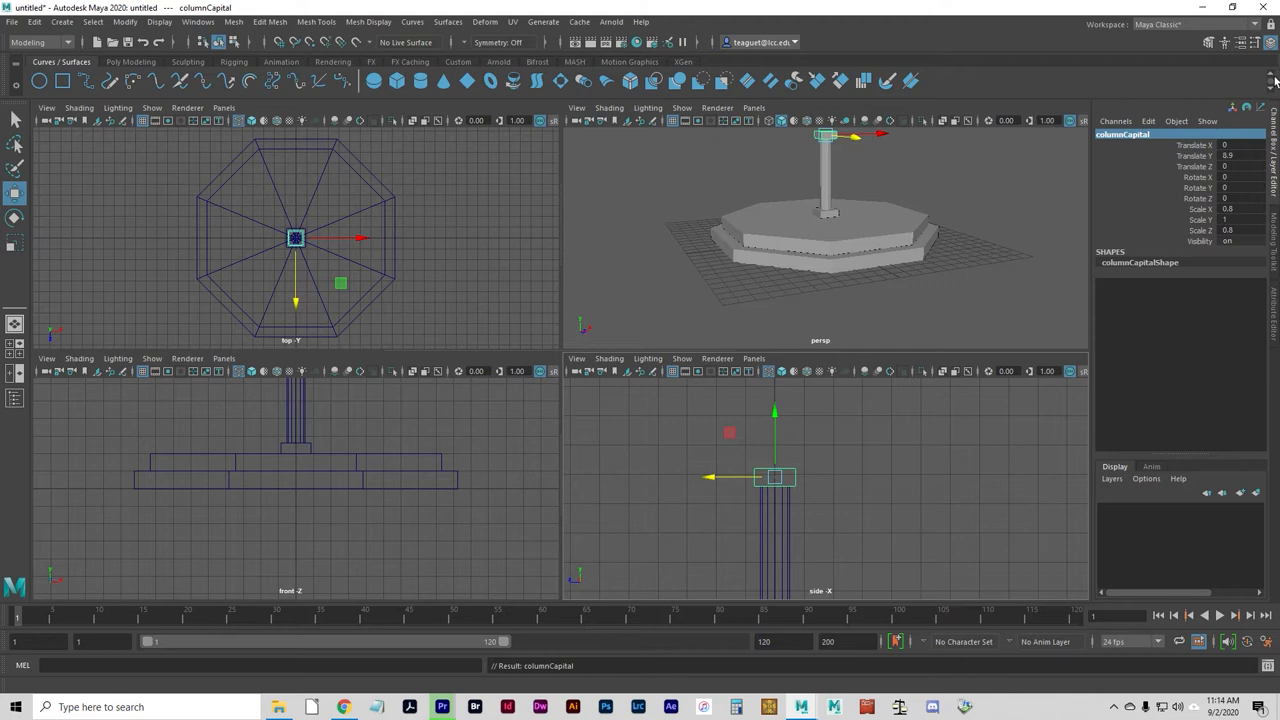
mouse_move(1256, 110)
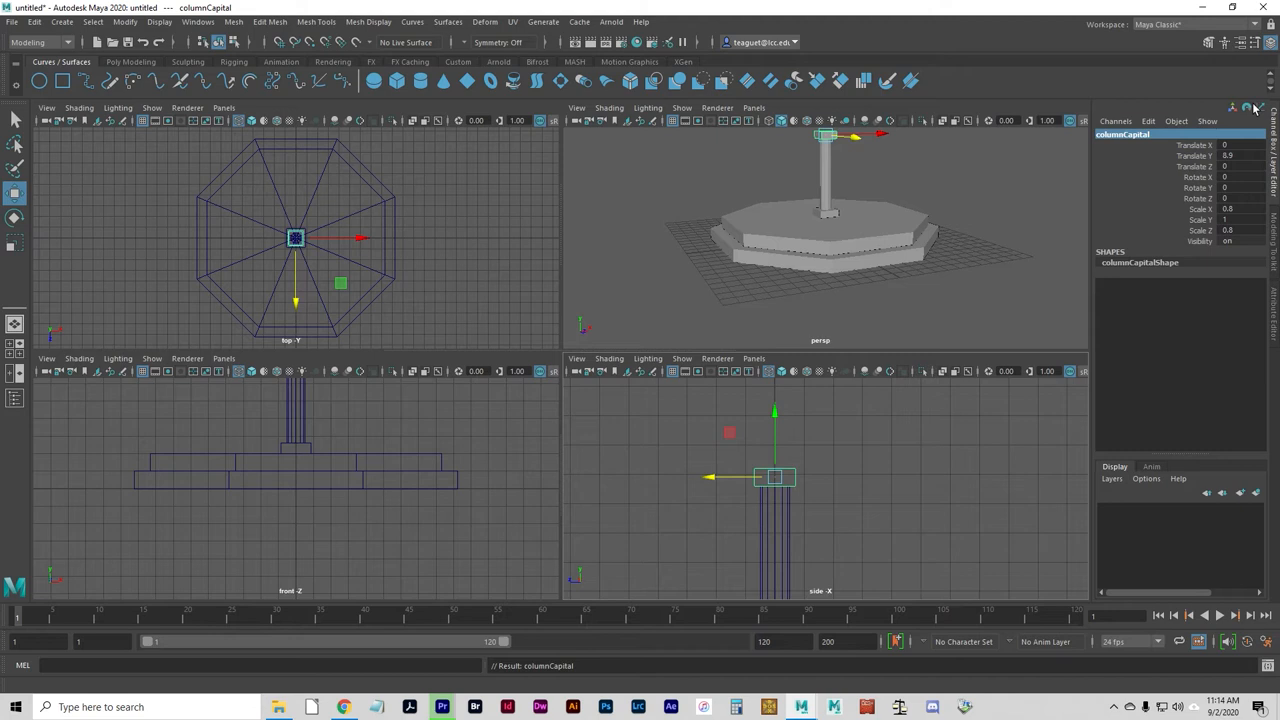
mouse_move(1250, 108)
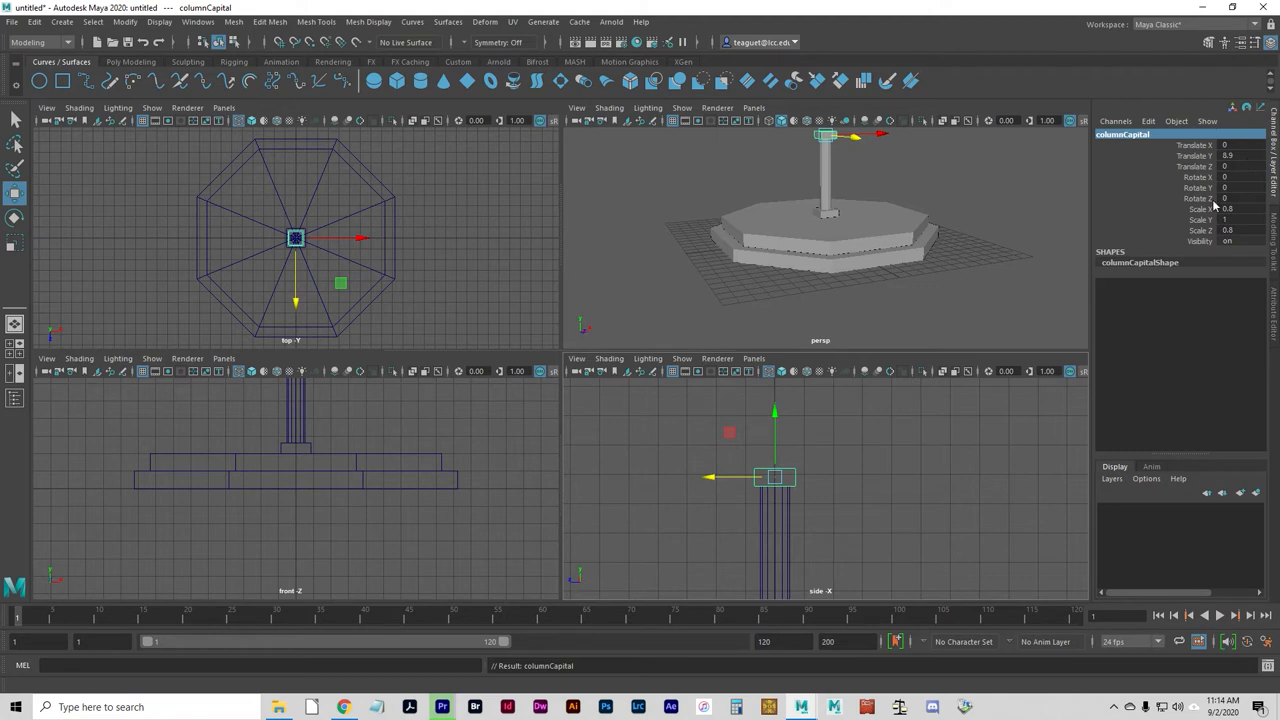
mouse_move(1168, 206)
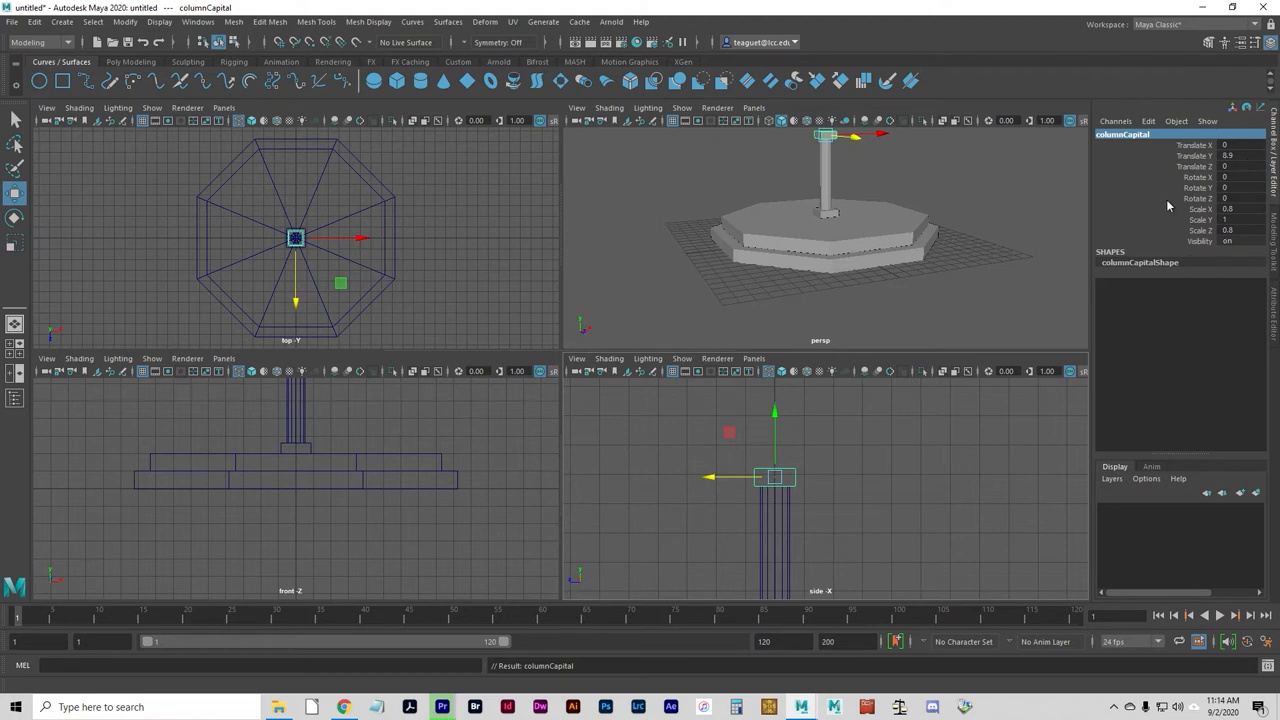
mouse_move(1160, 160)
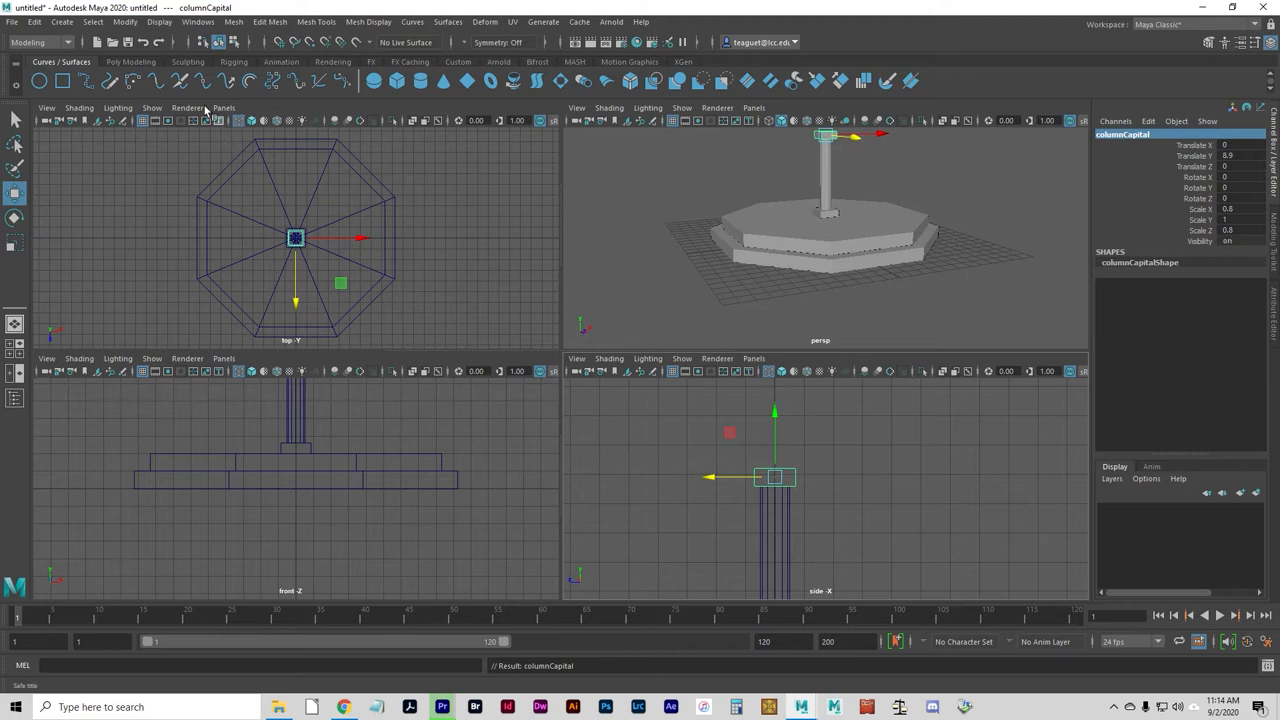
Create NURBS sphere nurbsSphere1 with radius 0.75 through its option box
left_click(60, 22)
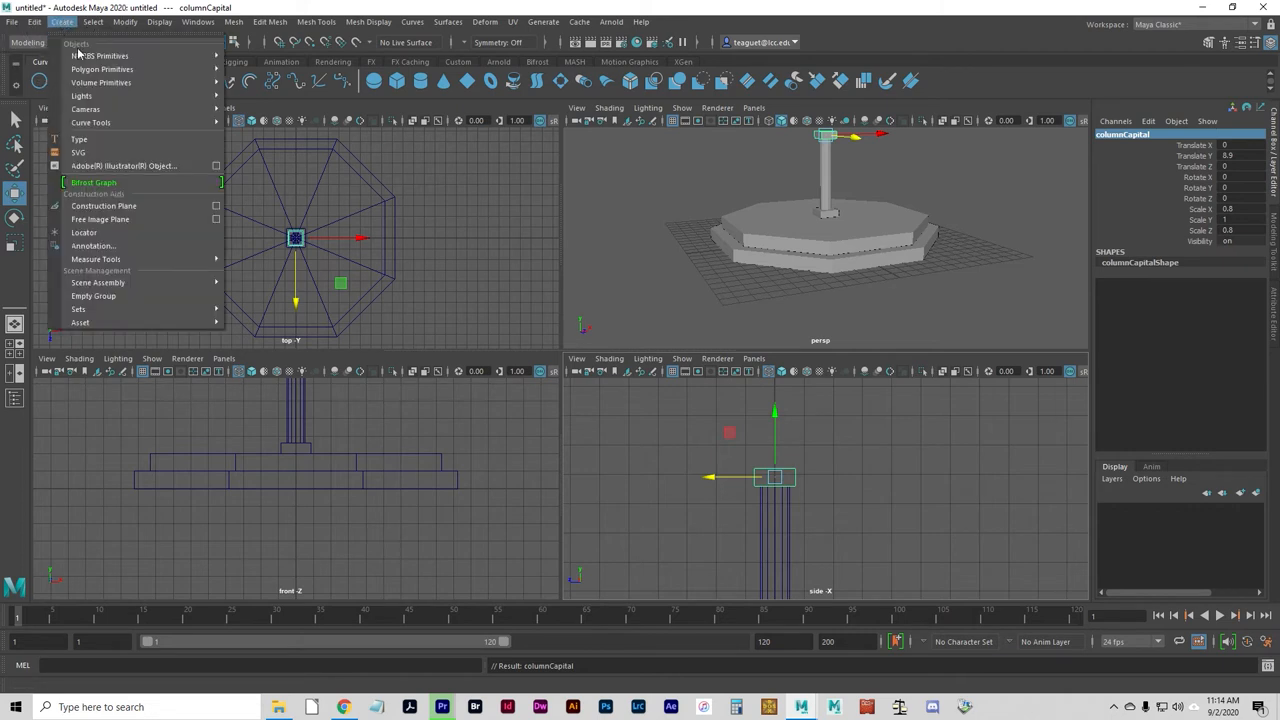
left_click(100, 56)
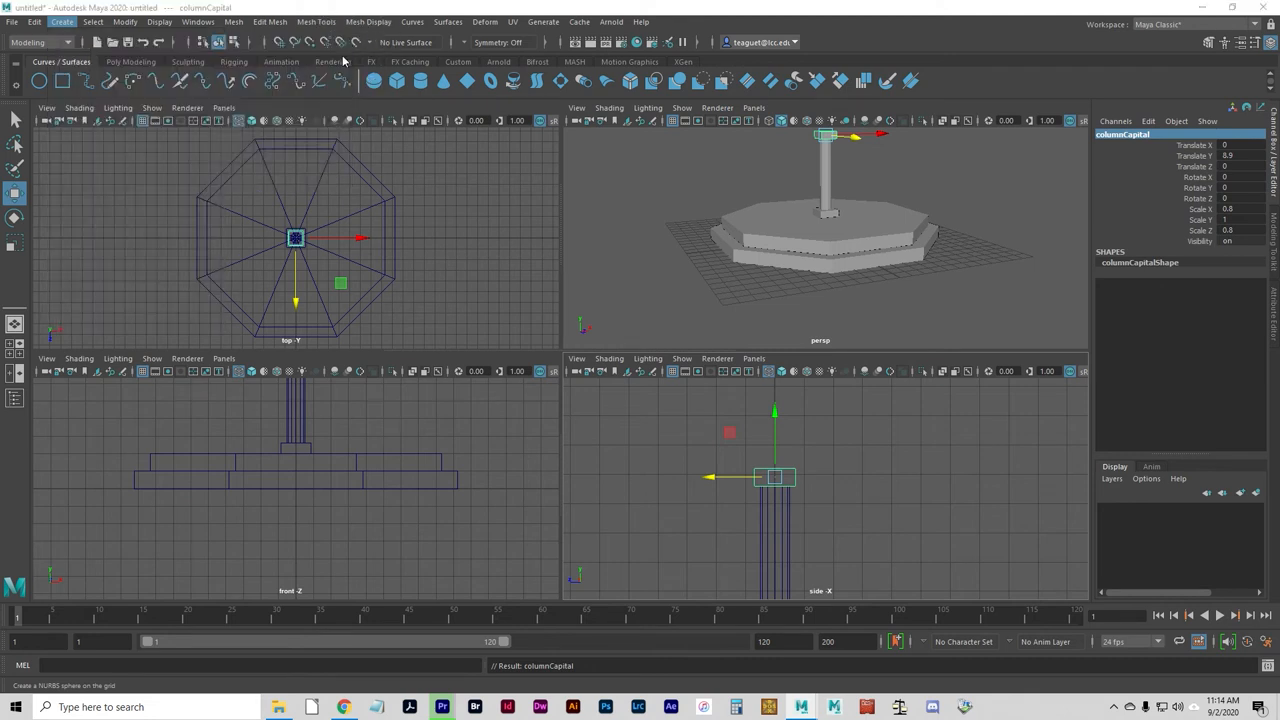
left_click(212, 132)
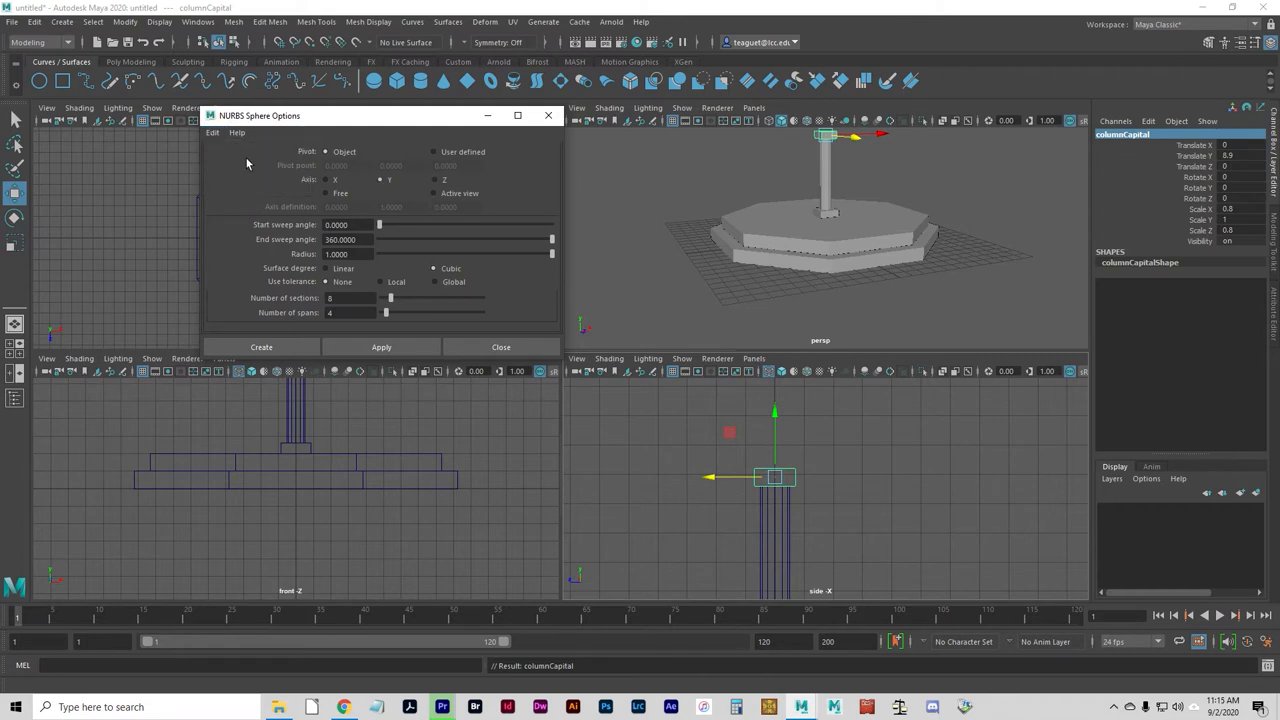
mouse_move(210, 172)
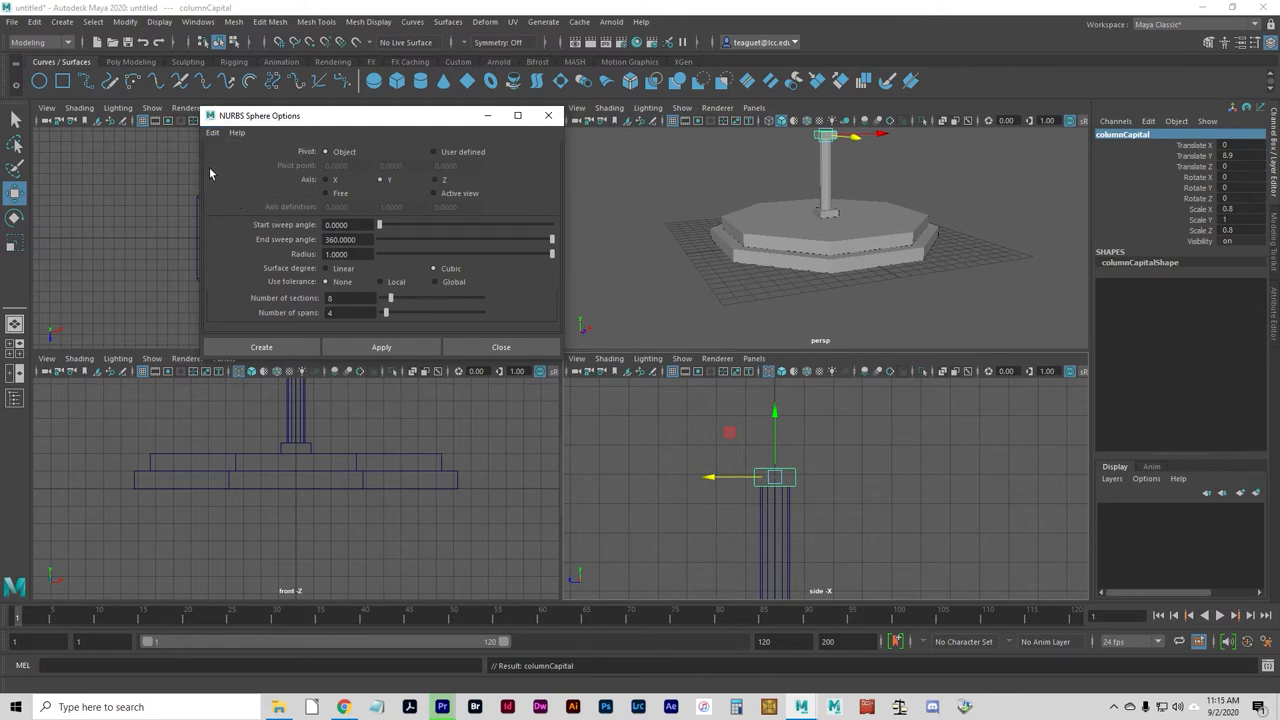
mouse_move(240, 196)
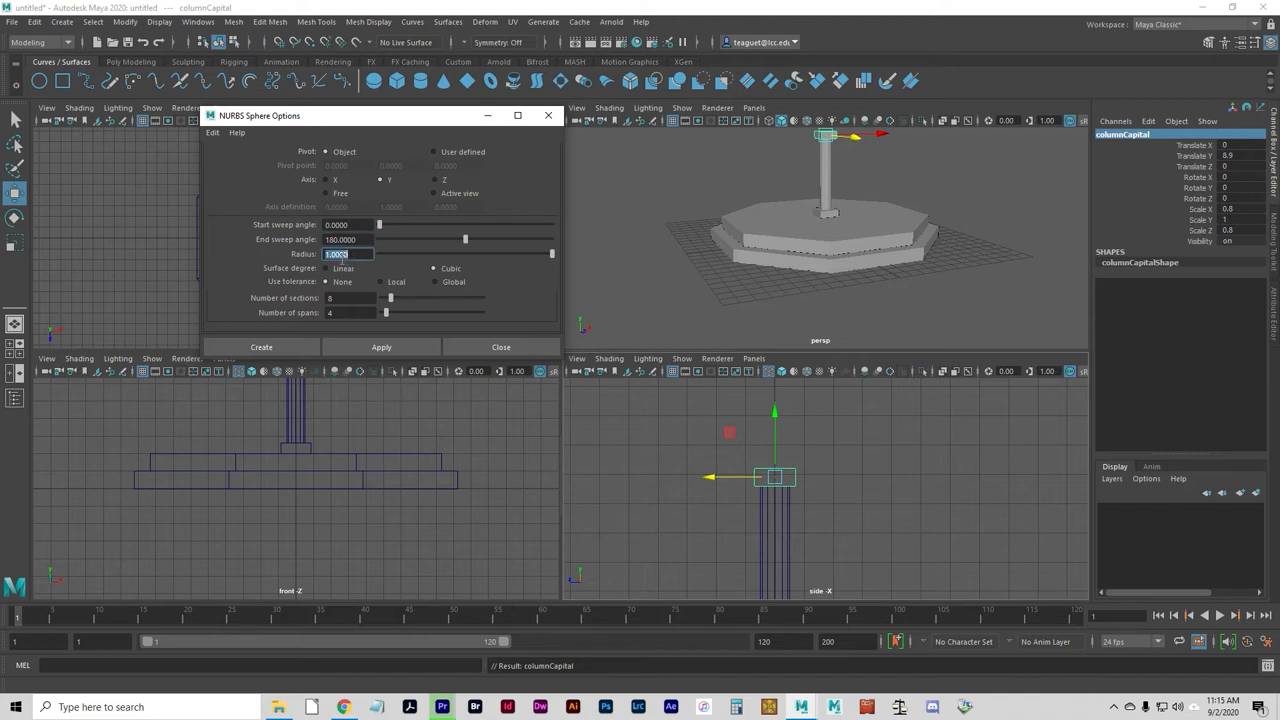
type(".75")
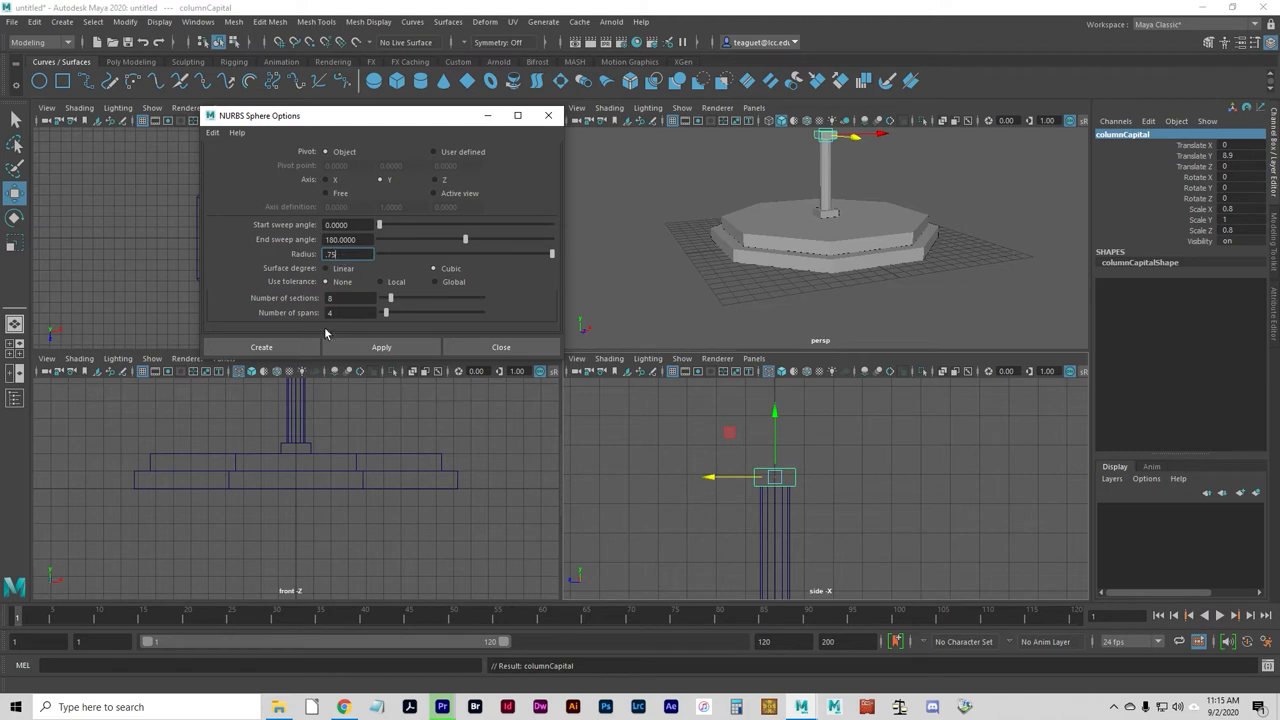
left_click(260, 348)
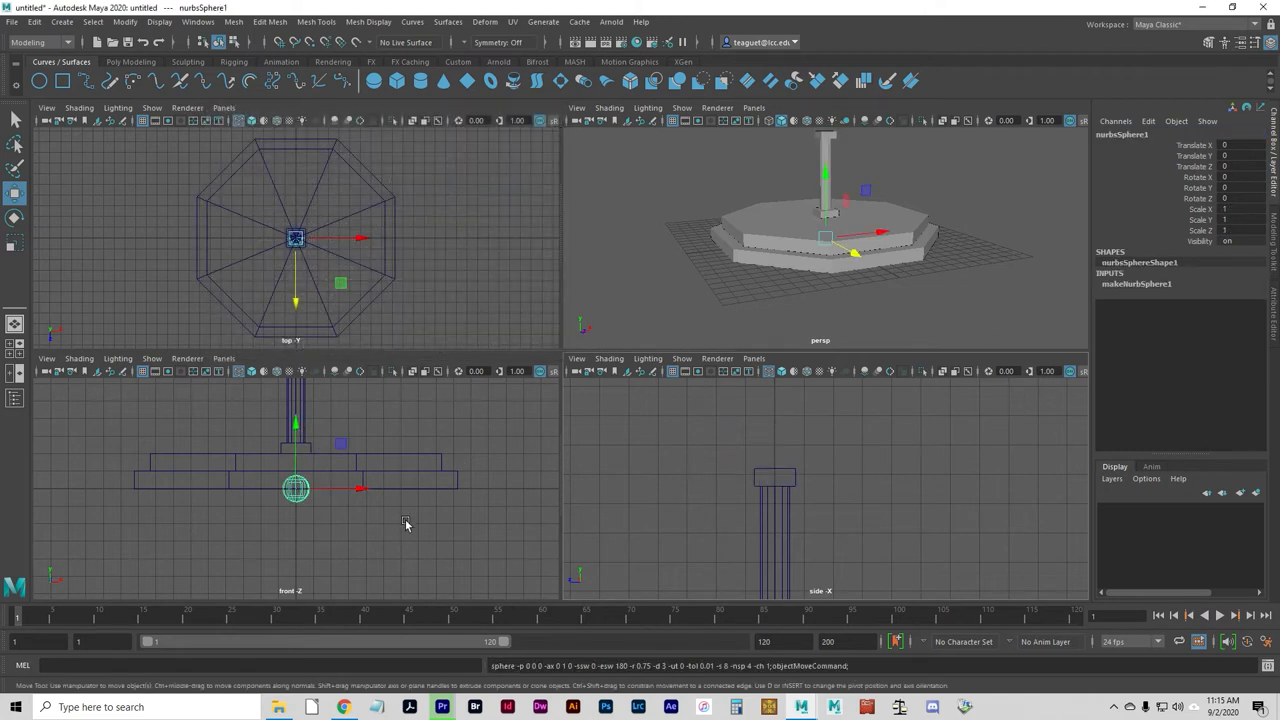
mouse_move(470, 544)
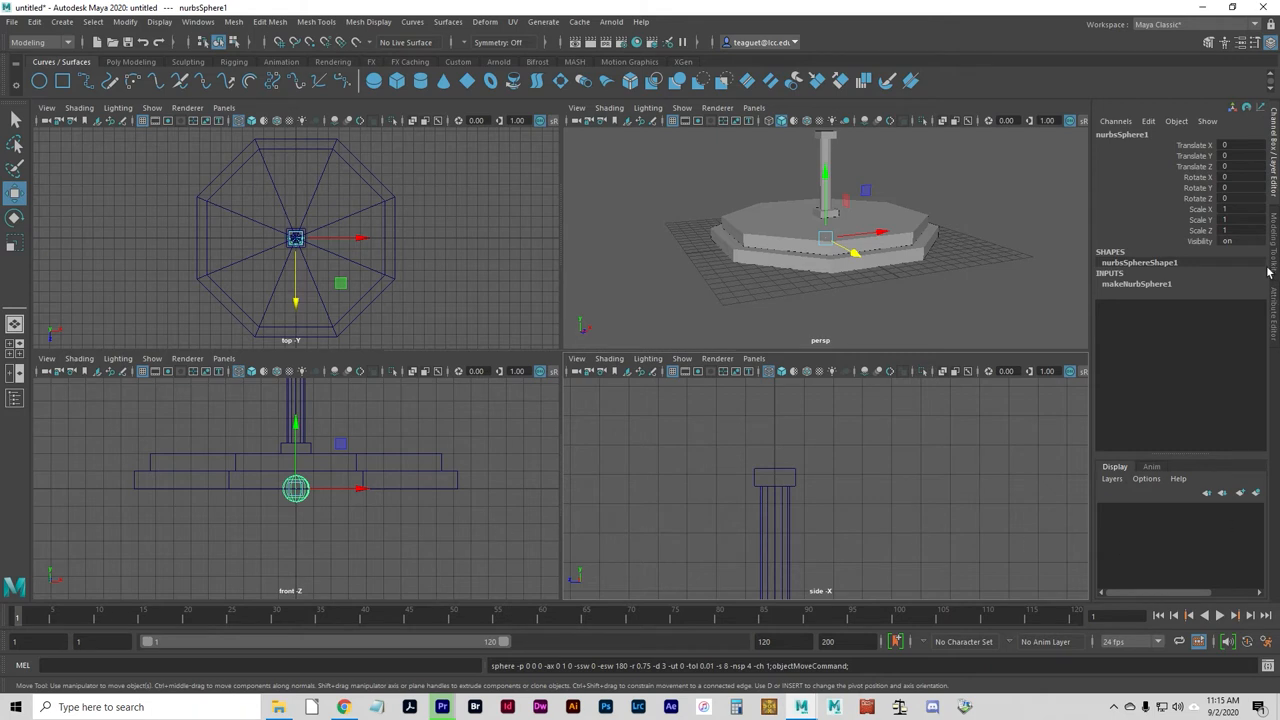
Rotate the half sphere -90 on X, raise it along Y and scale Y to about 0.522
left_click(1240, 144)
type("-90")
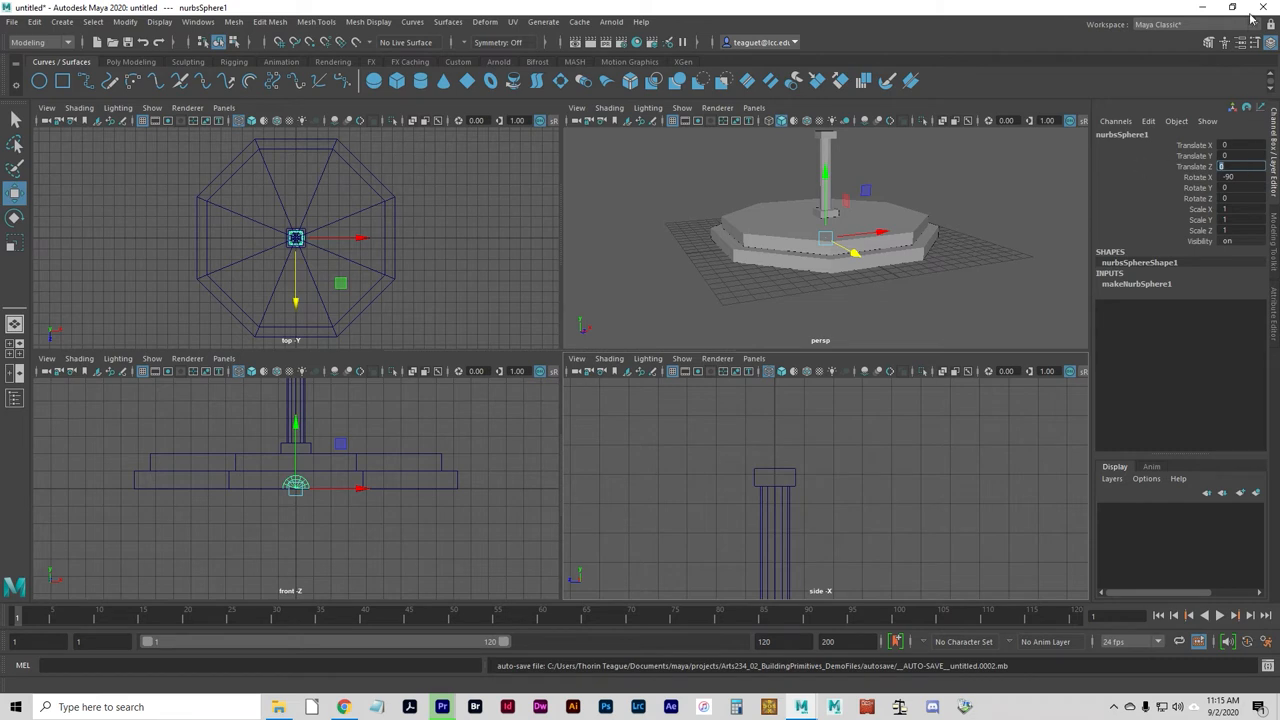
mouse_move(372, 414)
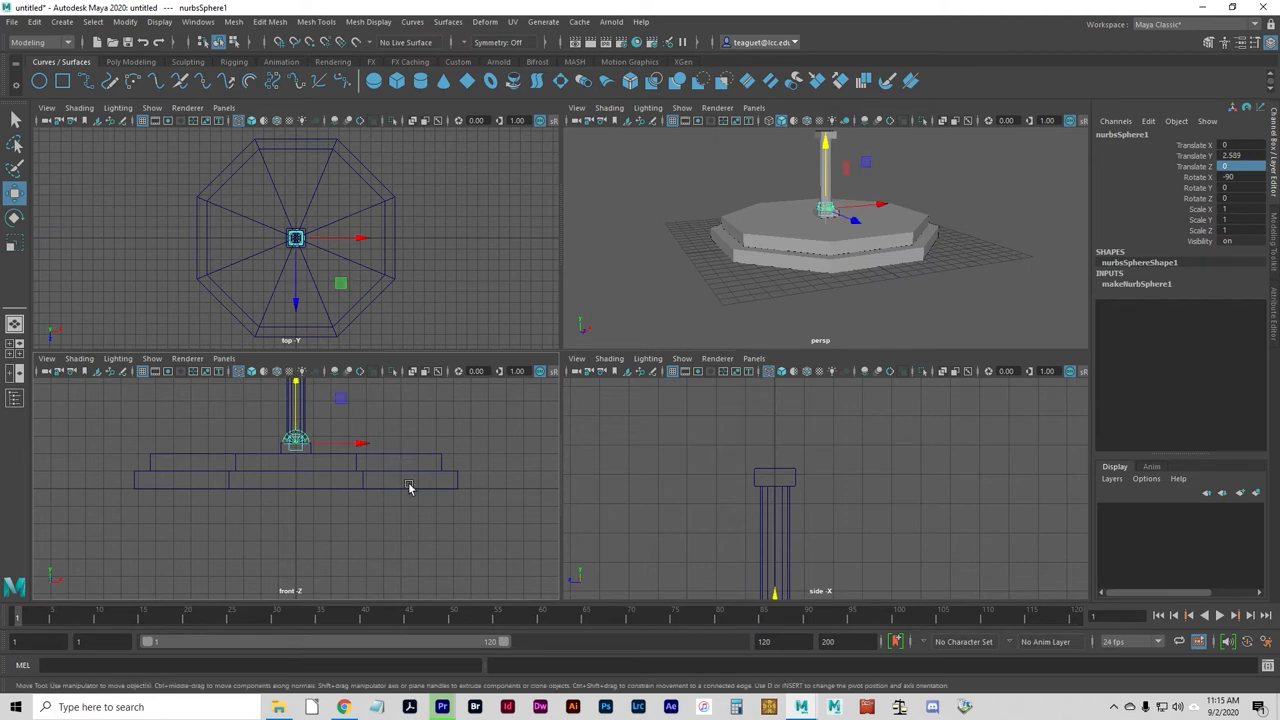
mouse_move(408, 488)
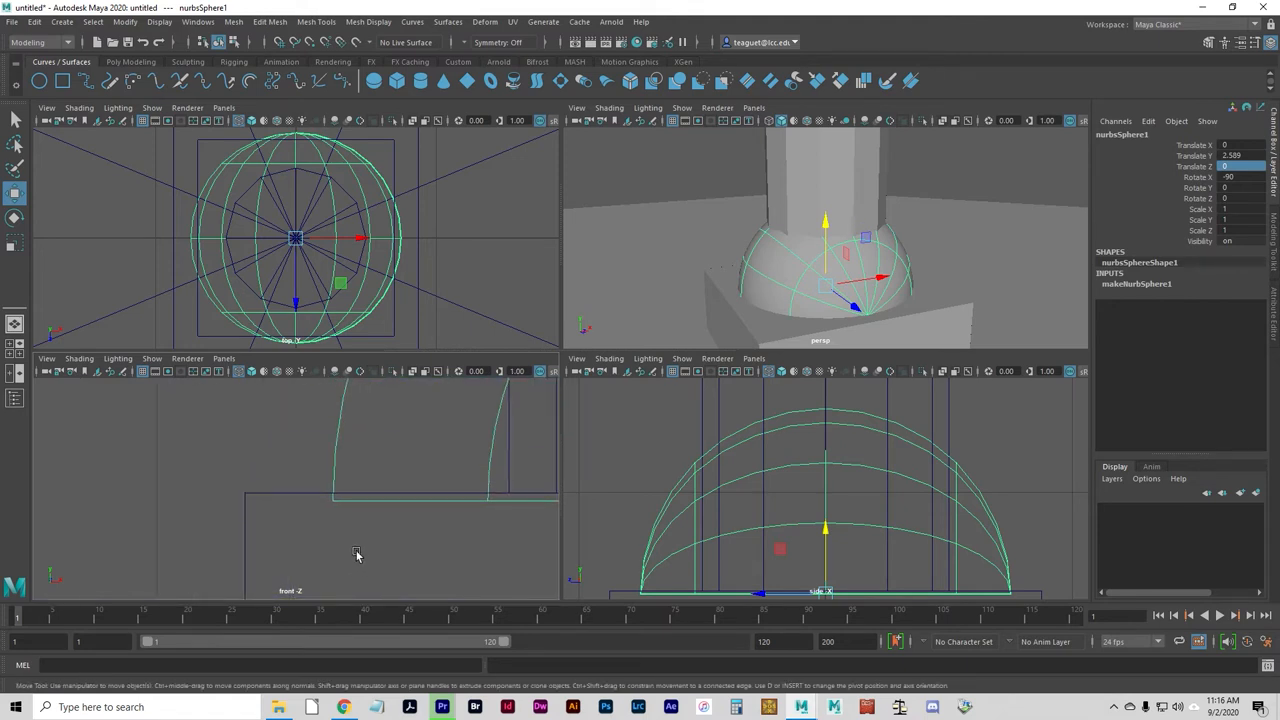
mouse_move(372, 486)
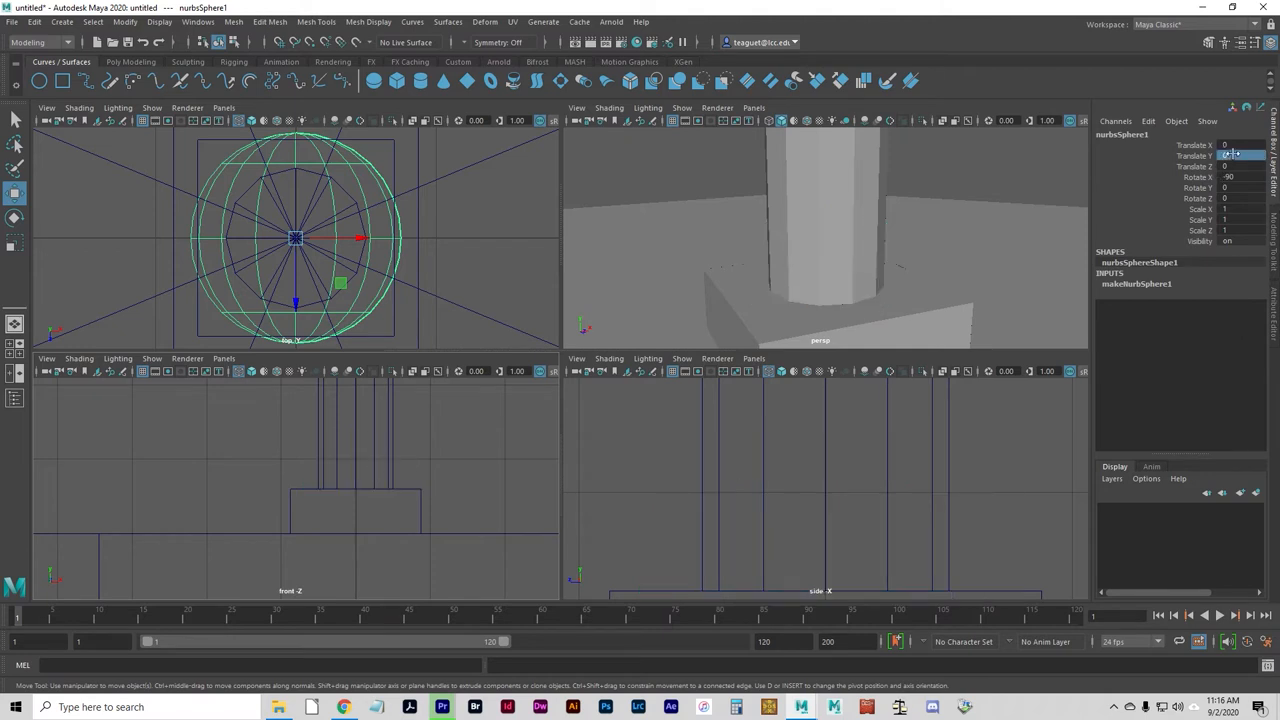
left_click_drag(1230, 156, 1244, 156)
type("2.59")
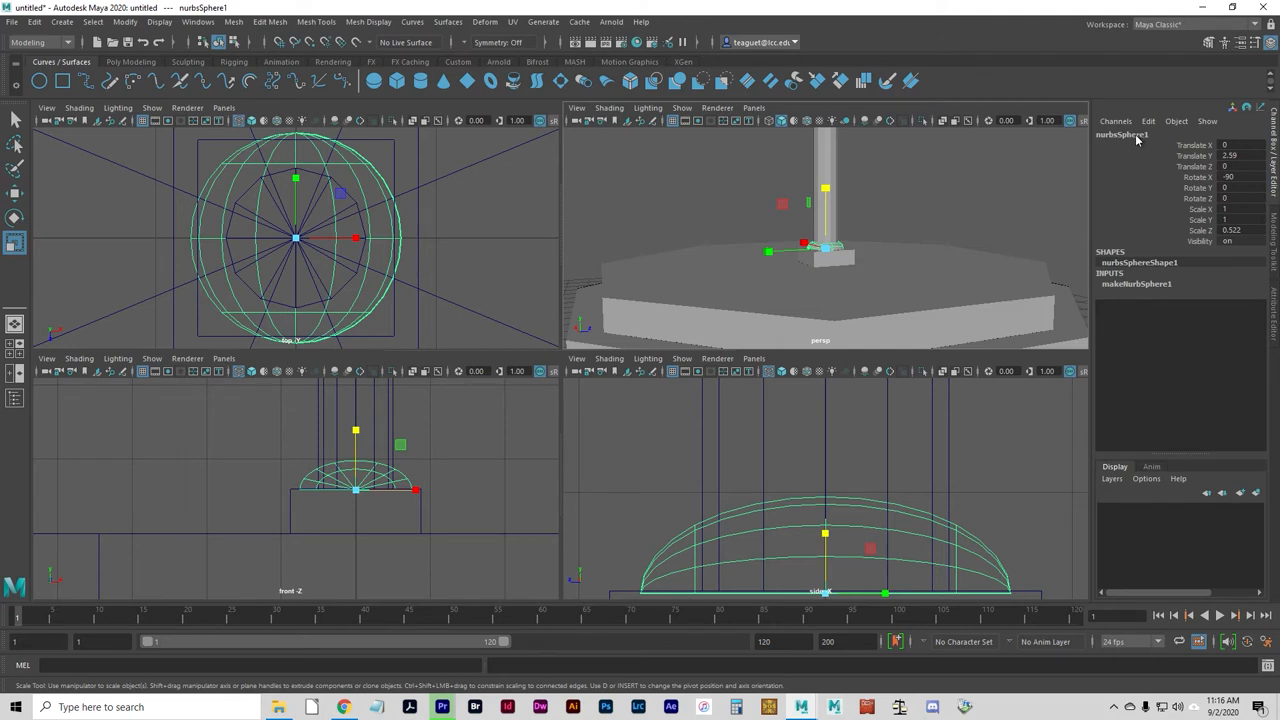
Rename nurbsSphere1 to columnBase in the Channel Box
left_click(1116, 122)
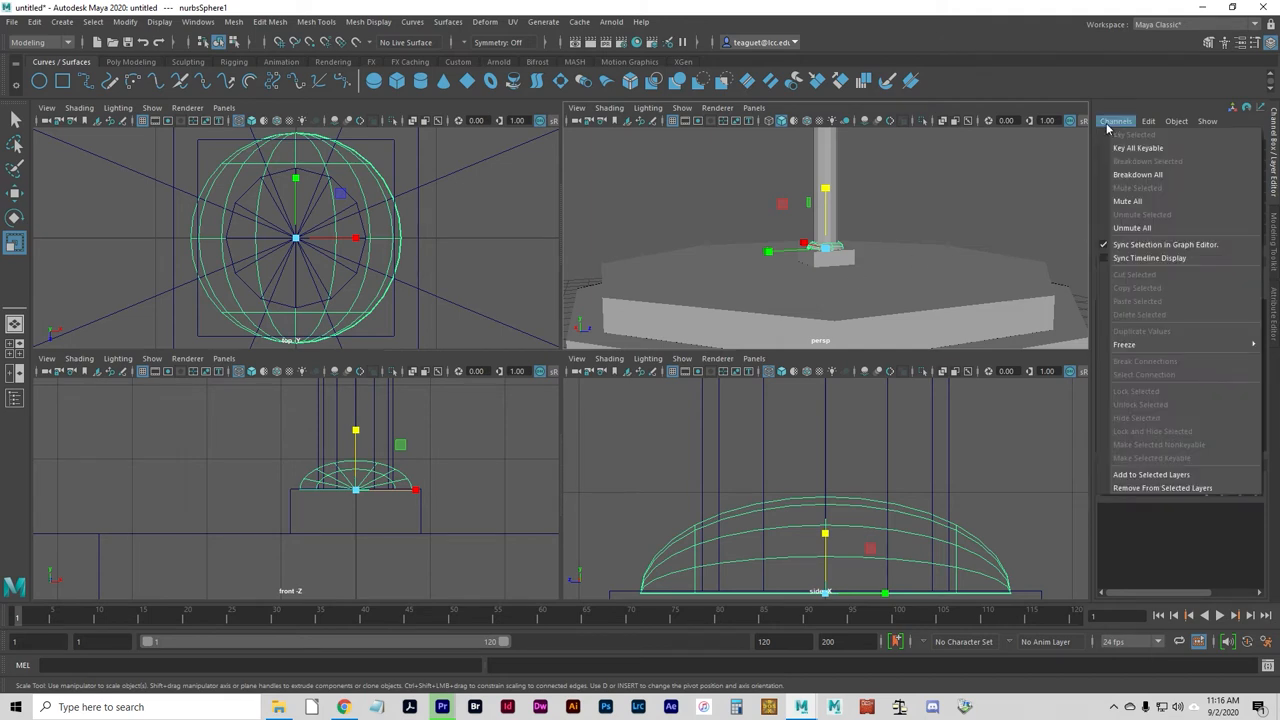
left_click(1114, 122)
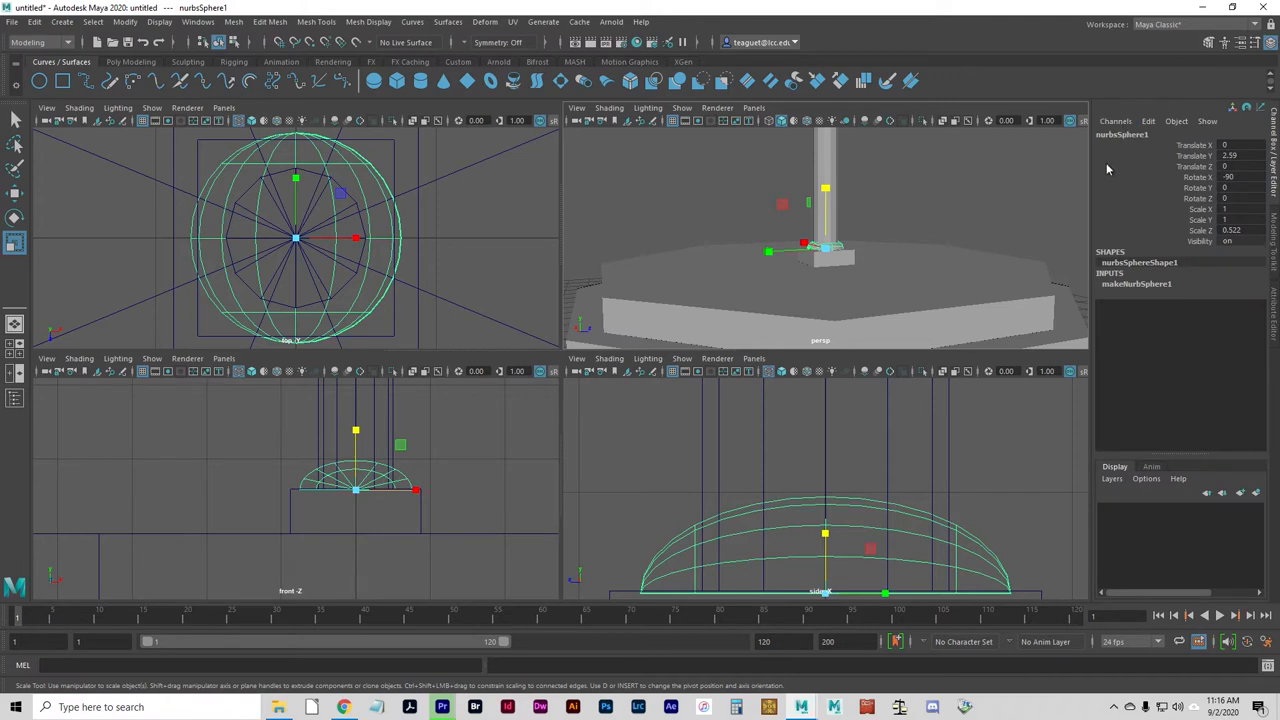
double_click(1120, 134)
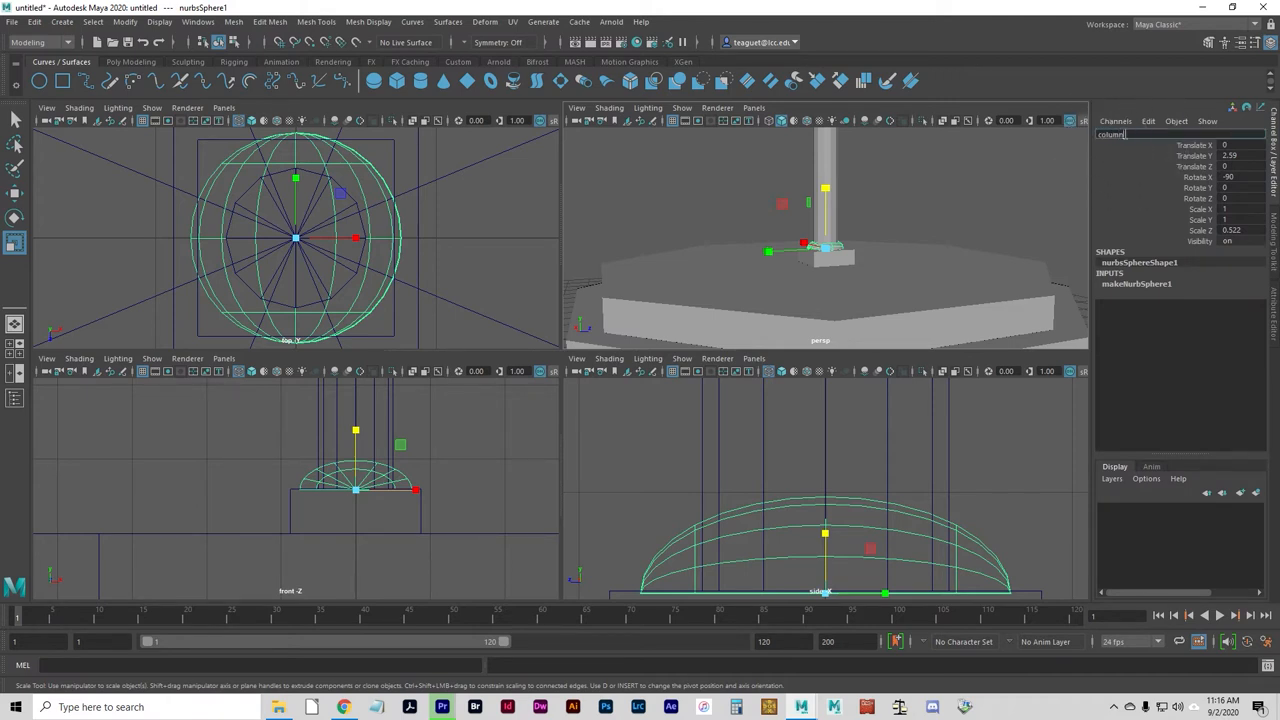
type("columnBase")
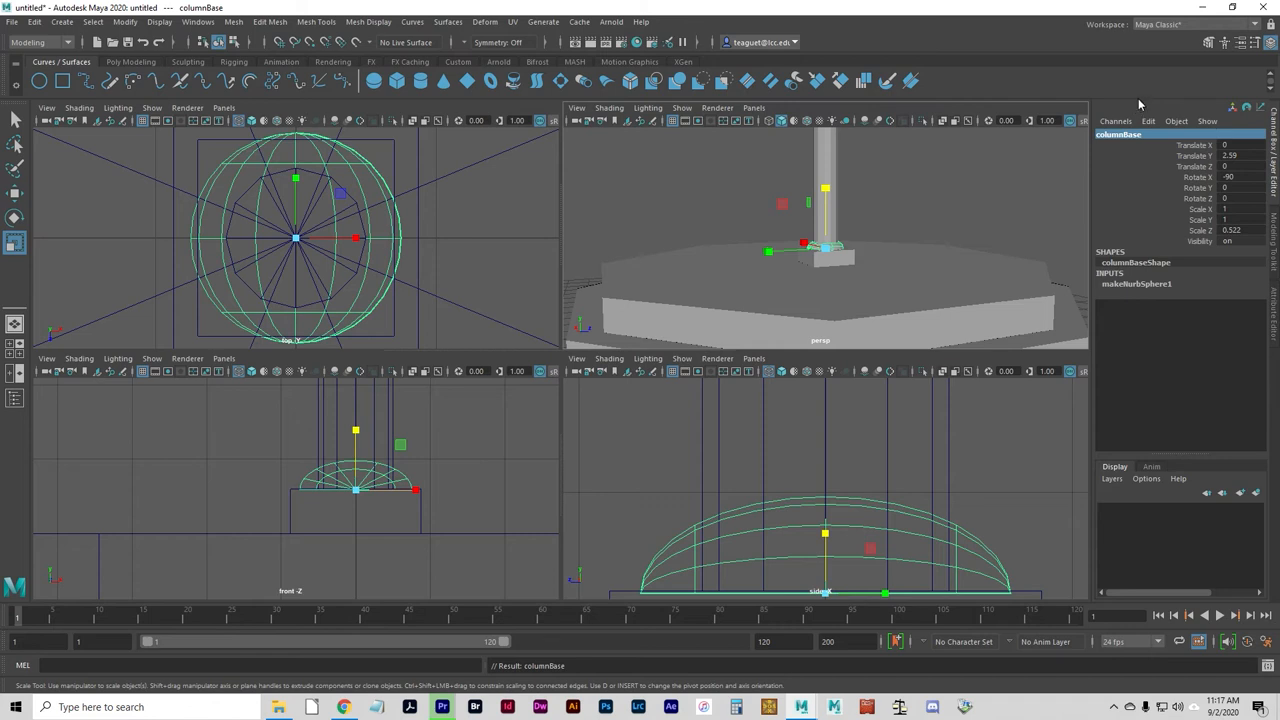
mouse_move(1130, 96)
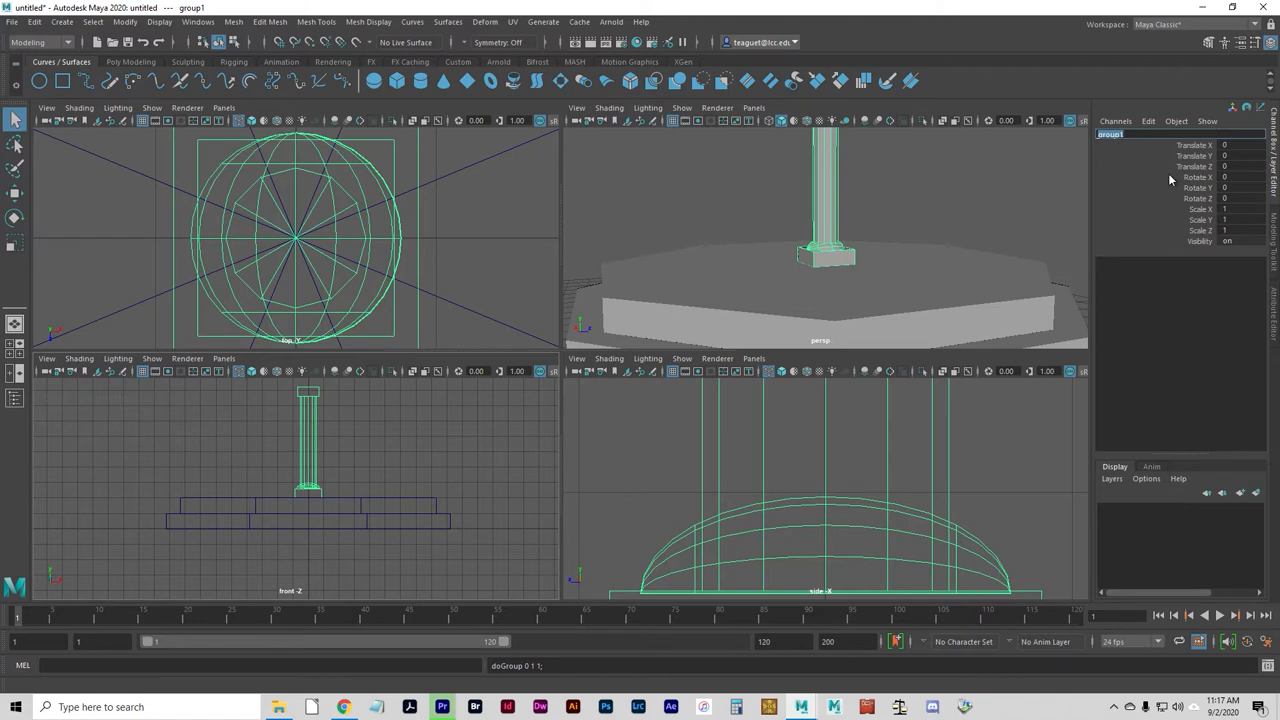
Rename the grouped column pieces from group1 to Column in the Channel Box
type("Column")
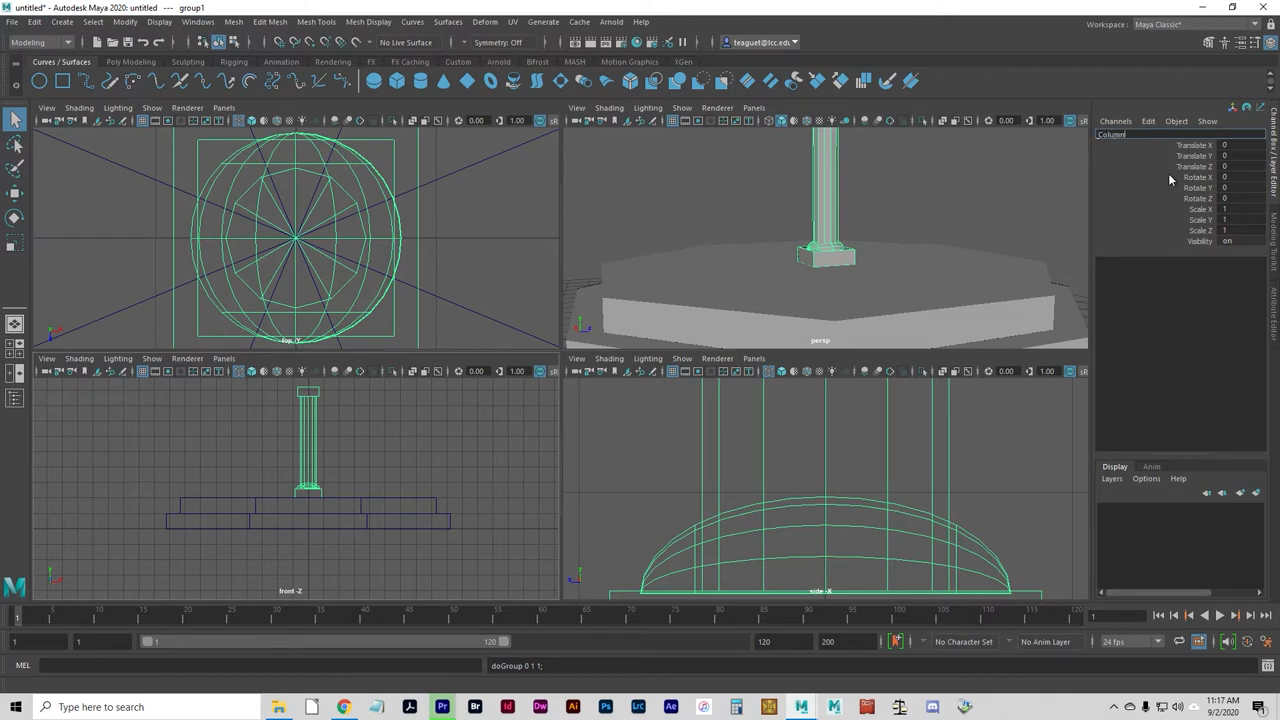
type("Column")
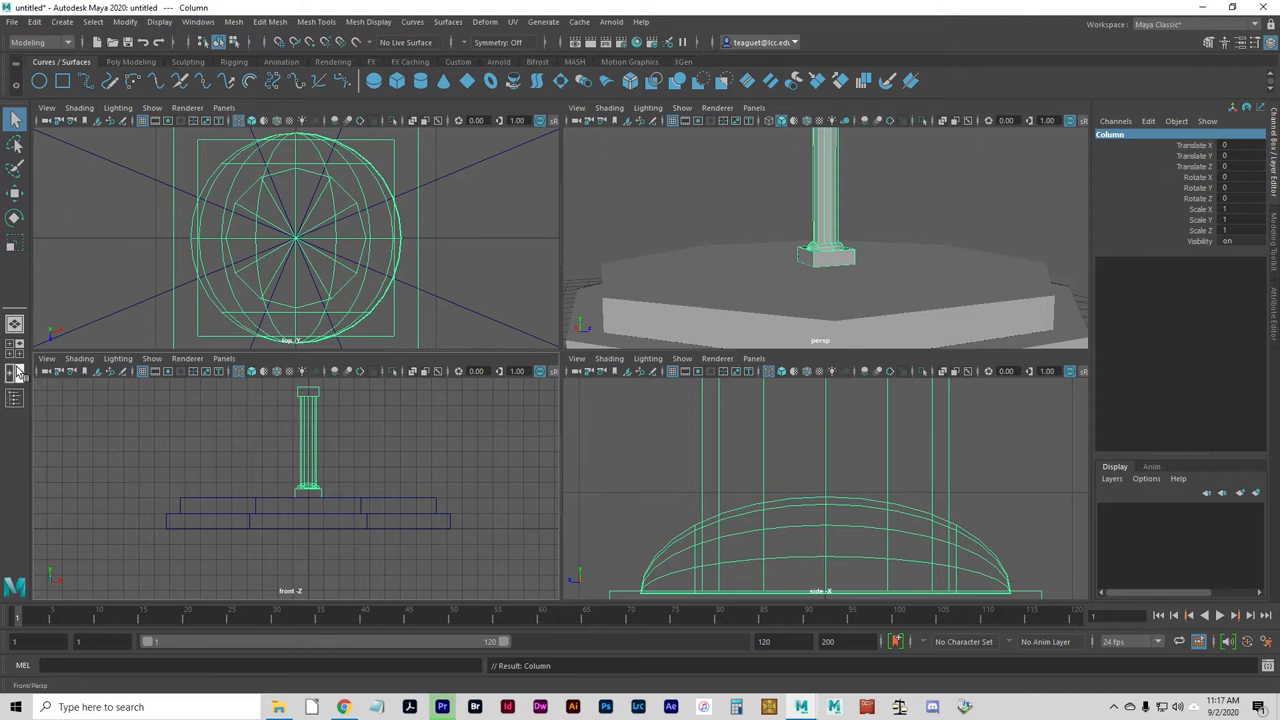
Show the Outliner and reselect the Column group to confirm its name
left_click(16, 400)
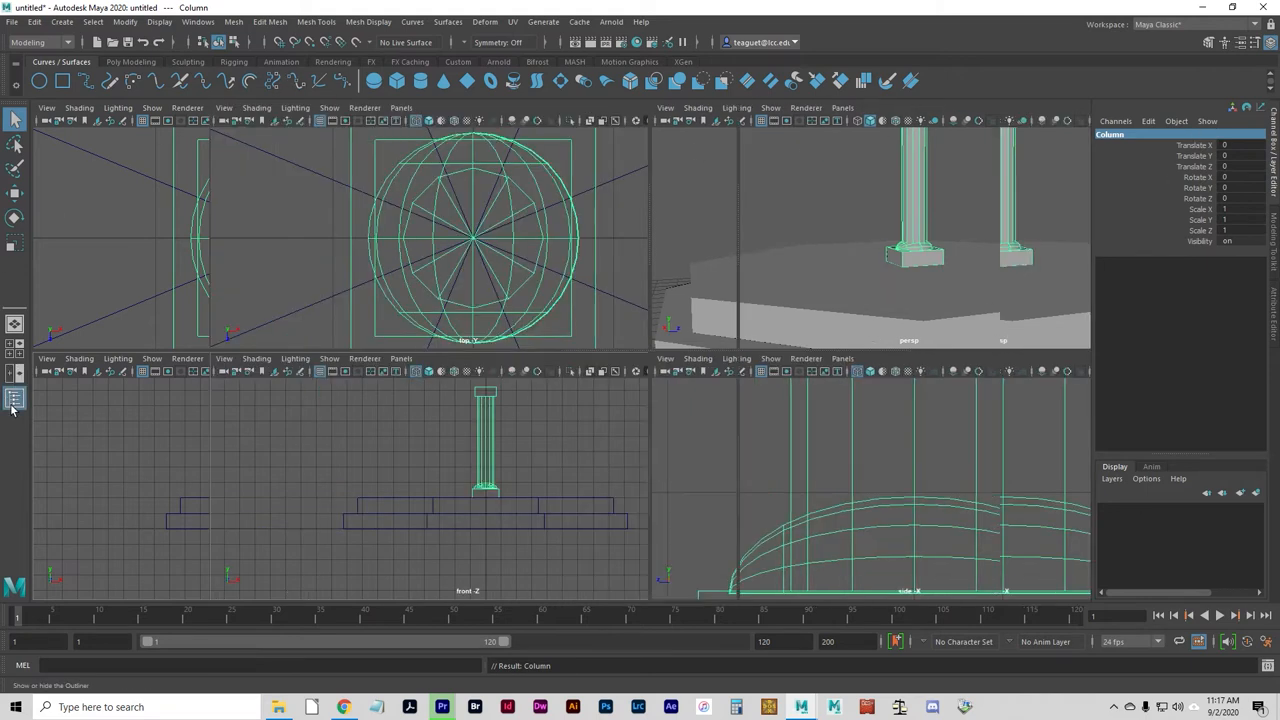
left_click(14, 400)
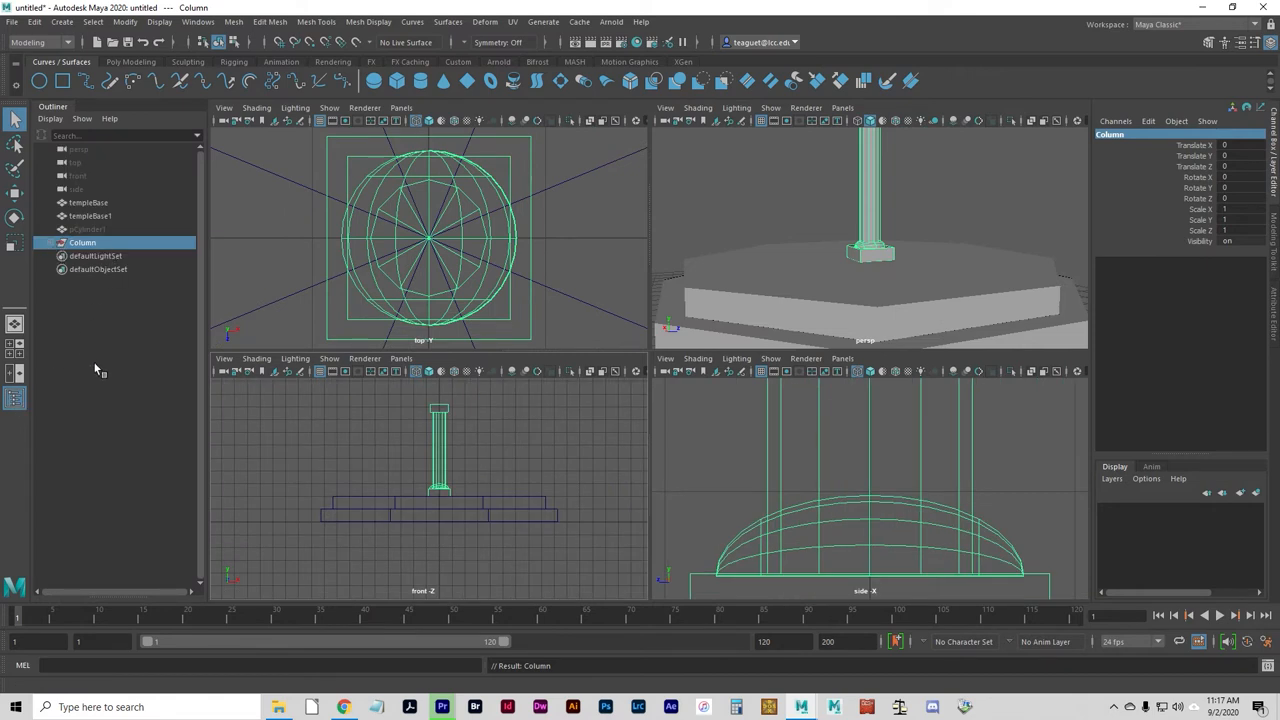
mouse_move(82, 364)
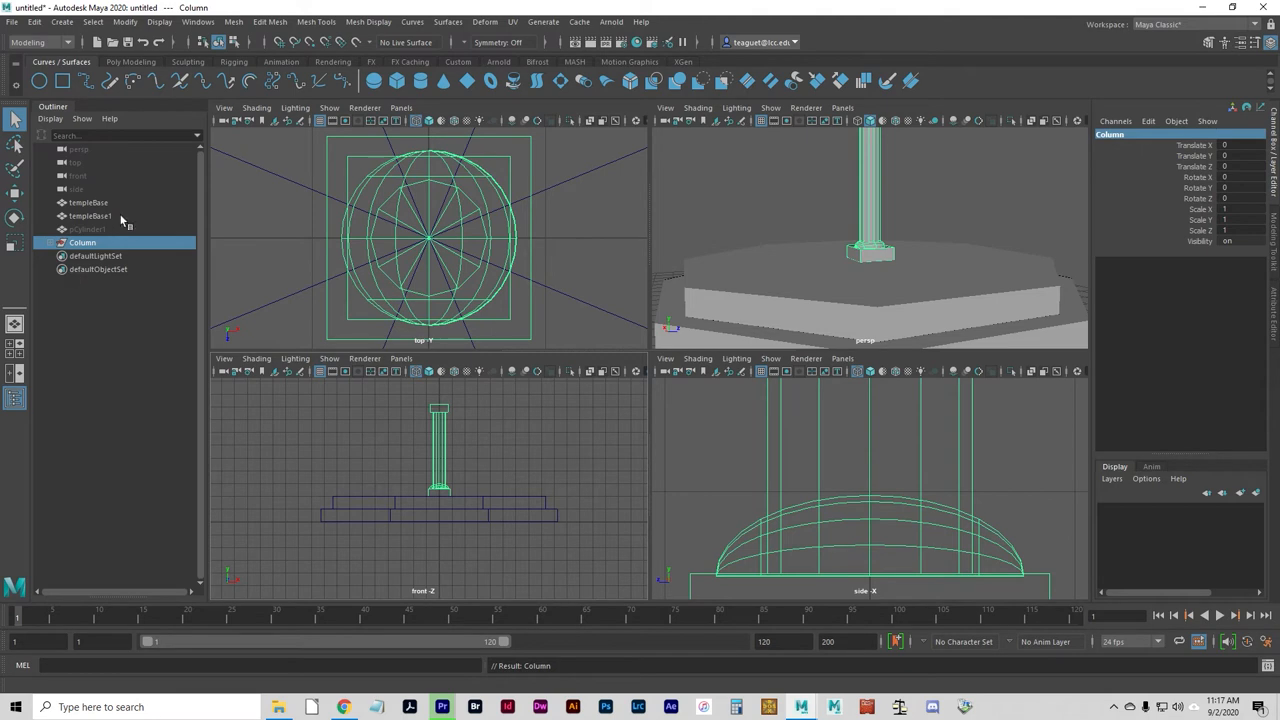
left_click(88, 228)
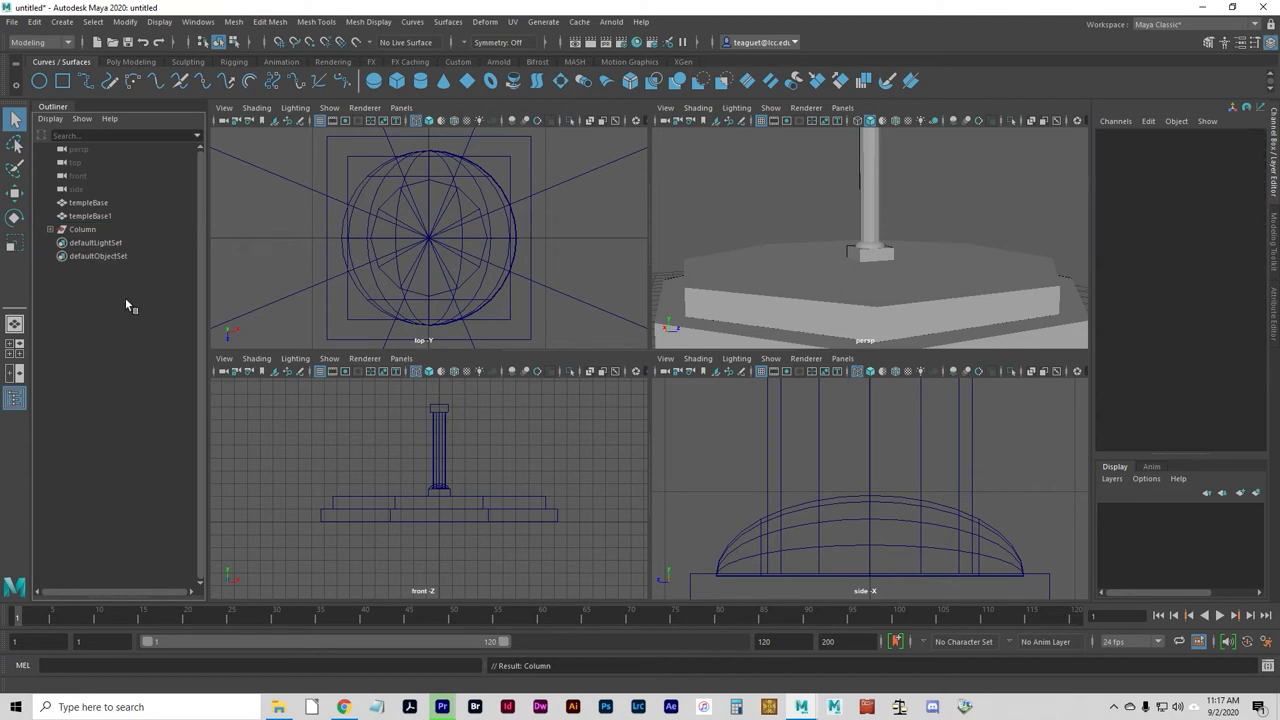
left_click(96, 242)
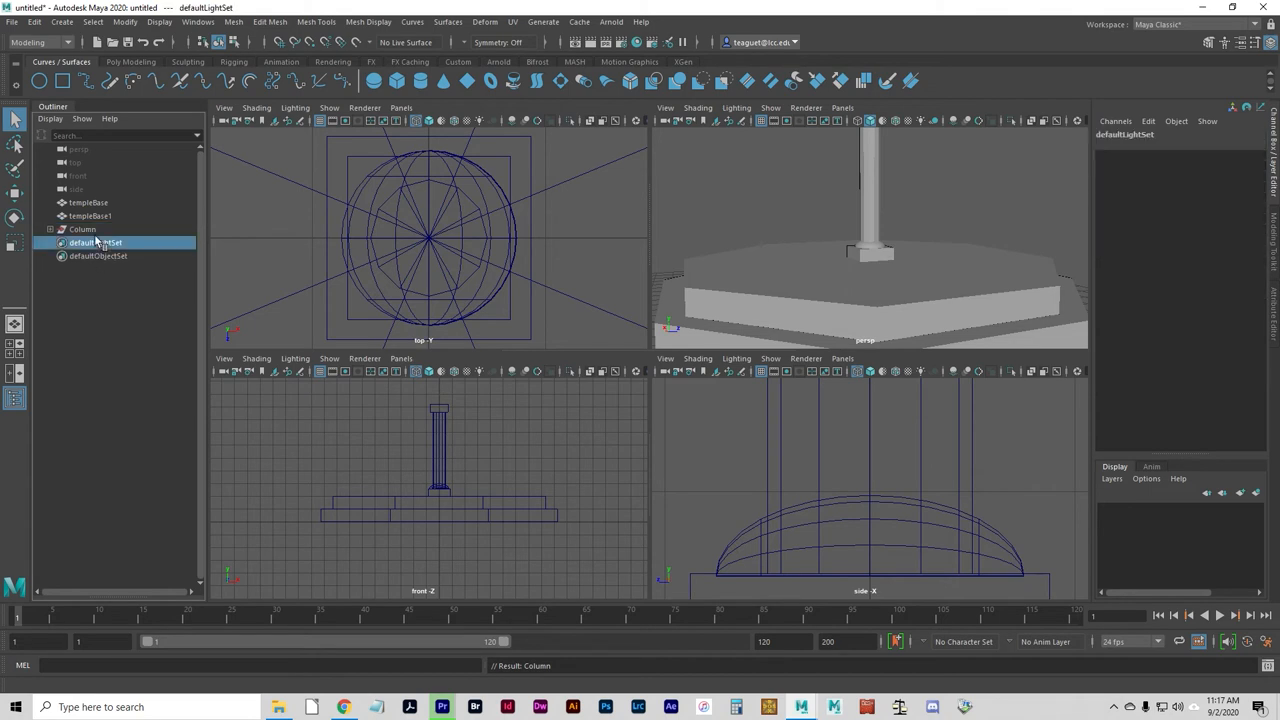
left_click(82, 228)
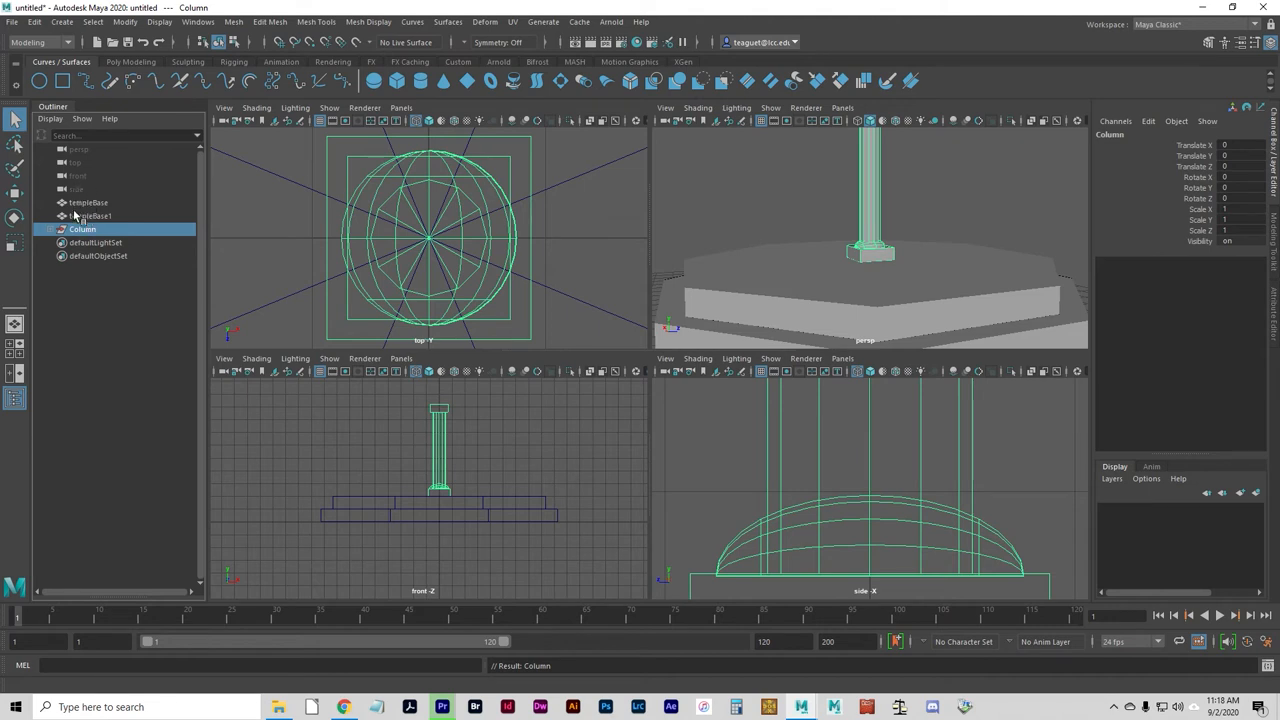
mouse_move(56, 344)
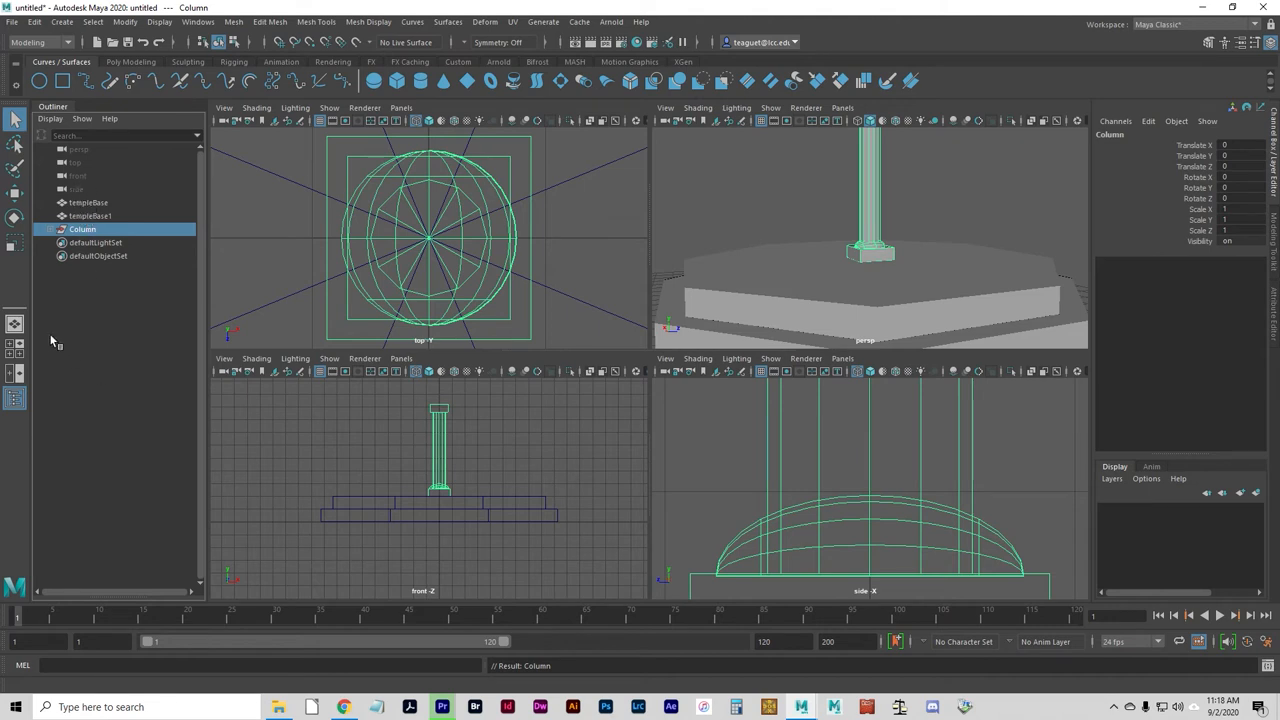
mouse_move(44, 338)
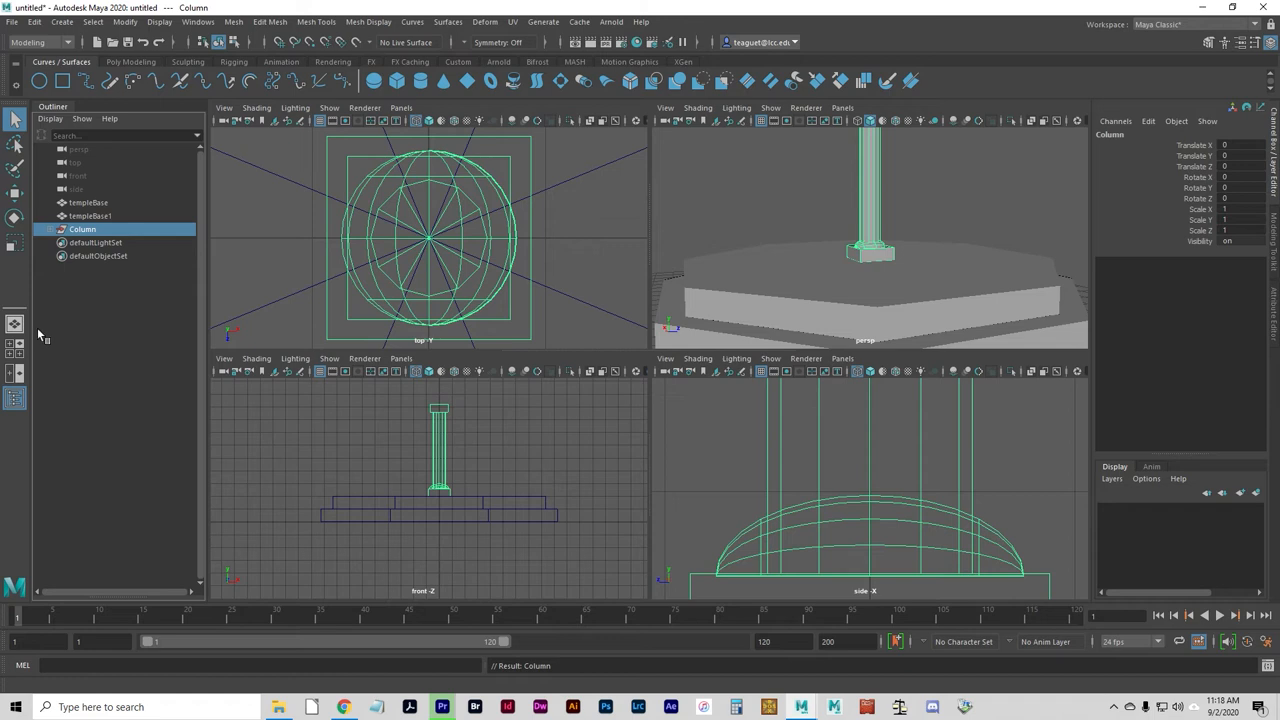
mouse_move(38, 332)
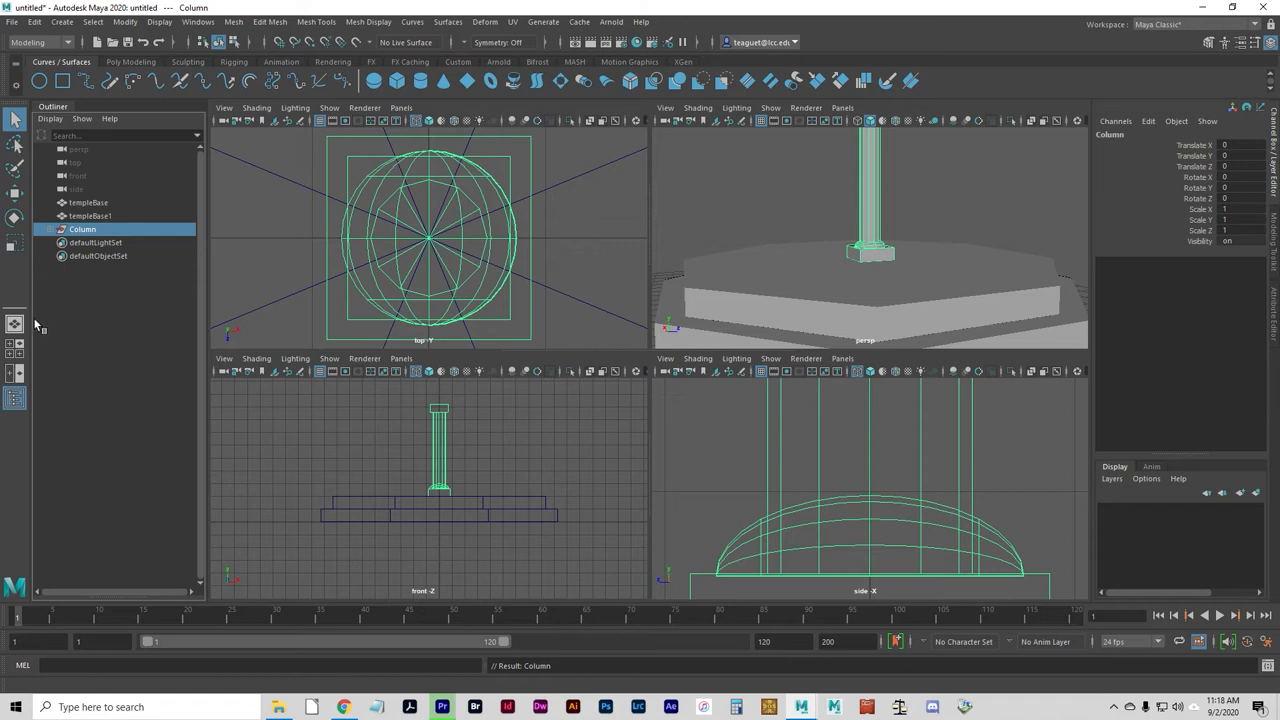
mouse_move(940, 580)
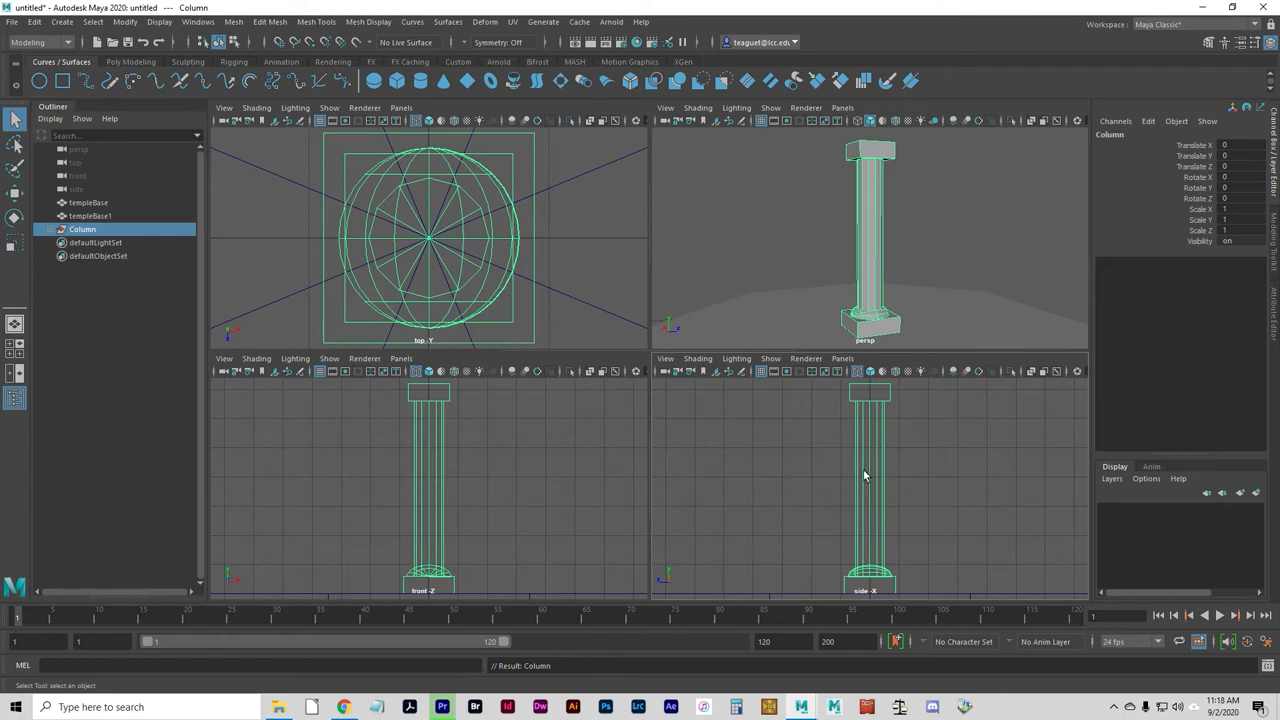
mouse_move(842, 466)
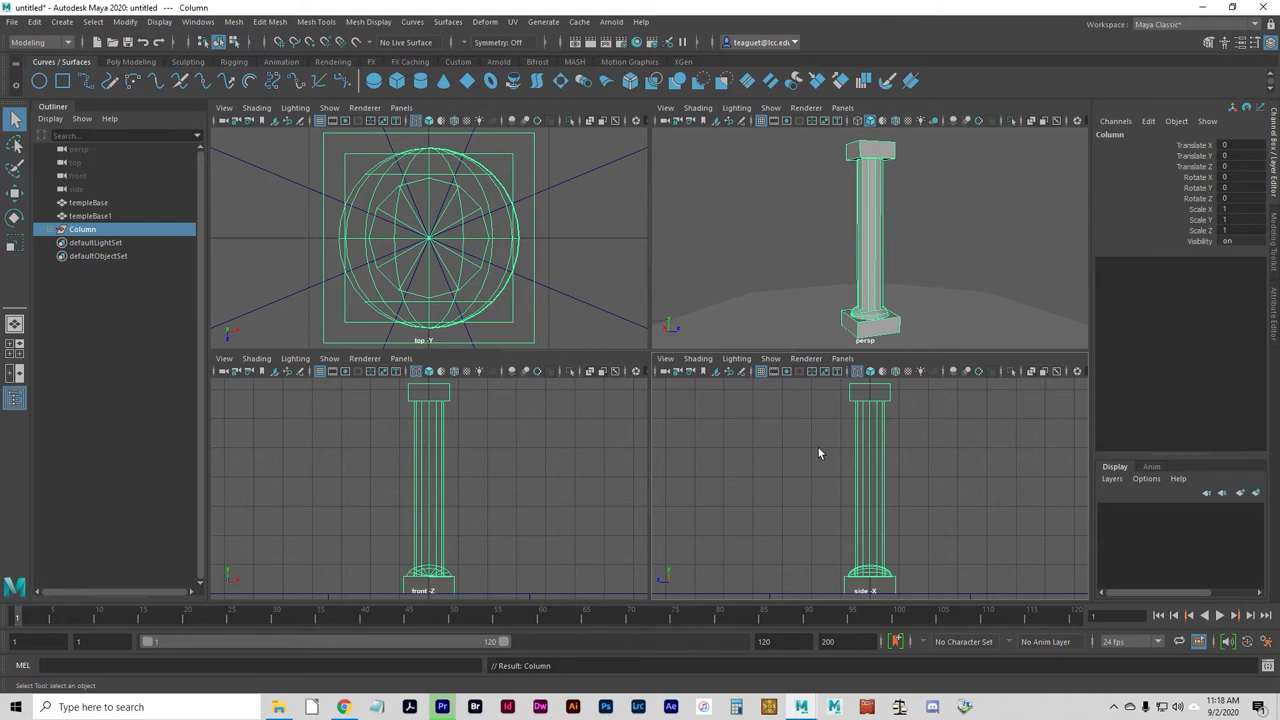
mouse_move(812, 448)
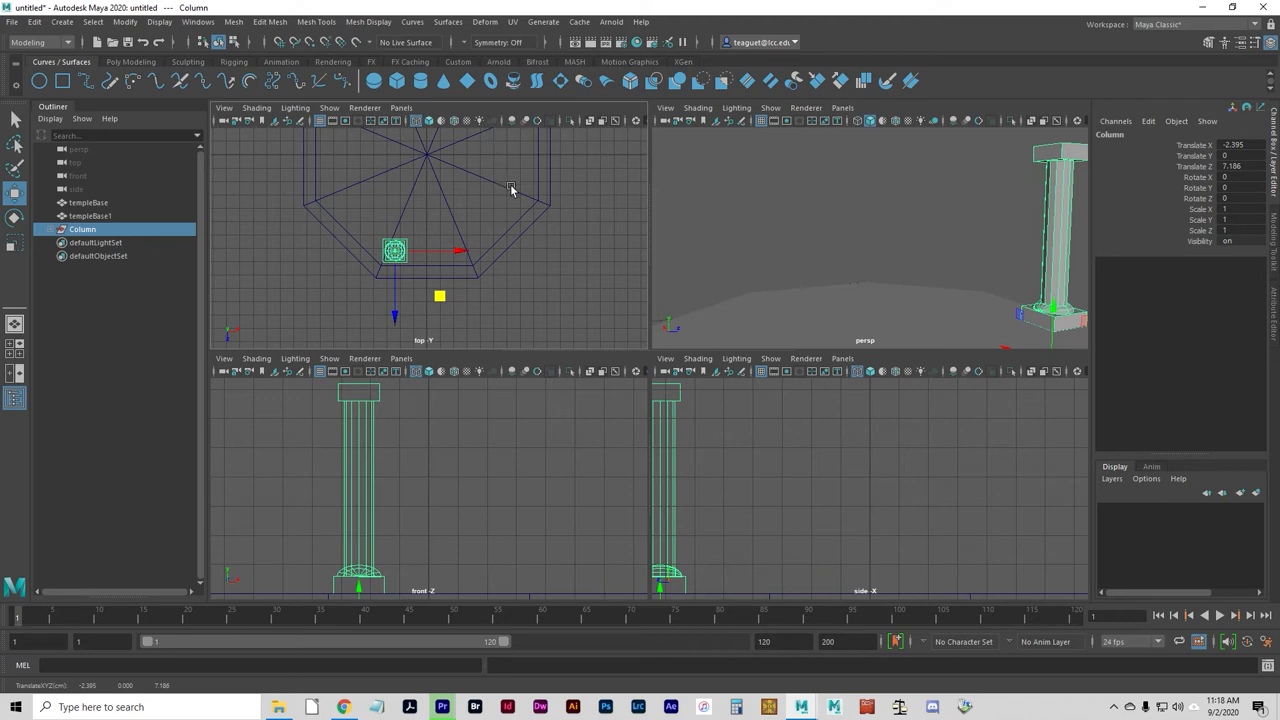
mouse_move(488, 160)
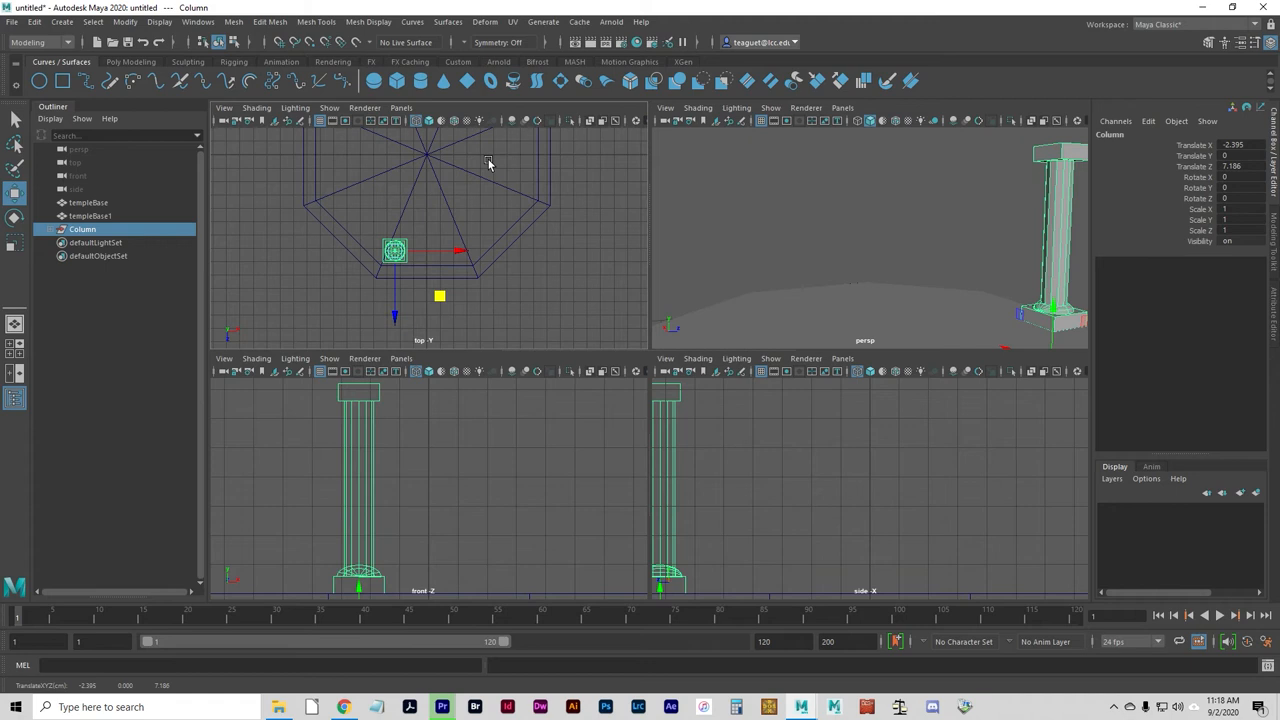
mouse_move(496, 262)
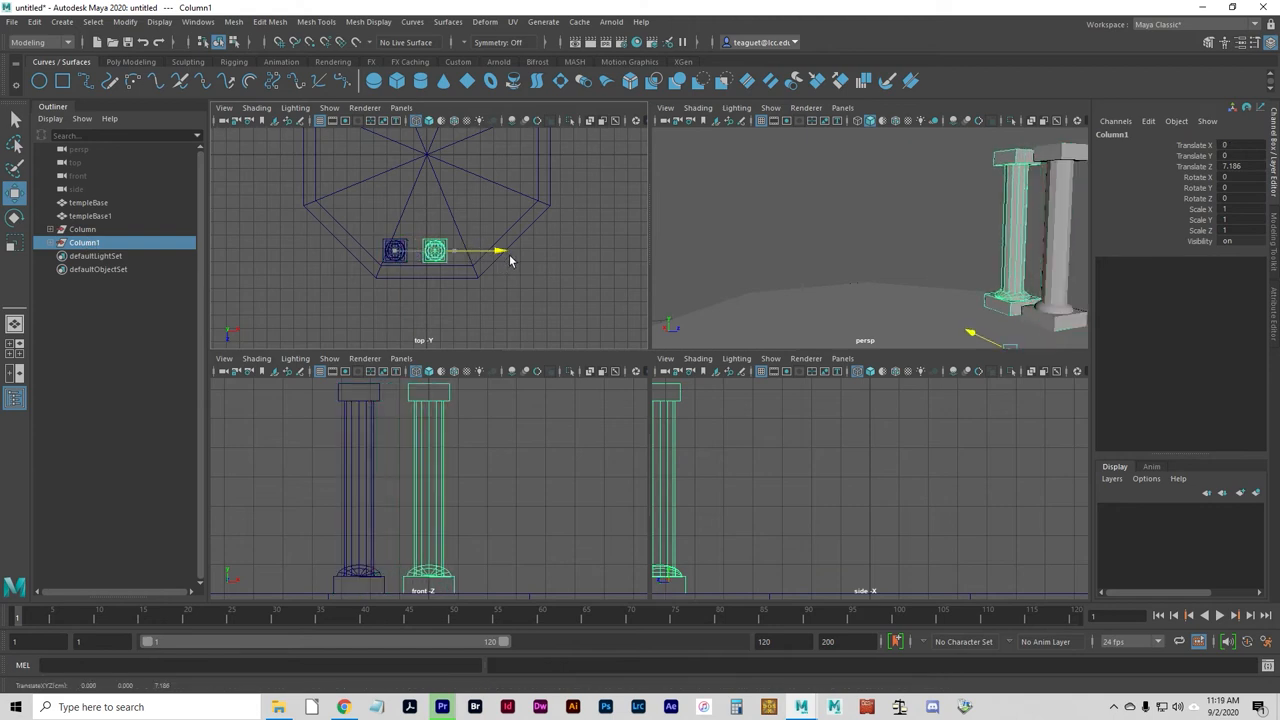
Slide the duplicate Column1 sideways along the base edge toward the next corner
left_click_drag(436, 250, 456, 250)
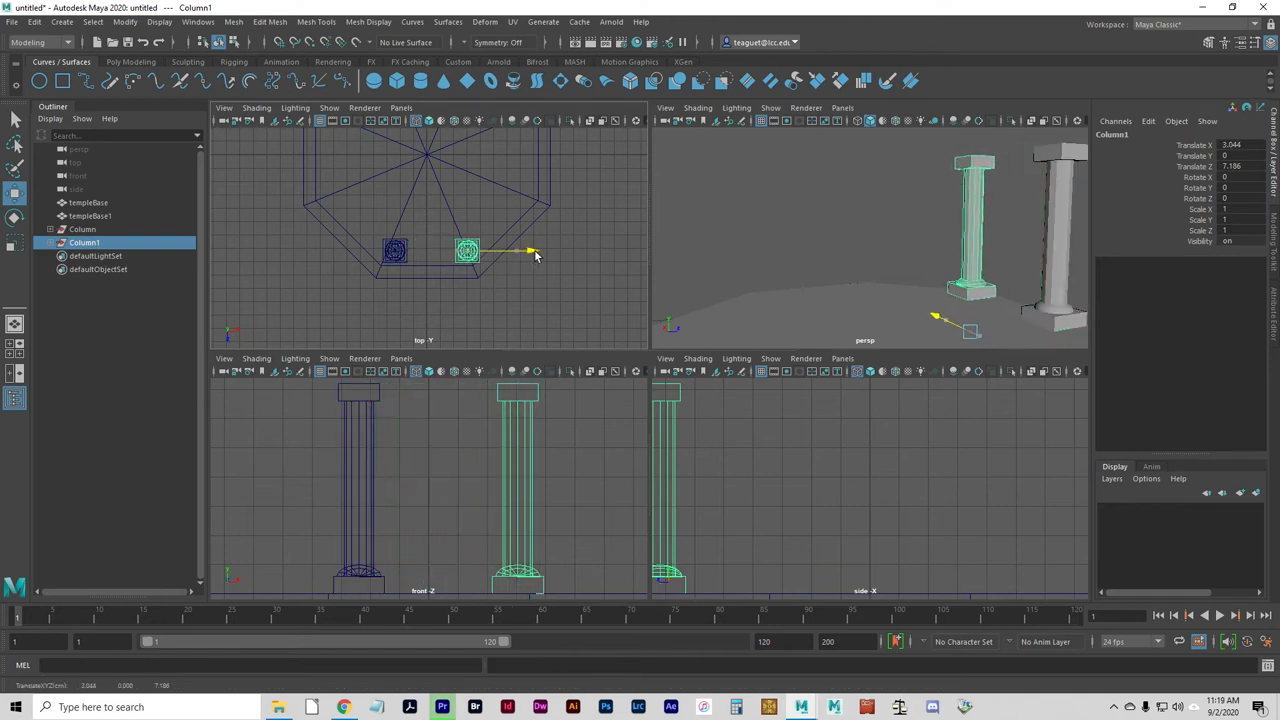
left_click_drag(530, 252, 470, 250)
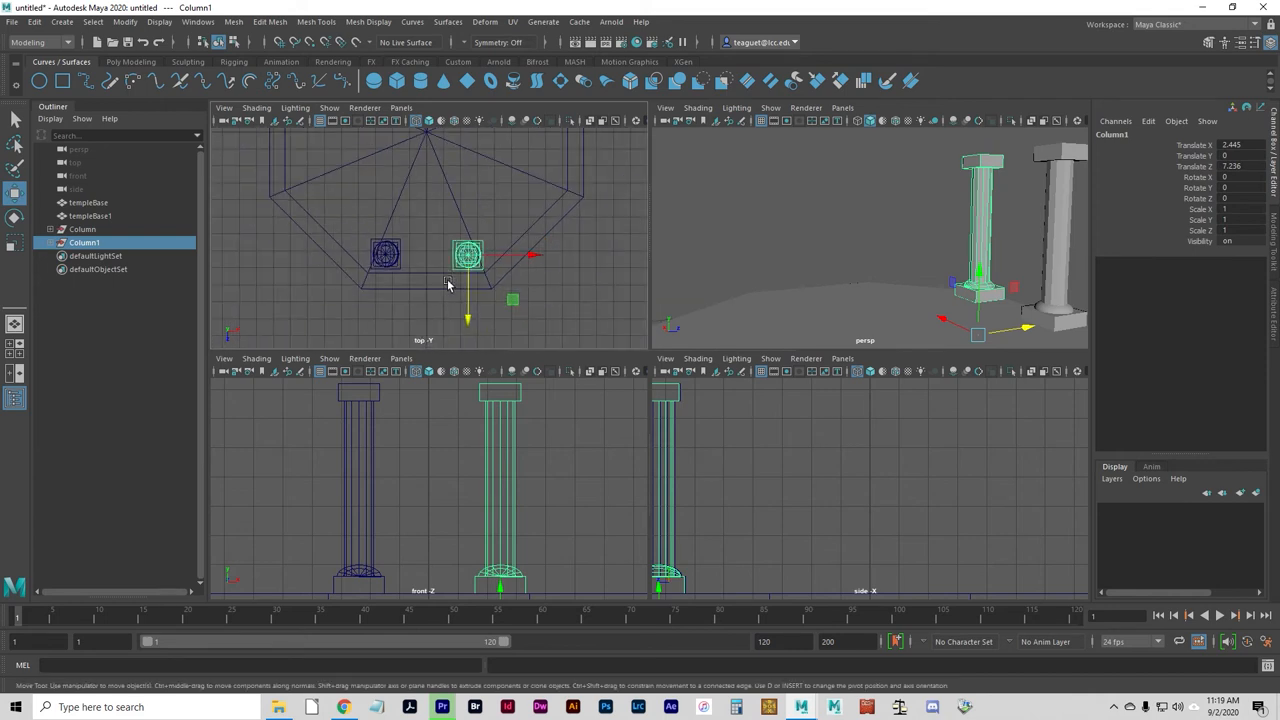
mouse_move(444, 222)
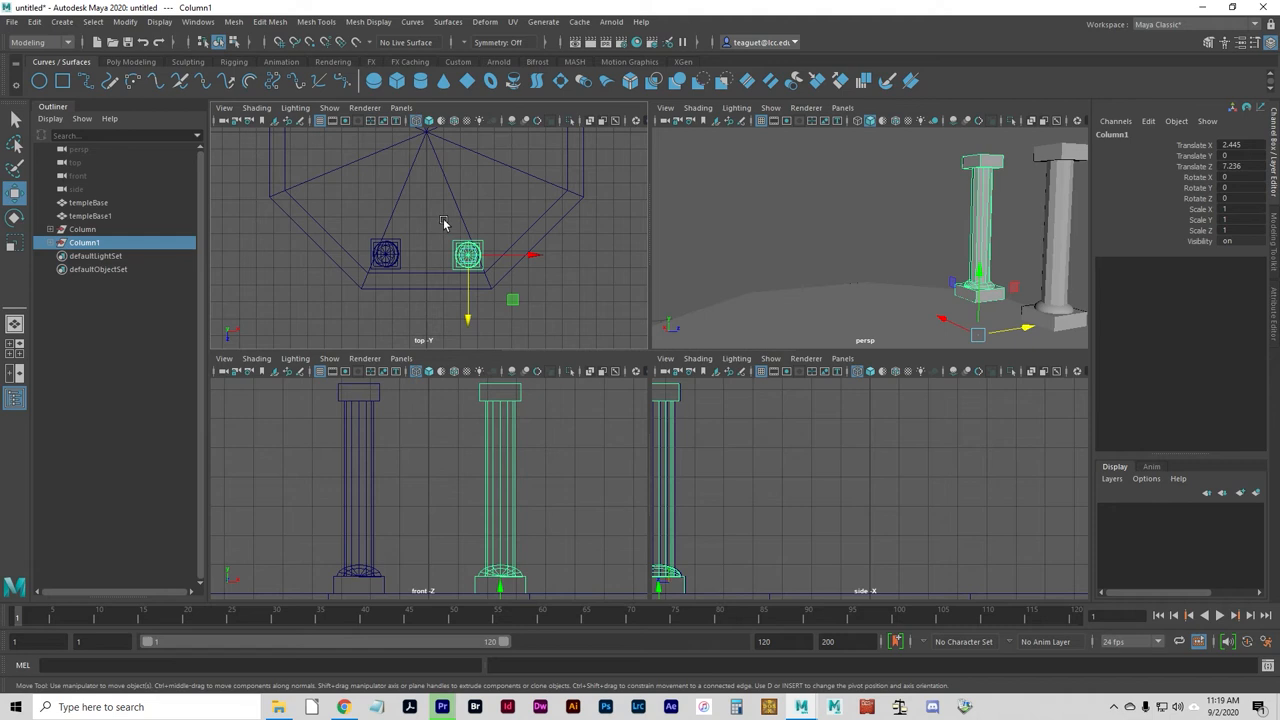
mouse_move(596, 318)
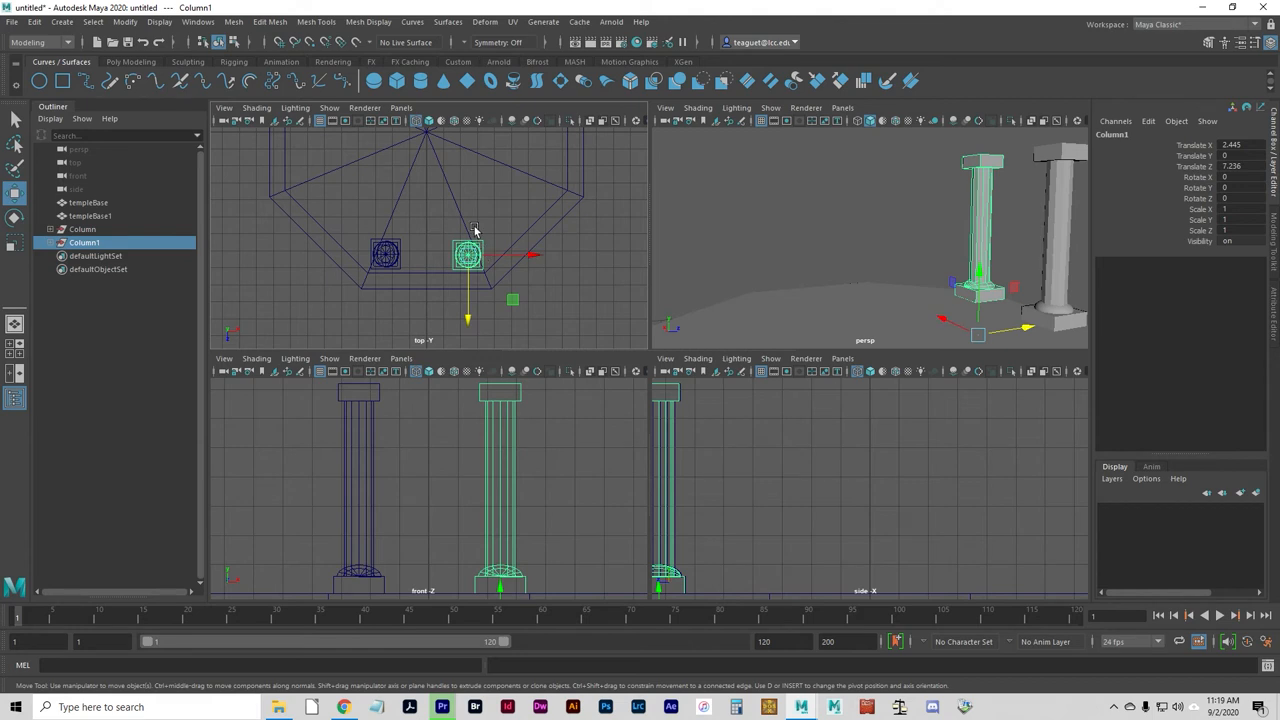
mouse_move(474, 218)
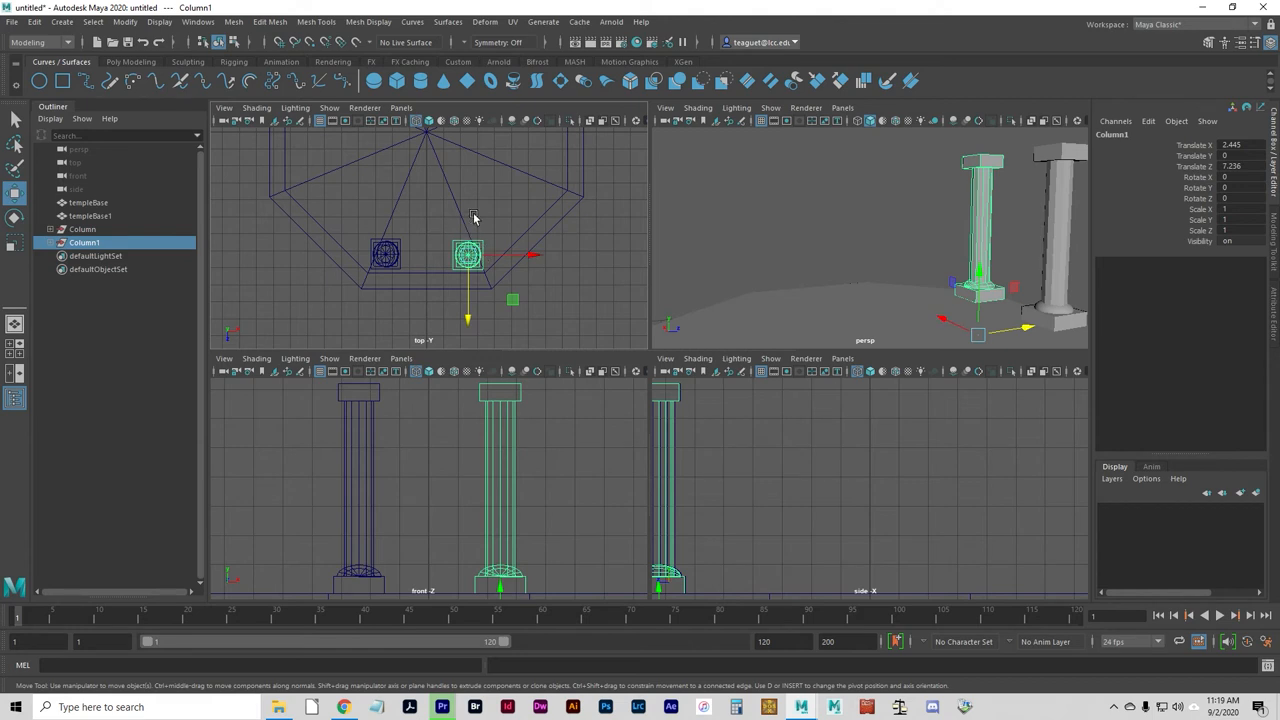
mouse_move(520, 236)
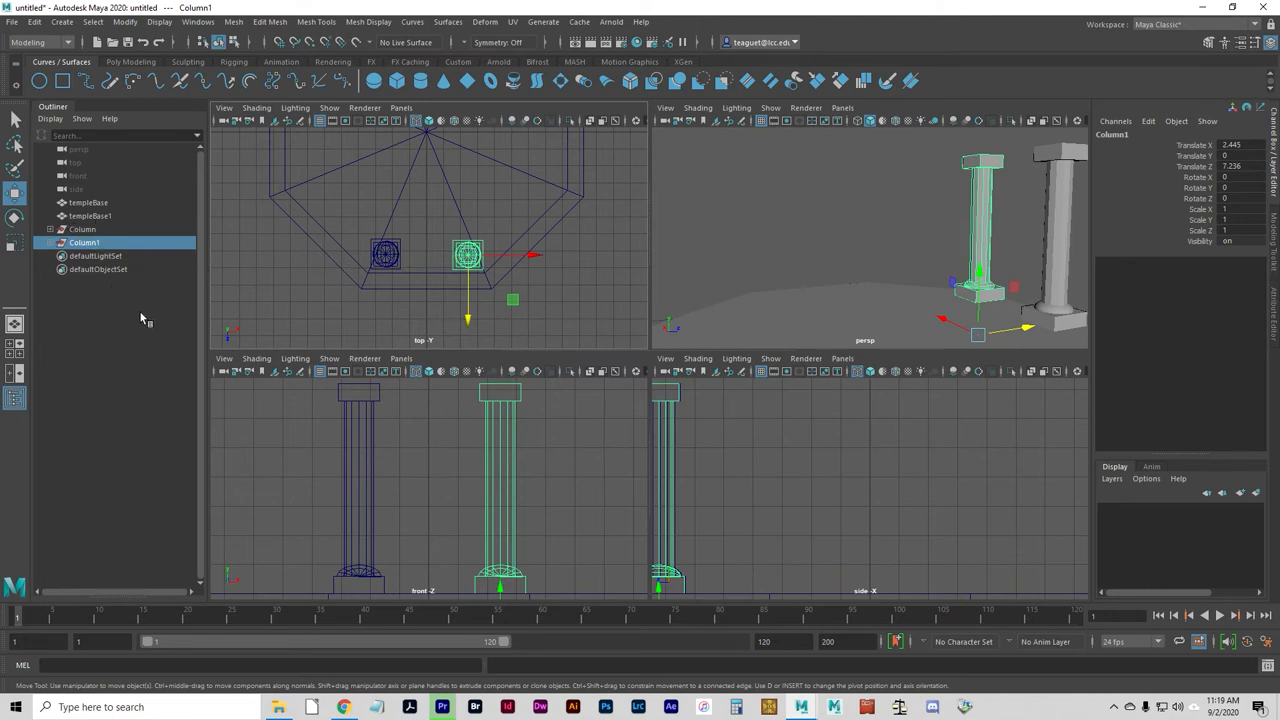
mouse_move(324, 312)
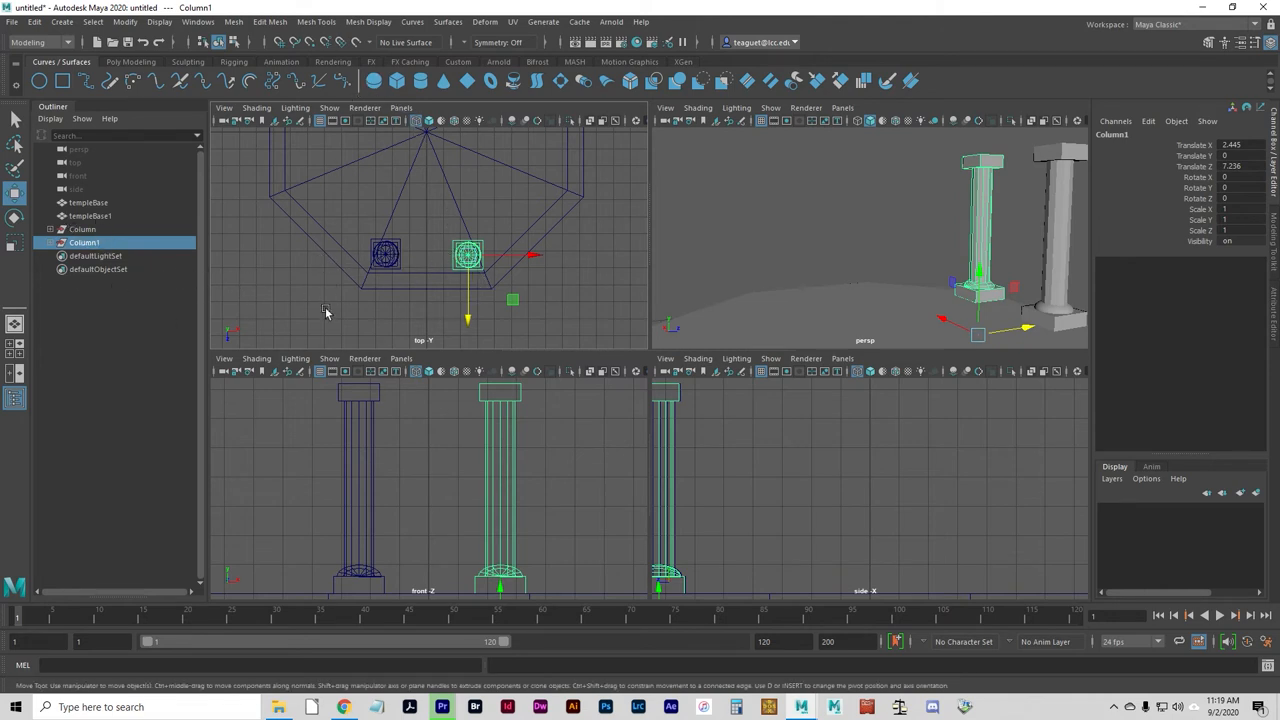
mouse_move(428, 310)
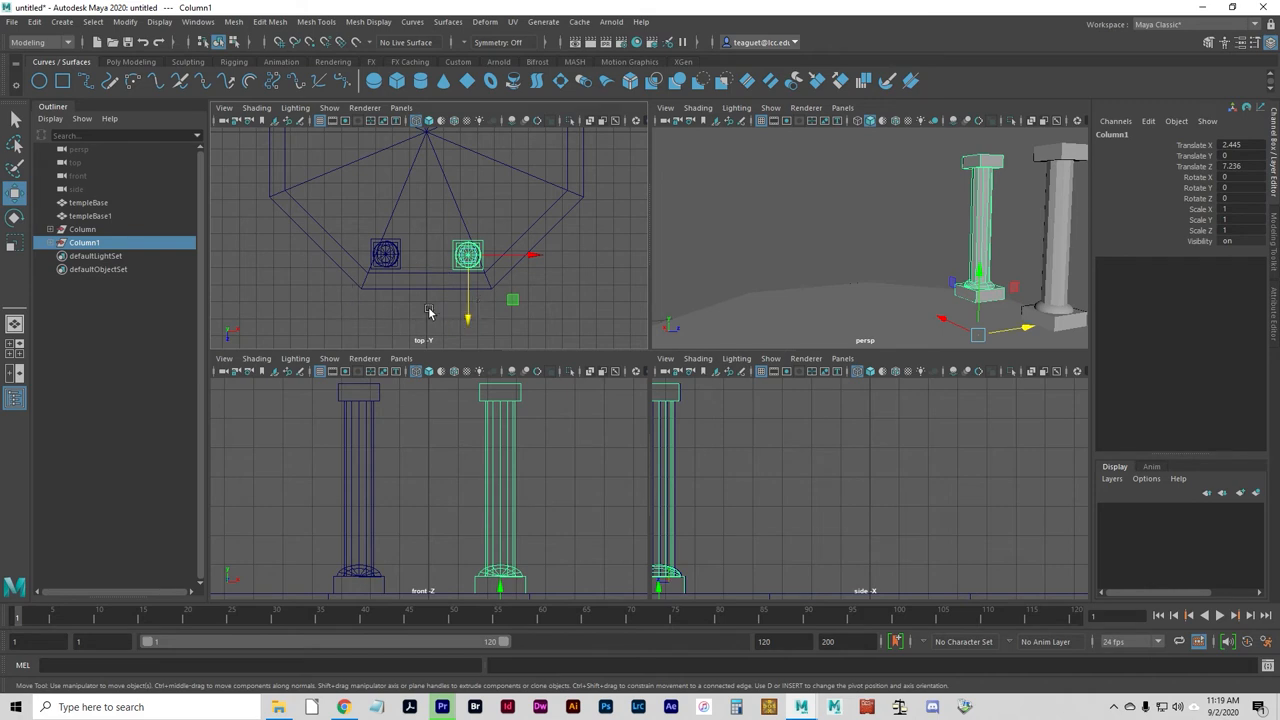
mouse_move(384, 224)
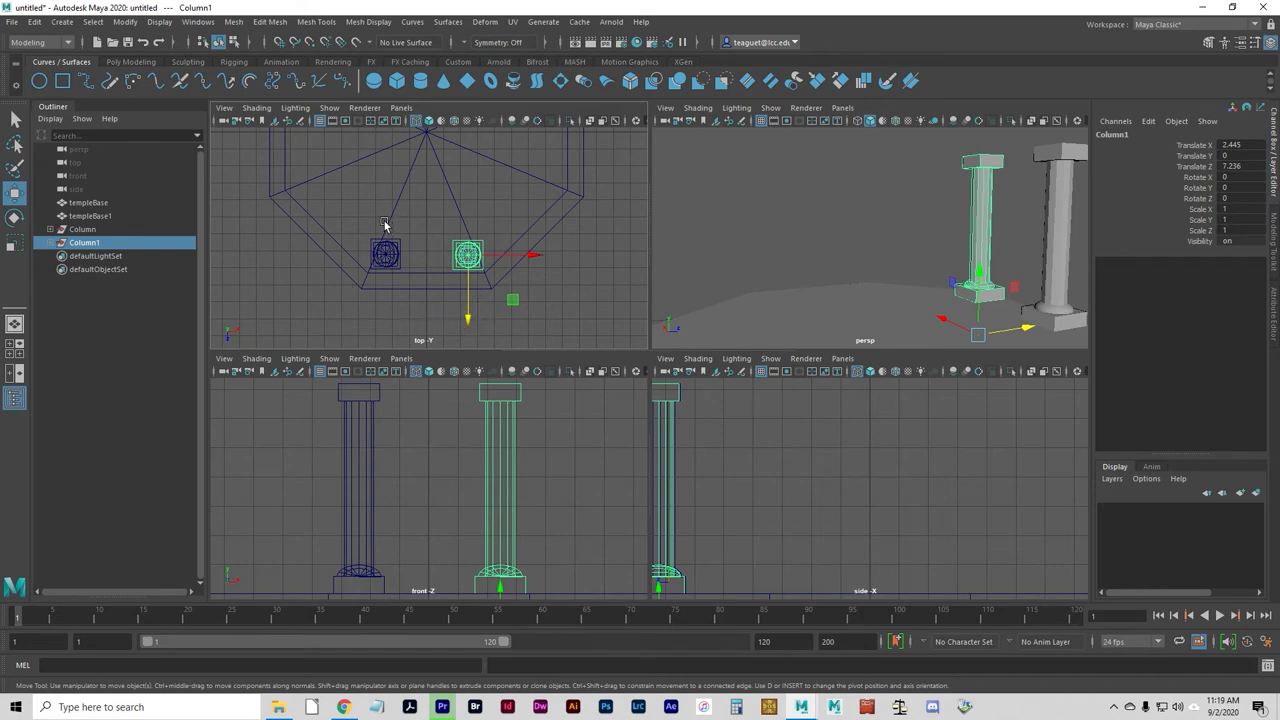
mouse_move(384, 222)
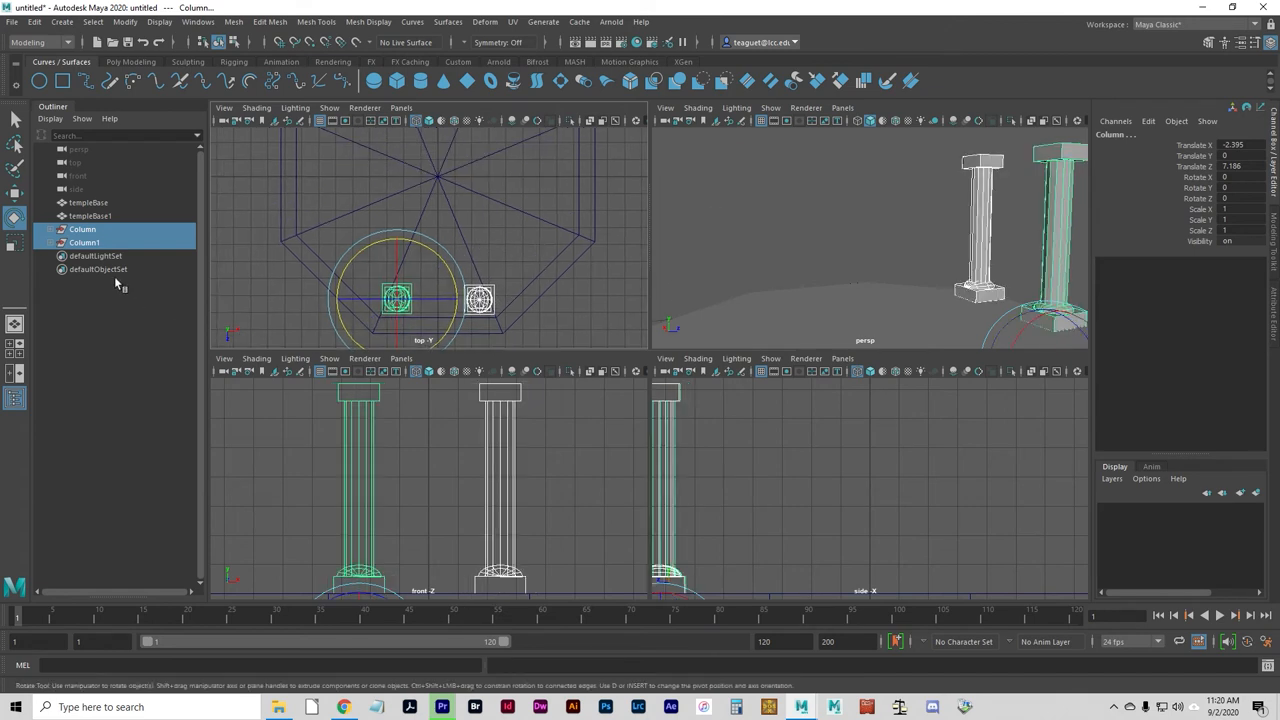
mouse_move(316, 188)
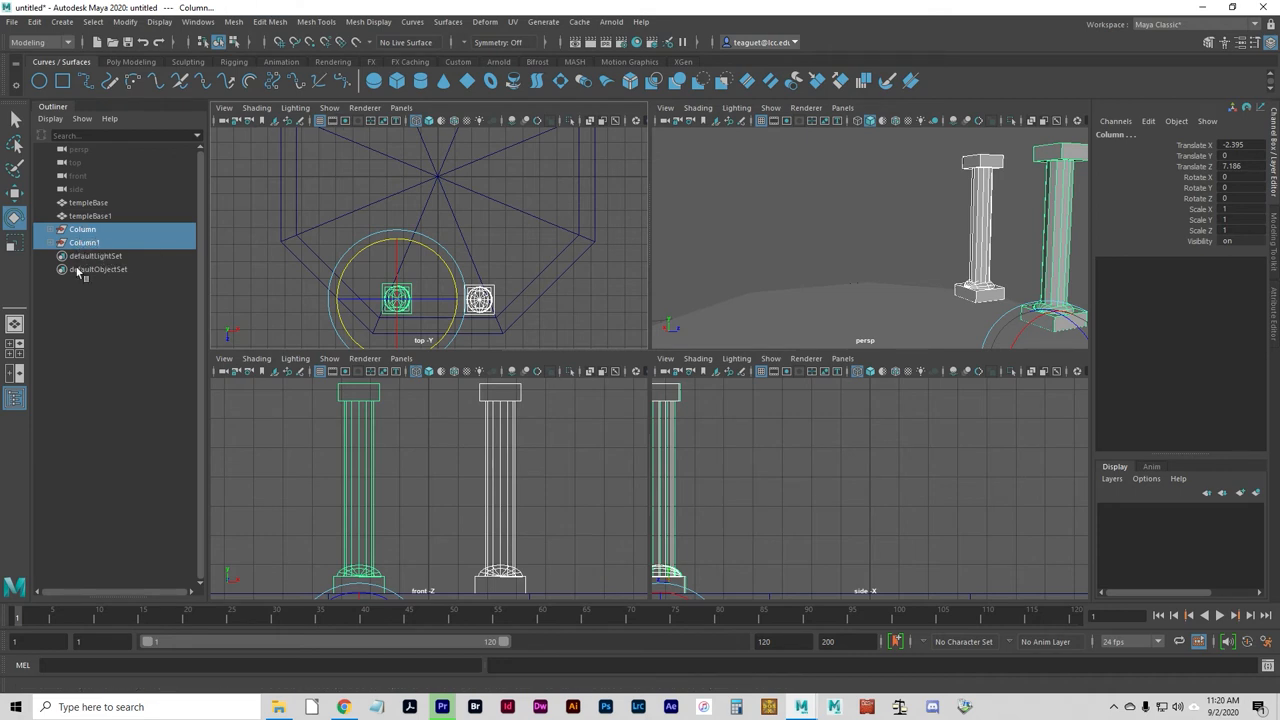
Select Column and Column1 together in object mode and group them into group1
left_click(84, 228)
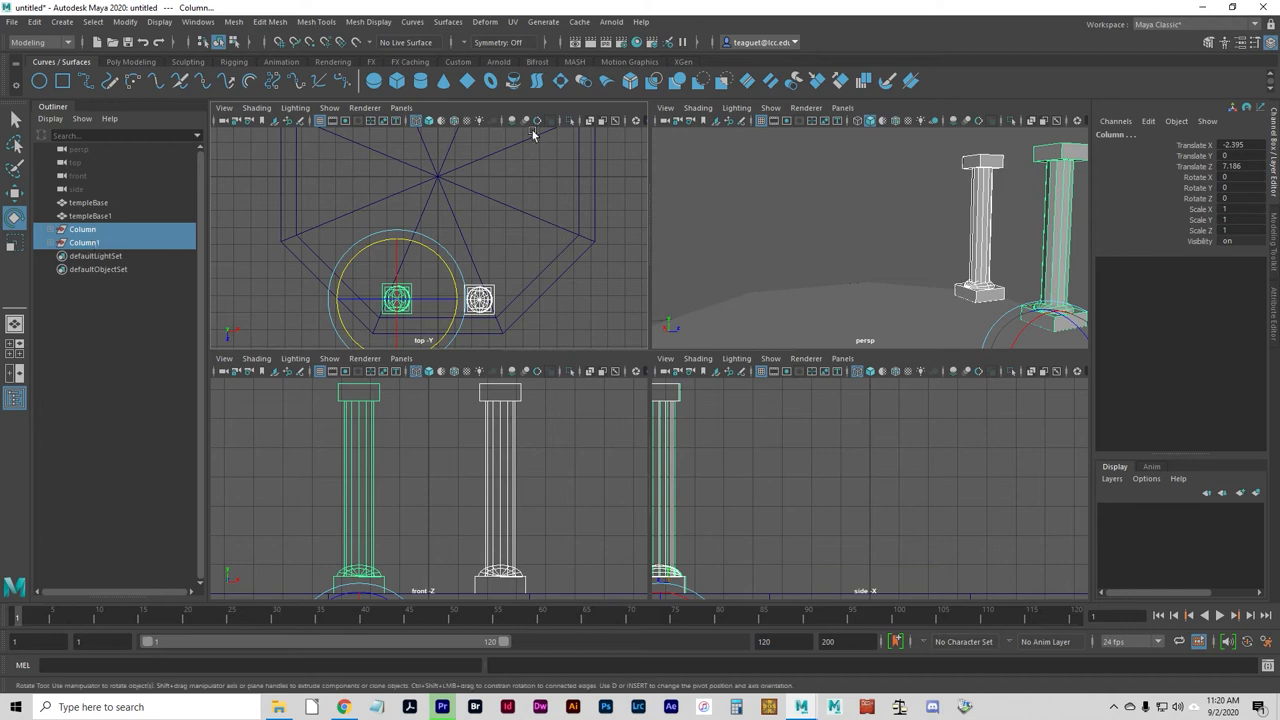
mouse_move(520, 264)
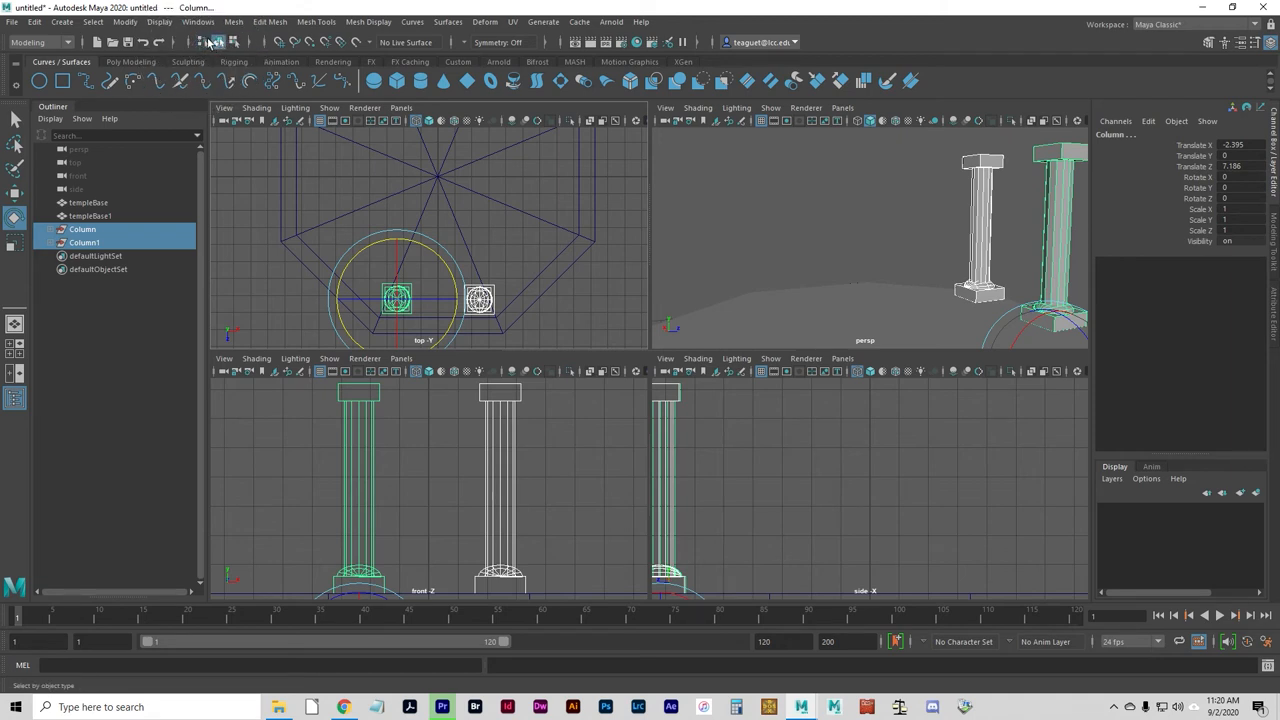
left_click(234, 42)
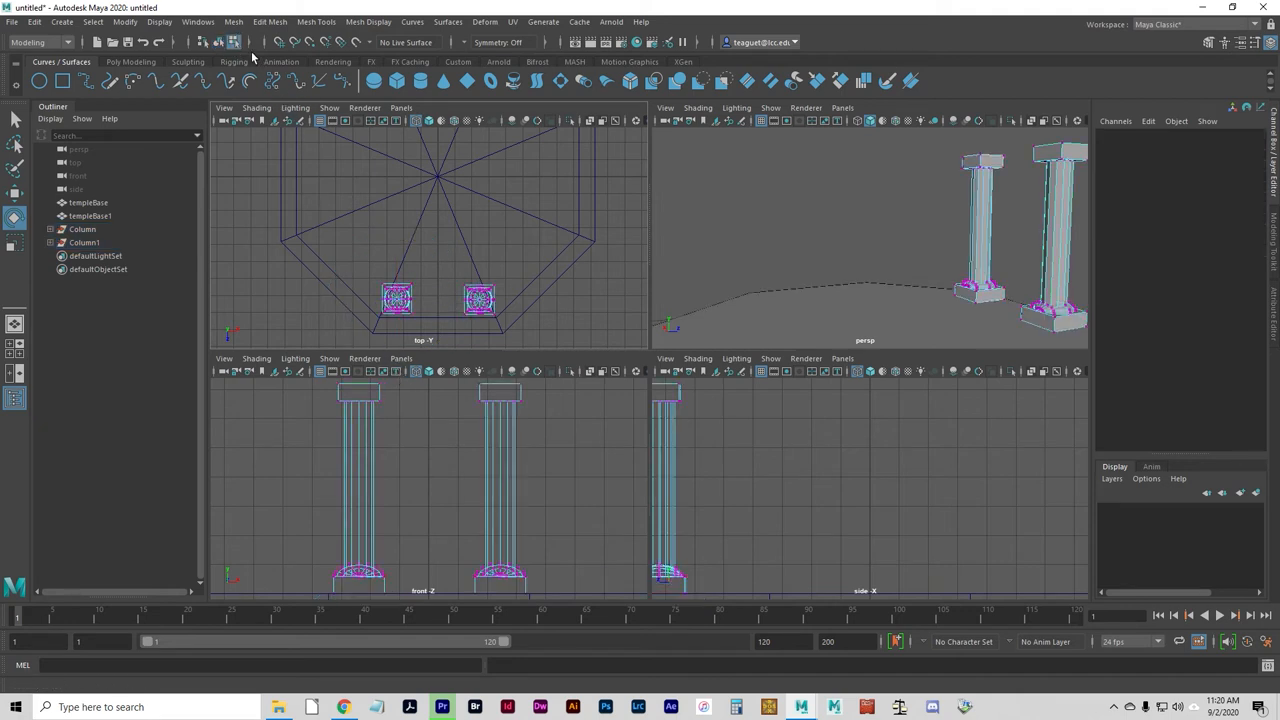
left_click(396, 298)
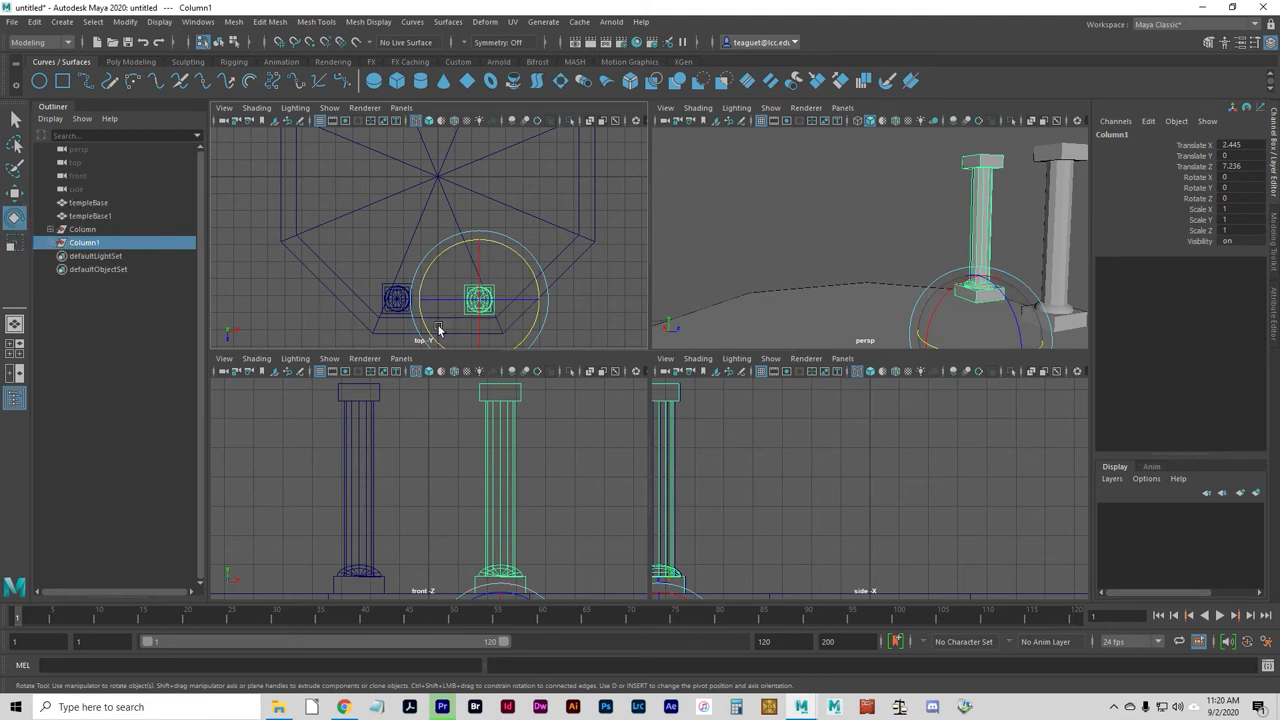
left_click(204, 42)
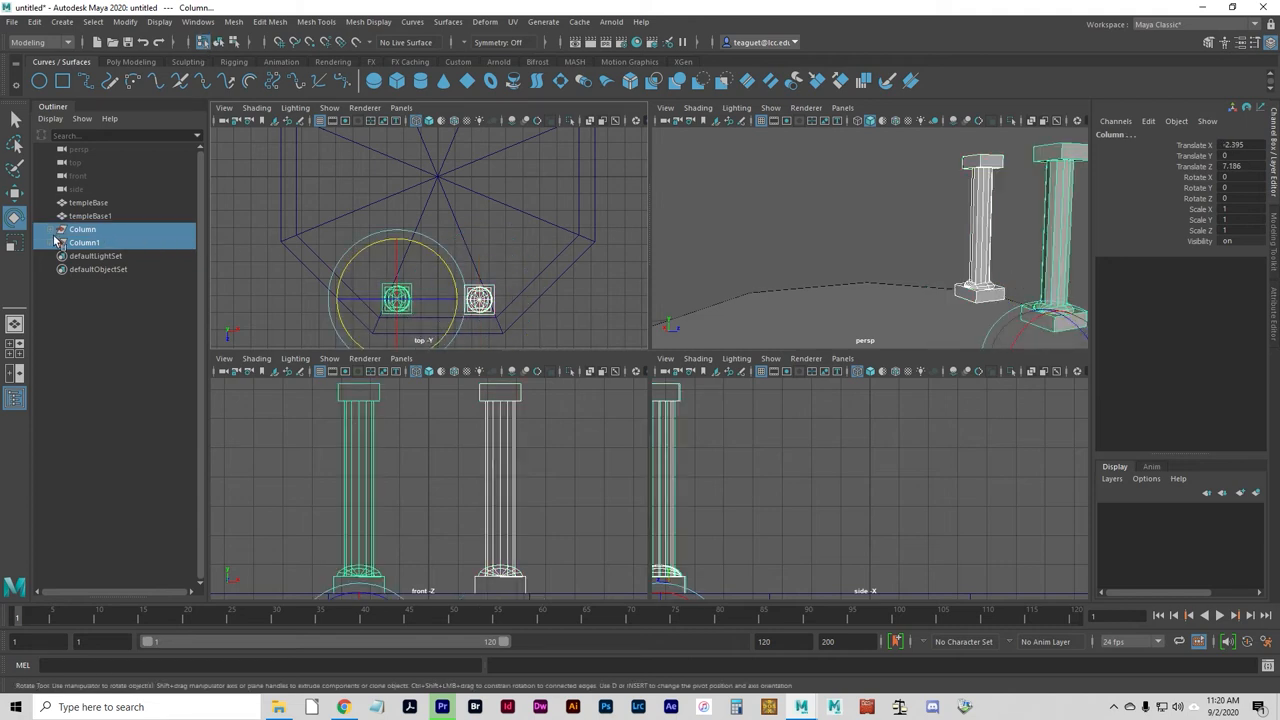
left_click(54, 228)
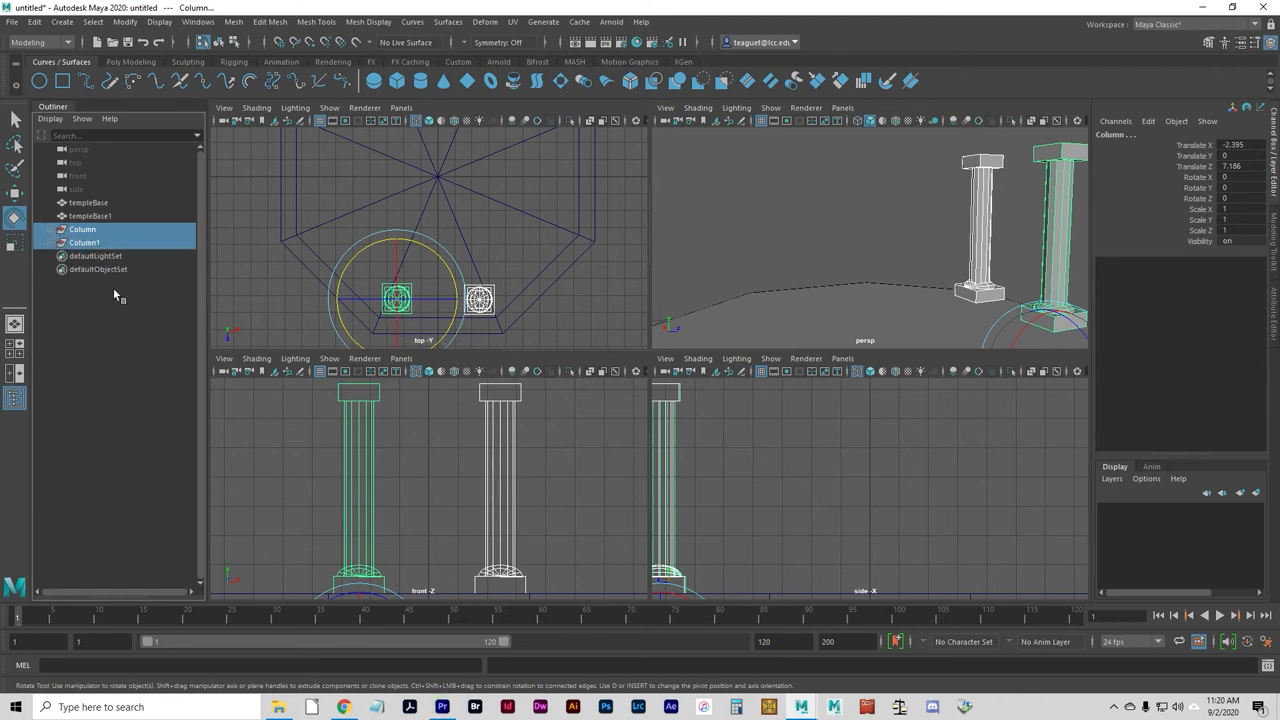
left_click(84, 228)
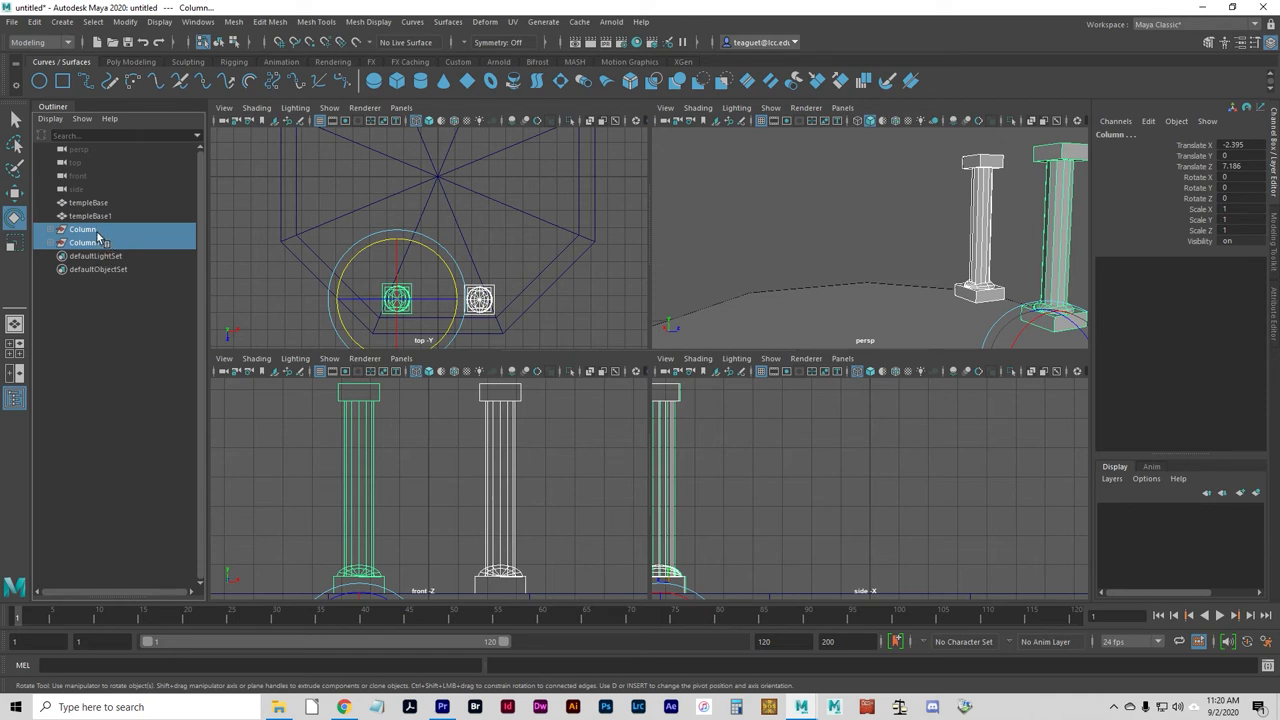
key("ctrl+g")
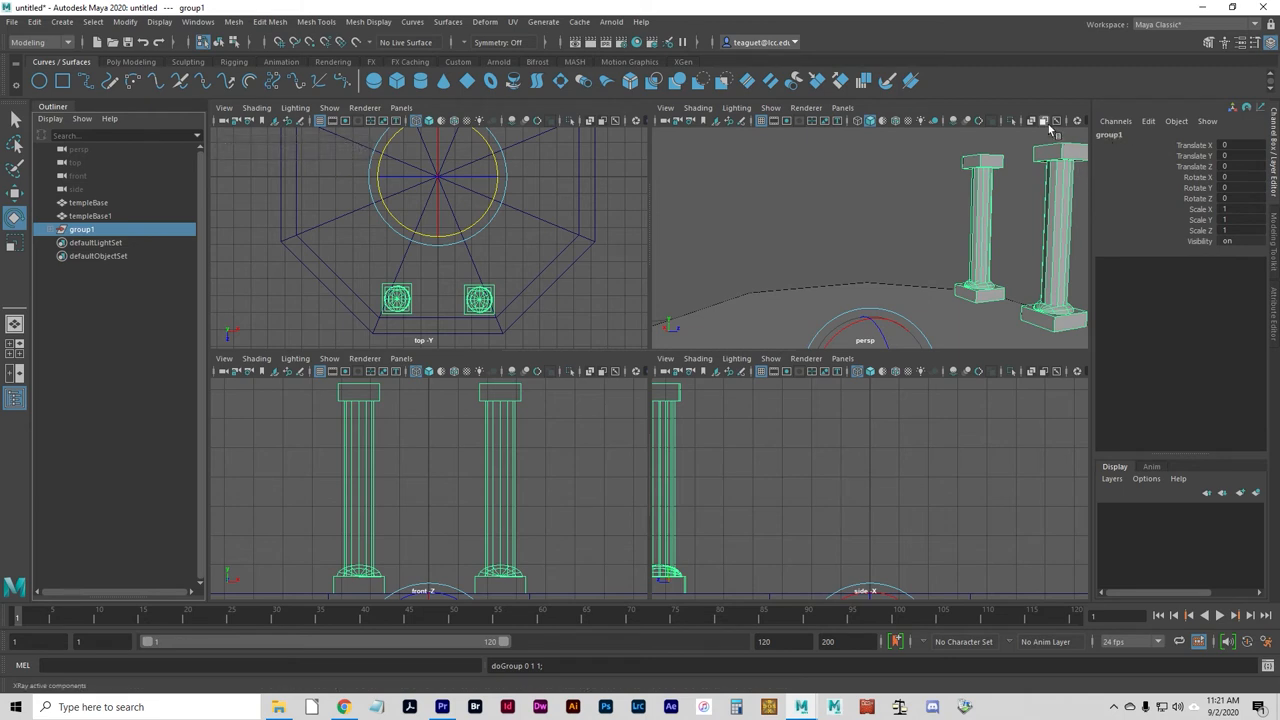
mouse_move(1144, 150)
type("columns")
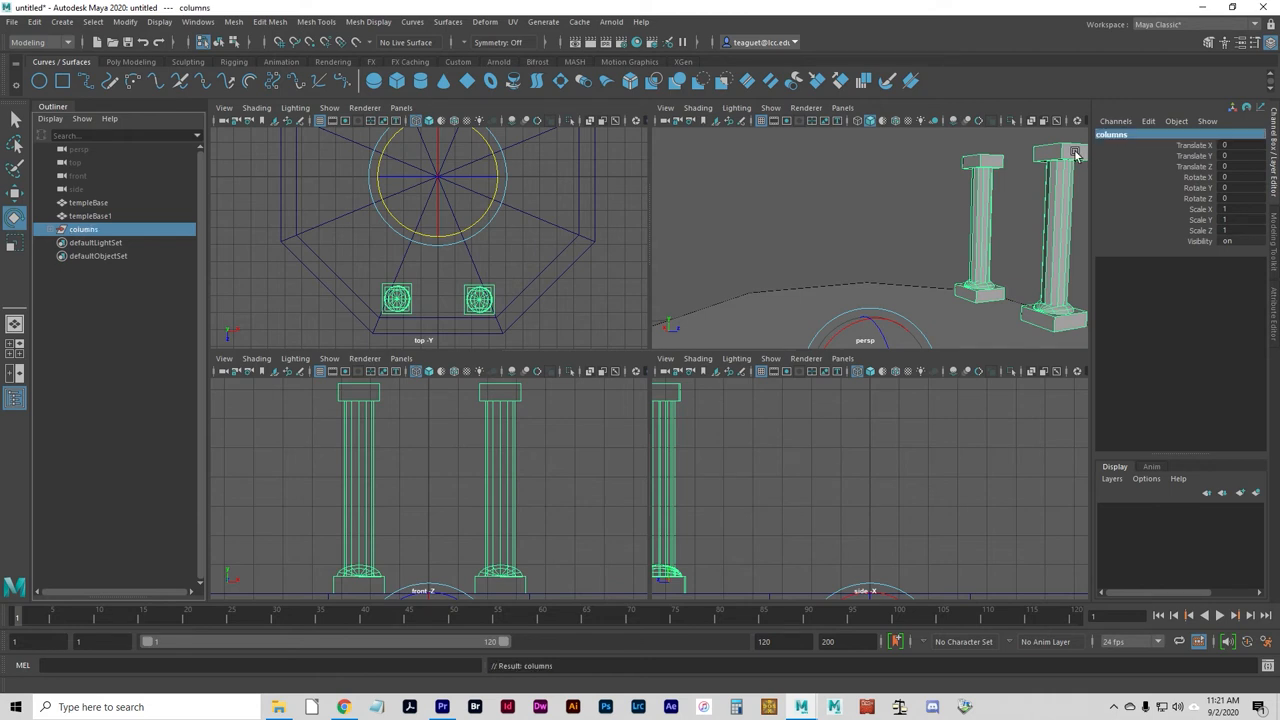
mouse_move(420, 268)
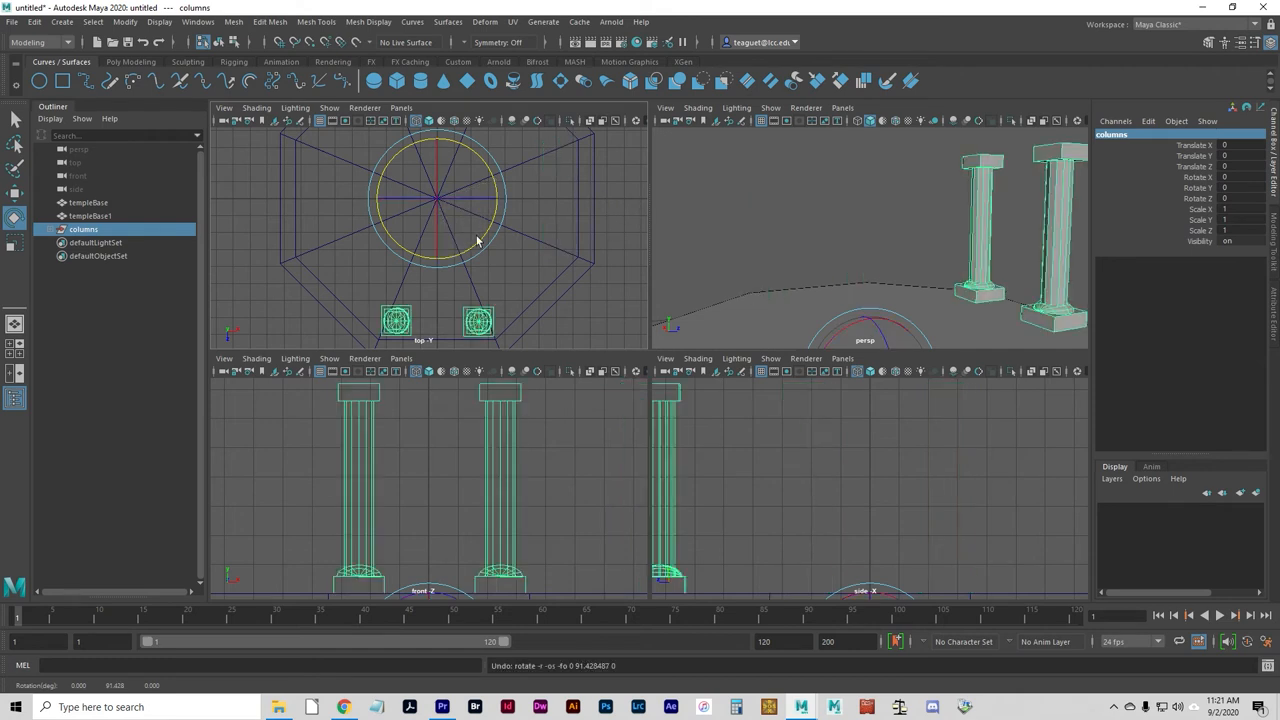
Duplicate Special the column group with a 90-degree Y rotation to fill every corner
left_click(34, 20)
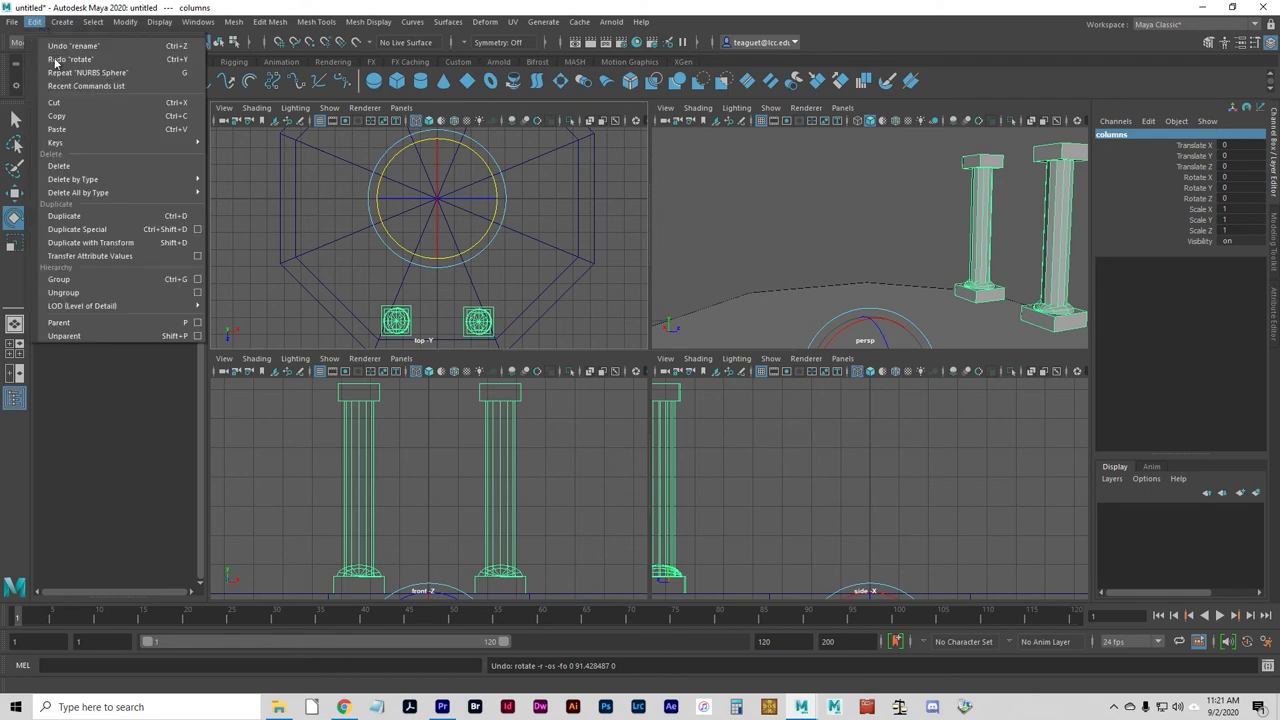
mouse_move(76, 228)
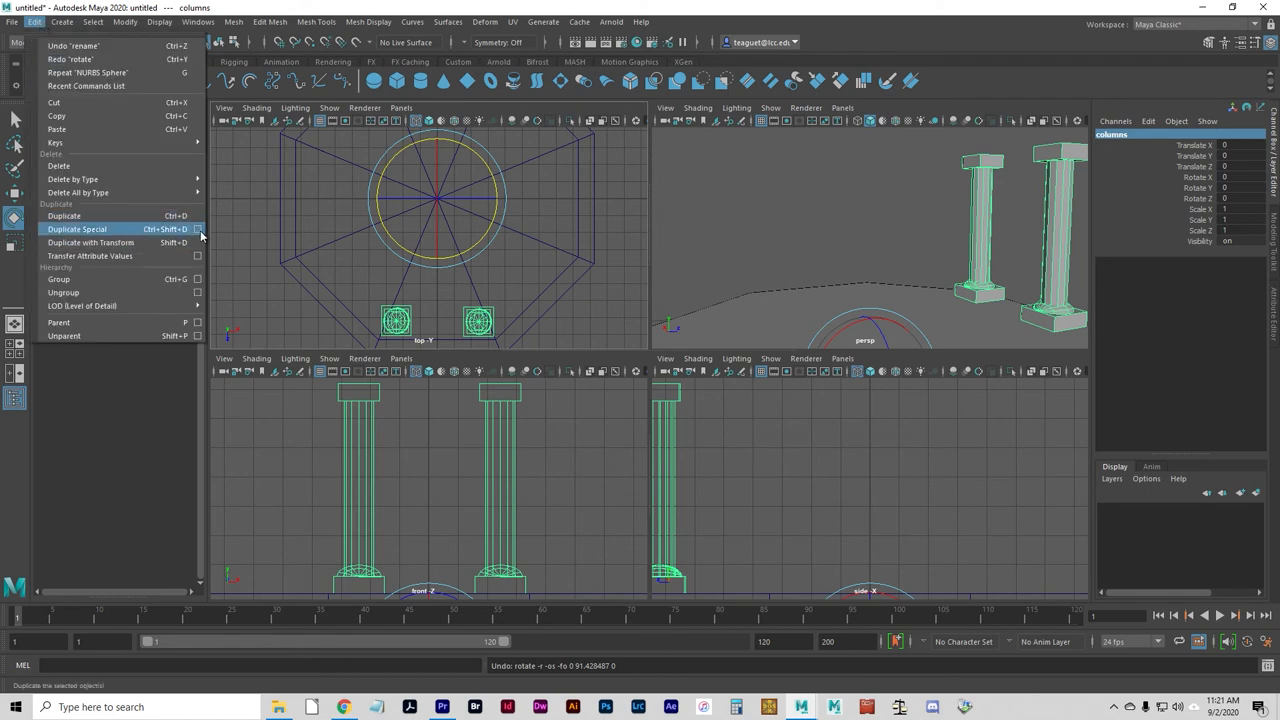
left_click(198, 228)
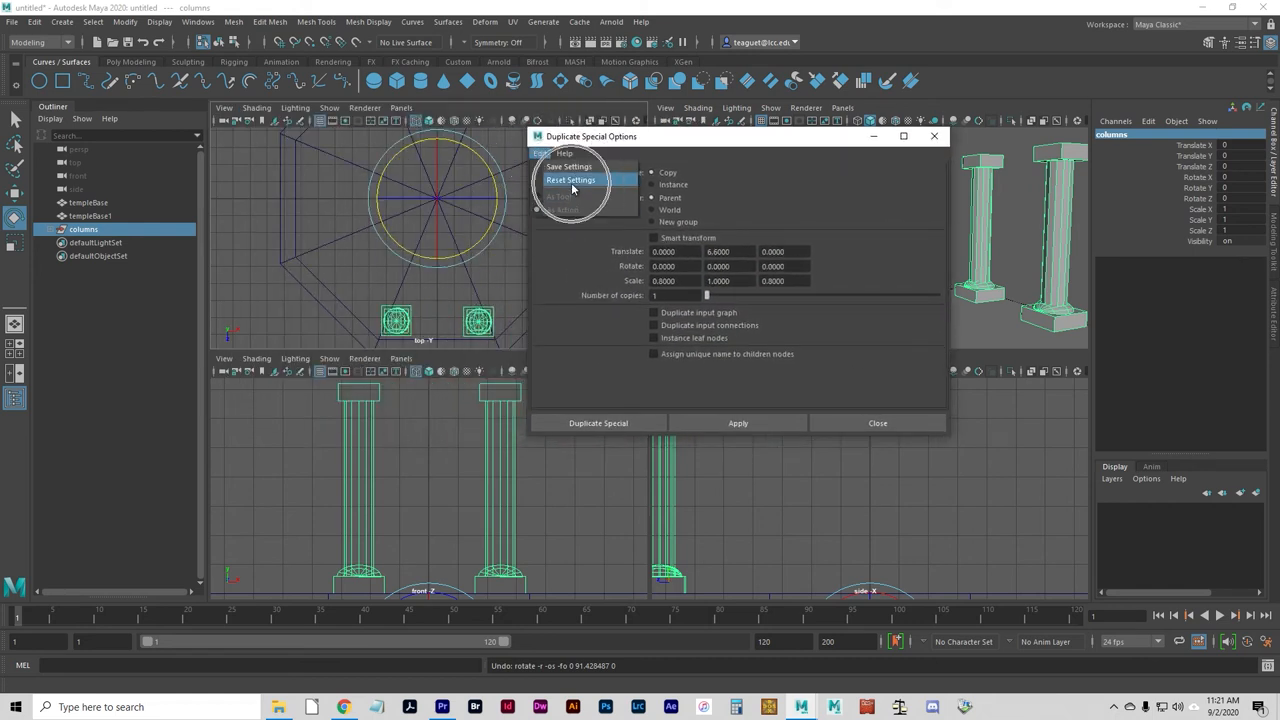
left_click(570, 180)
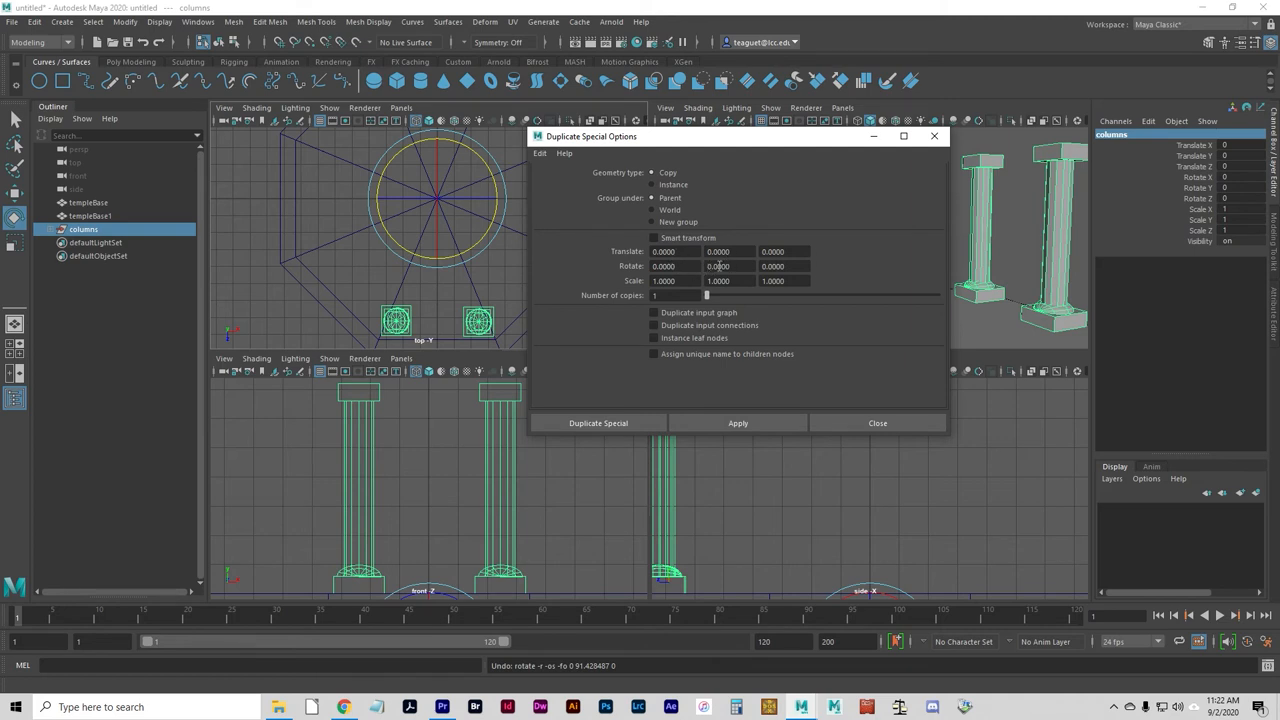
left_click(730, 266)
type("90.0000")
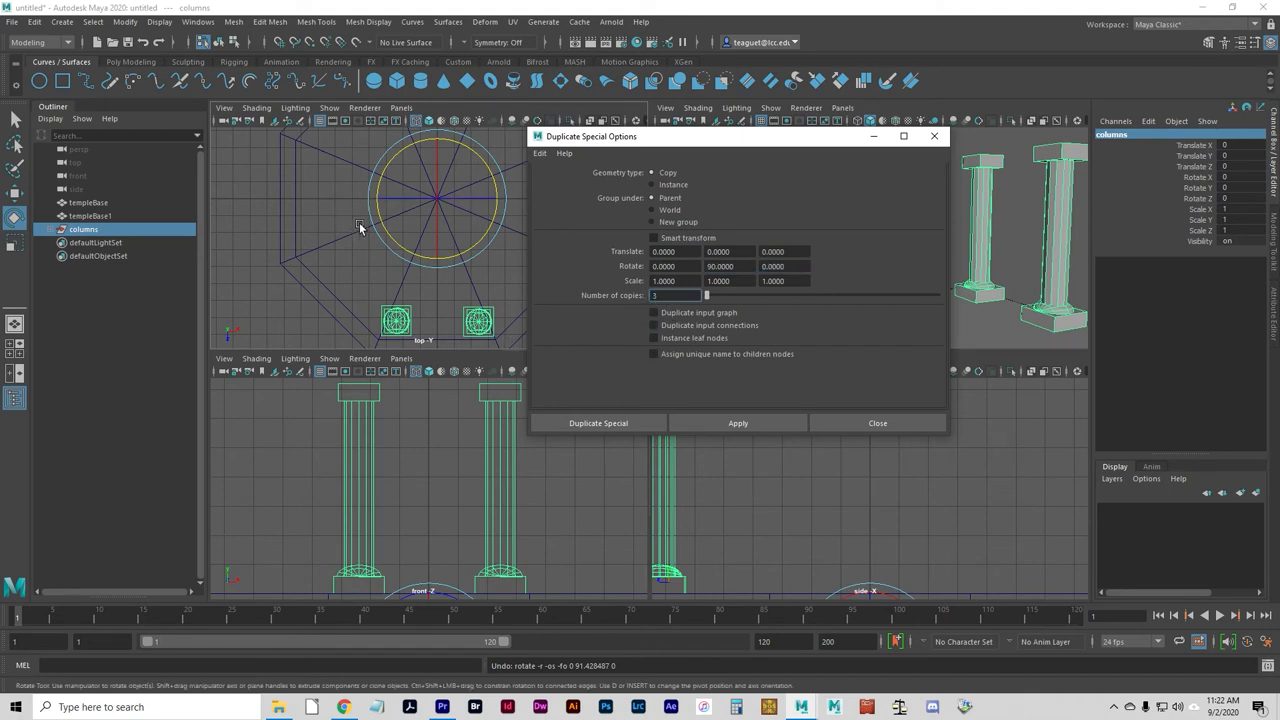
left_click_drag(592, 136, 656, 164)
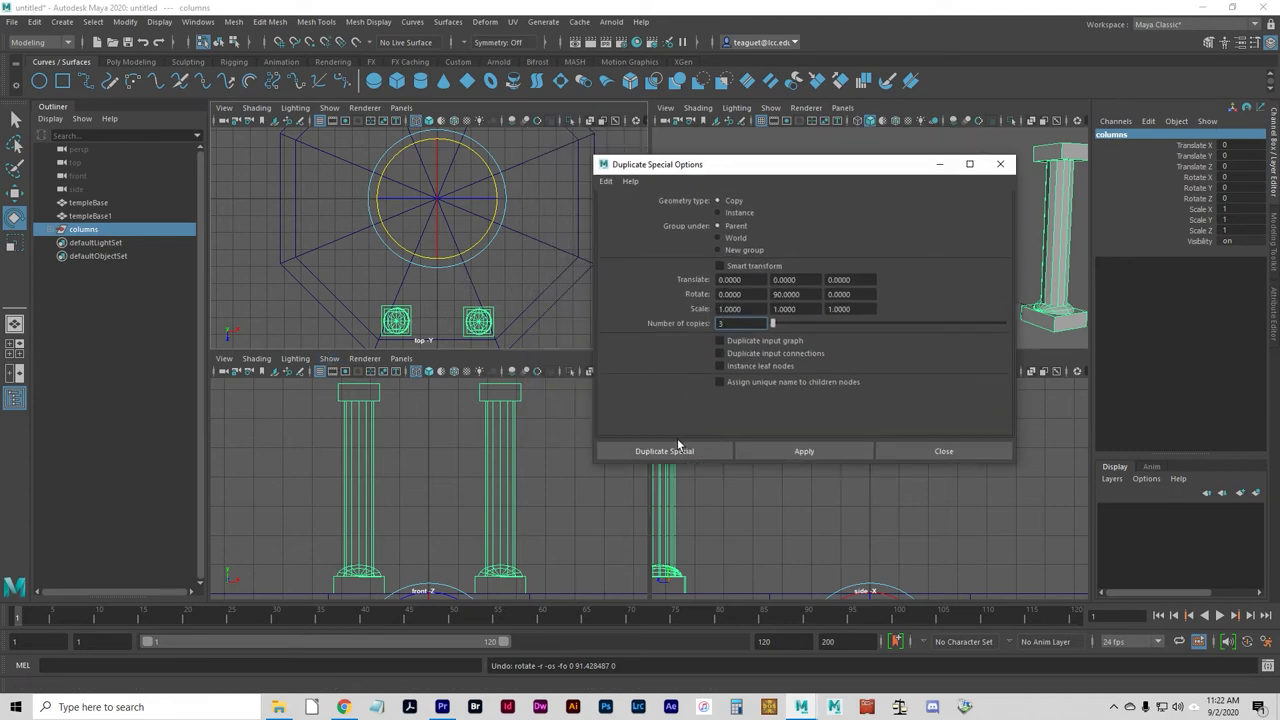
left_click(664, 452)
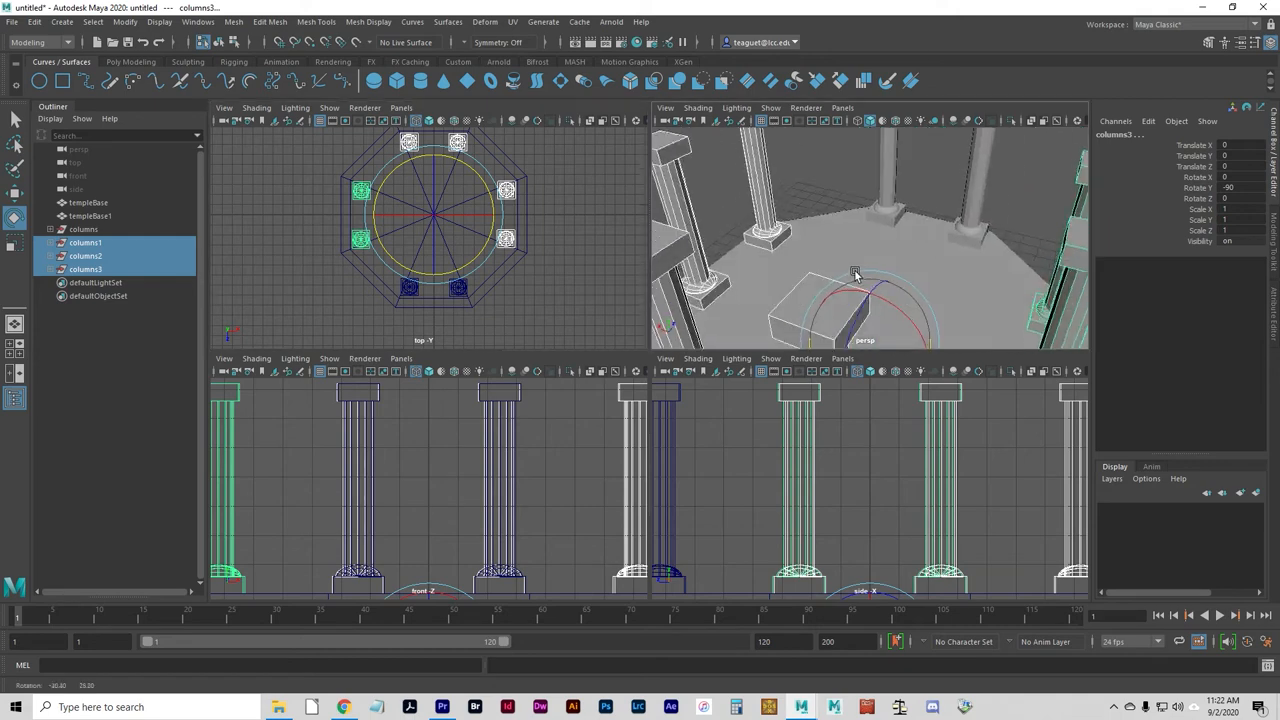
left_click_drag(856, 270, 816, 250)
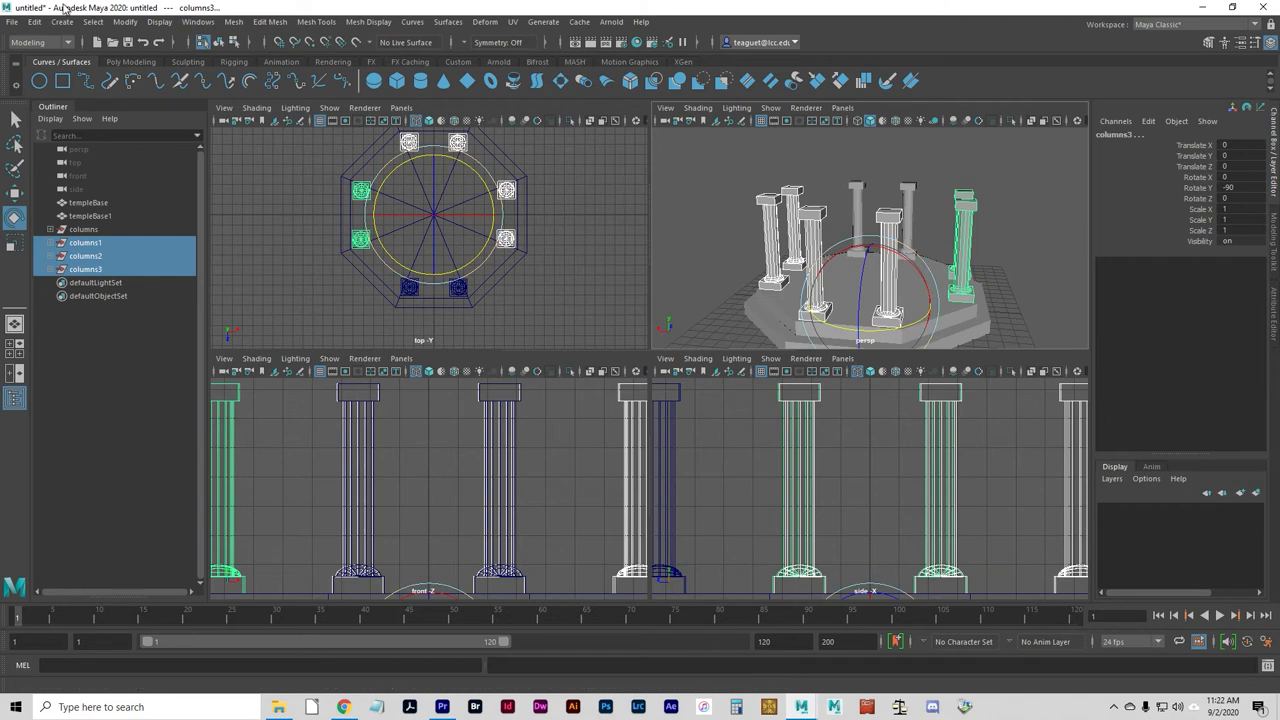
Save the scene as thor_templeTut.ma in the project's scenes folder
left_click(12, 20)
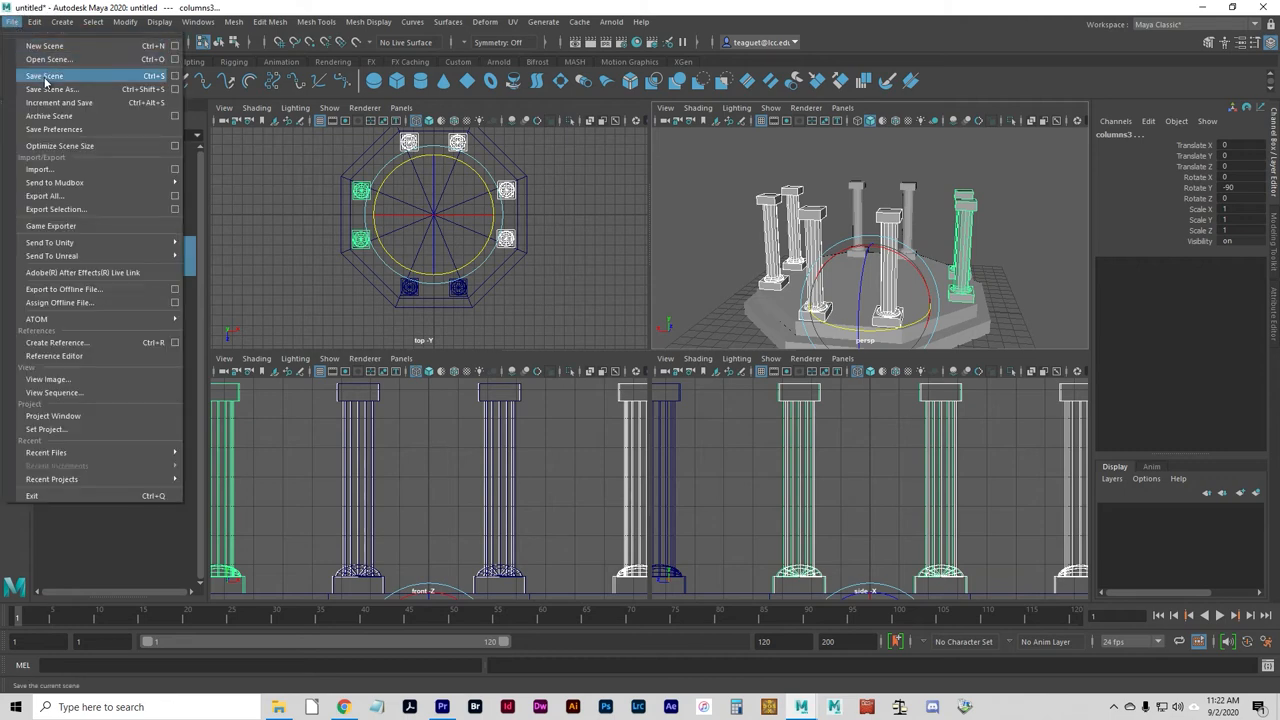
left_click(50, 88)
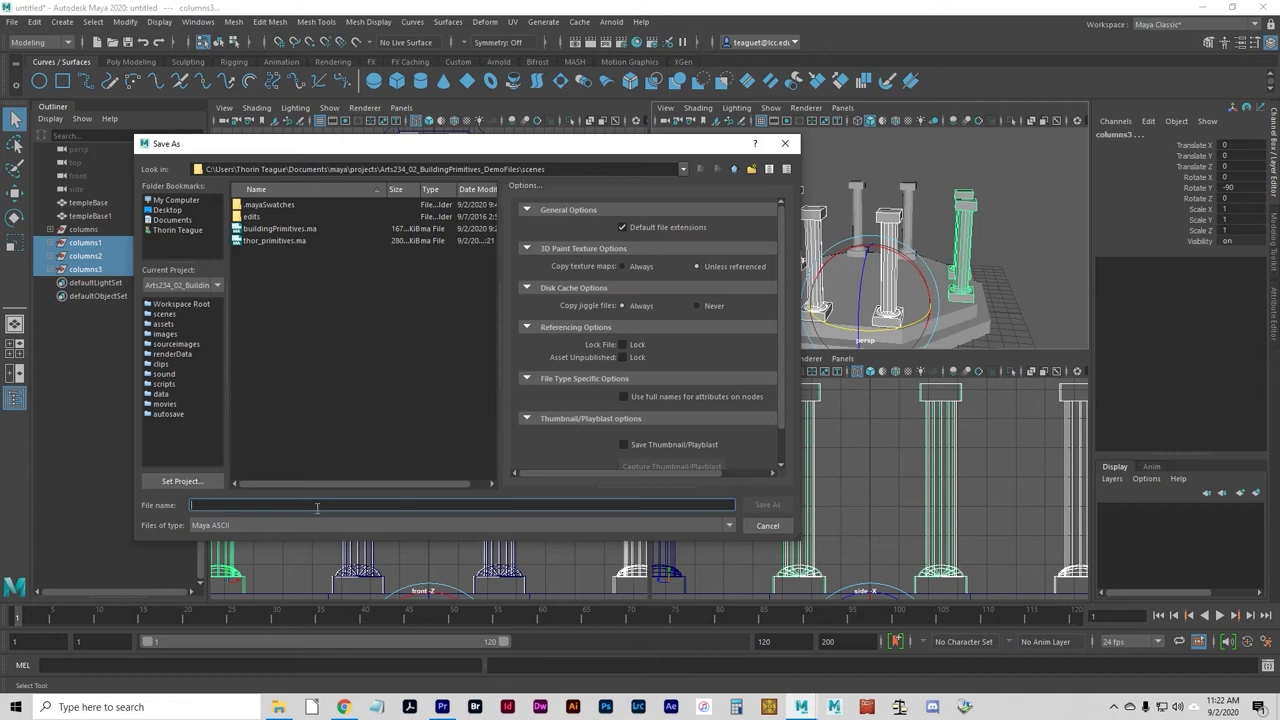
type("thor_templeTut")
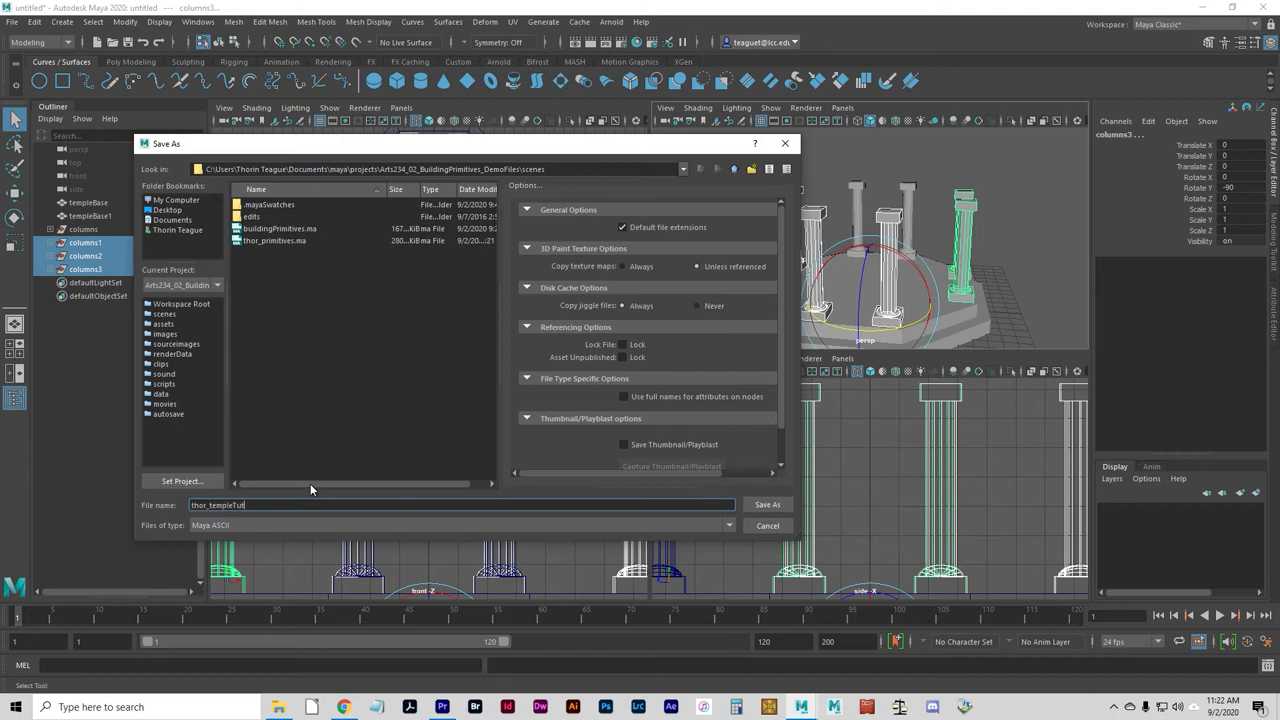
mouse_move(228, 532)
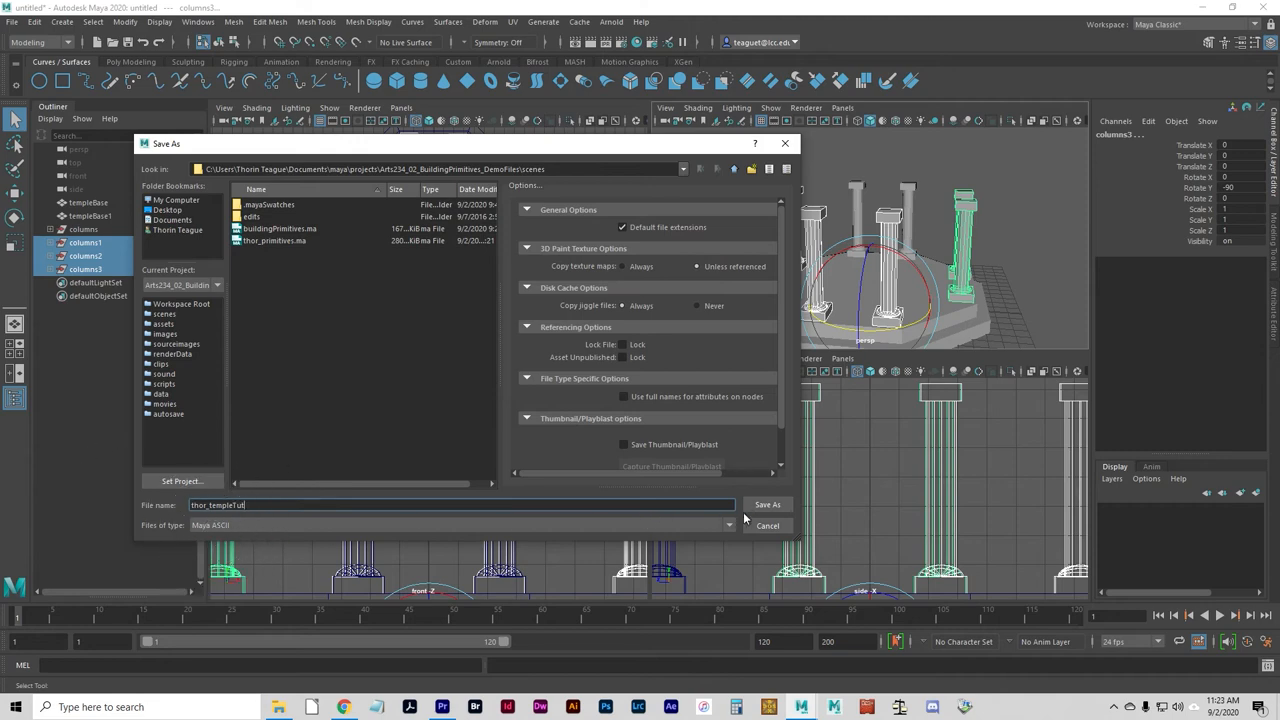
left_click(768, 504)
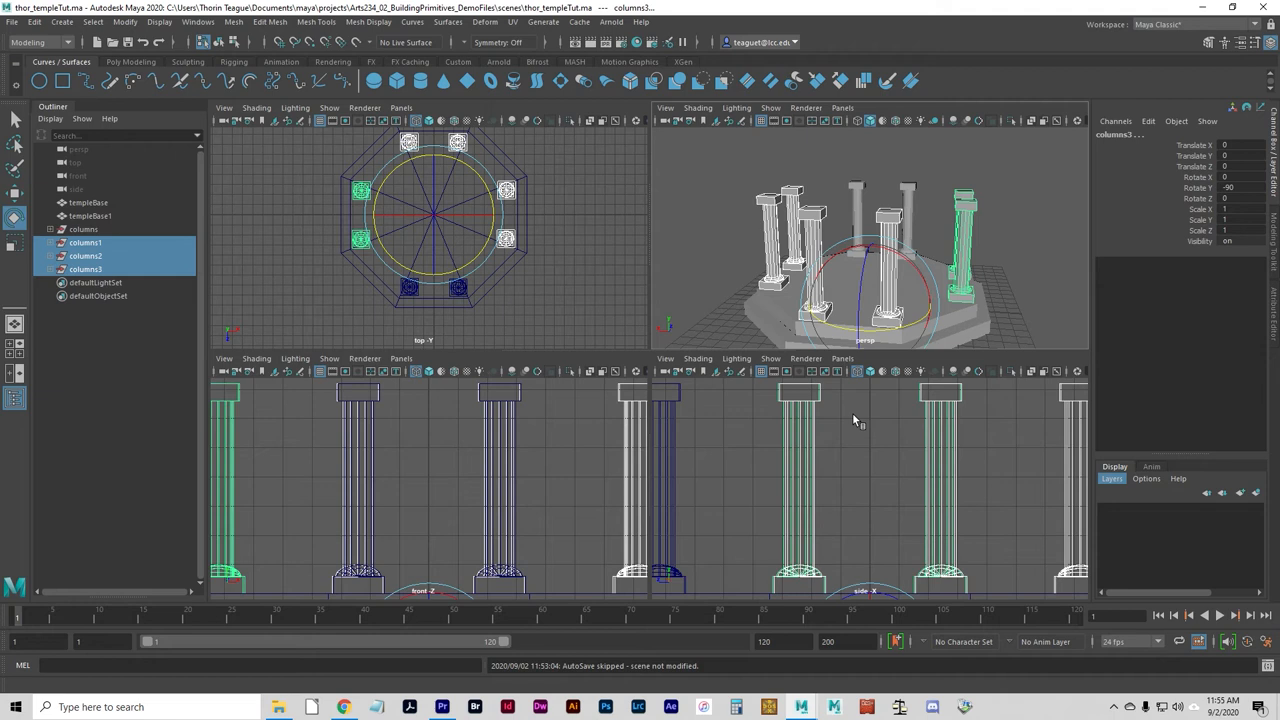
mouse_move(64, 32)
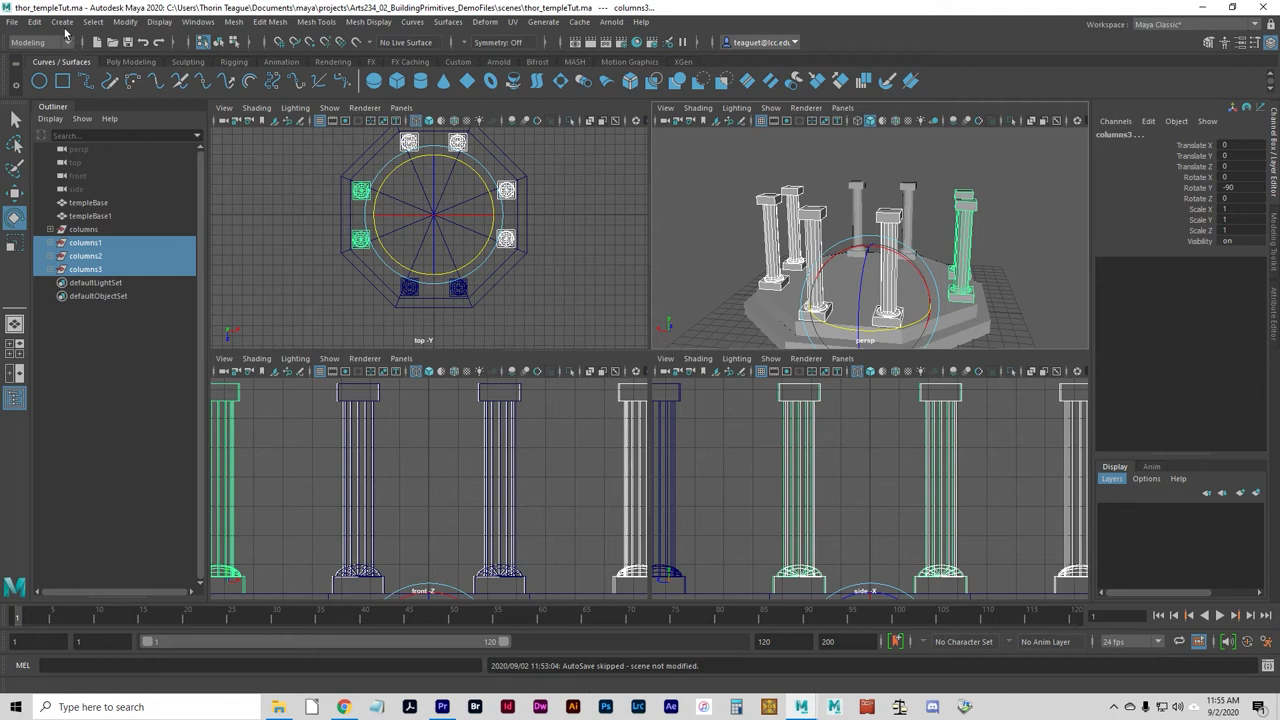
Create a NURBS torus of radius 8.5 over the column tops and name it entablature
left_click(60, 20)
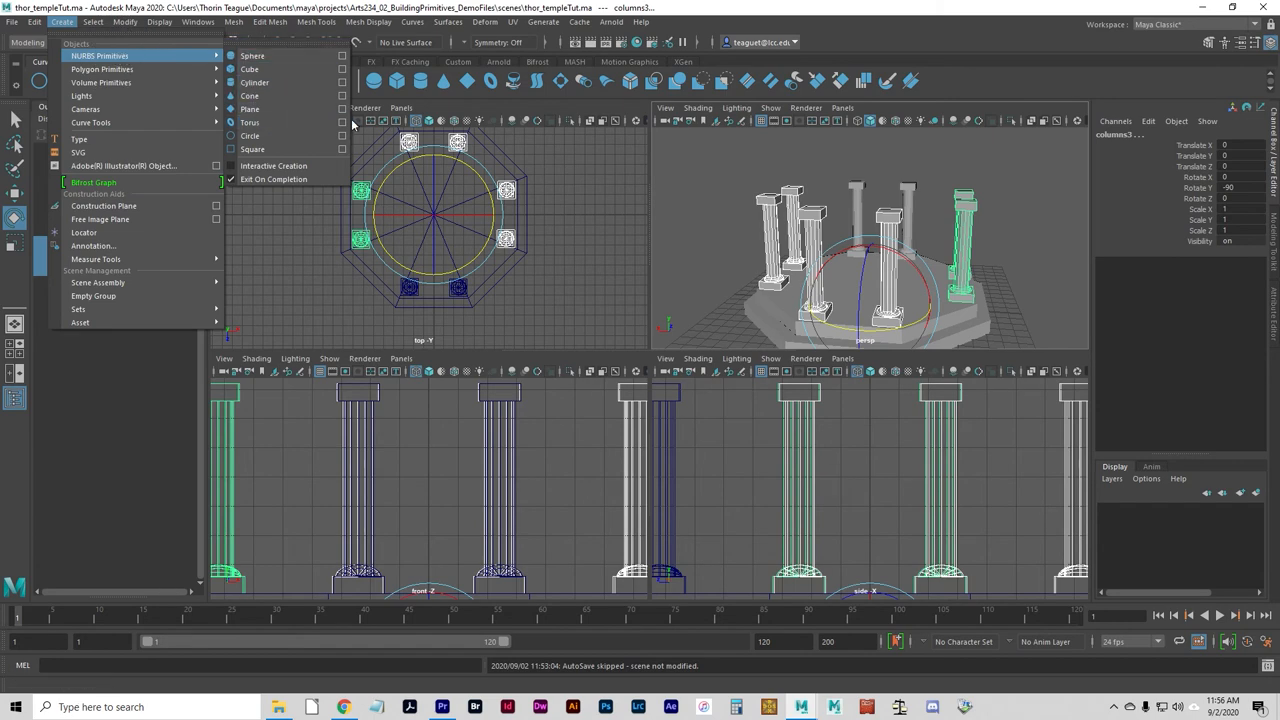
mouse_move(248, 122)
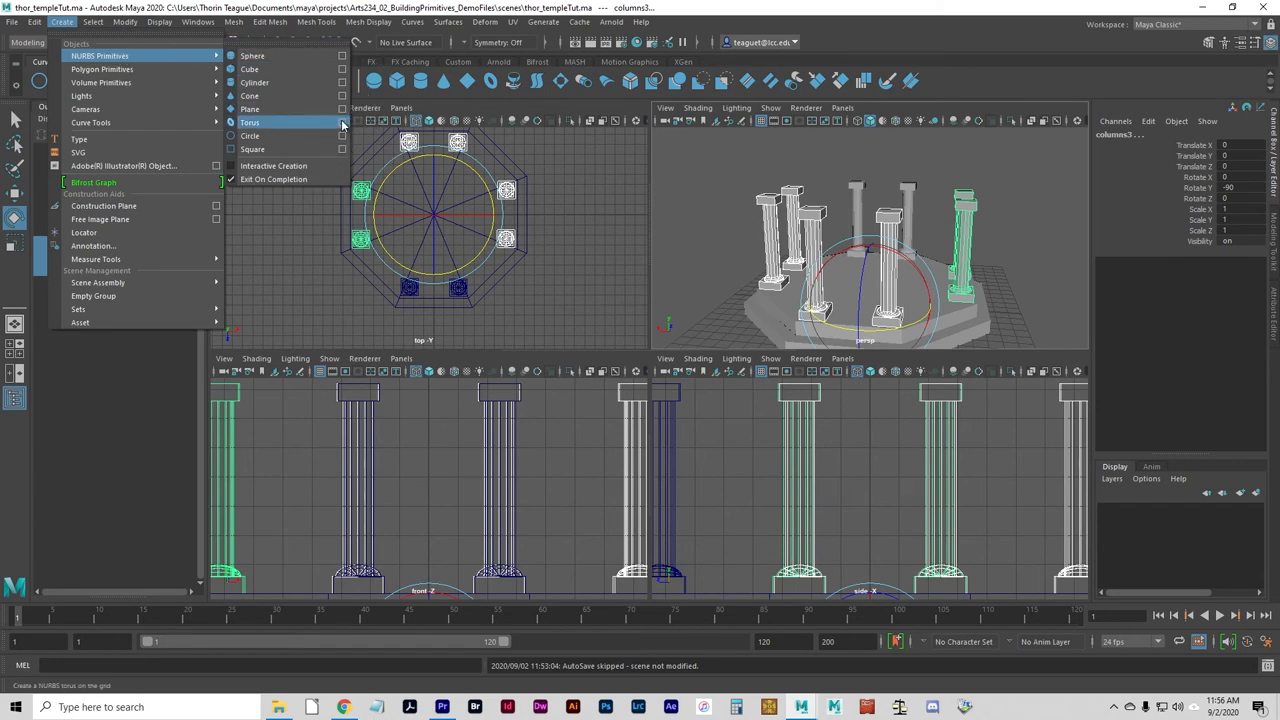
left_click(342, 122)
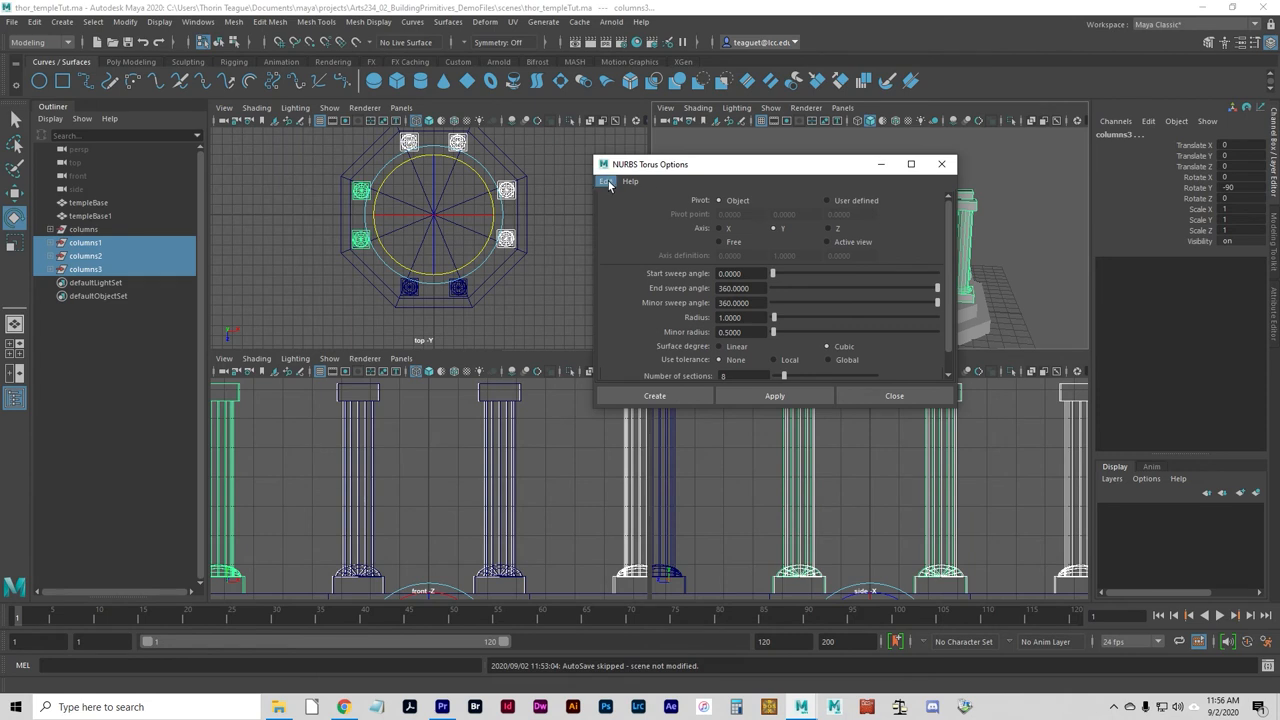
left_click(606, 180)
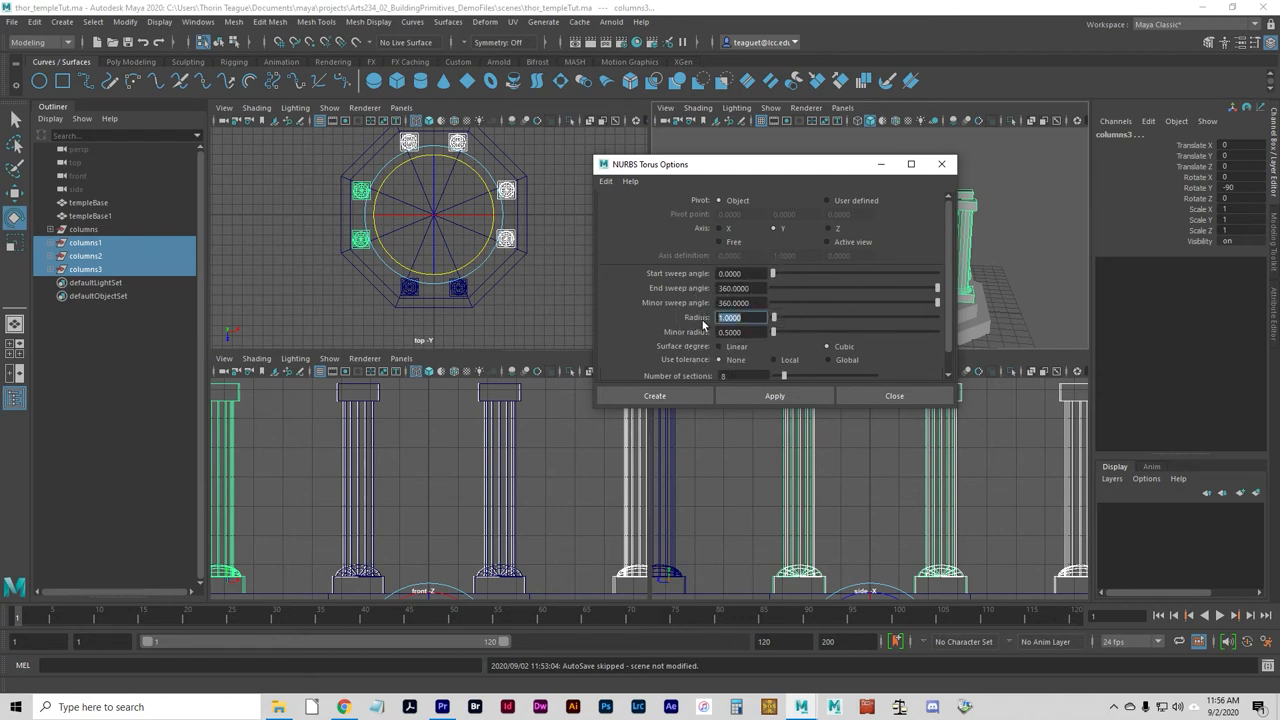
type("8.5")
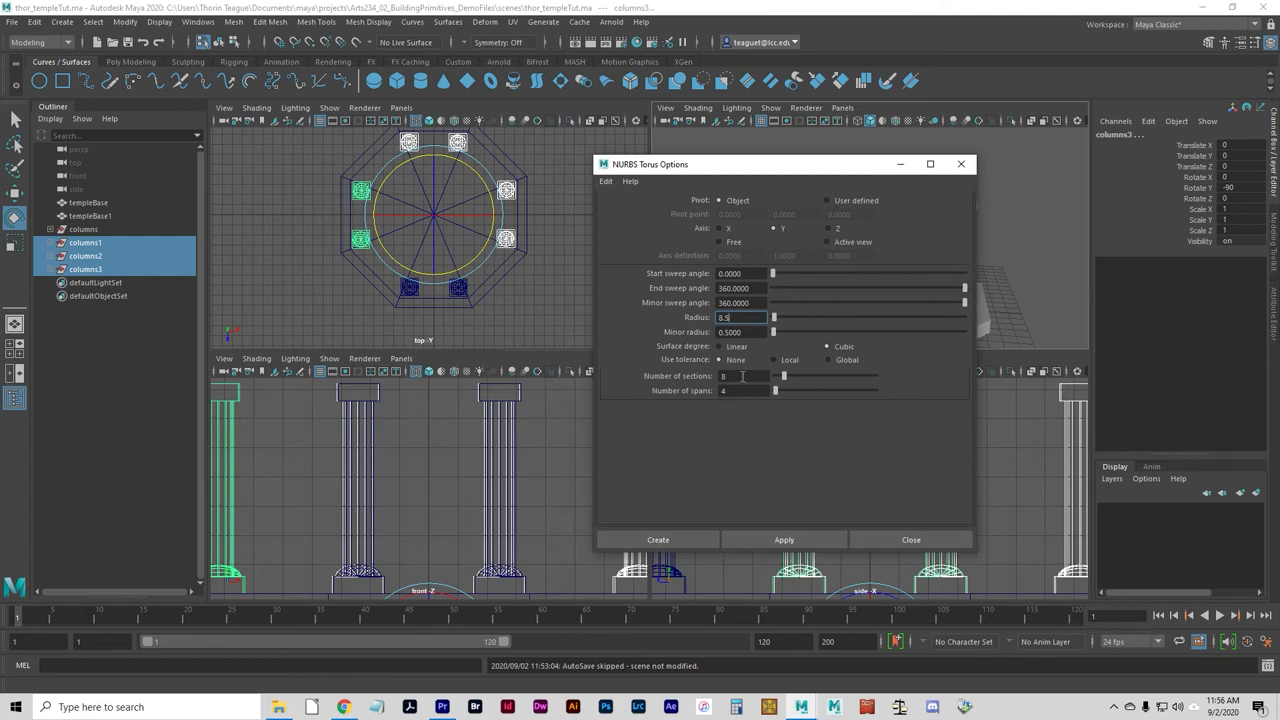
left_click(744, 376)
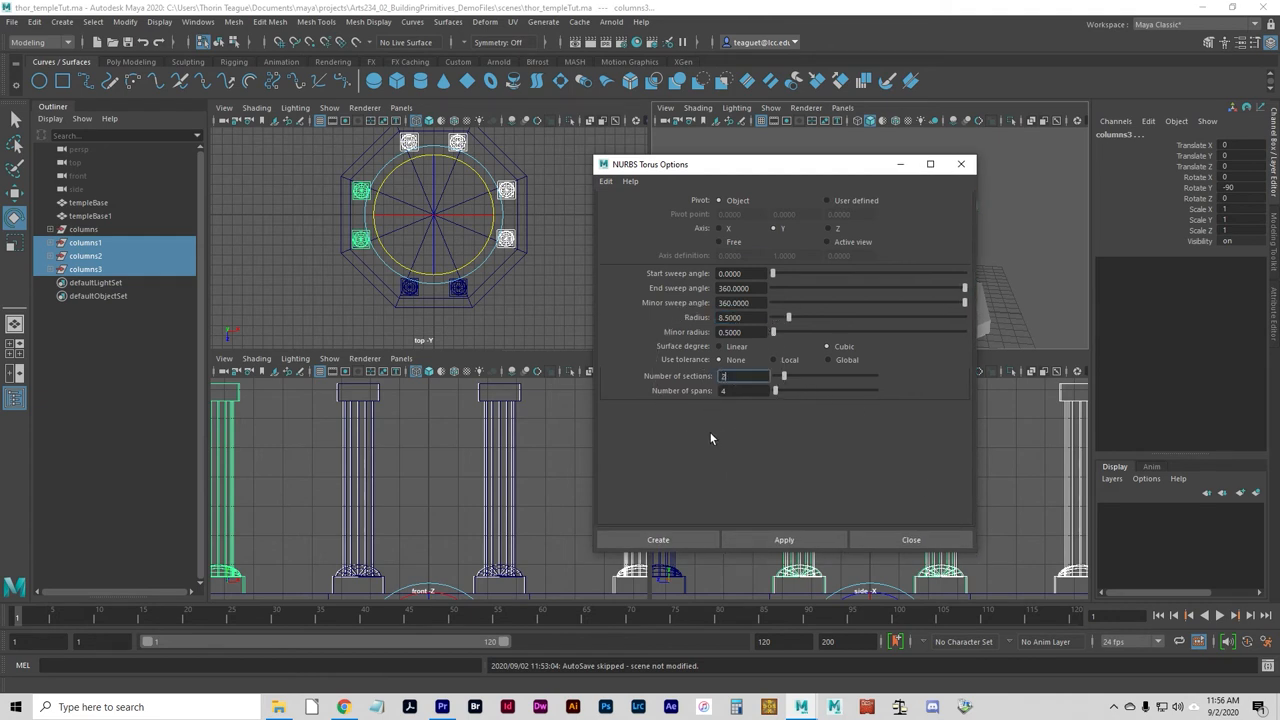
left_click(656, 540)
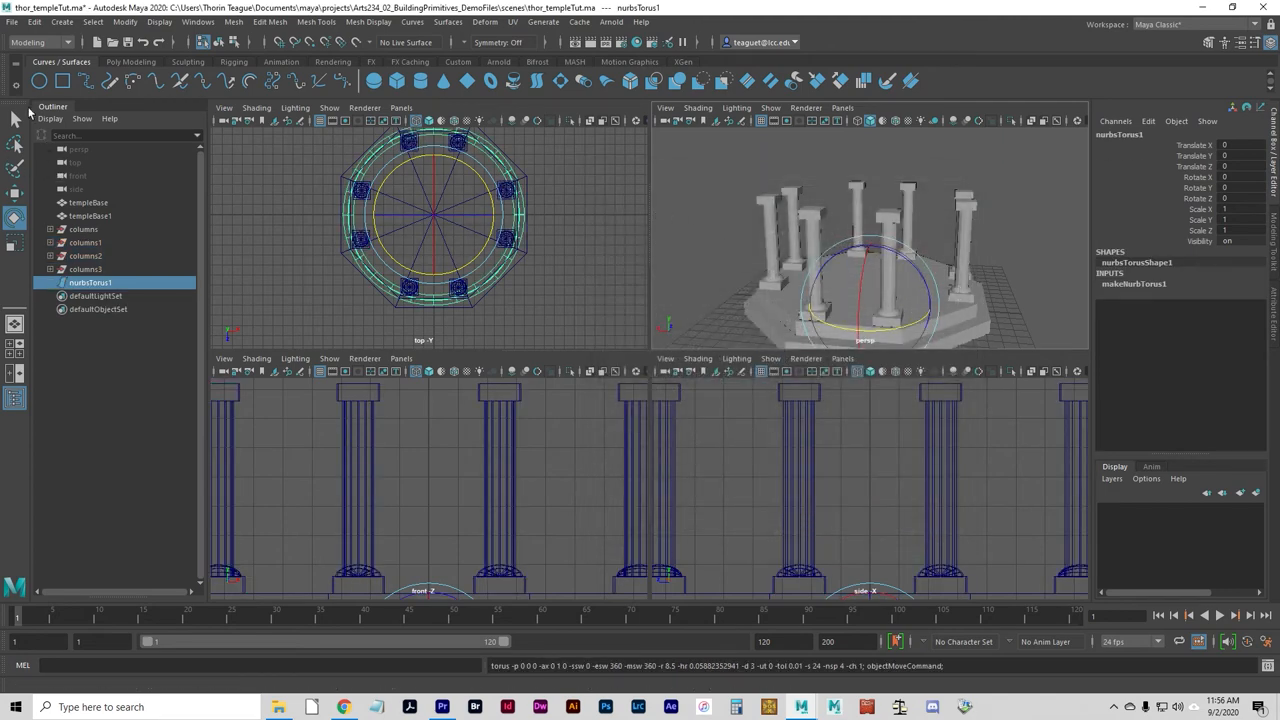
mouse_move(468, 384)
type("9.7")
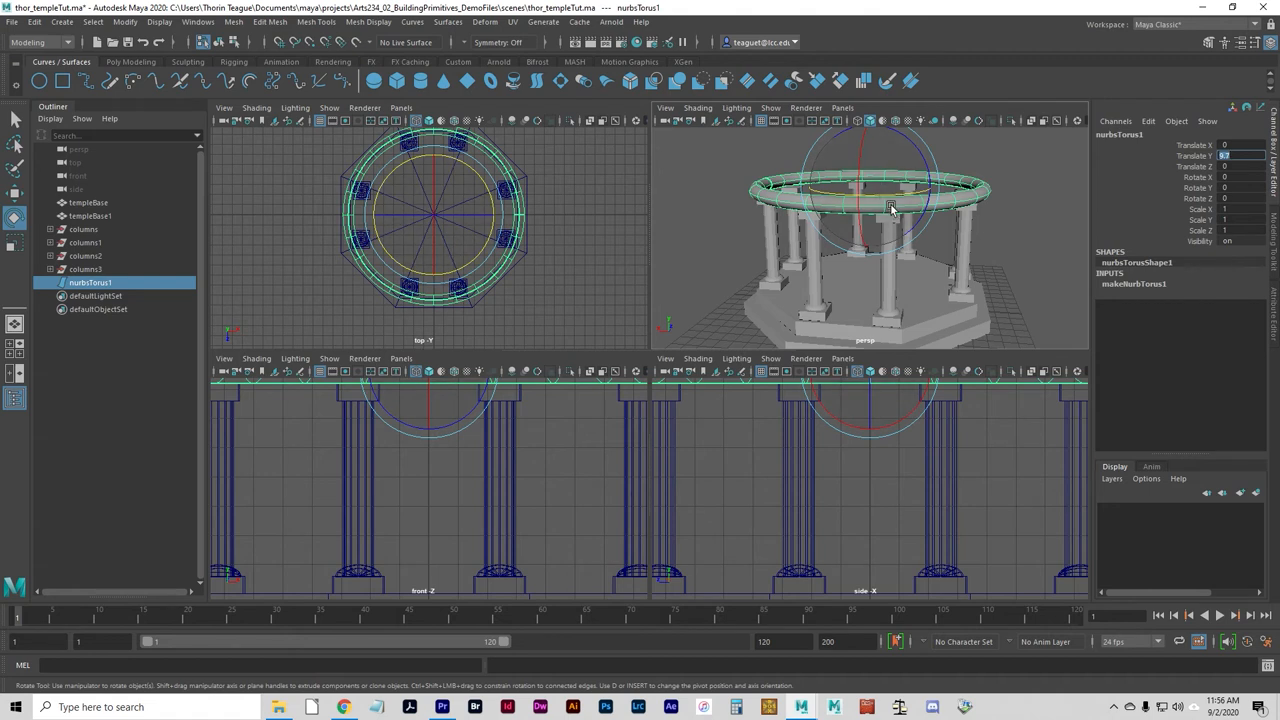
mouse_move(876, 190)
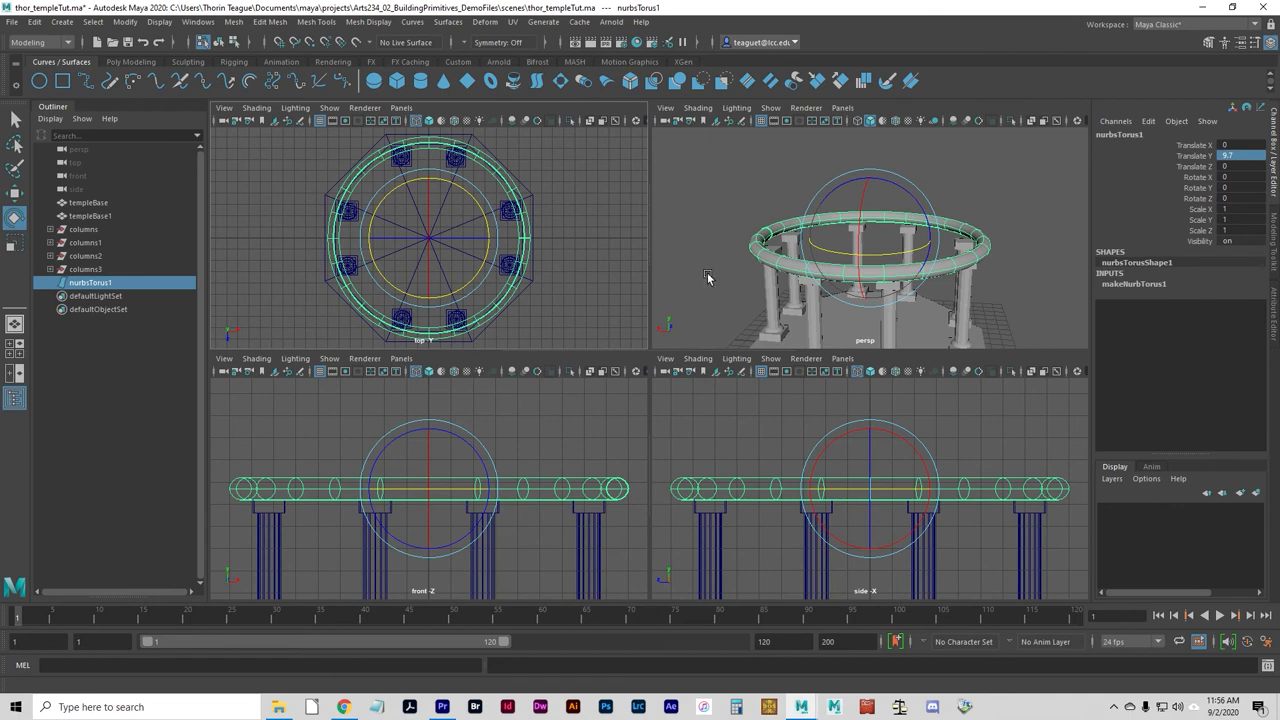
mouse_move(724, 430)
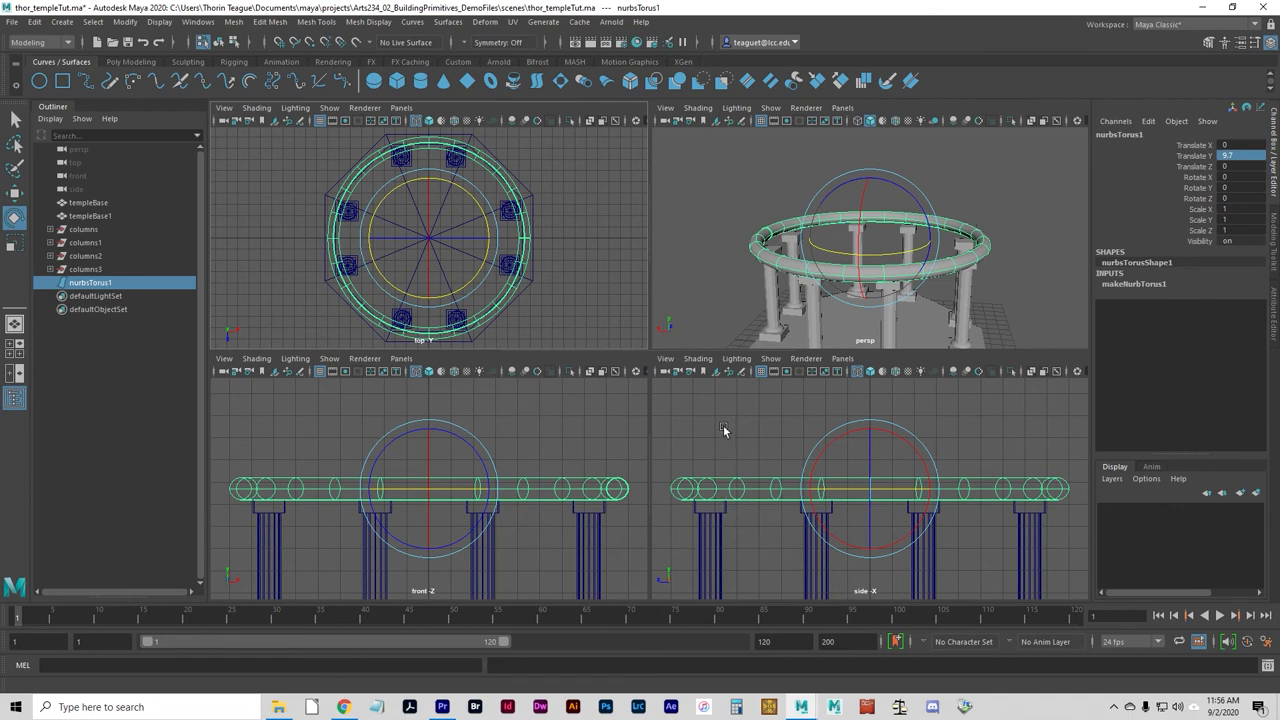
mouse_move(1104, 180)
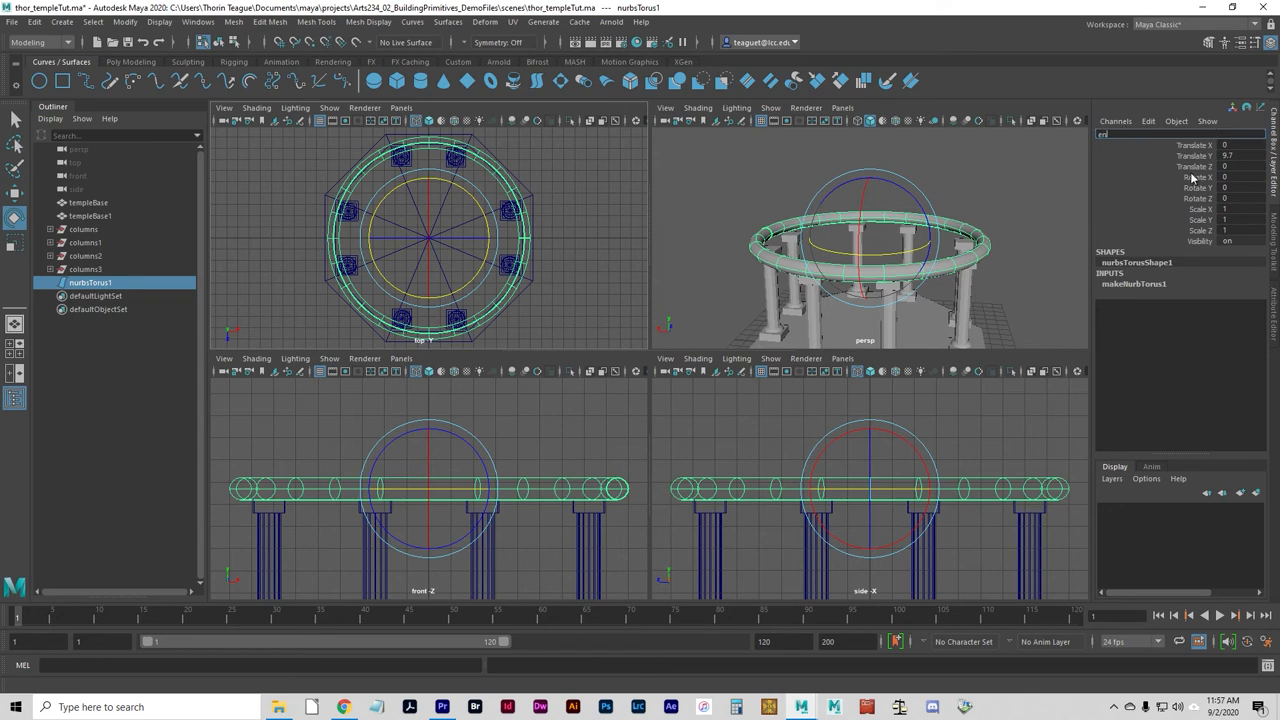
type("entablature")
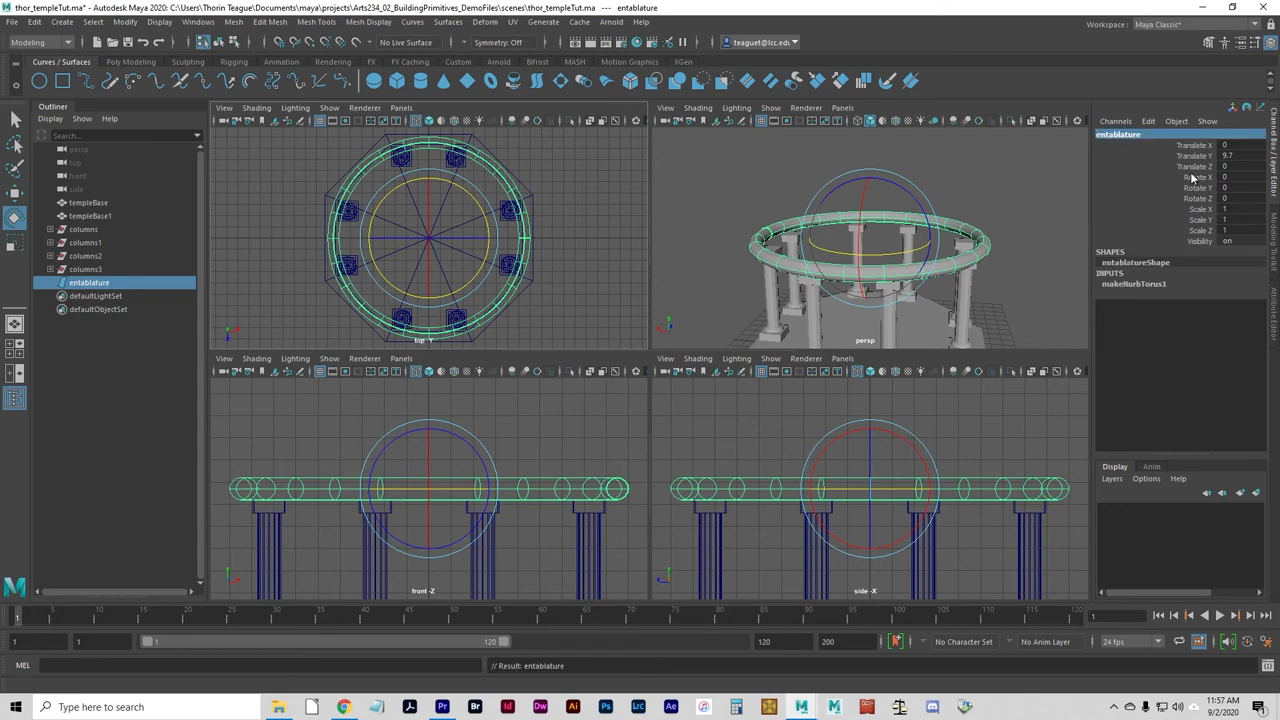
mouse_move(760, 492)
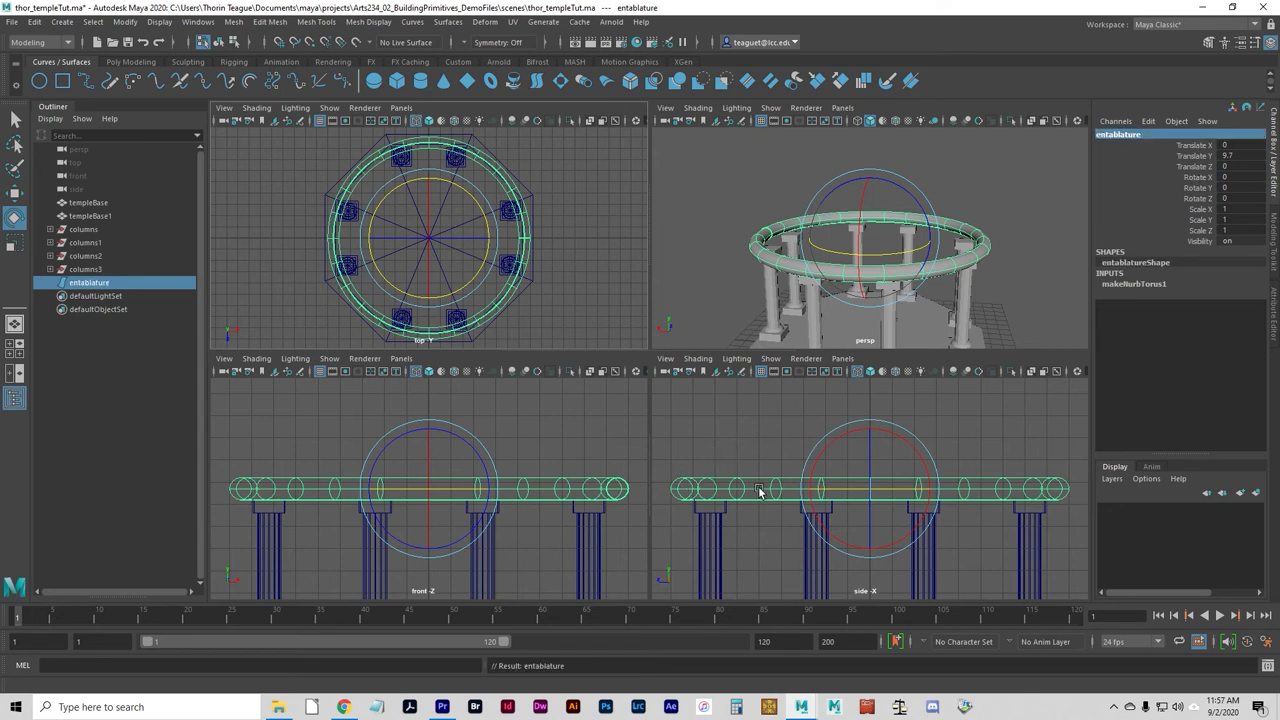
Switch the entablature ring into component mode to thicken its cross-section
right_click(760, 490)
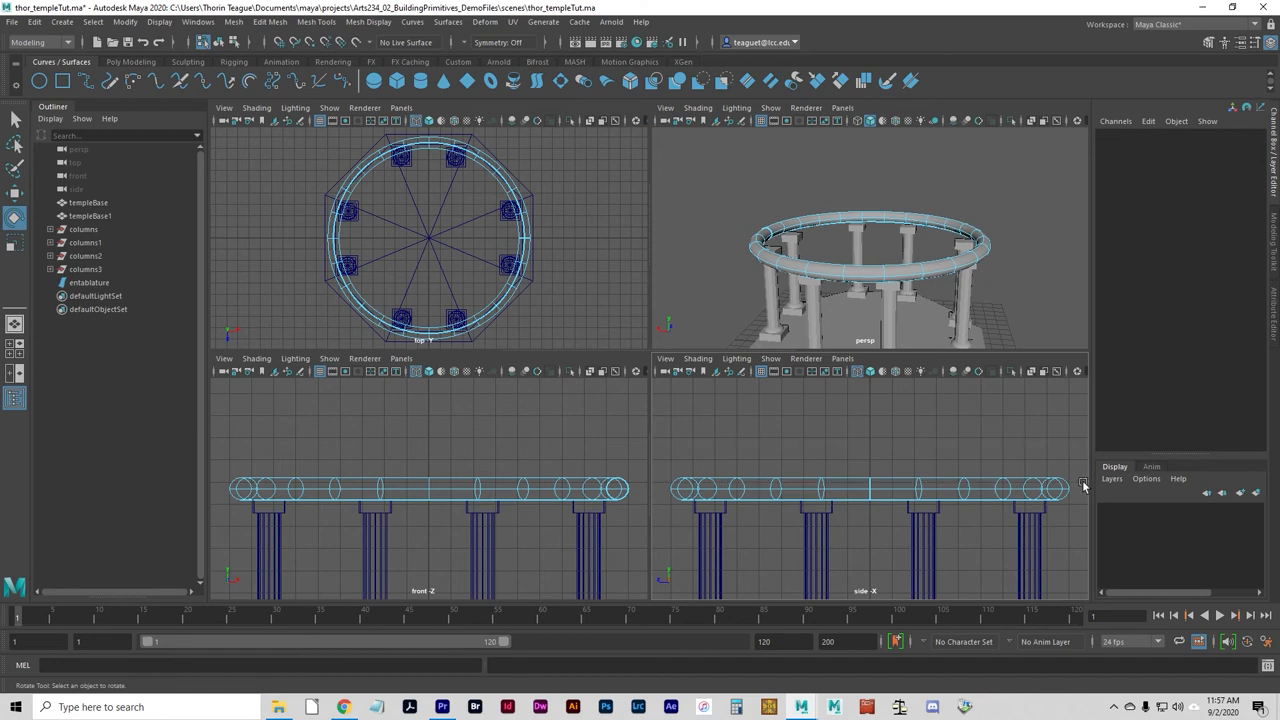
right_click(822, 488)
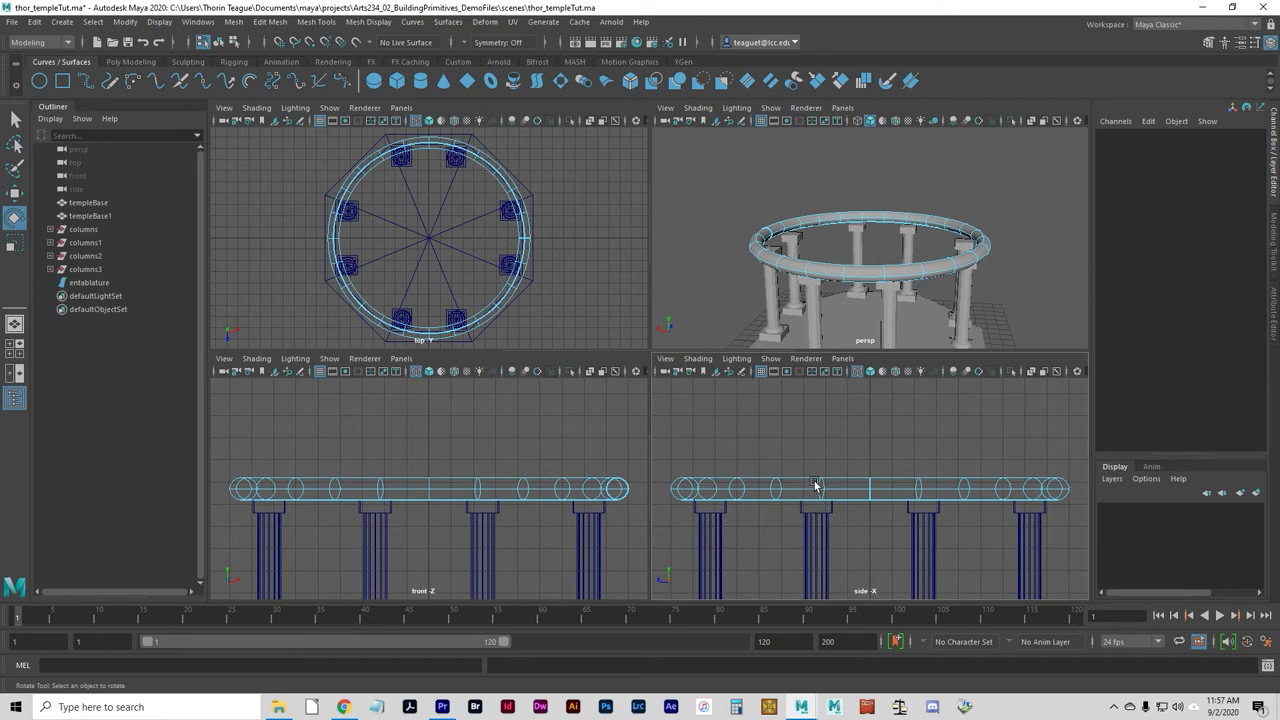
key("f8")
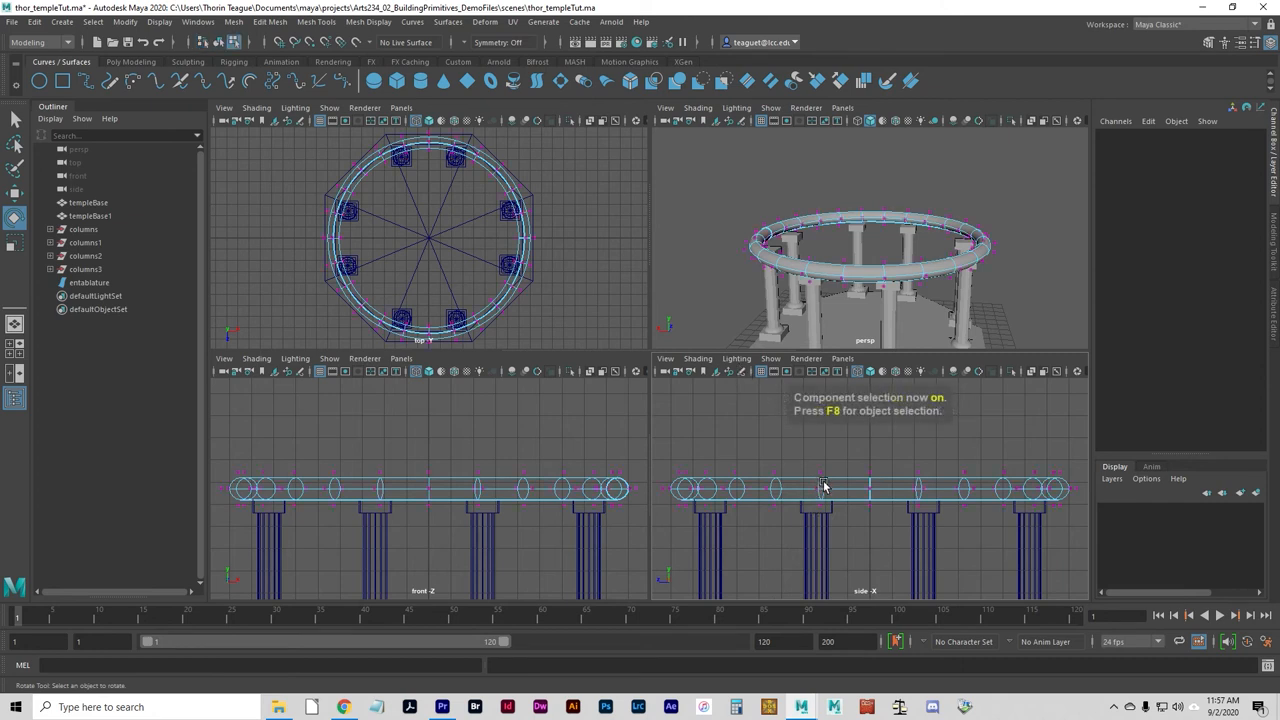
mouse_move(678, 460)
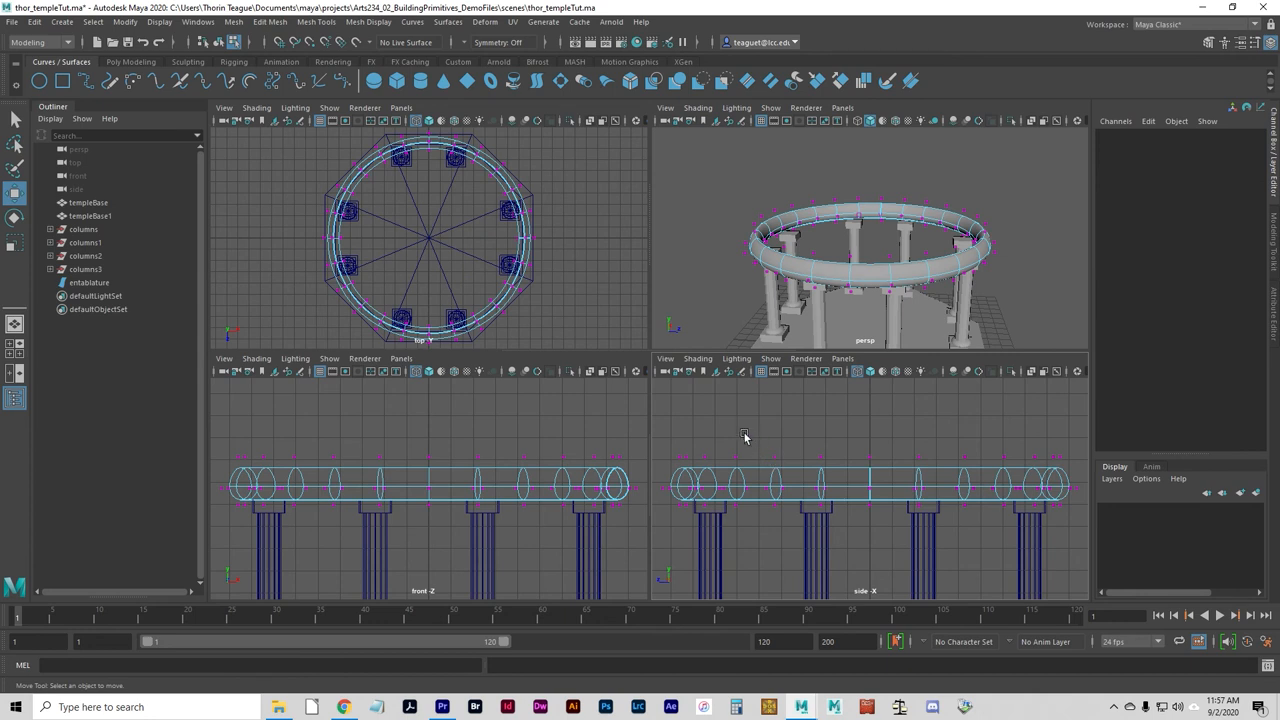
mouse_move(732, 424)
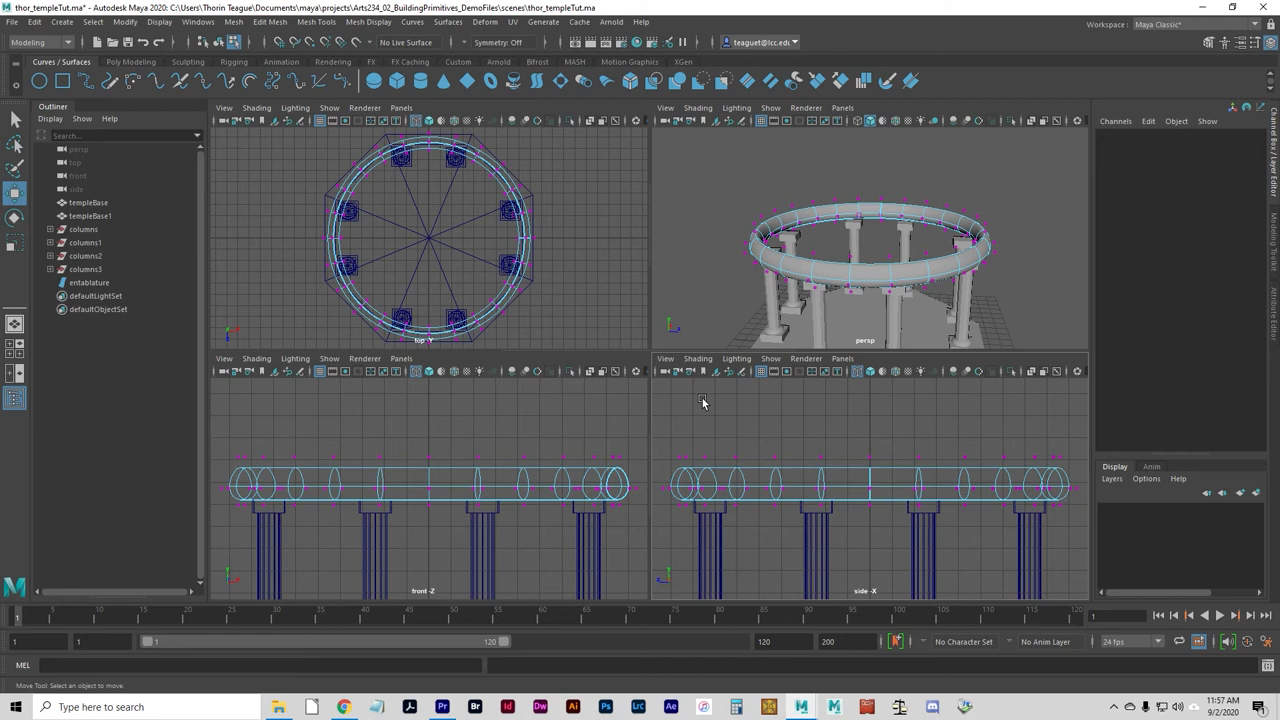
mouse_move(716, 408)
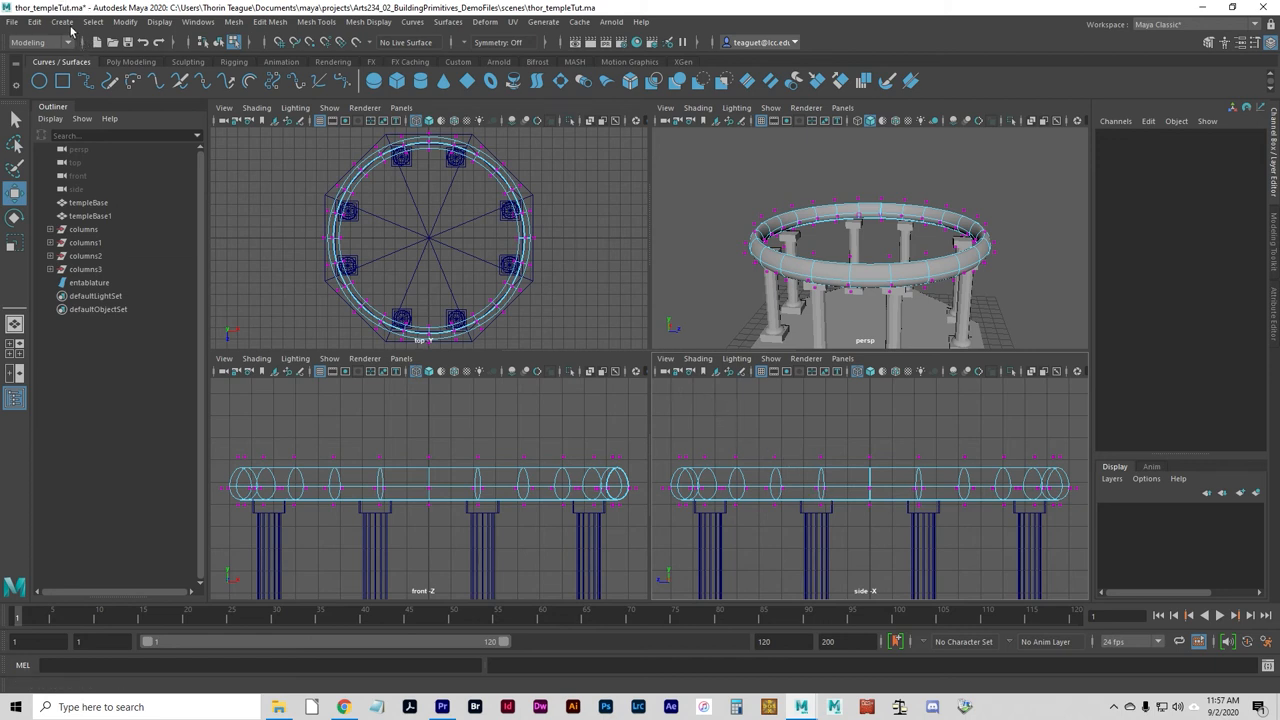
Create a NURBS sphere with reset settings and radius 8.75 at the temple centre
left_click(62, 20)
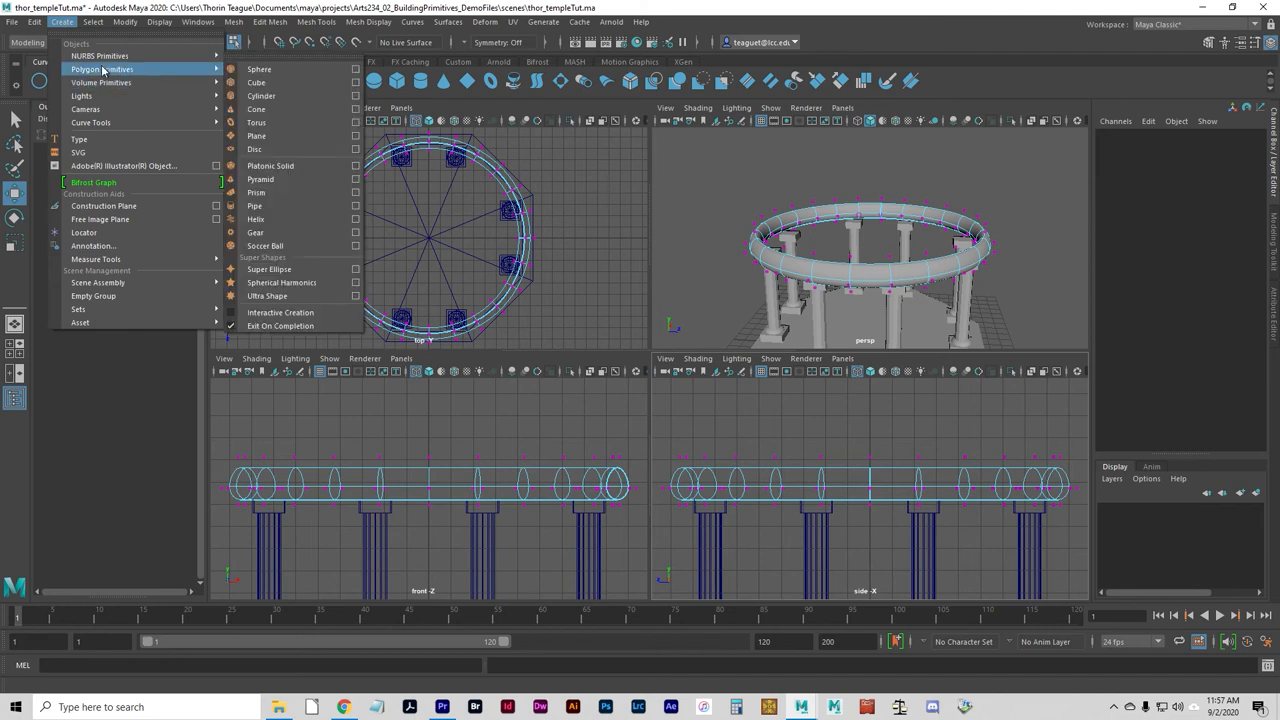
mouse_move(100, 56)
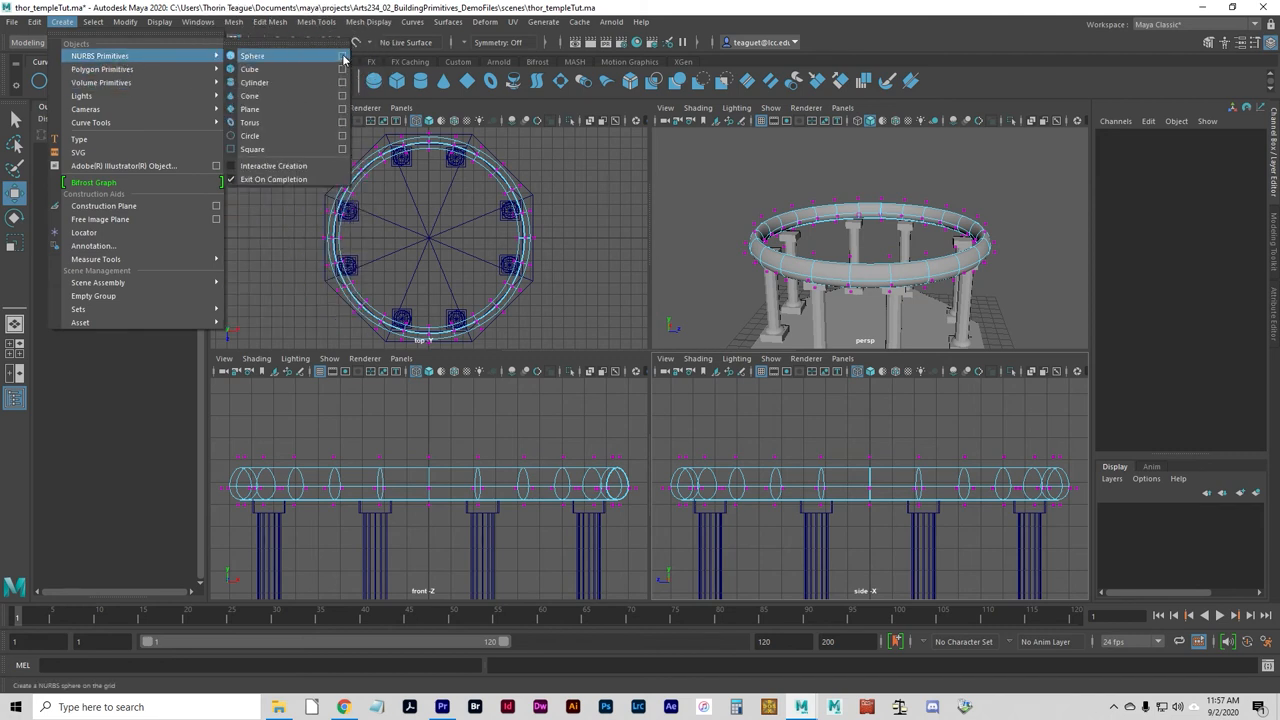
left_click(342, 56)
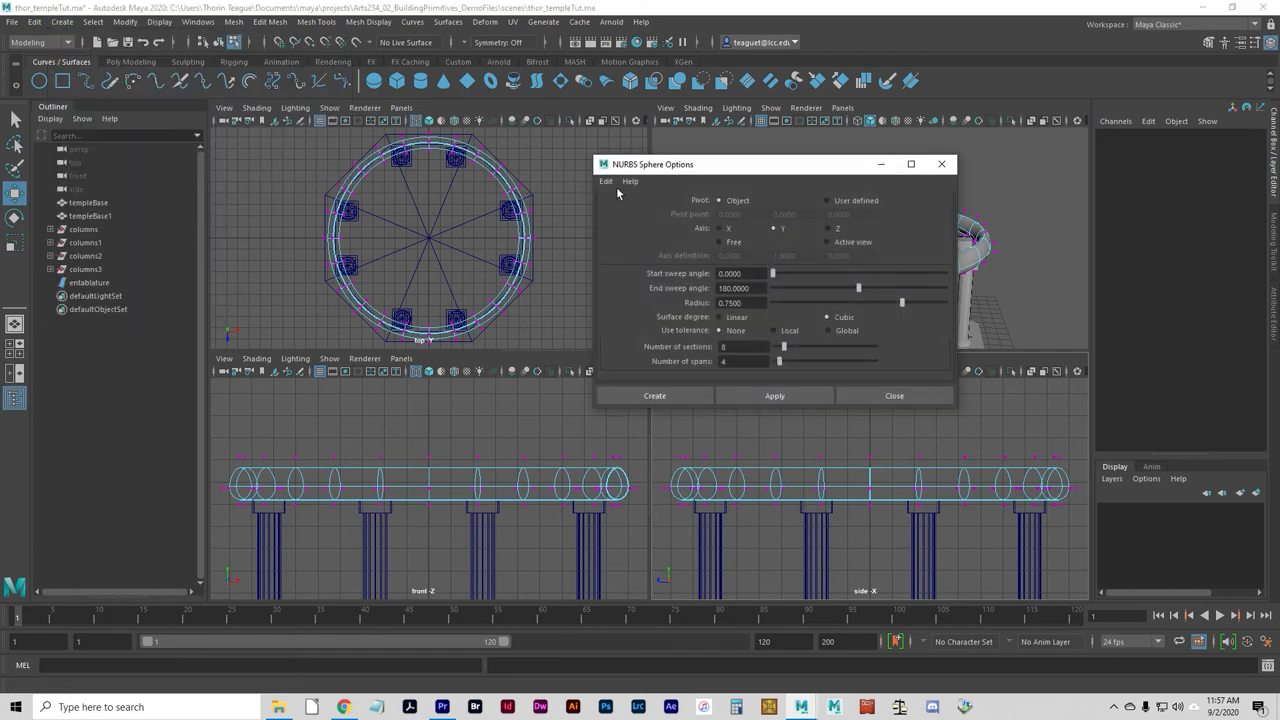
left_click(606, 180)
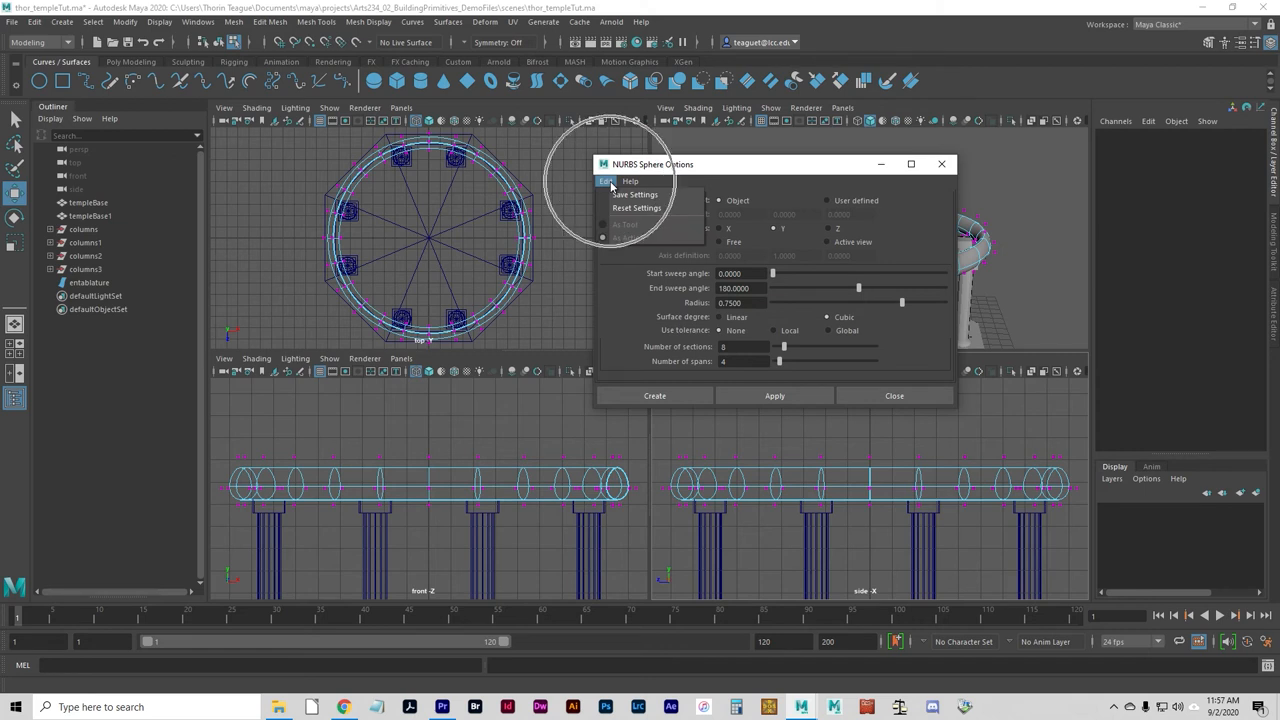
left_click(636, 206)
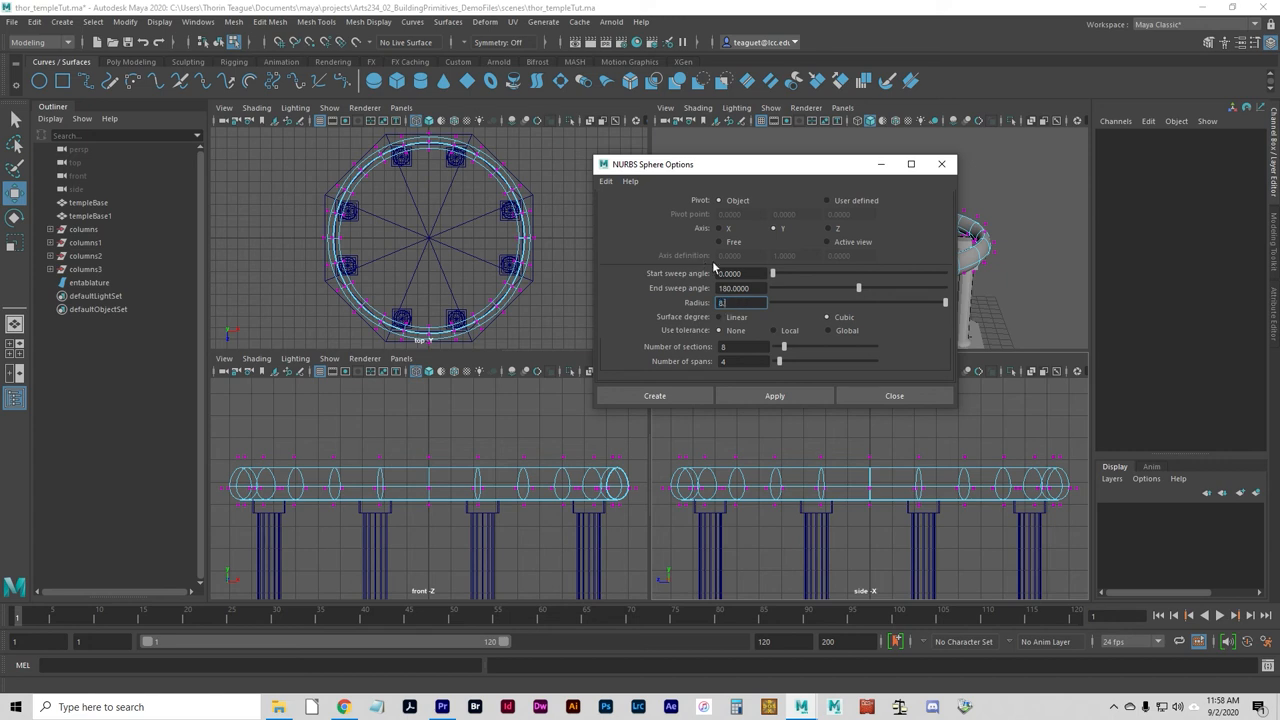
type("8.75")
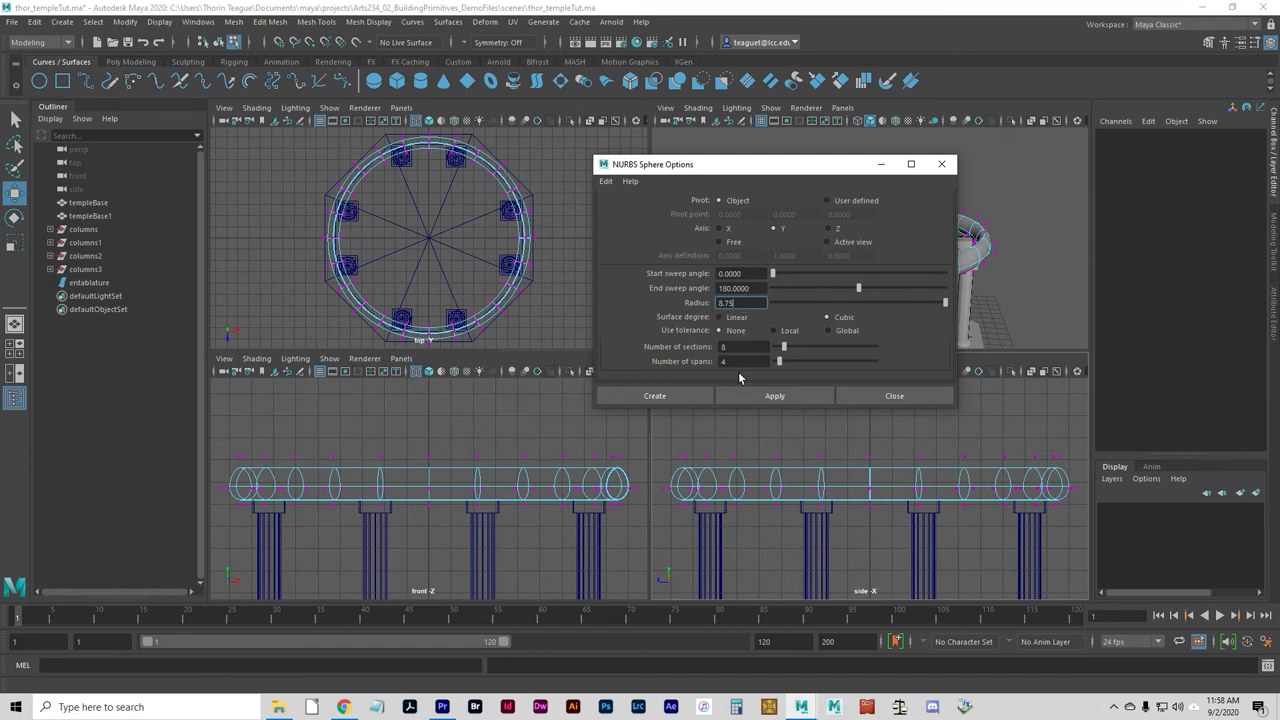
left_click(654, 396)
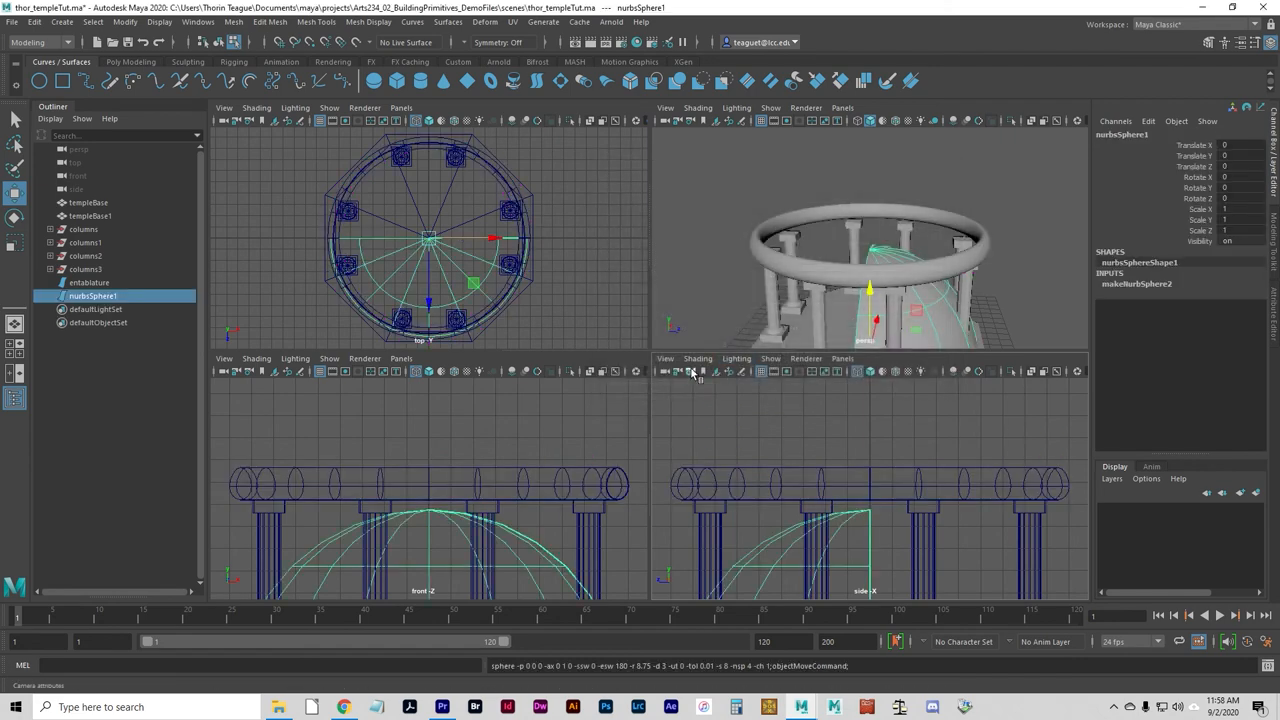
mouse_move(690, 344)
type("-90")
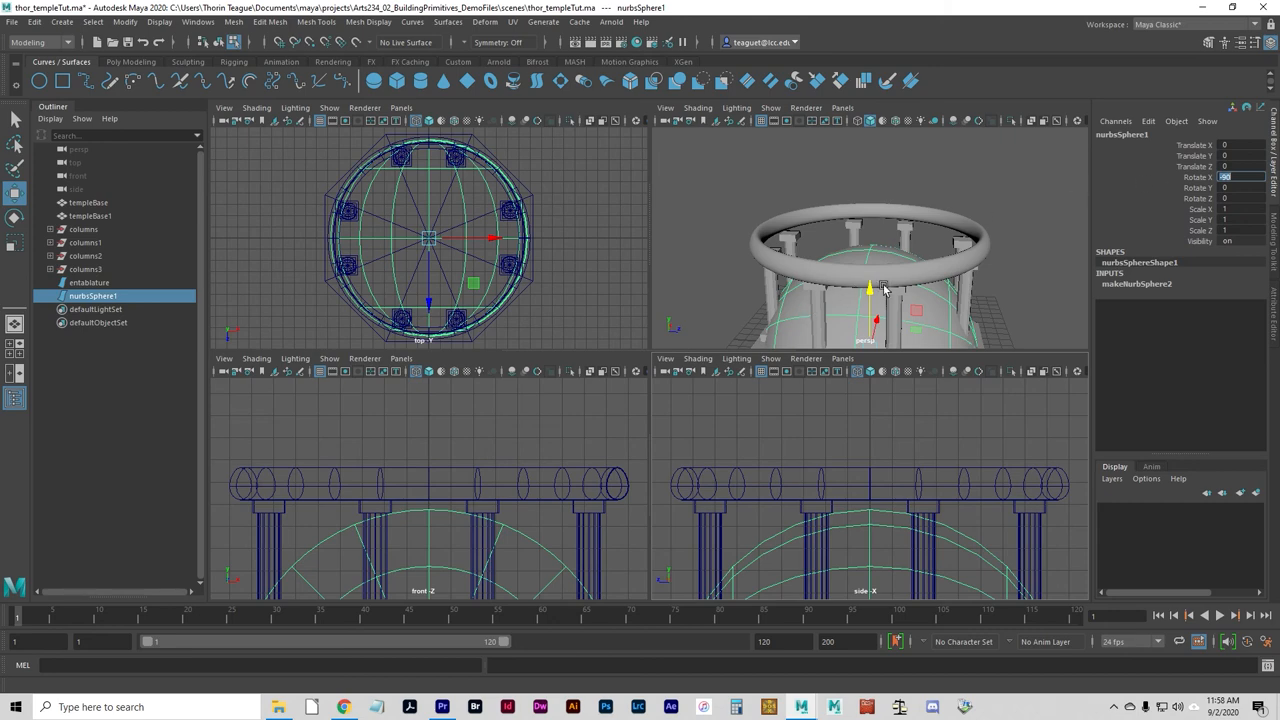
Rotate the sphere 90° in X, raise it onto the entablature and flatten Y to about 0.667
left_click_drag(870, 288, 870, 164)
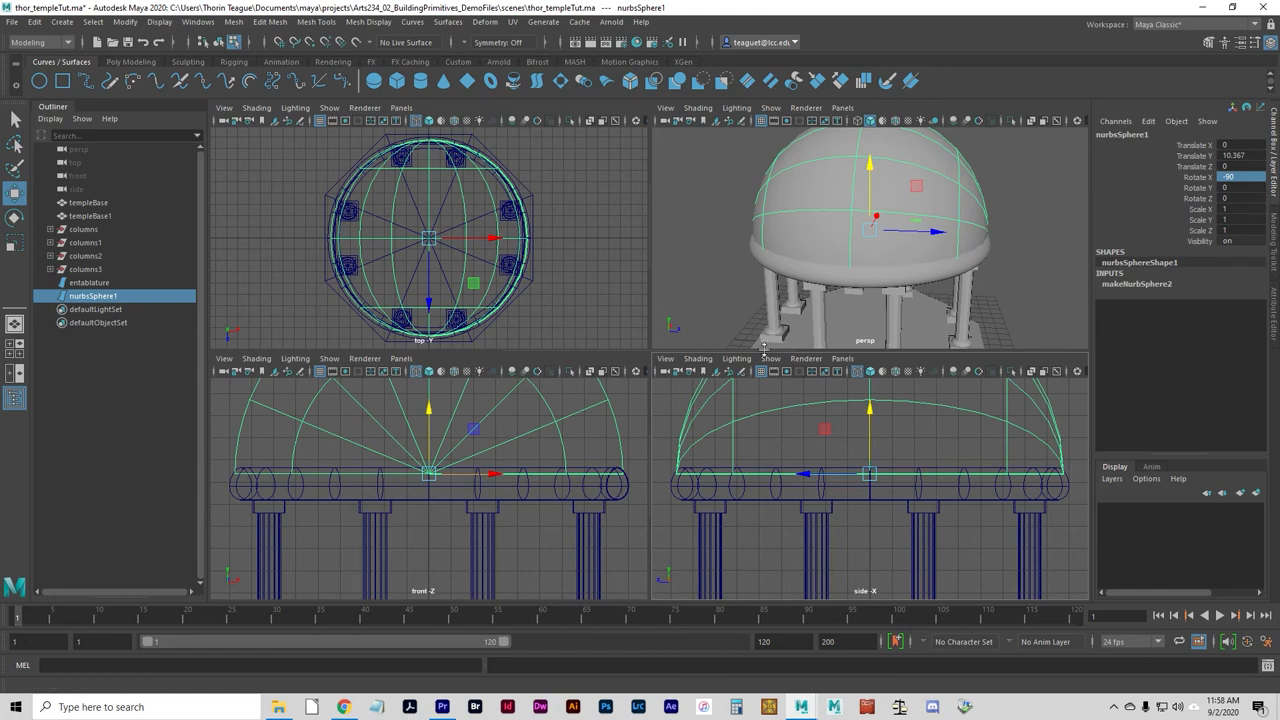
left_click(16, 192)
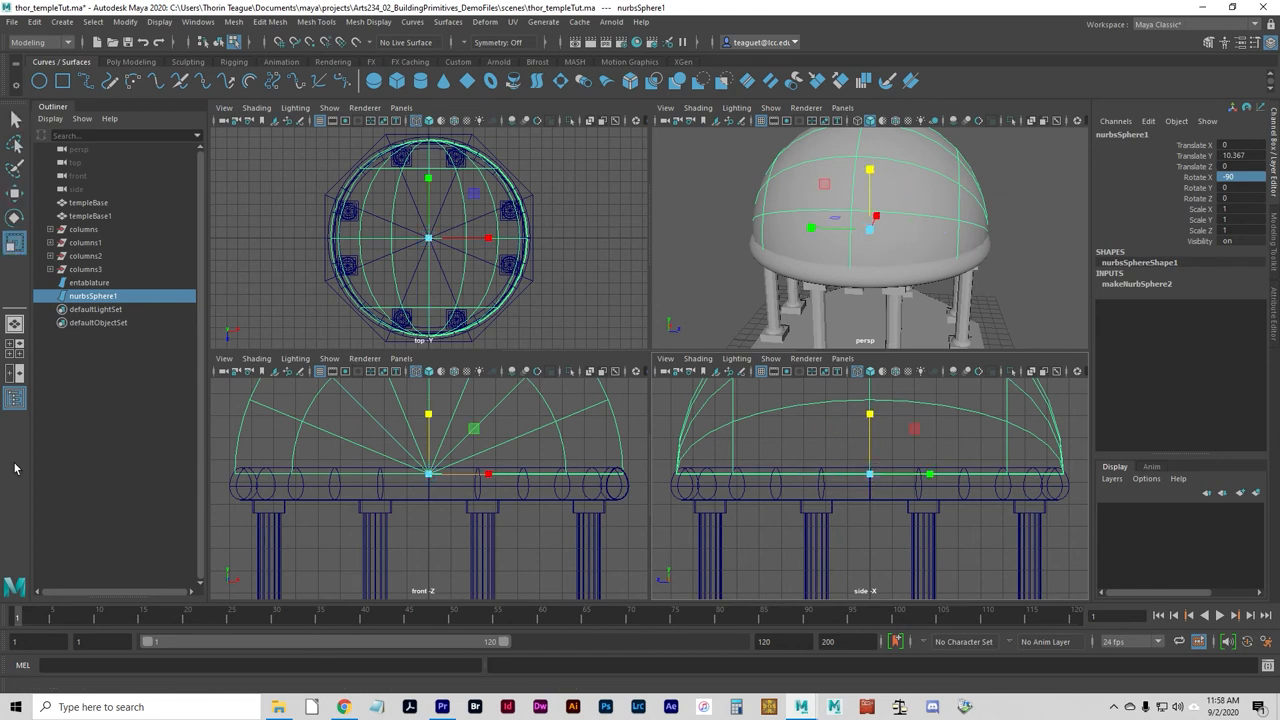
left_click(16, 248)
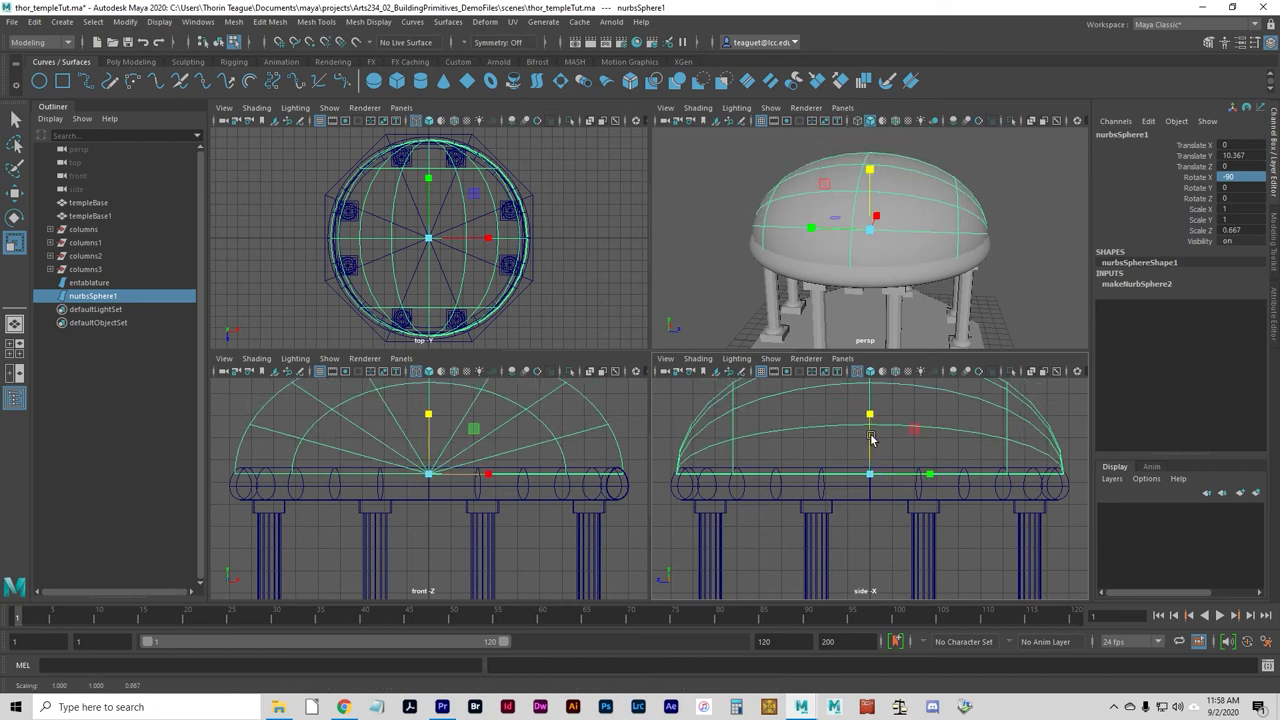
left_click(958, 336)
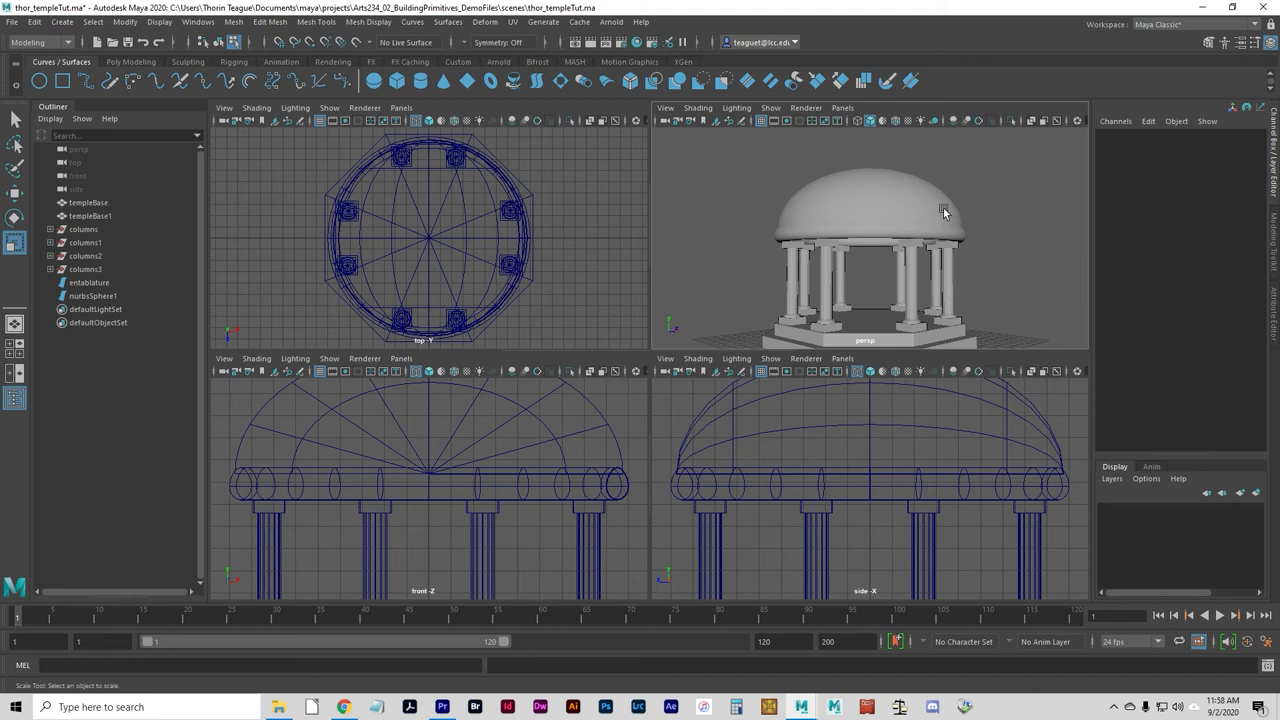
mouse_move(996, 244)
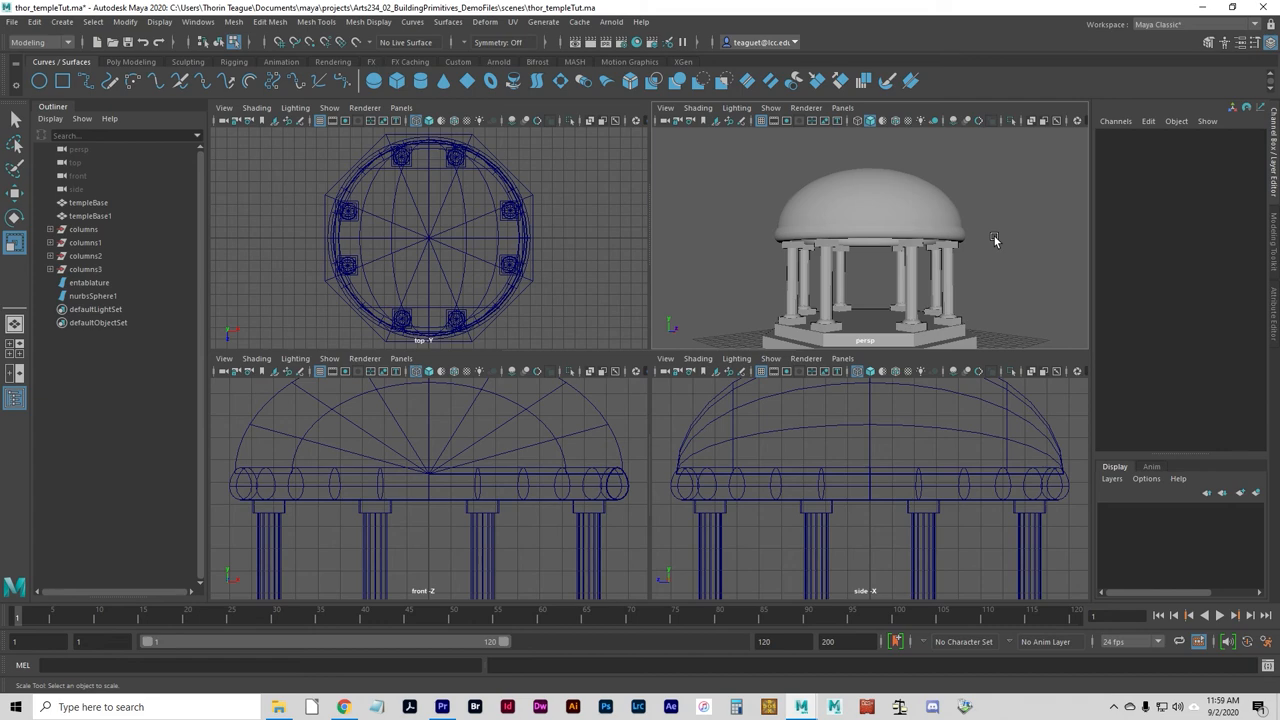
mouse_move(950, 318)
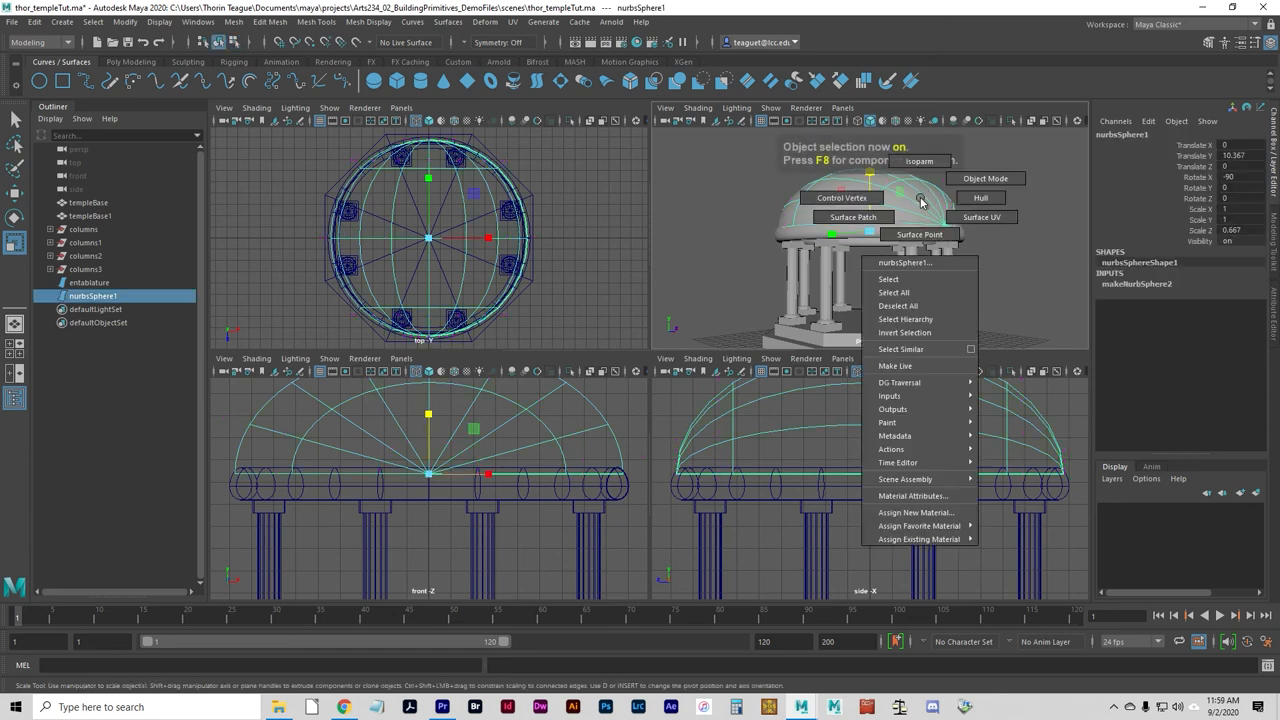
mouse_move(916, 512)
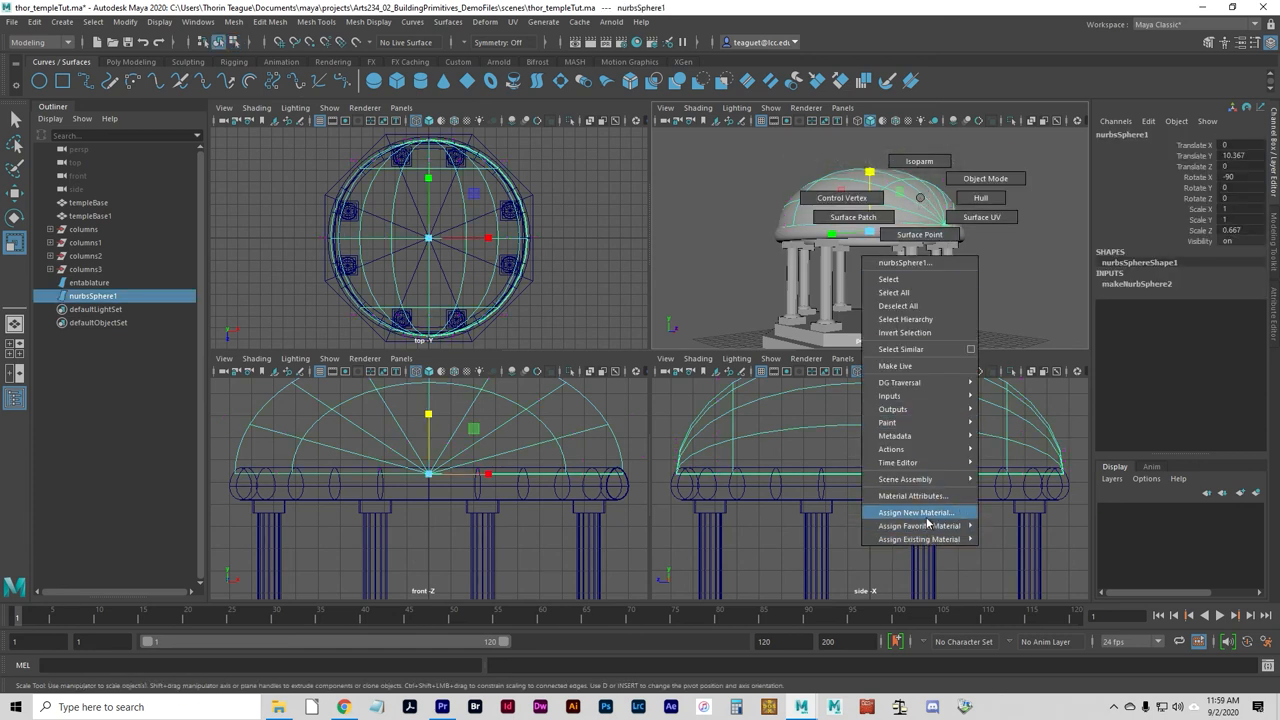
Assign a new Blinn material to the dome
left_click(916, 512)
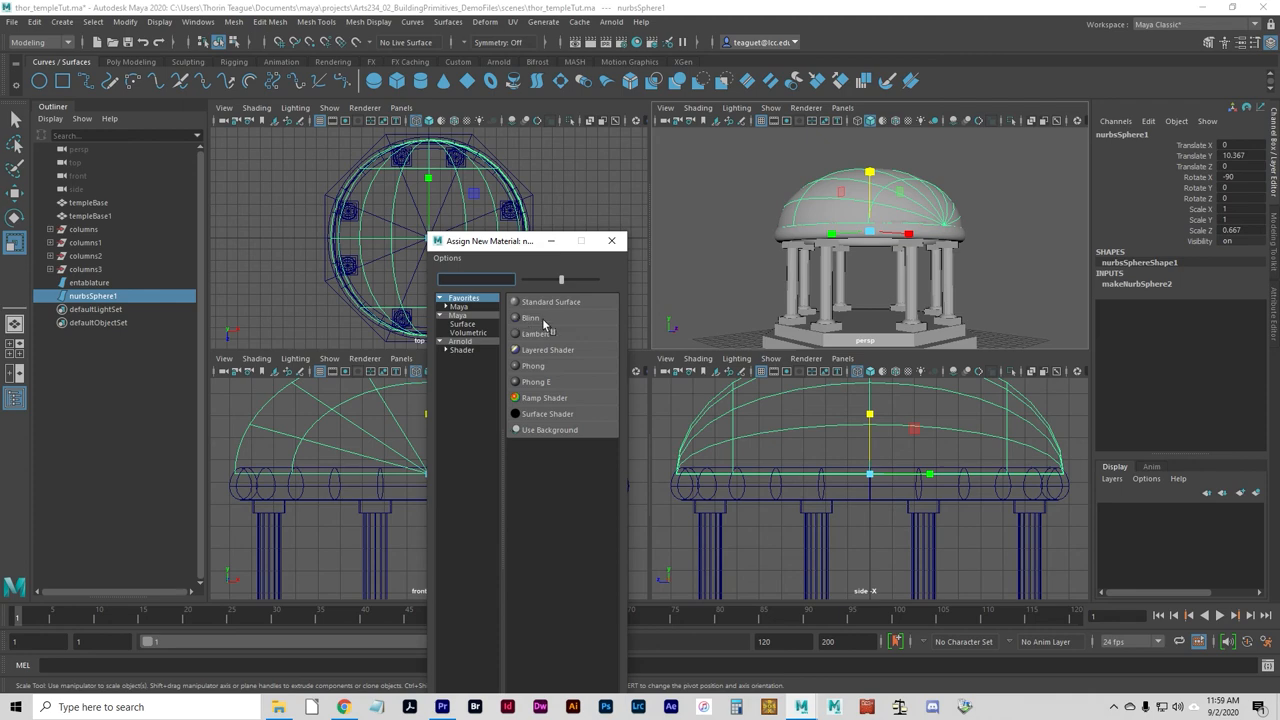
left_click(530, 318)
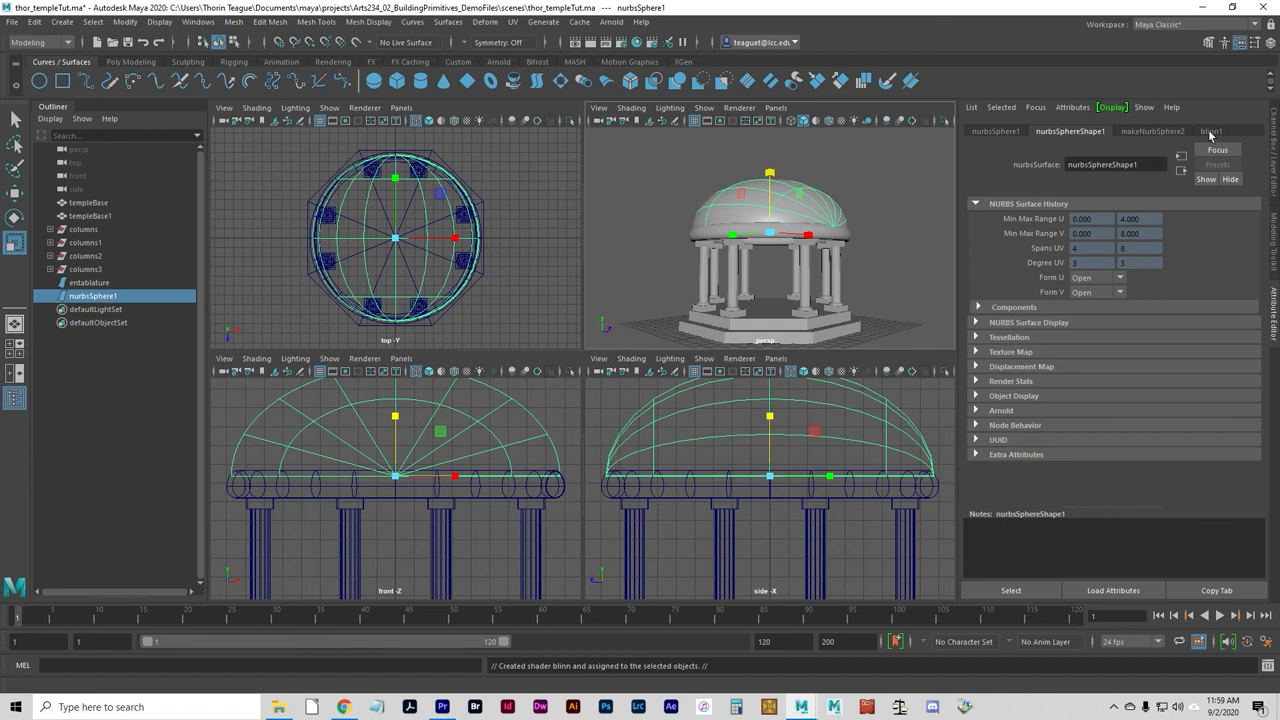
Rename the dome's Blinn material to 'dome' and set its colour to blue
left_click(1212, 132)
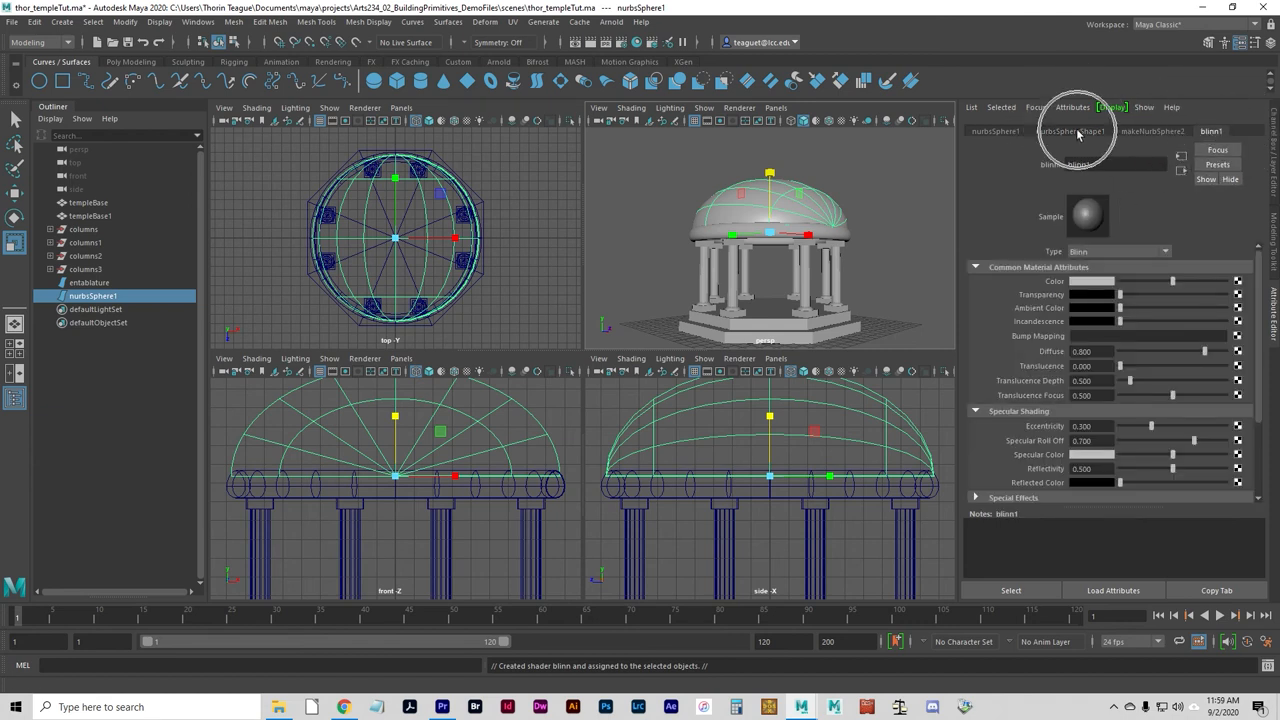
left_click(1212, 132)
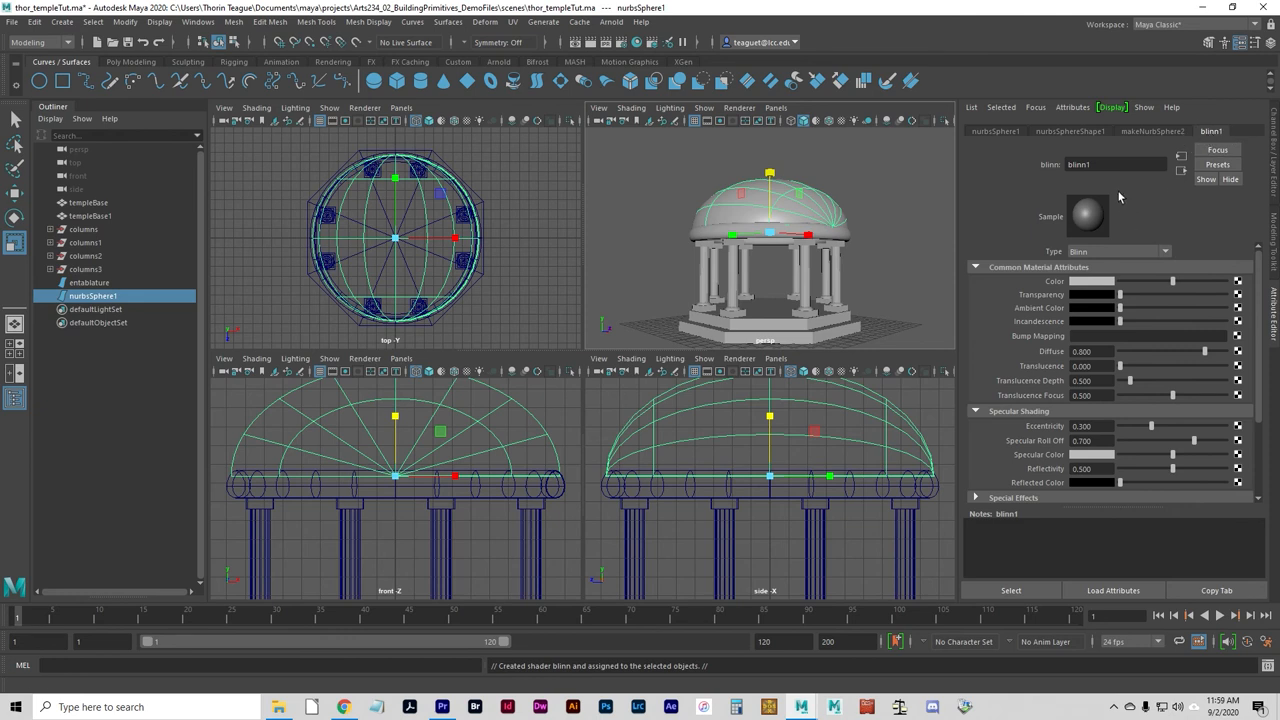
double_click(1112, 164)
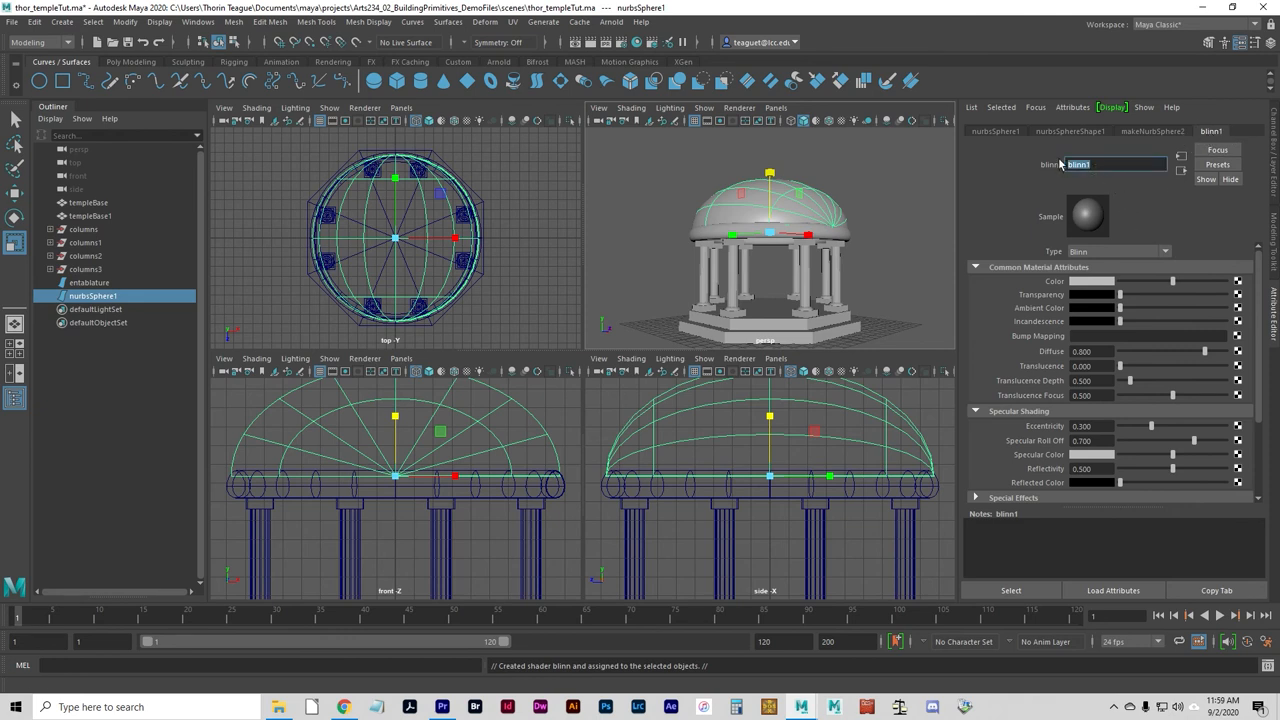
type("dome")
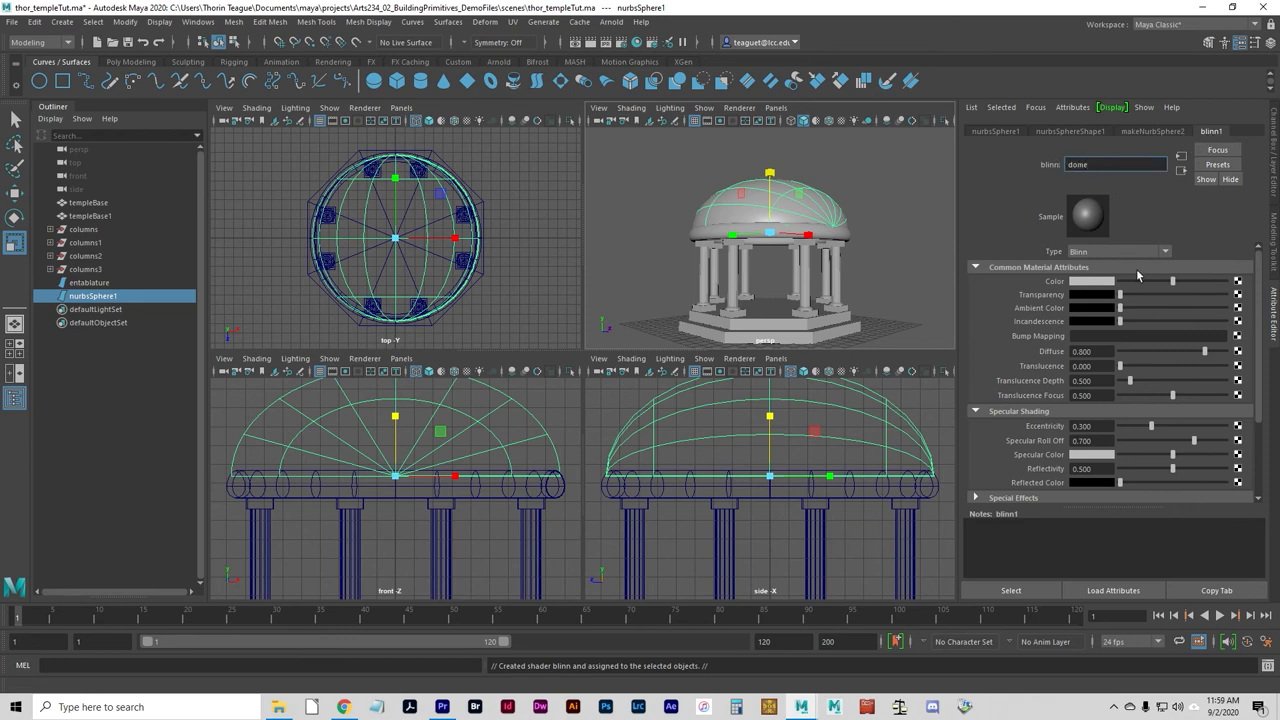
left_click(1090, 280)
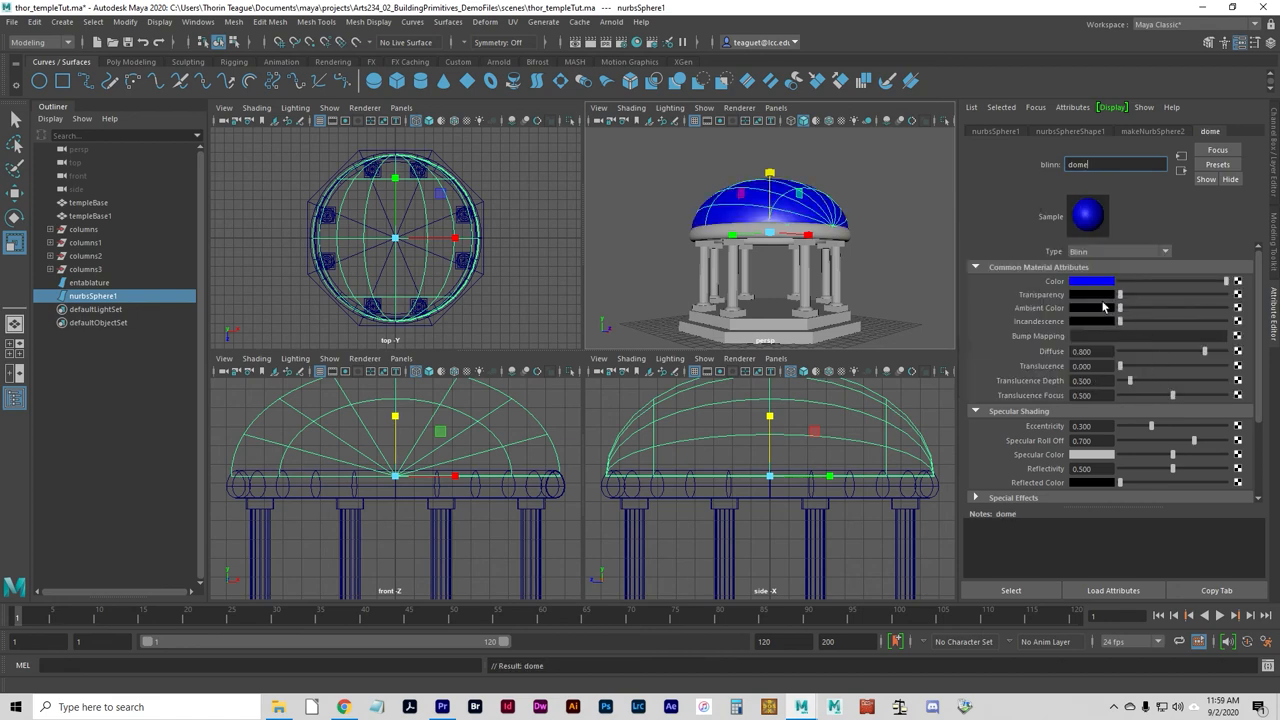
left_click(1090, 280)
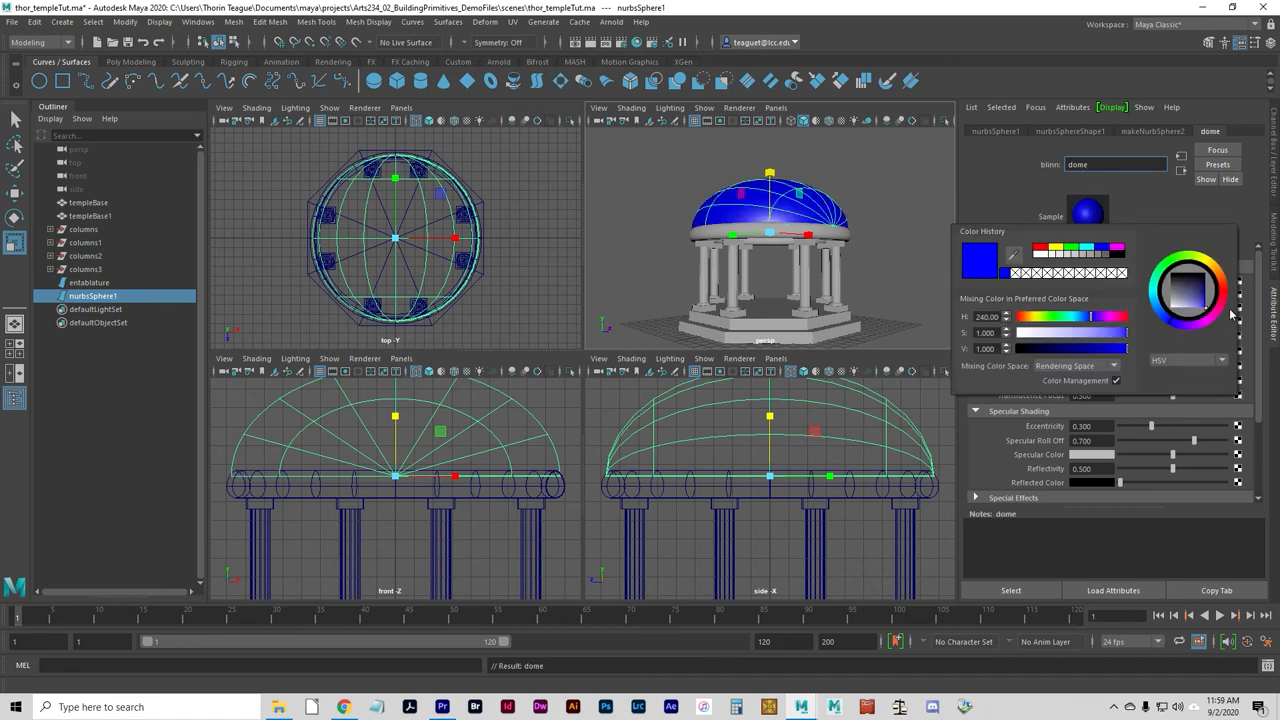
left_click(1200, 308)
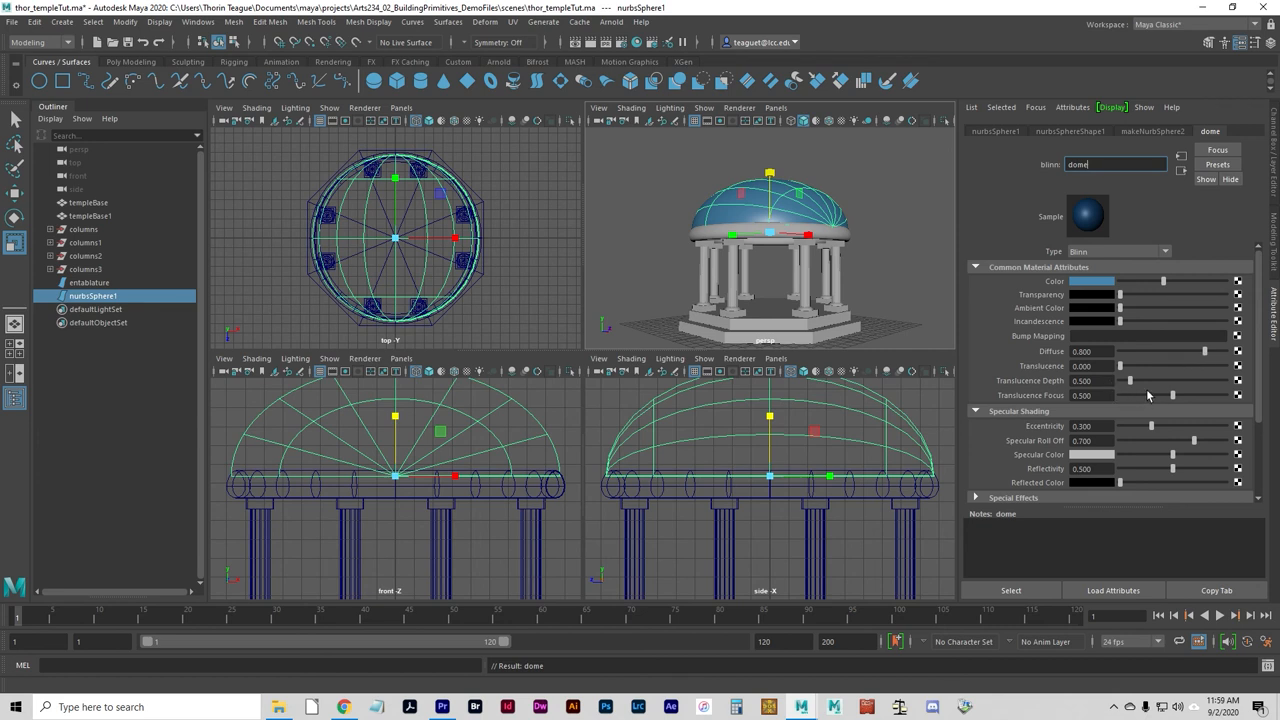
Tweak the dome material's translucence, lower its eccentricity and adjust its specular colour
left_click_drag(1172, 396, 1168, 396)
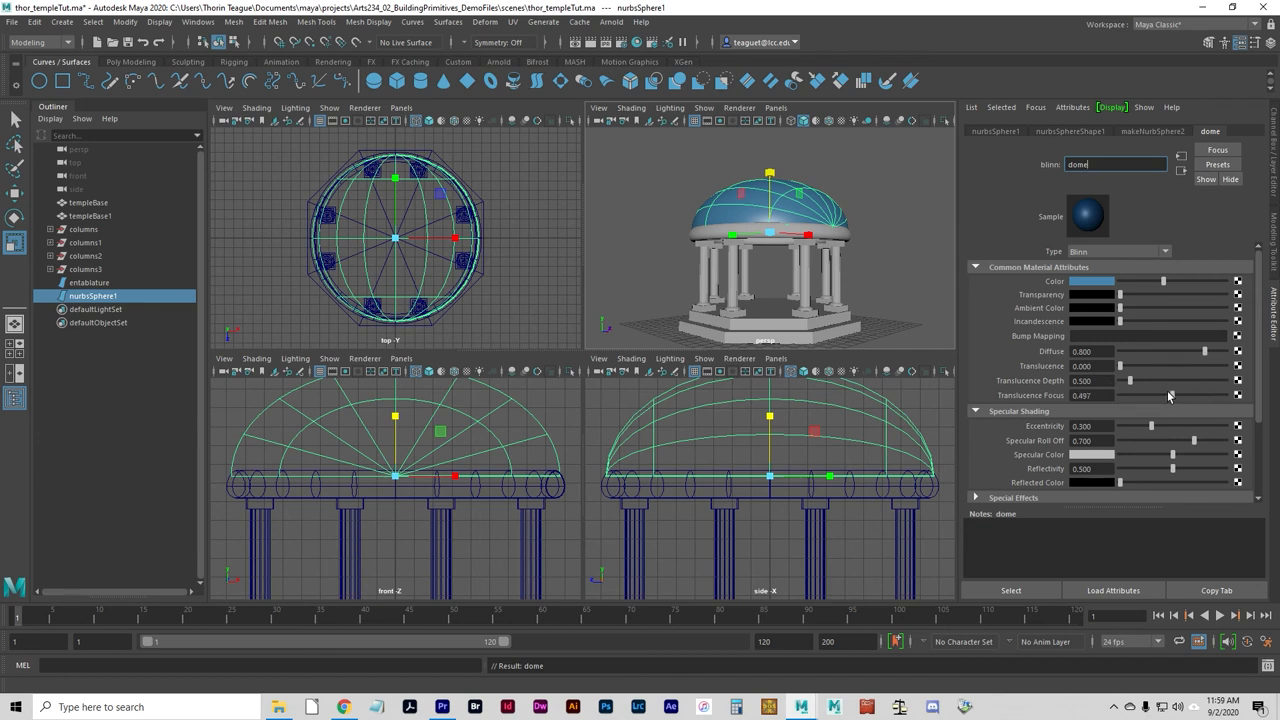
left_click_drag(1170, 396, 1150, 392)
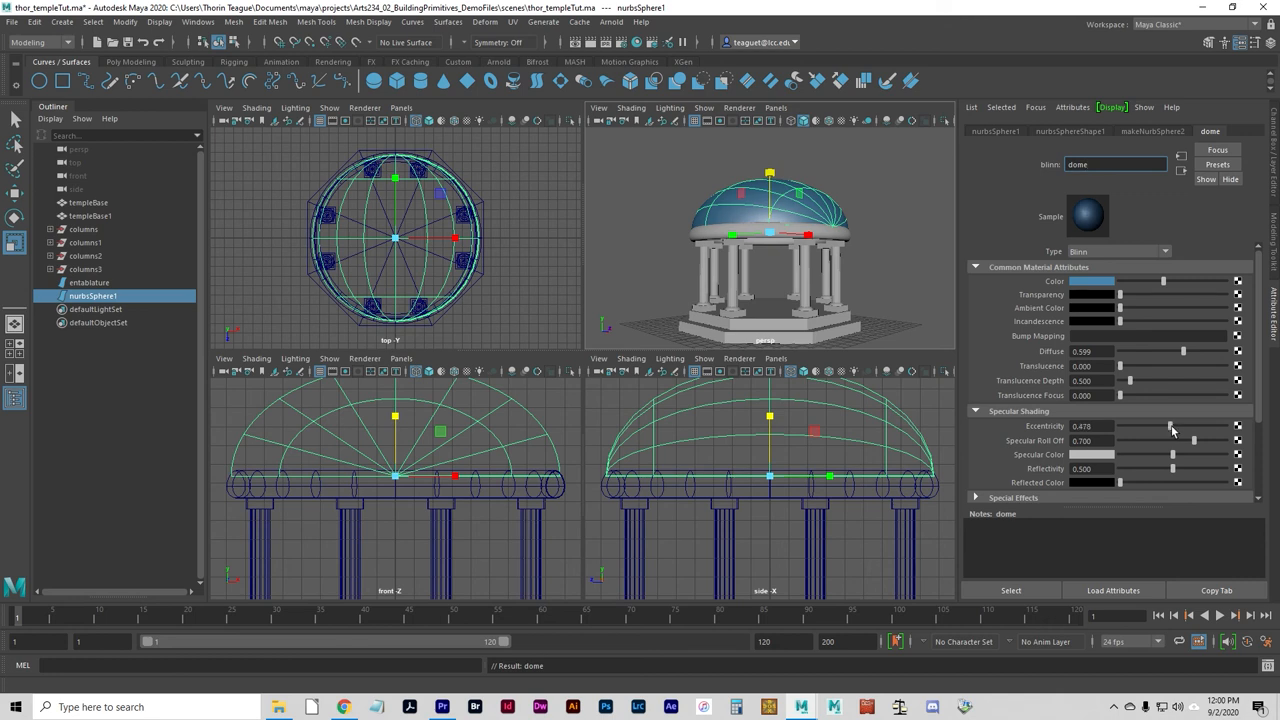
left_click_drag(1172, 426, 1194, 426)
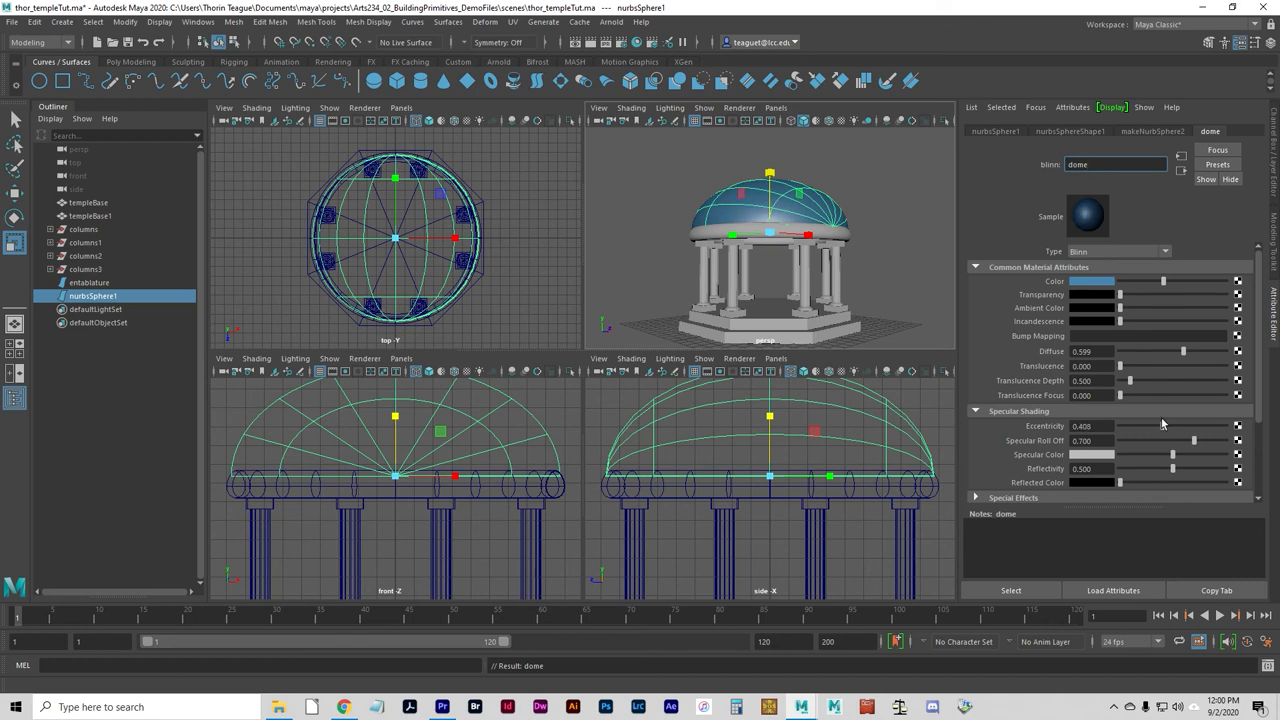
left_click_drag(1194, 426, 1150, 426)
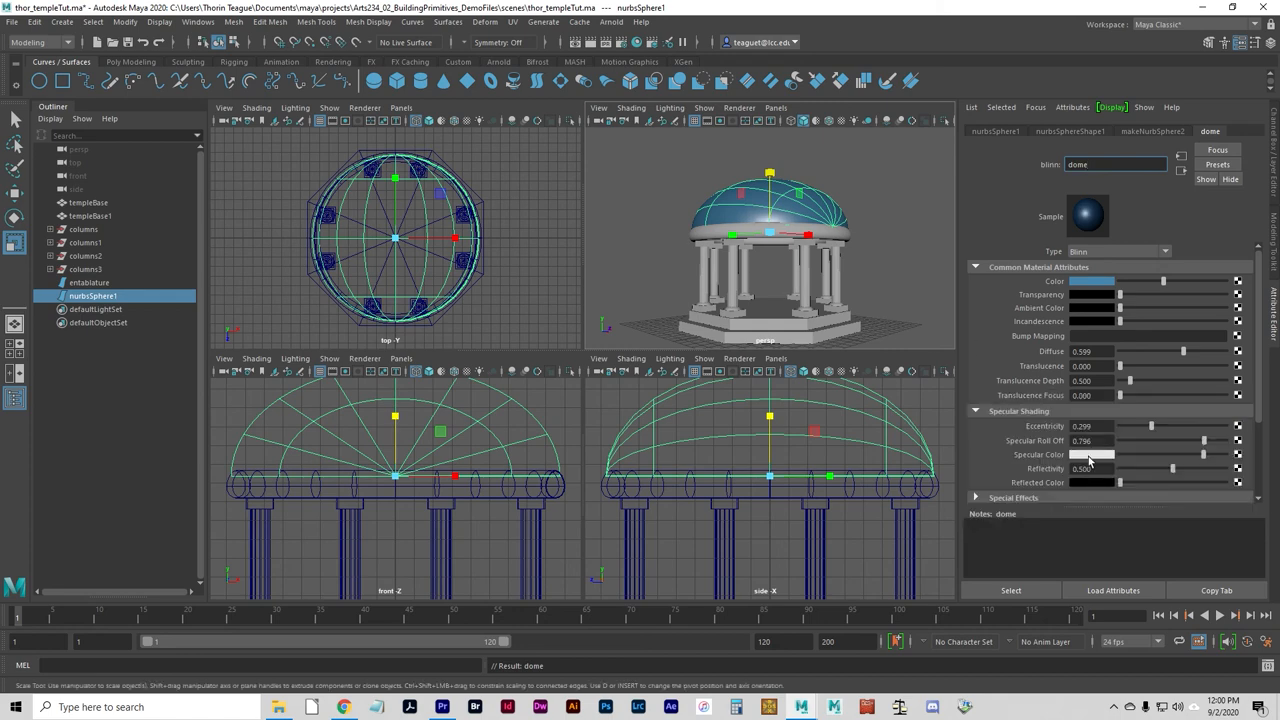
left_click(1092, 454)
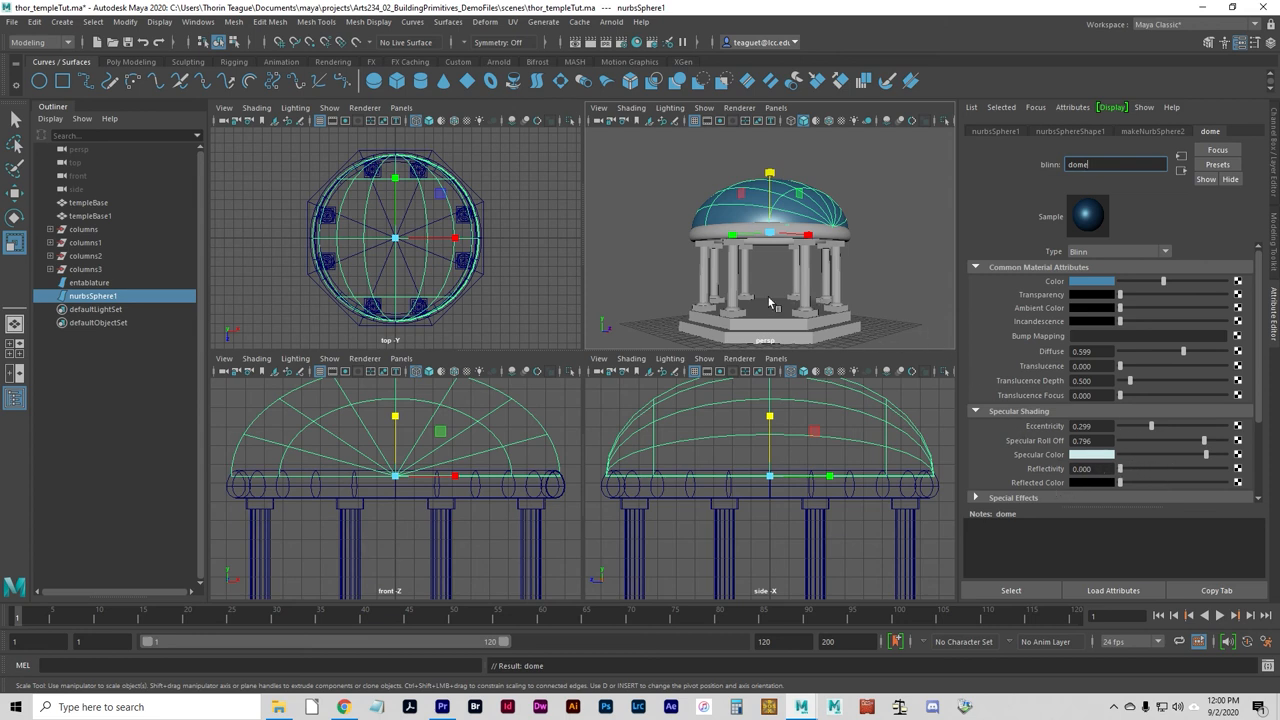
mouse_move(836, 516)
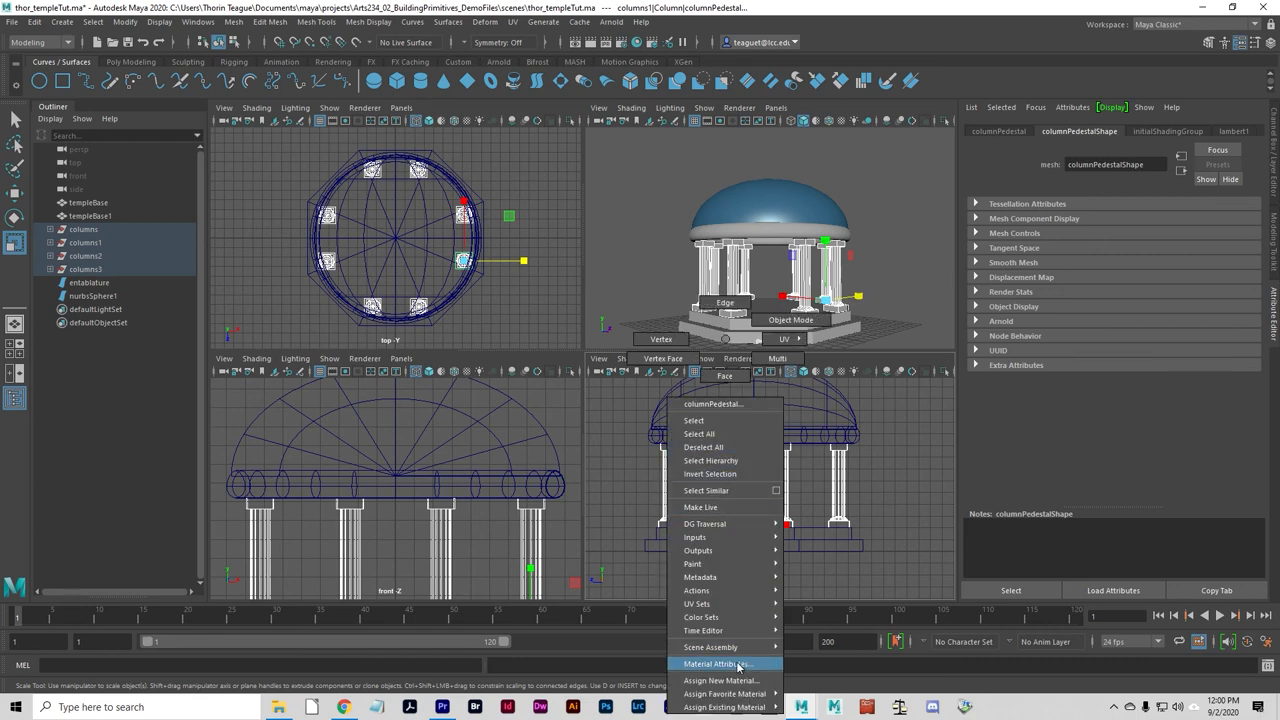
Assign a new Phong material to the columns and lower its cosine power
left_click(720, 680)
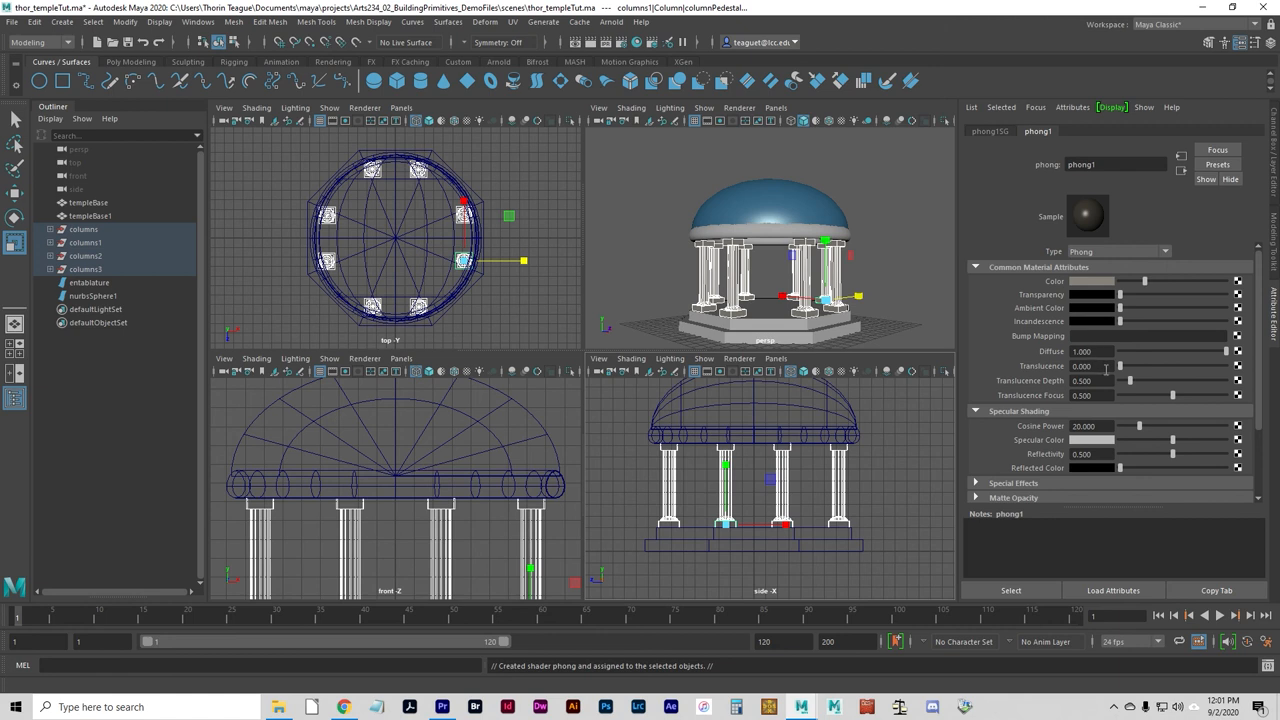
left_click_drag(1140, 426, 1176, 426)
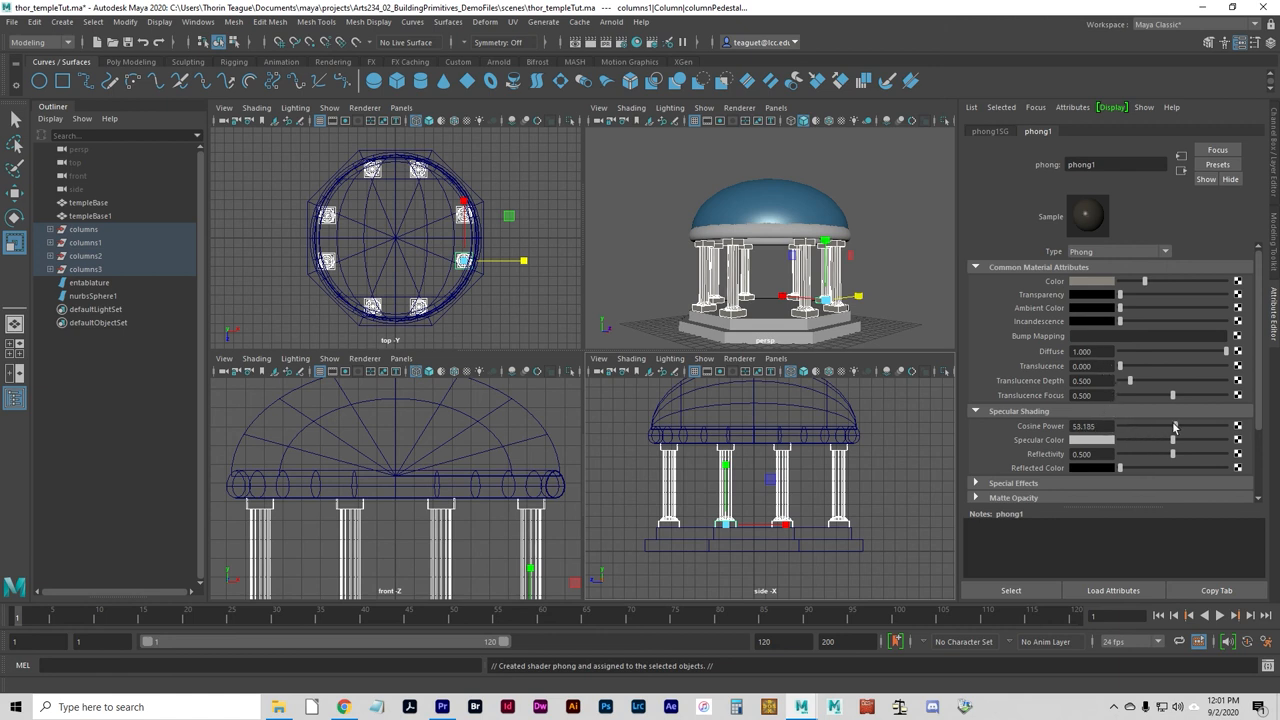
left_click_drag(1176, 426, 1184, 426)
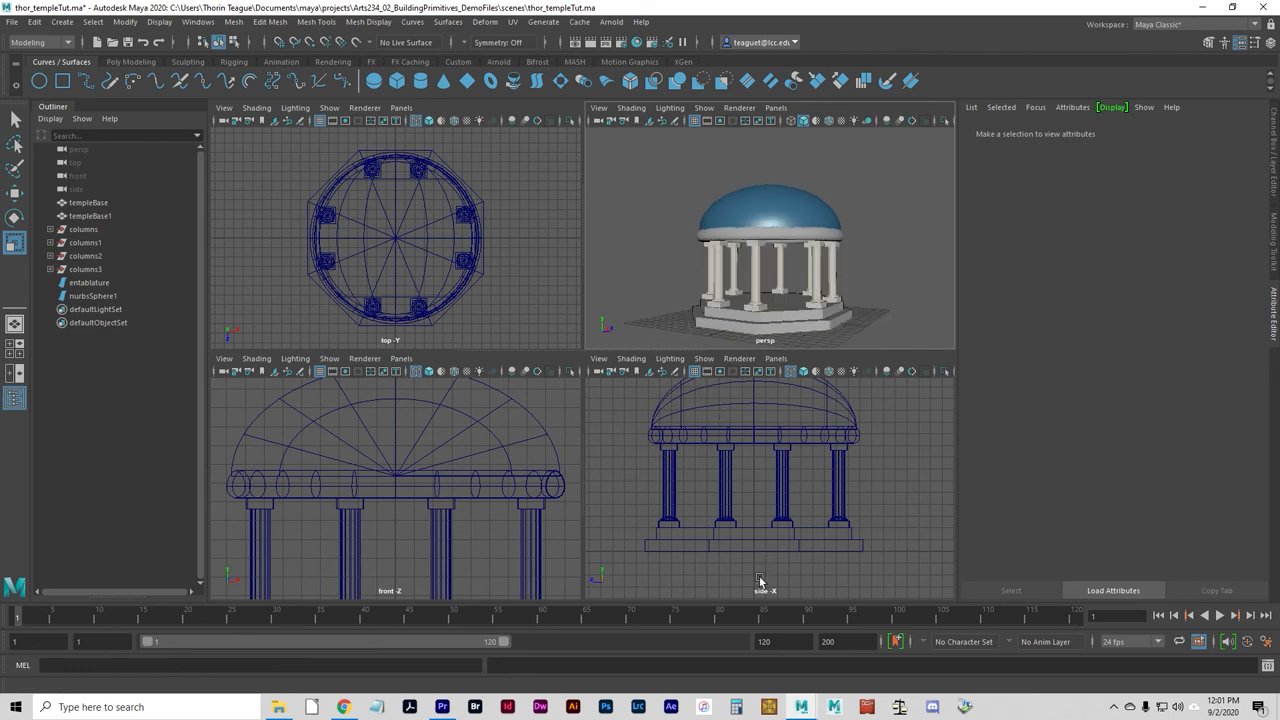
Assign a new Lambert material to templeBase and bring up its colour picker
left_click(88, 202)
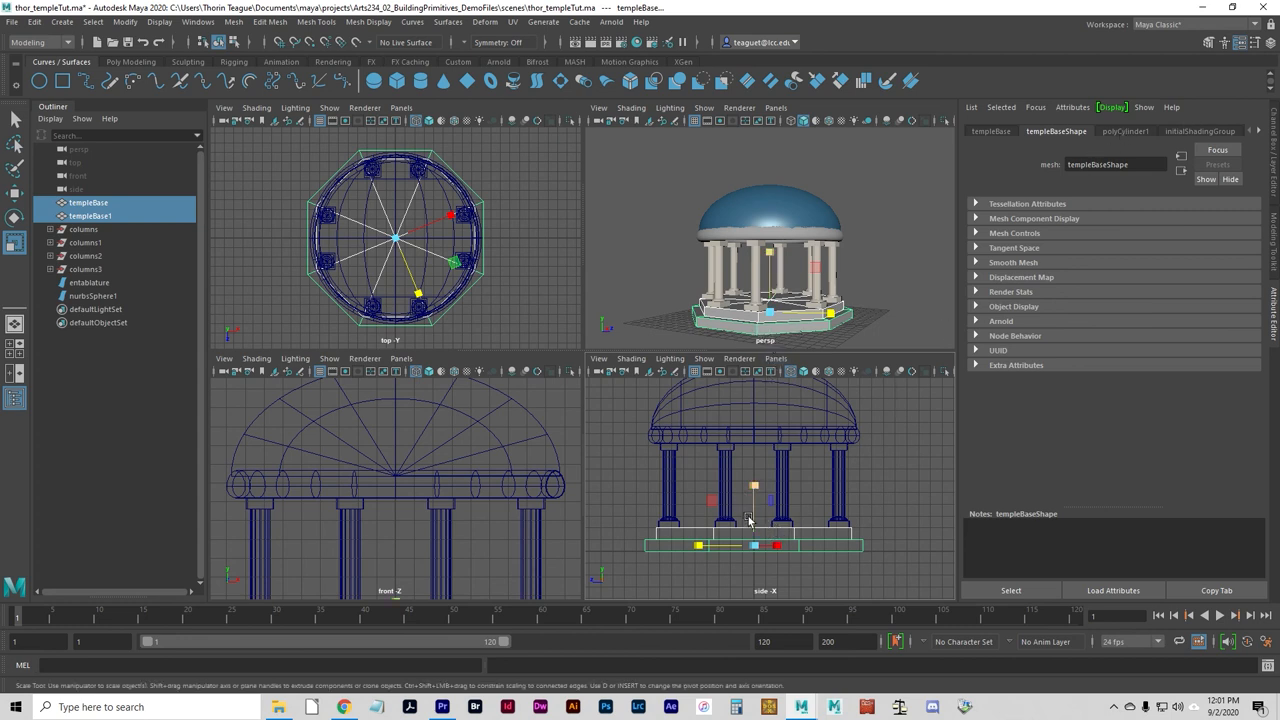
right_click(748, 520)
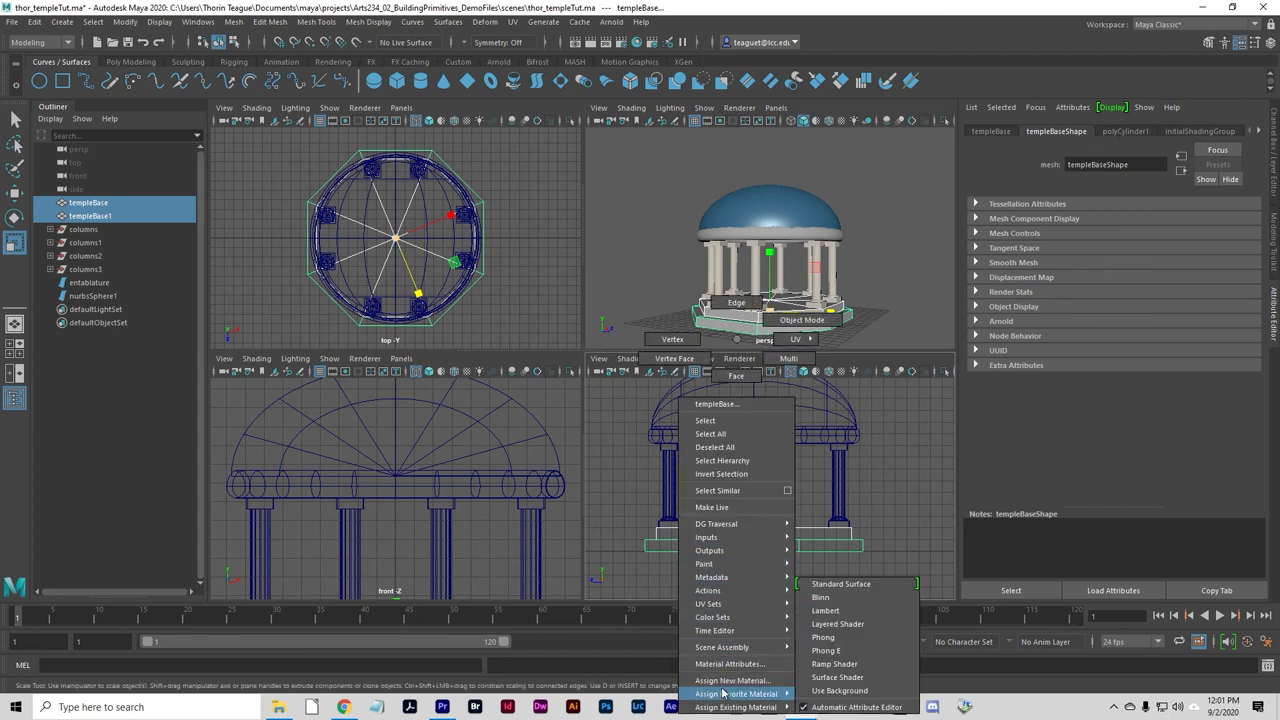
left_click(732, 680)
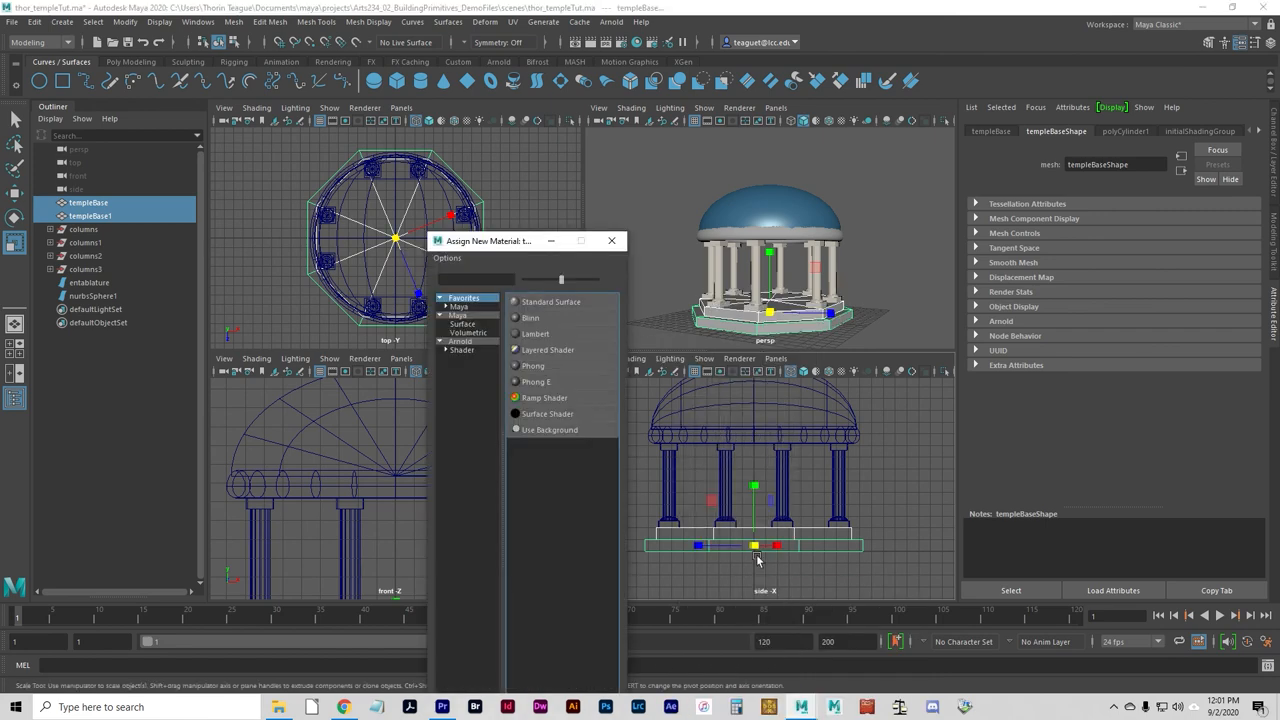
mouse_move(584, 390)
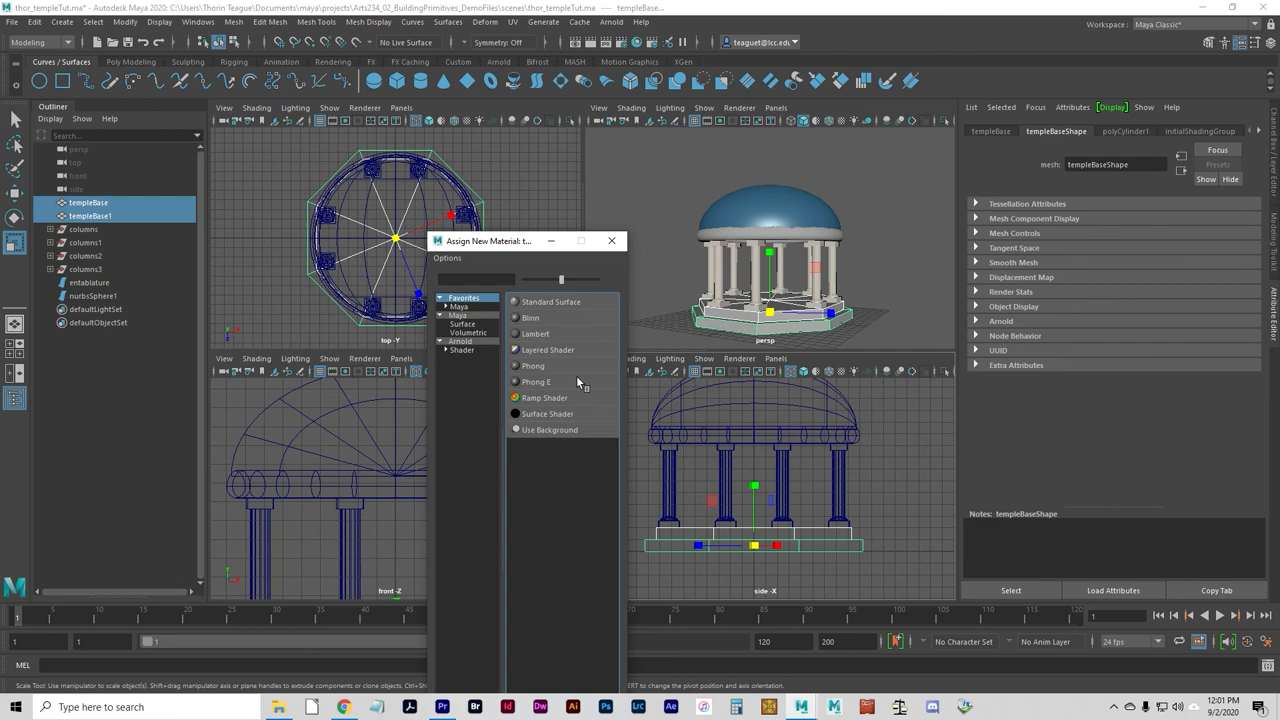
mouse_move(536, 334)
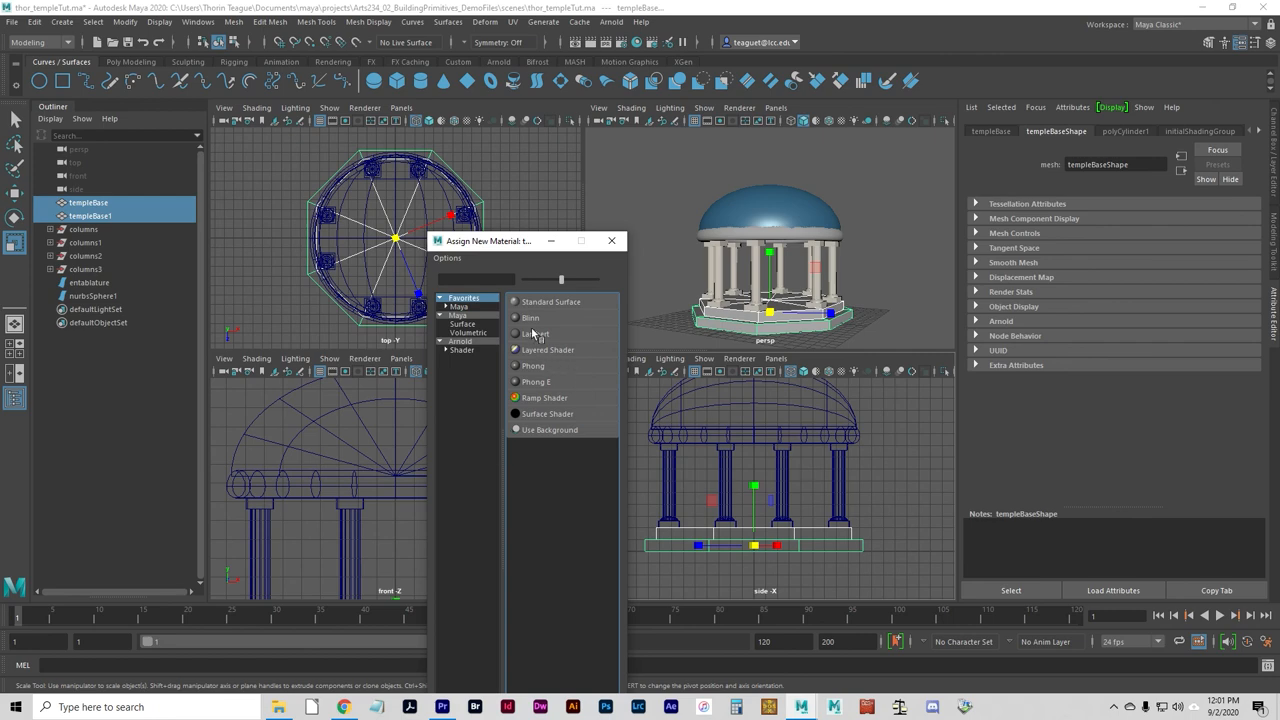
left_click(536, 336)
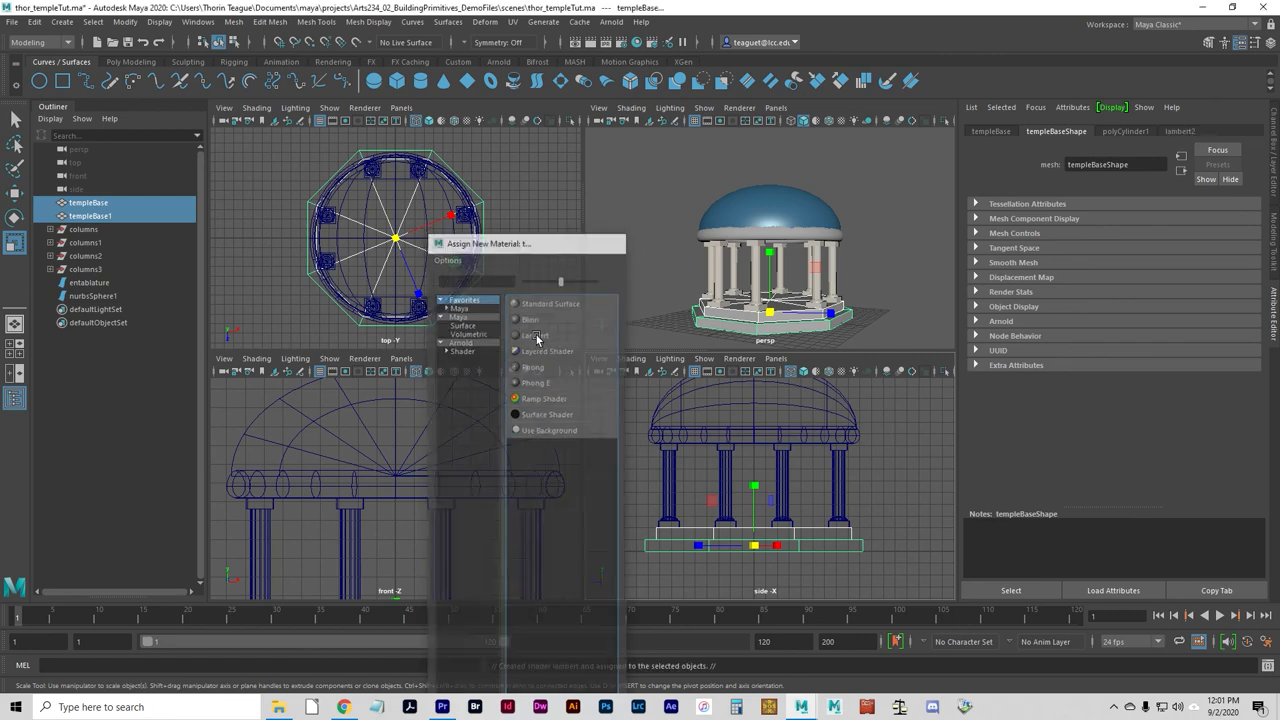
left_click(532, 336)
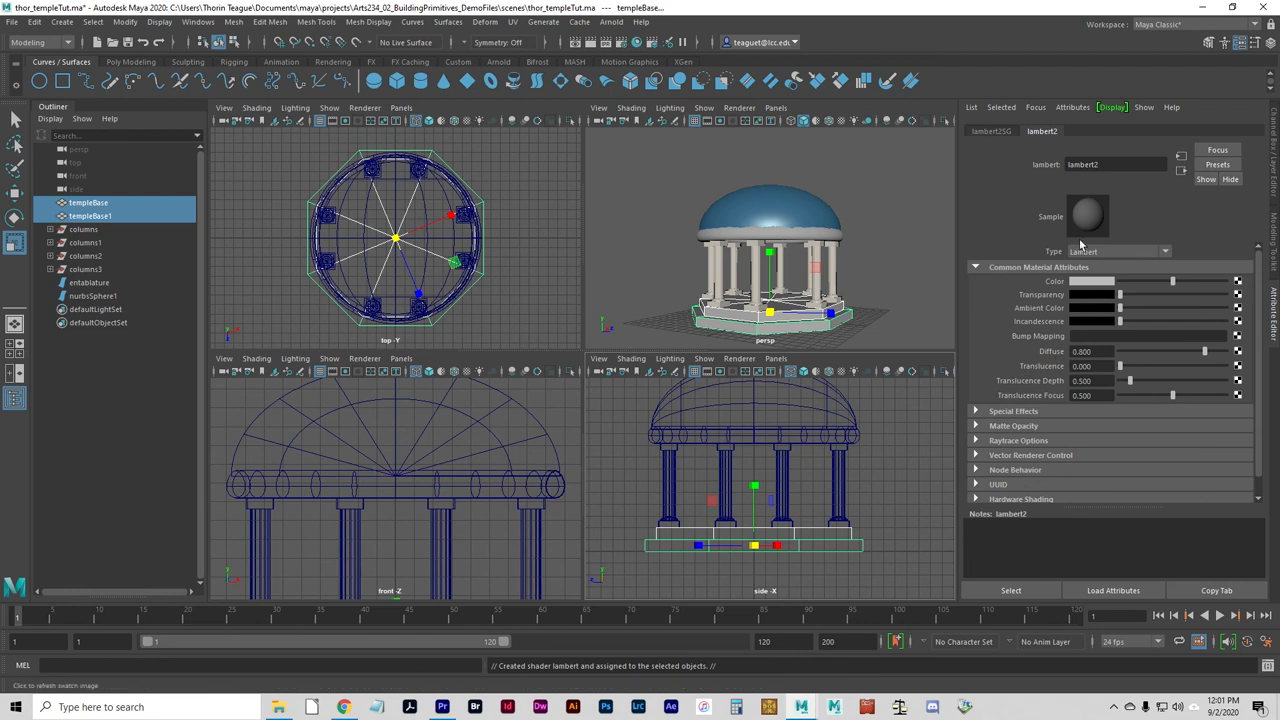
left_click(1092, 280)
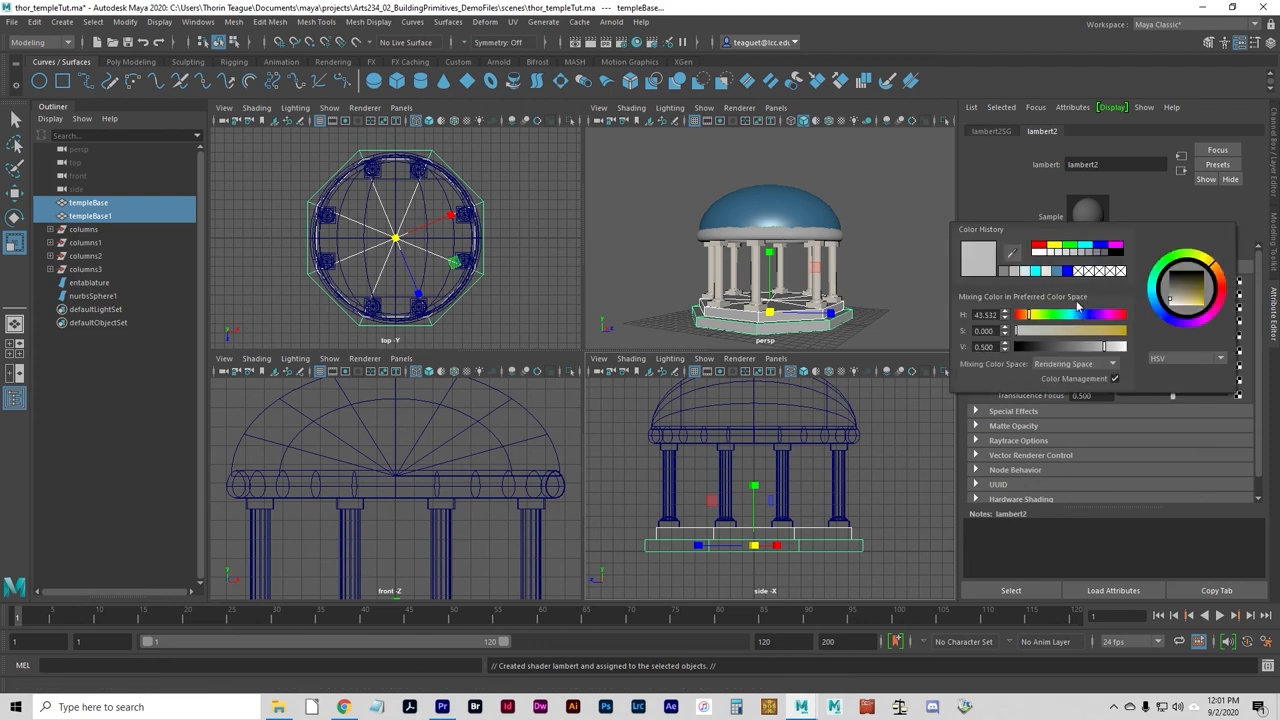
mouse_move(1104, 350)
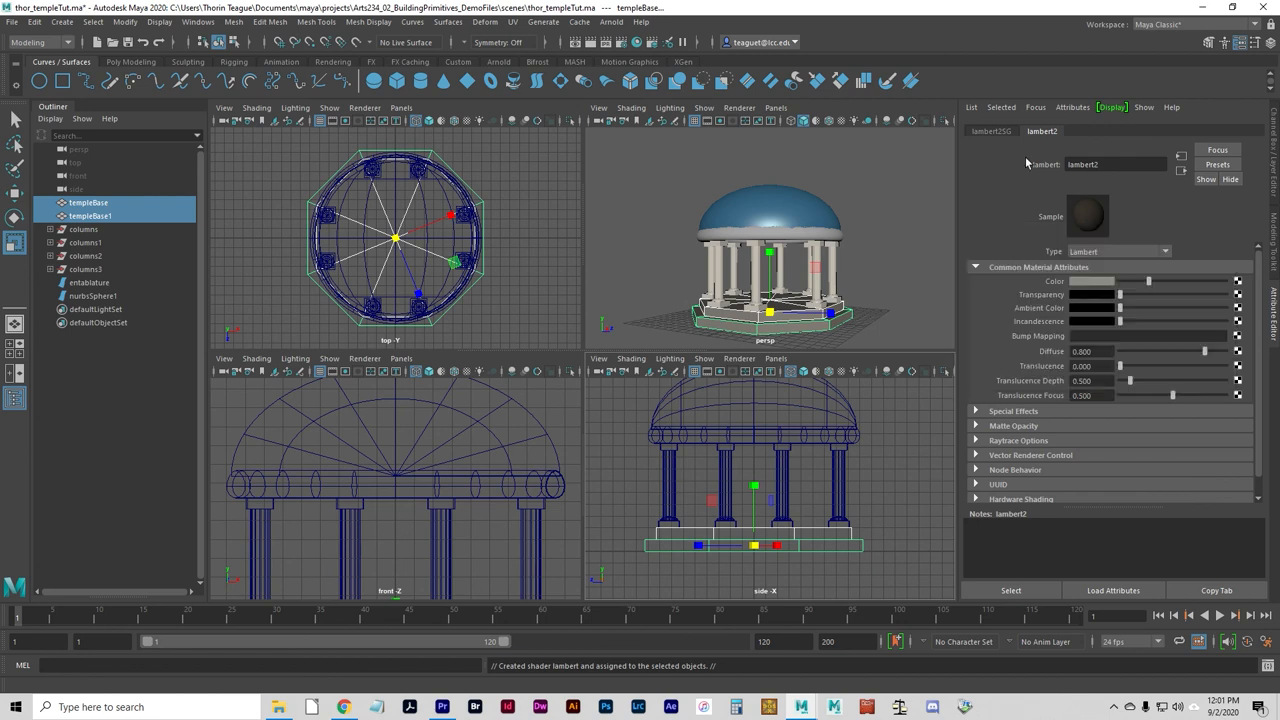
mouse_move(1188, 356)
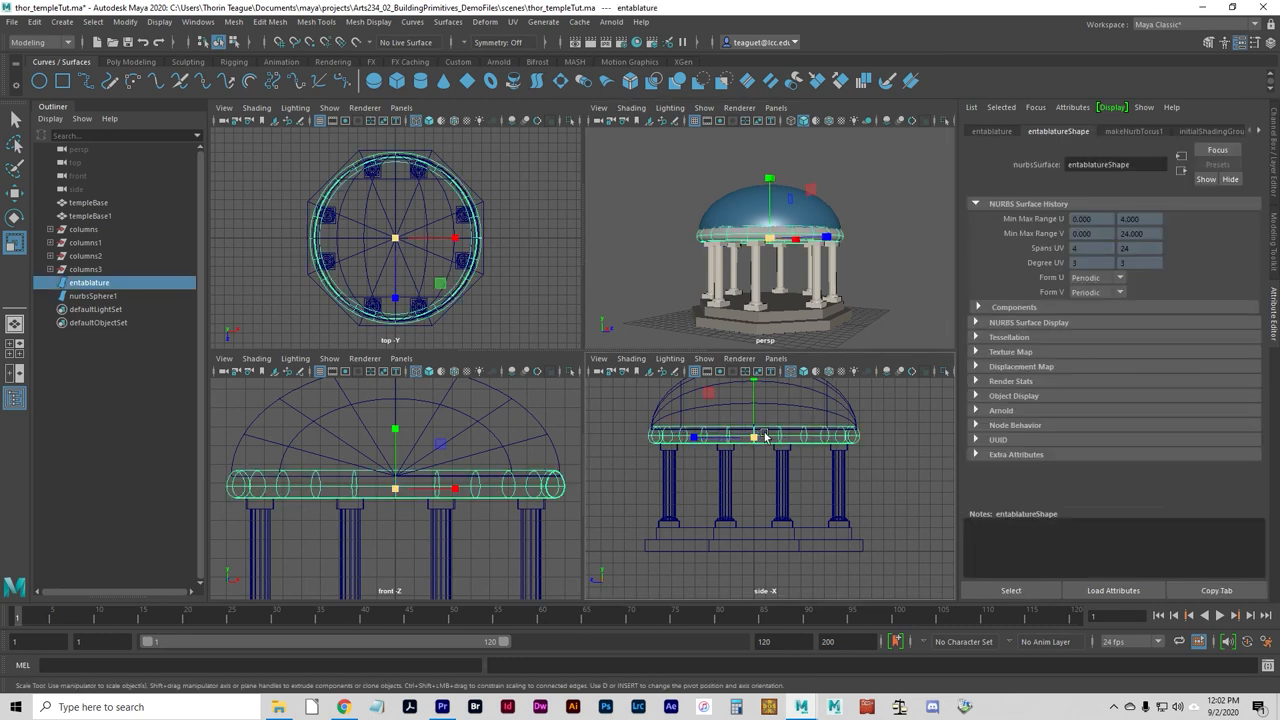
Assign a new Blinn material to the entablature and colour it gold
right_click(752, 436)
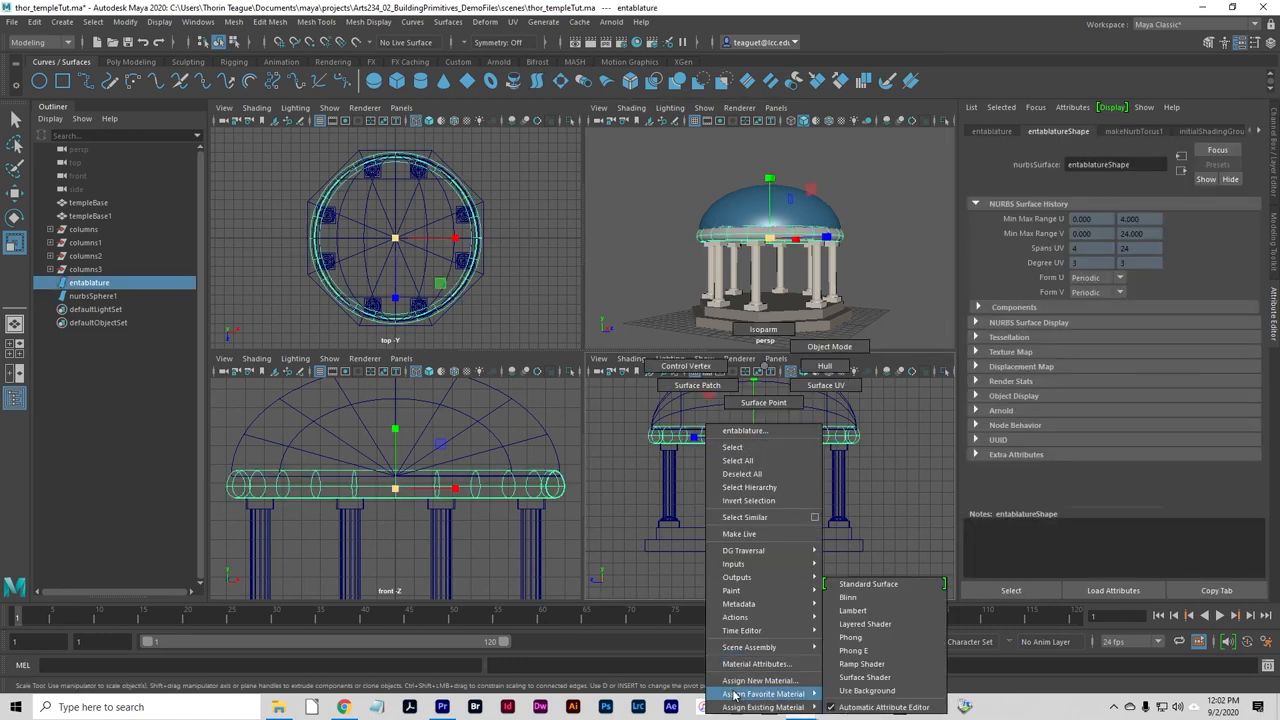
left_click(762, 680)
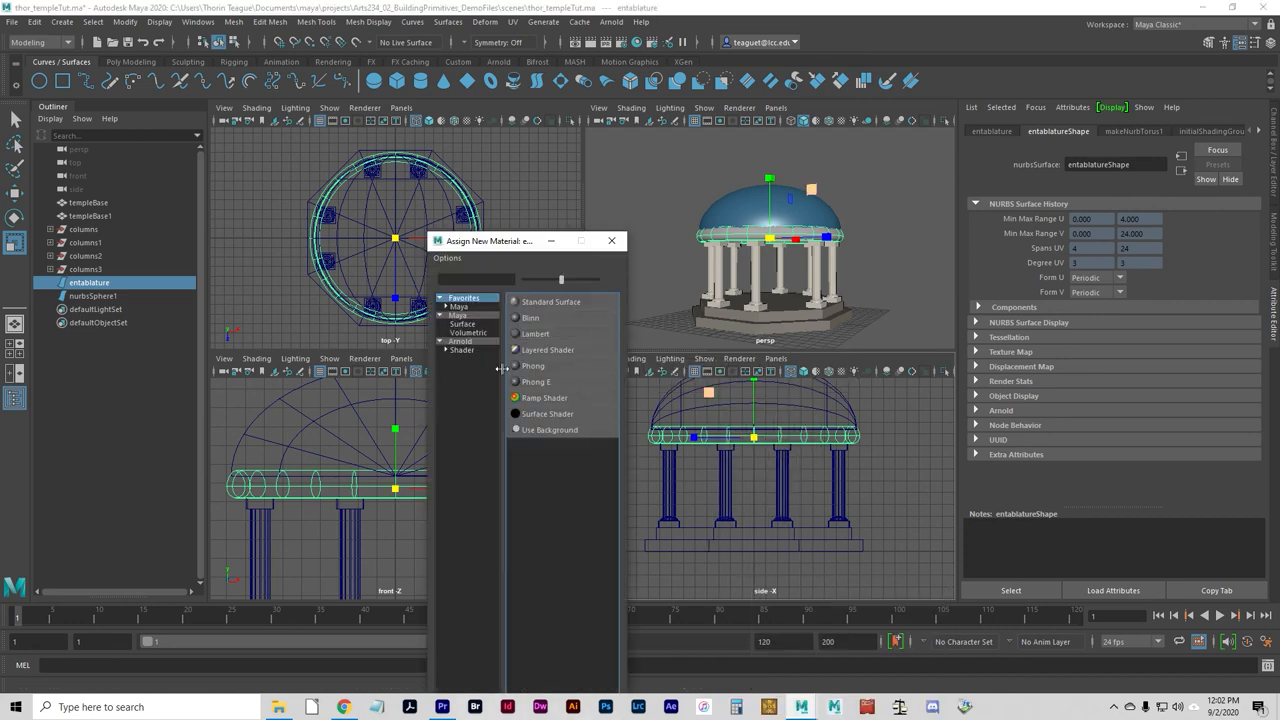
left_click(532, 318)
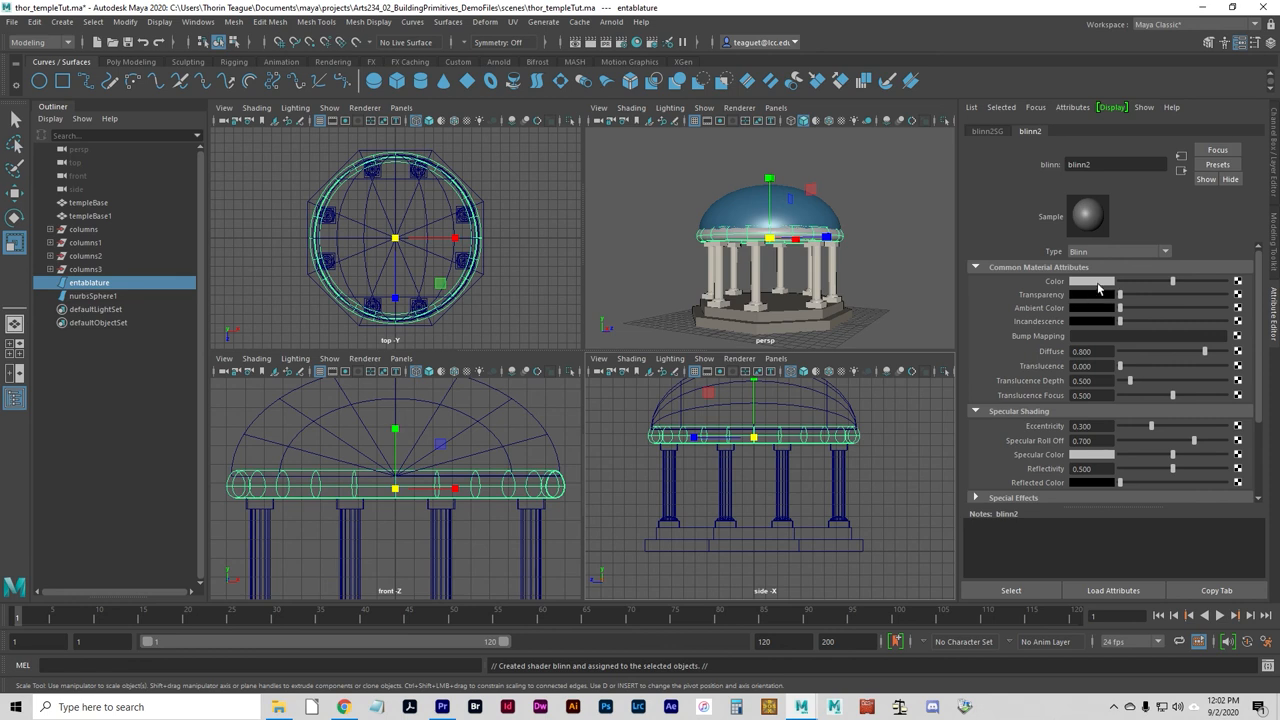
left_click(1090, 280)
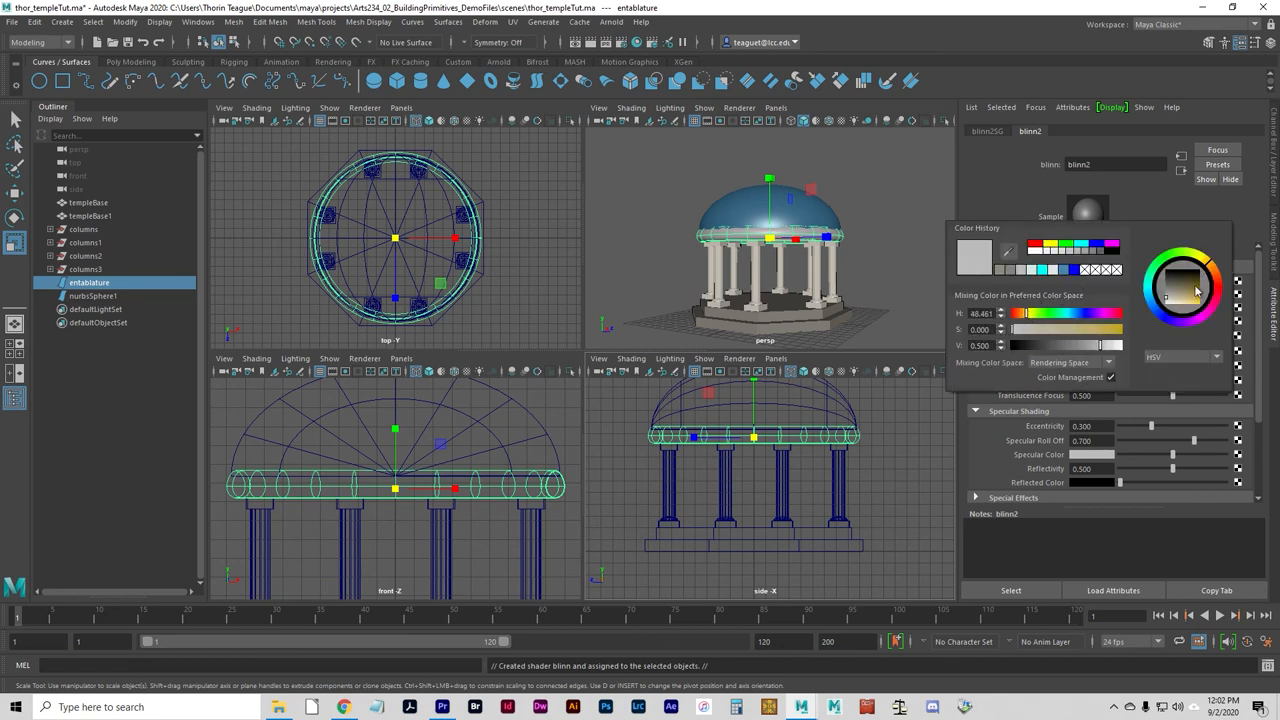
left_click(1196, 300)
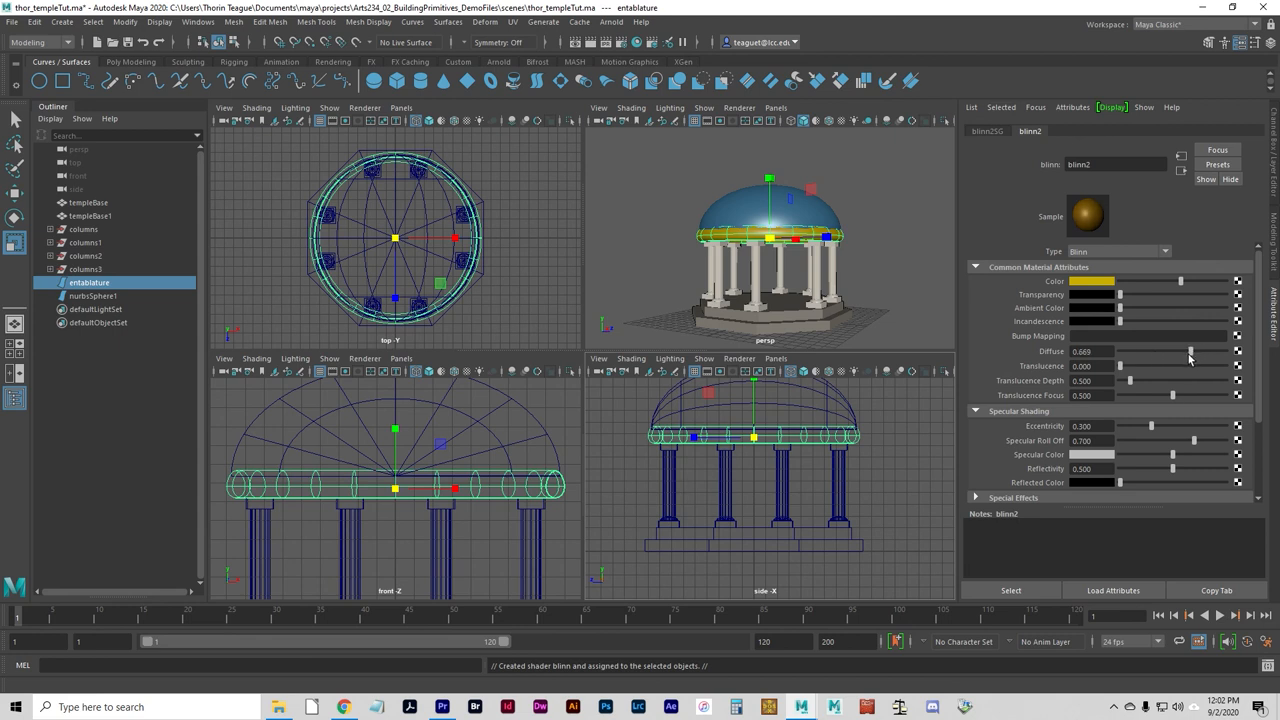
Raise blinn2's diffuse, lower its eccentricity and give it a yellow specular colour
left_click_drag(1190, 352, 1130, 352)
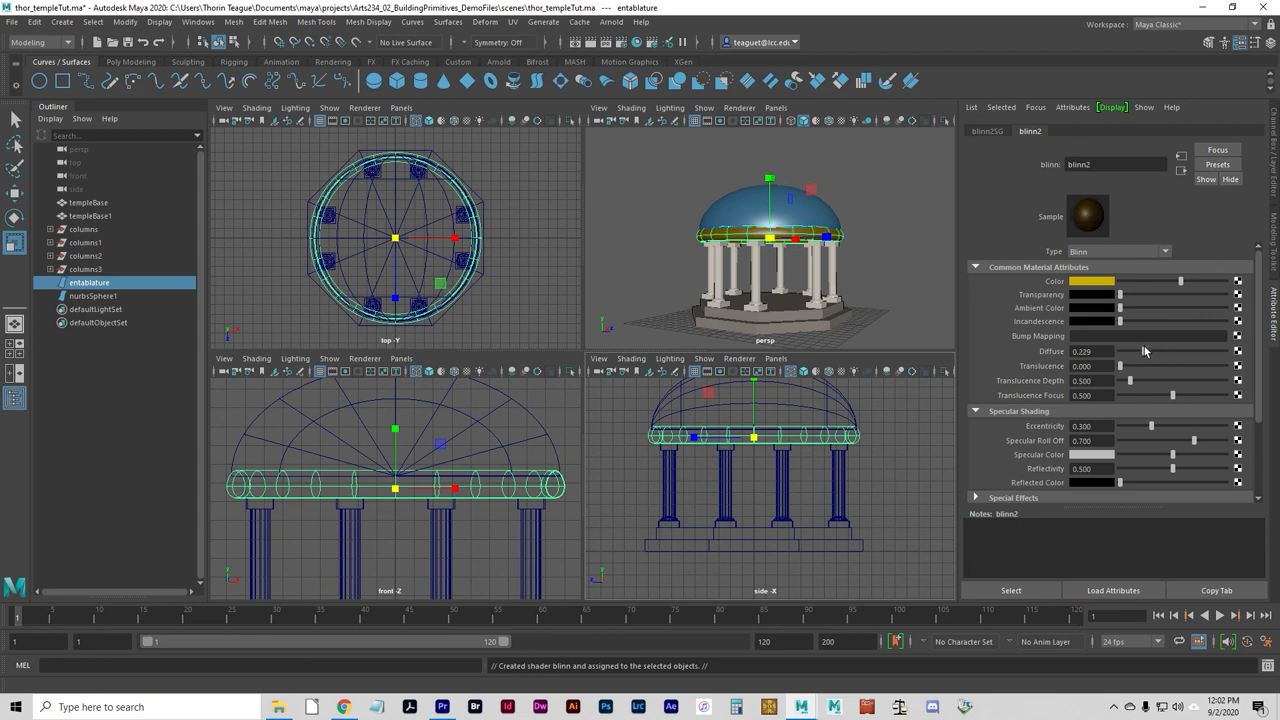
left_click_drag(1136, 352, 1120, 352)
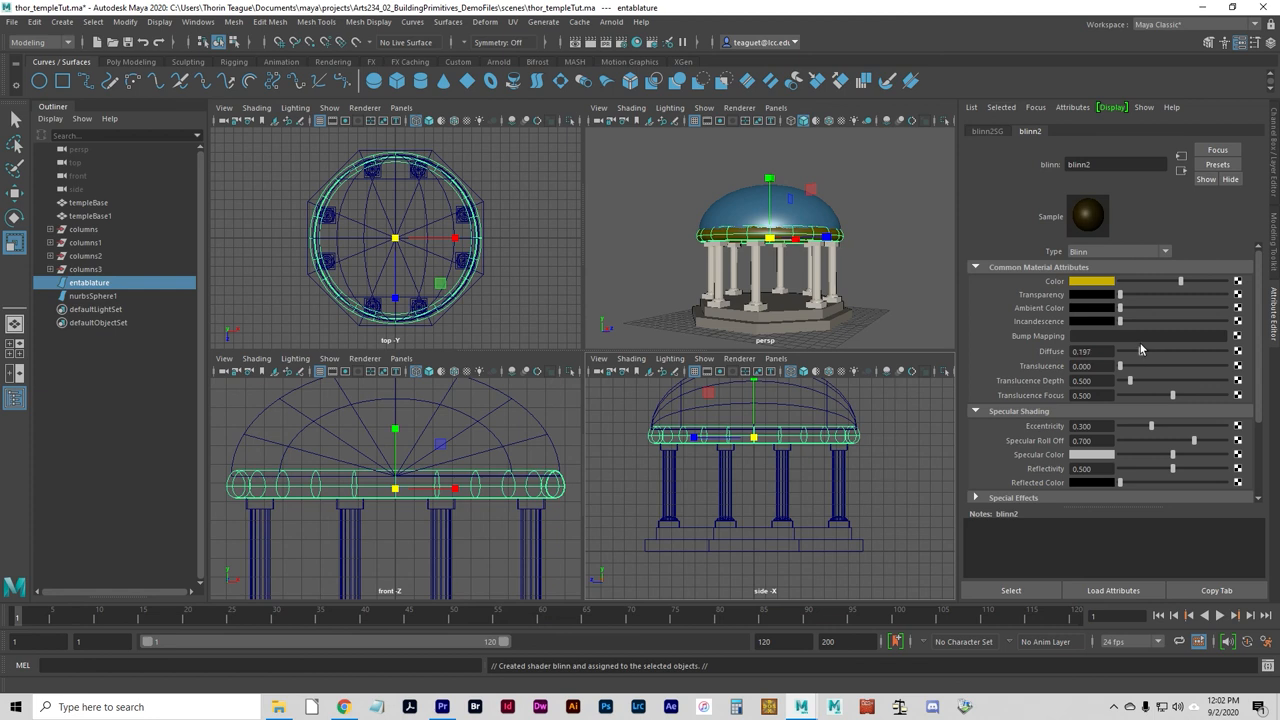
left_click_drag(1136, 352, 1156, 352)
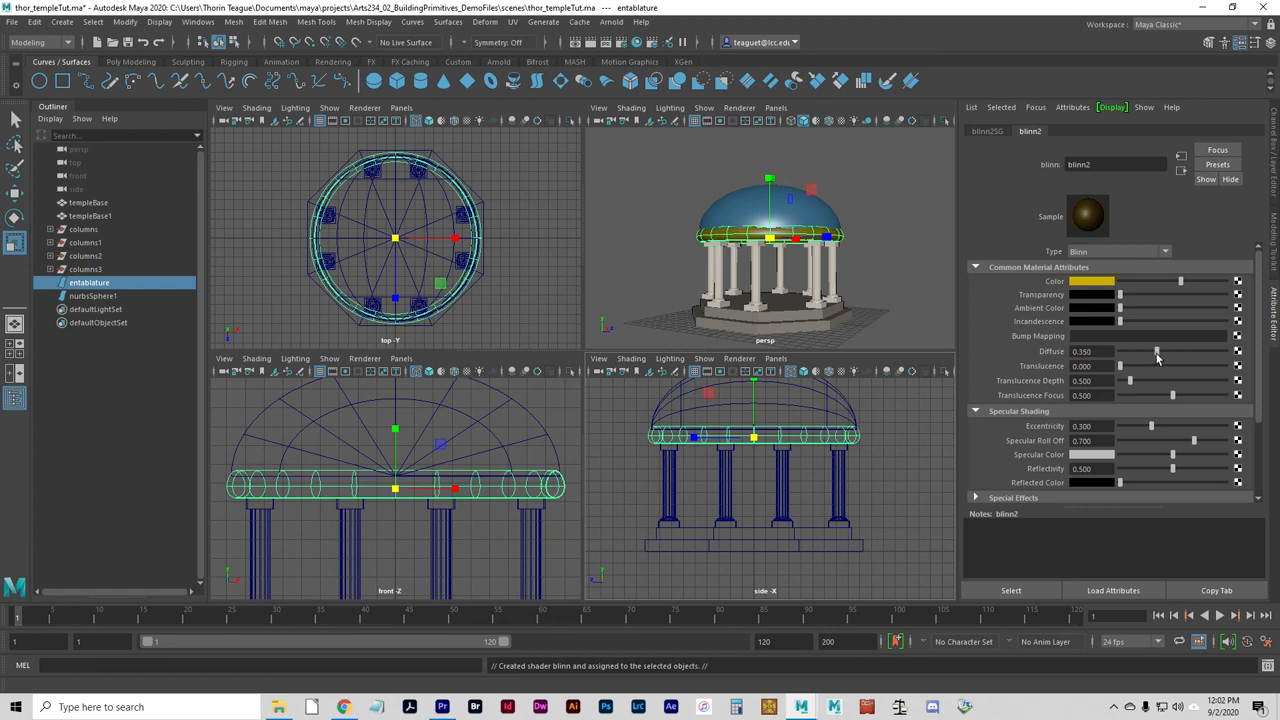
left_click_drag(1156, 352, 1150, 352)
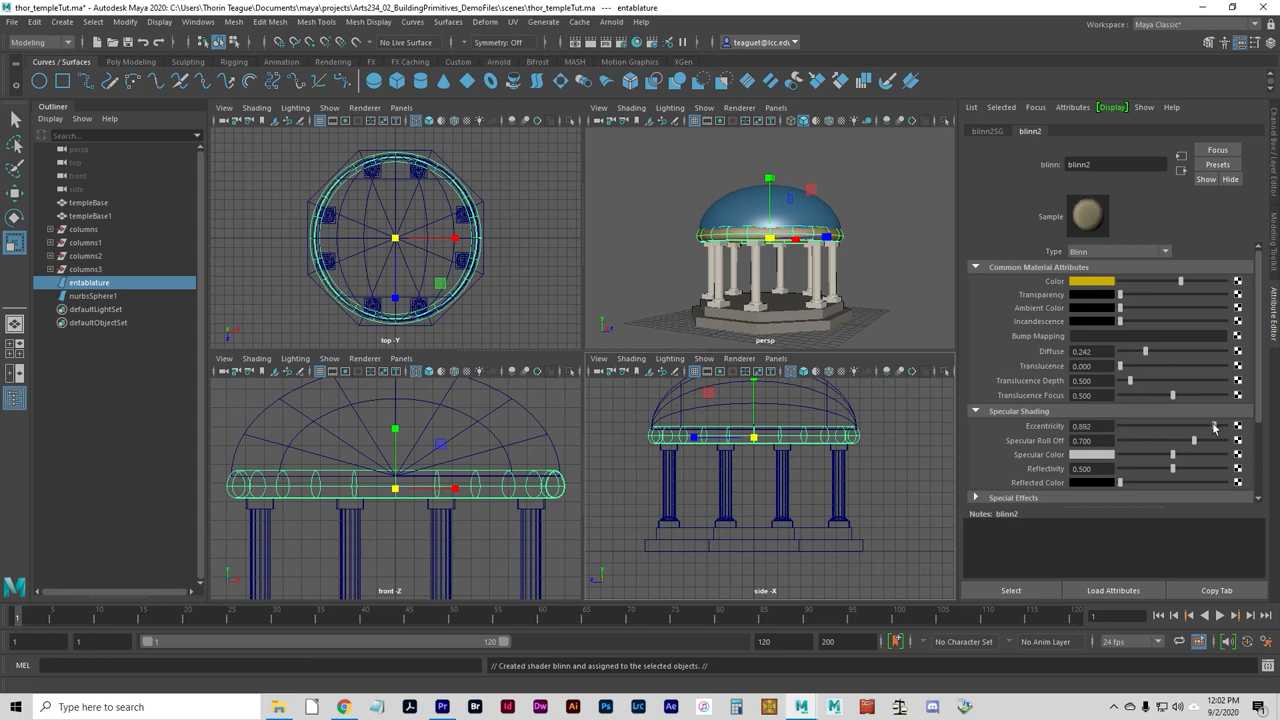
left_click_drag(1192, 426, 1148, 426)
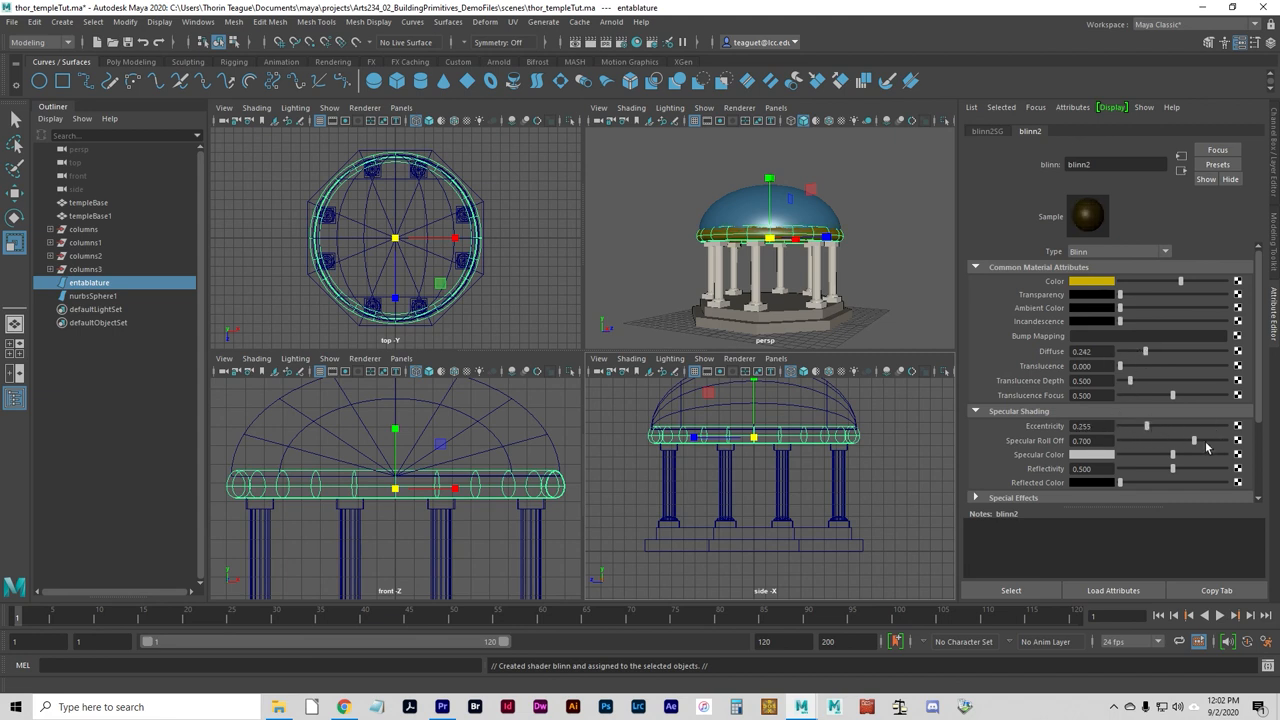
left_click_drag(1144, 440, 1224, 440)
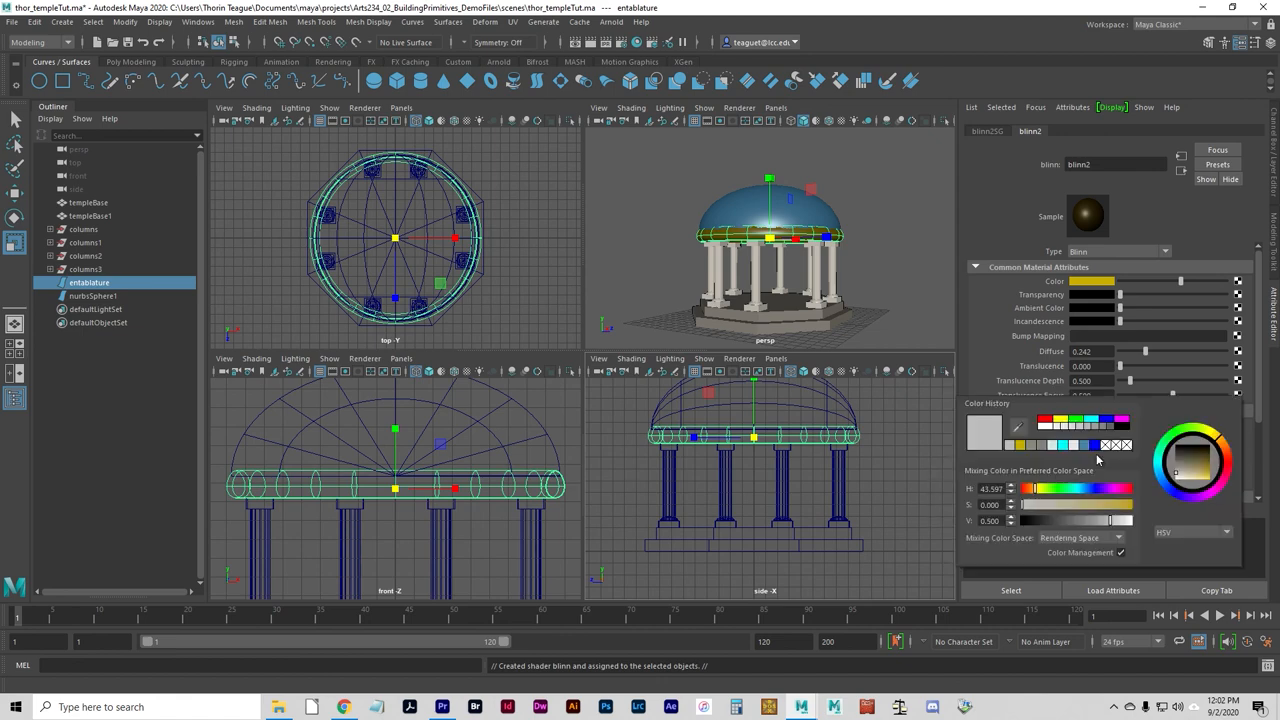
left_click(1030, 448)
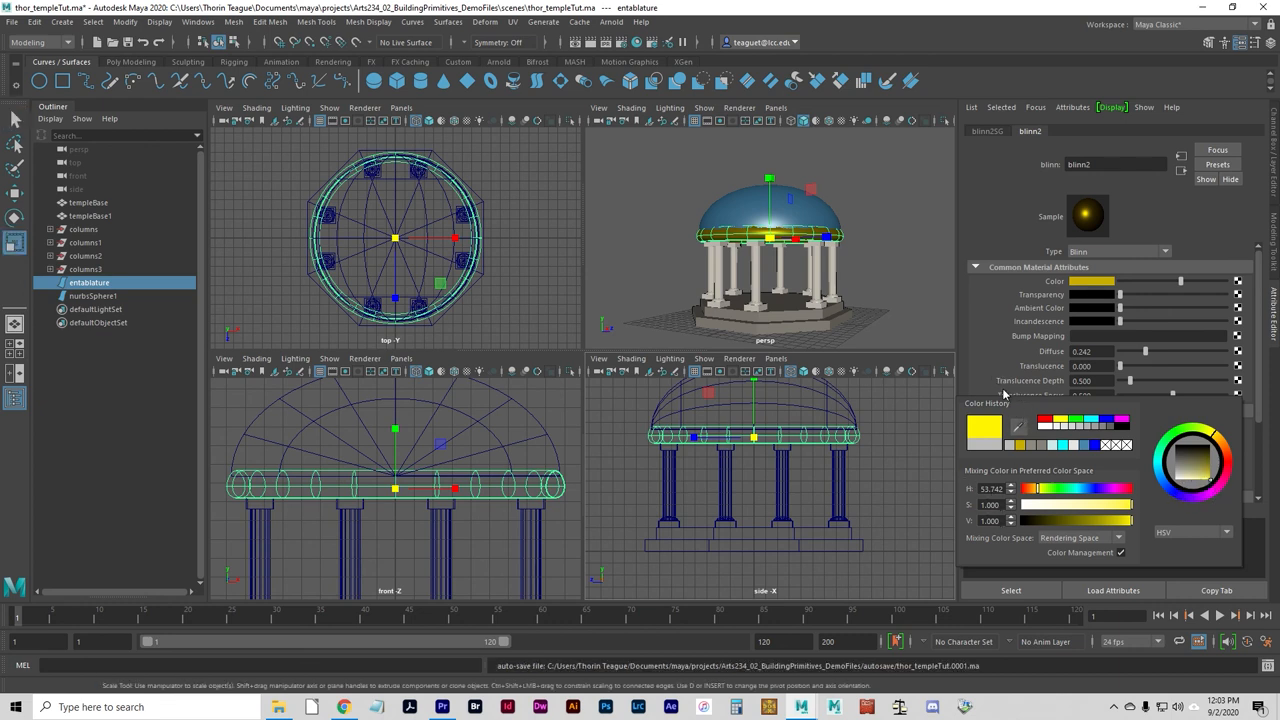
mouse_move(1210, 486)
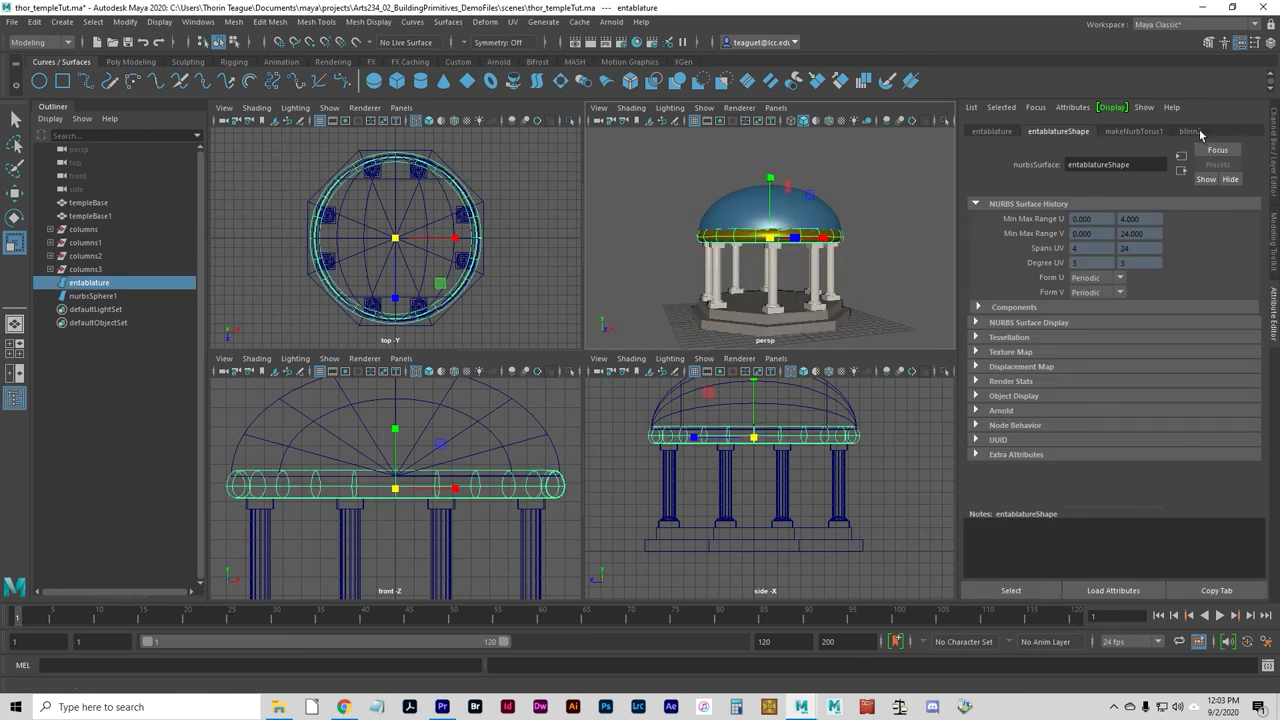
Rename blinn2 to 'gold', lambert2 to 'stone' and phong1 to 'marble', then deselect
left_click(1188, 132)
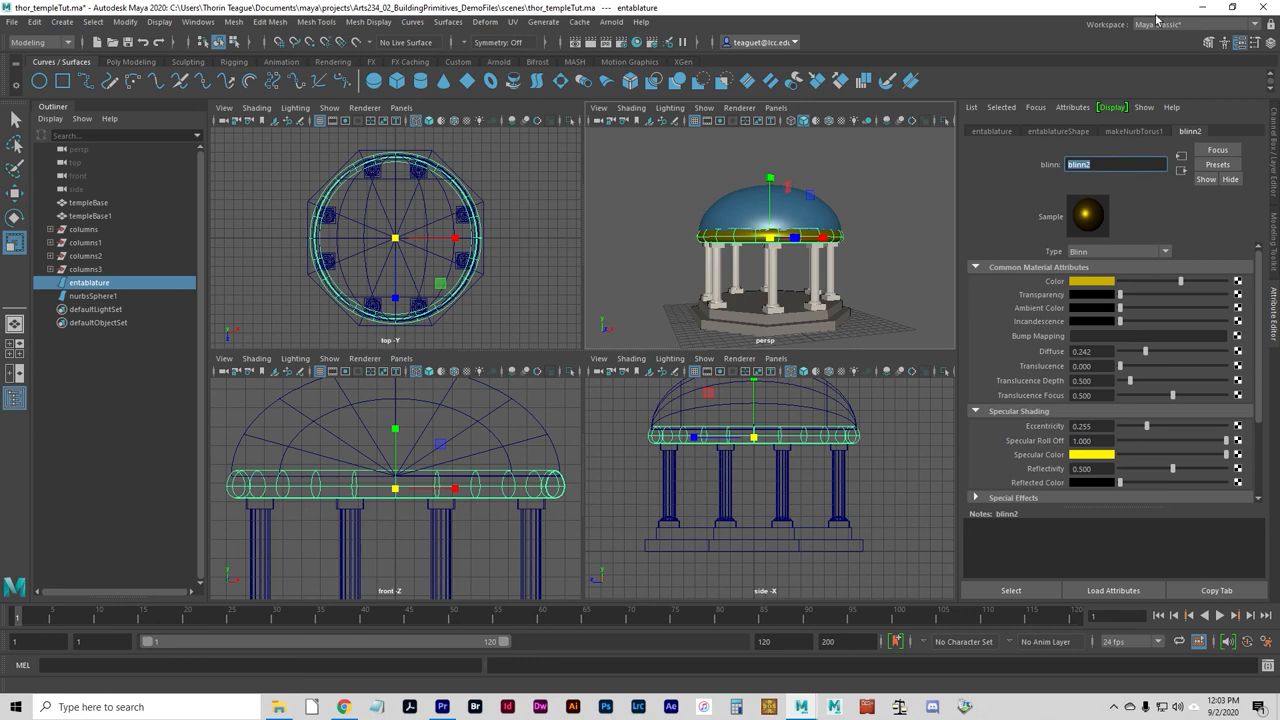
type("gold")
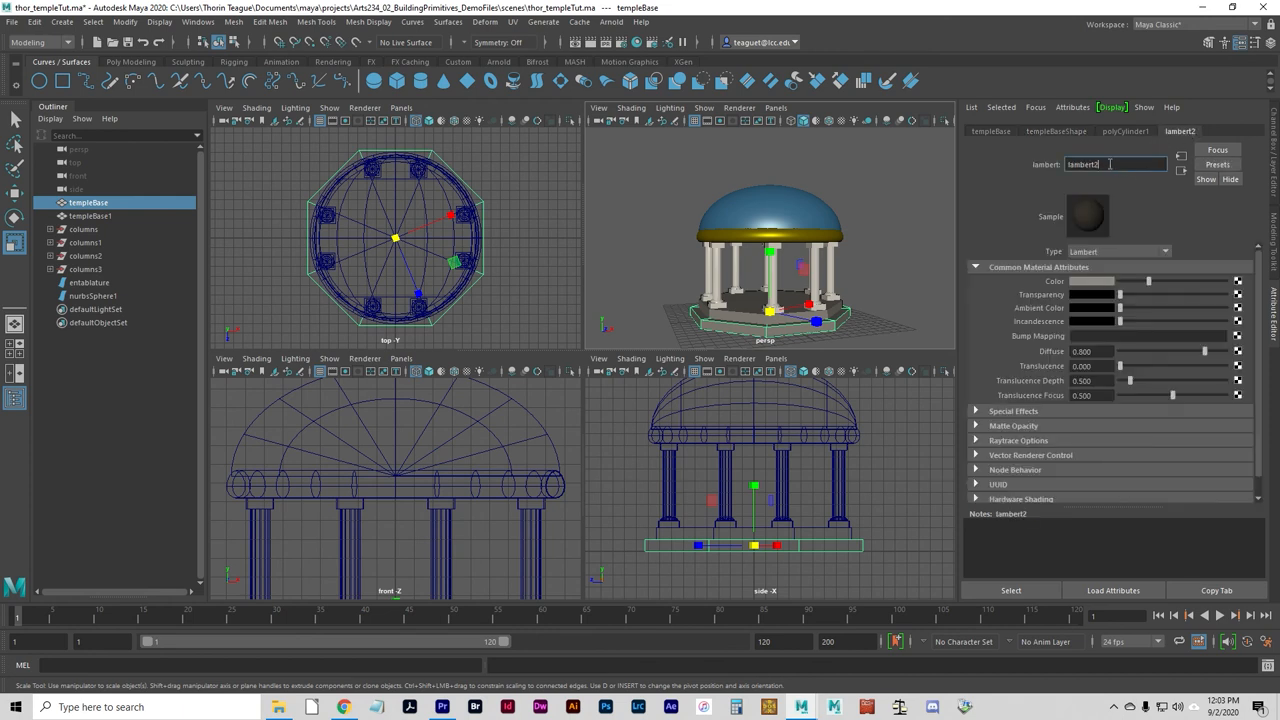
type("stone")
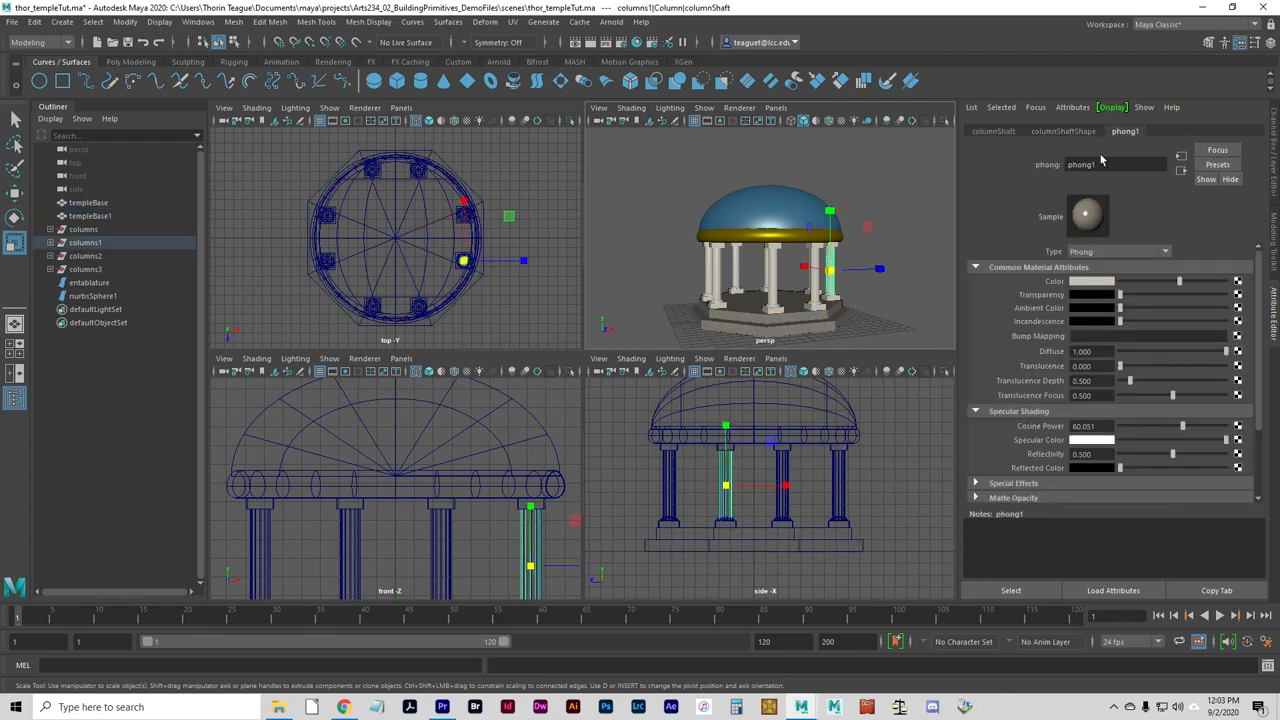
double_click(1080, 164)
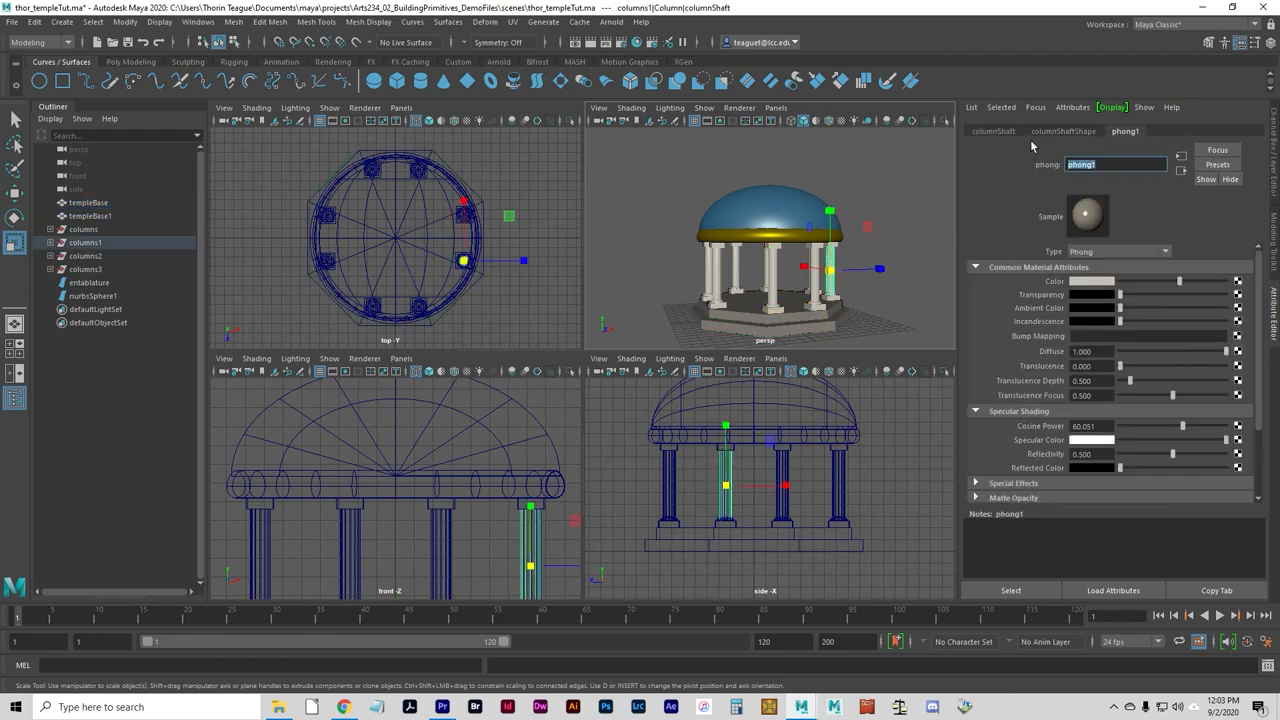
type("marble")
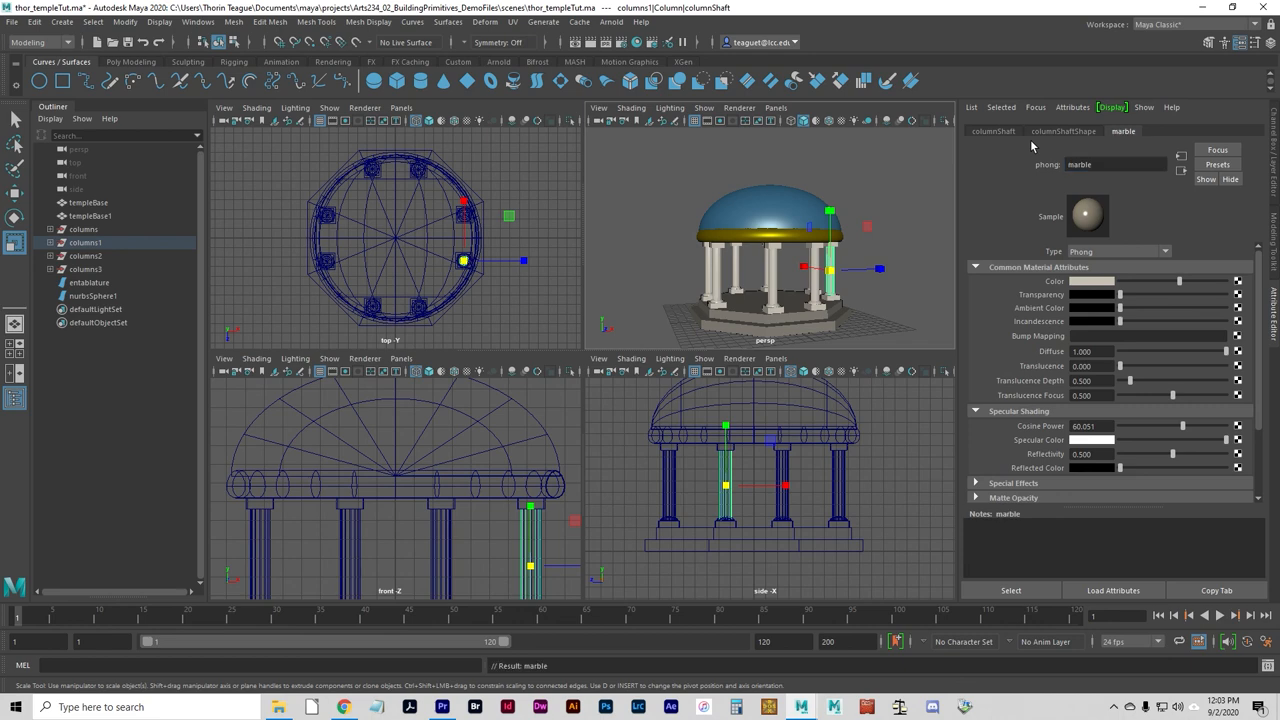
left_click(92, 296)
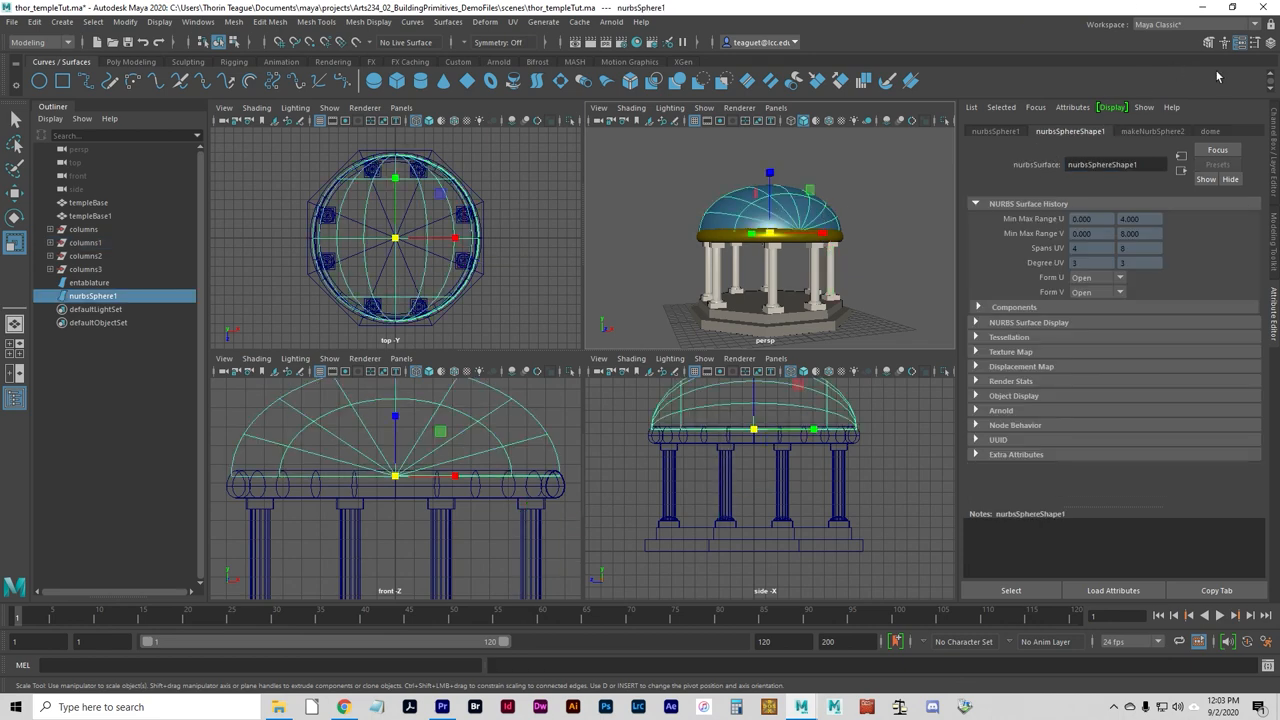
left_click(1210, 132)
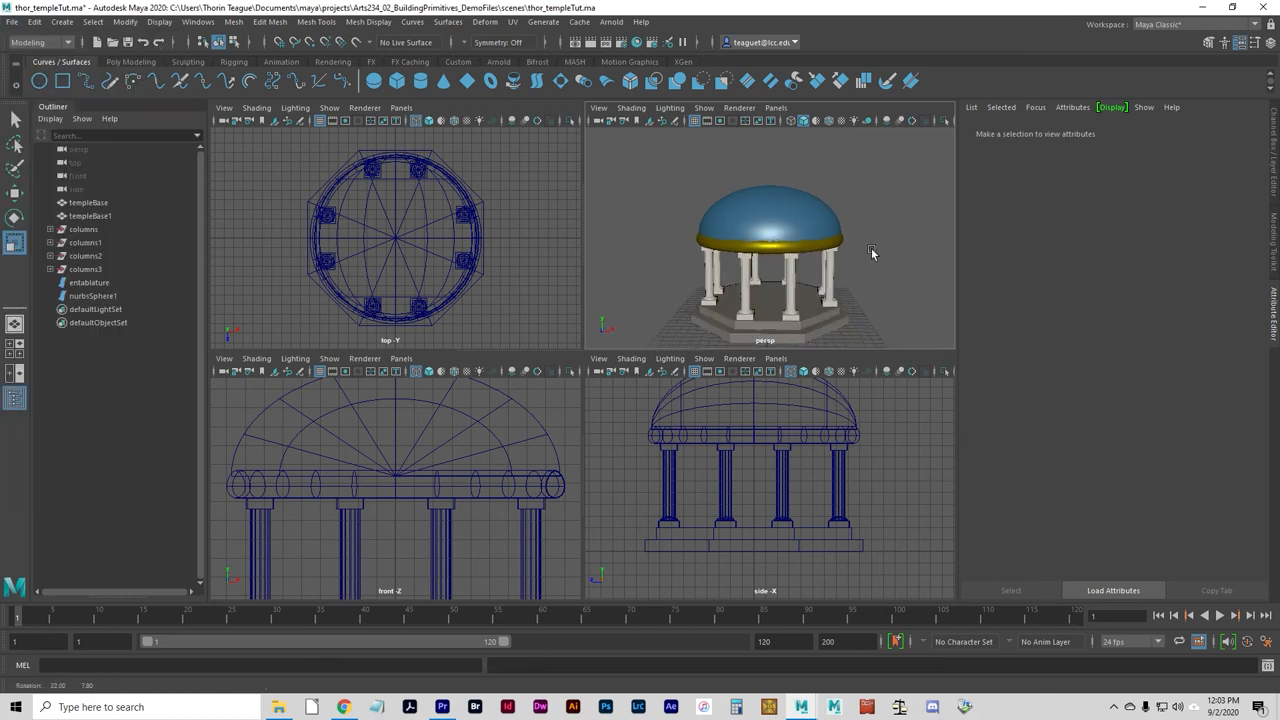
left_click_drag(870, 250, 836, 308)
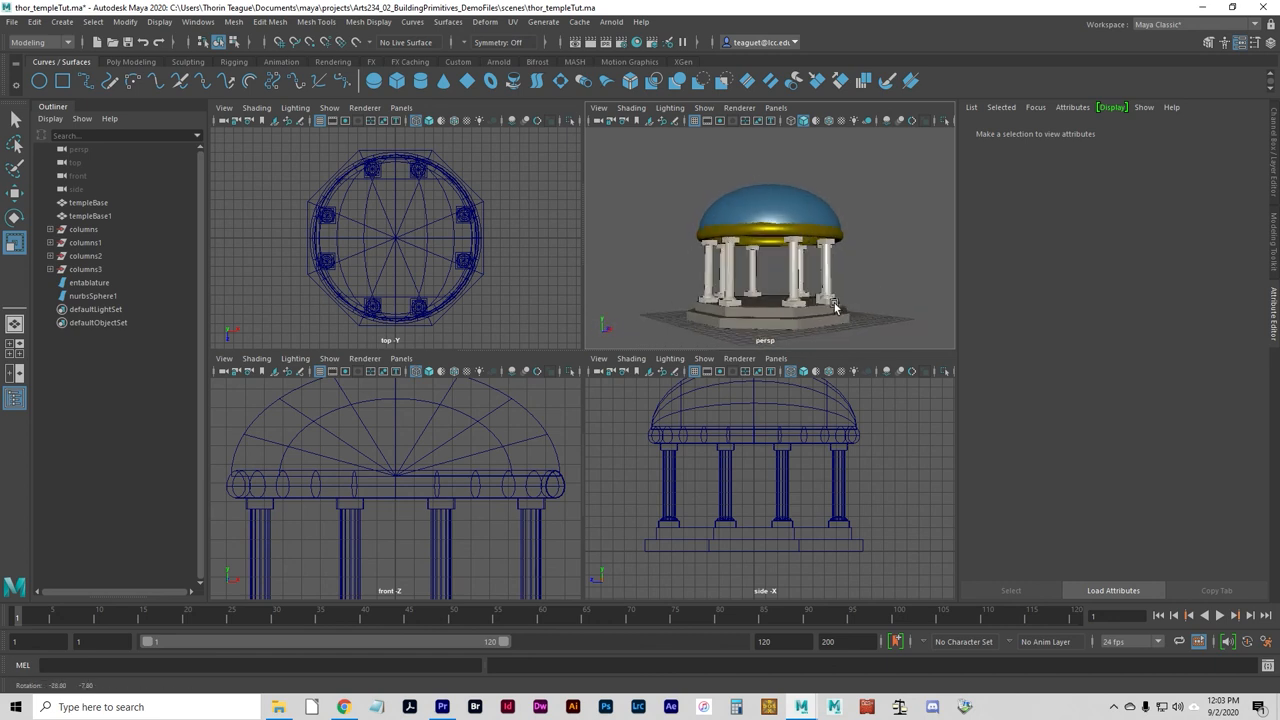
left_click_drag(836, 308, 852, 320)
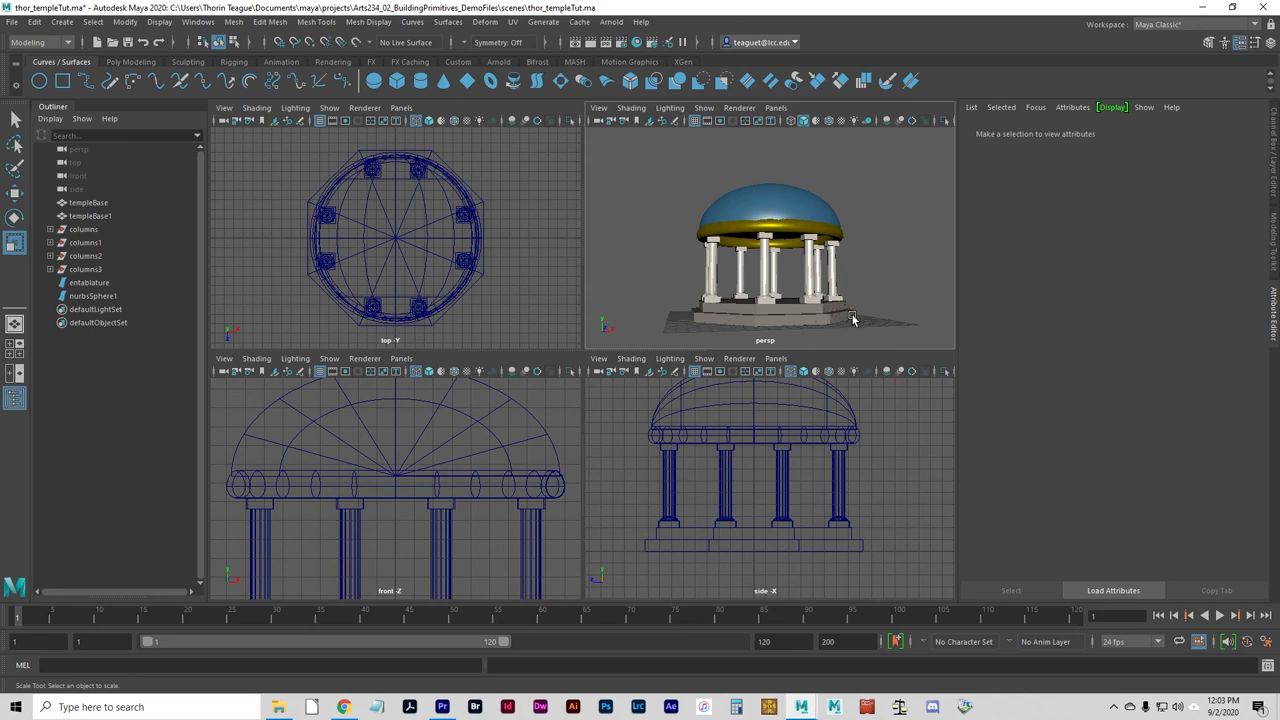
mouse_move(856, 274)
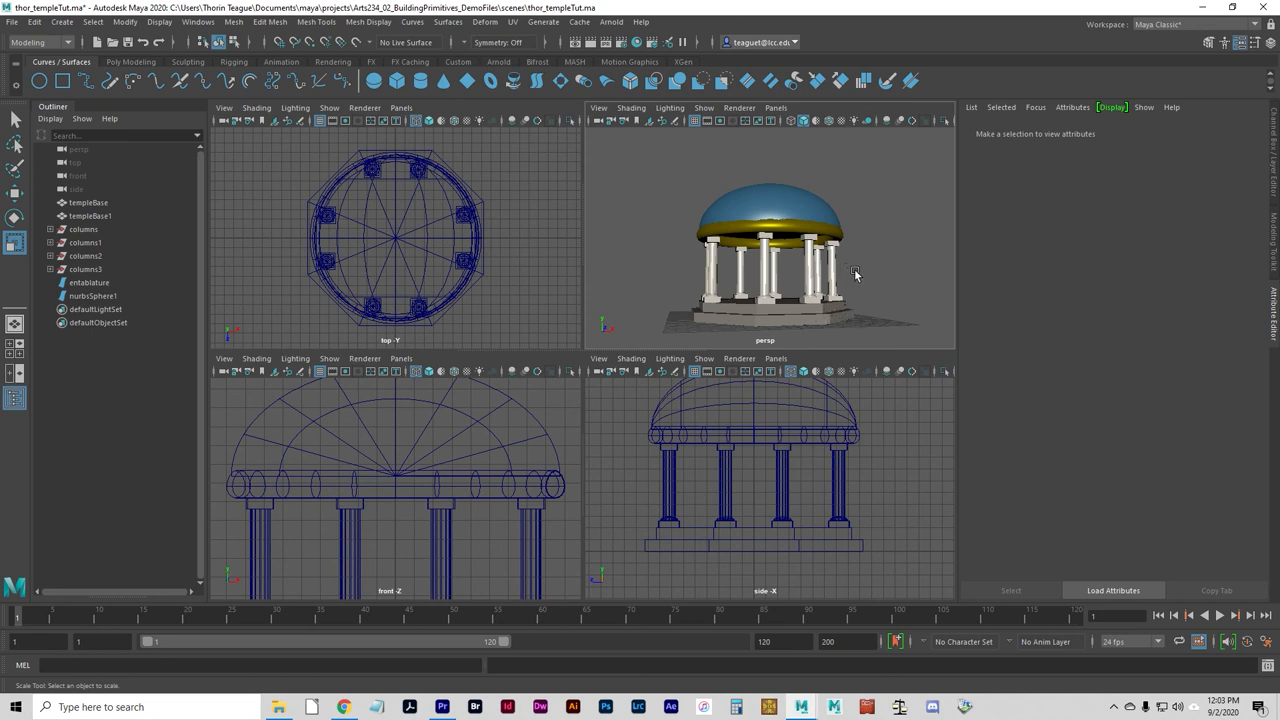